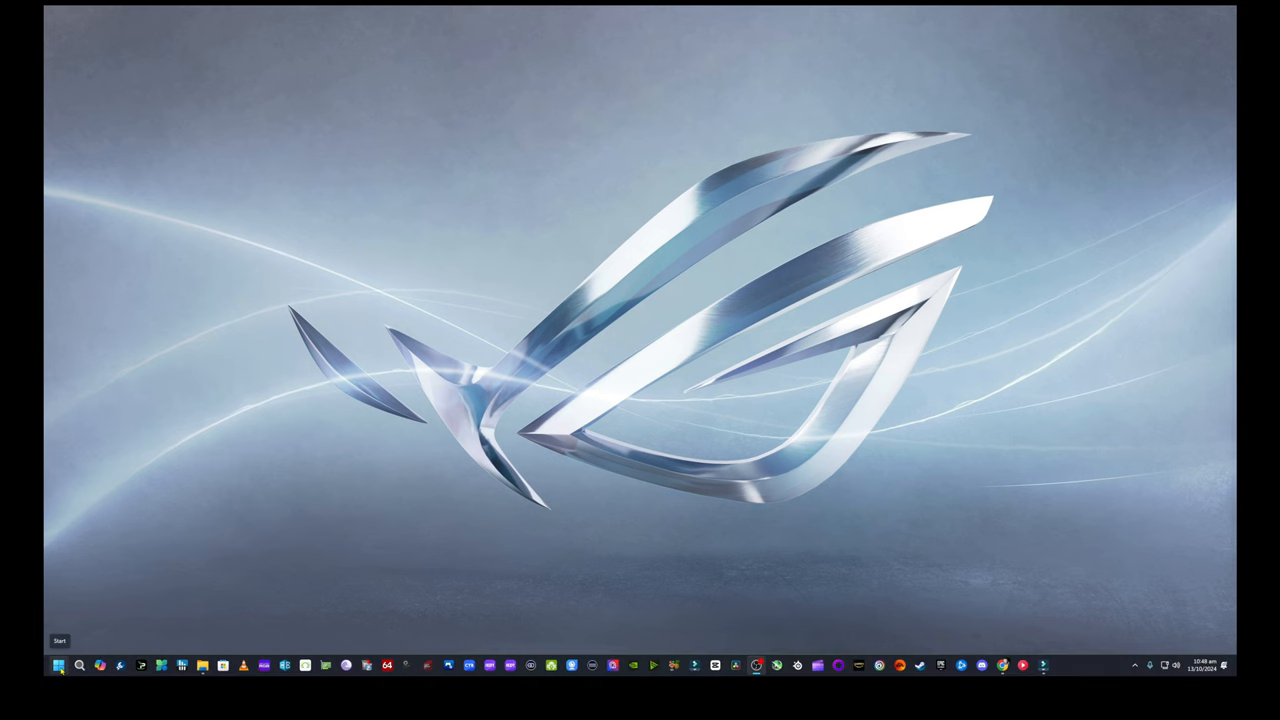
# Open Windows Update settings from the Start menu's recent 'Check for updates' item
pyautogui.click(58, 667)
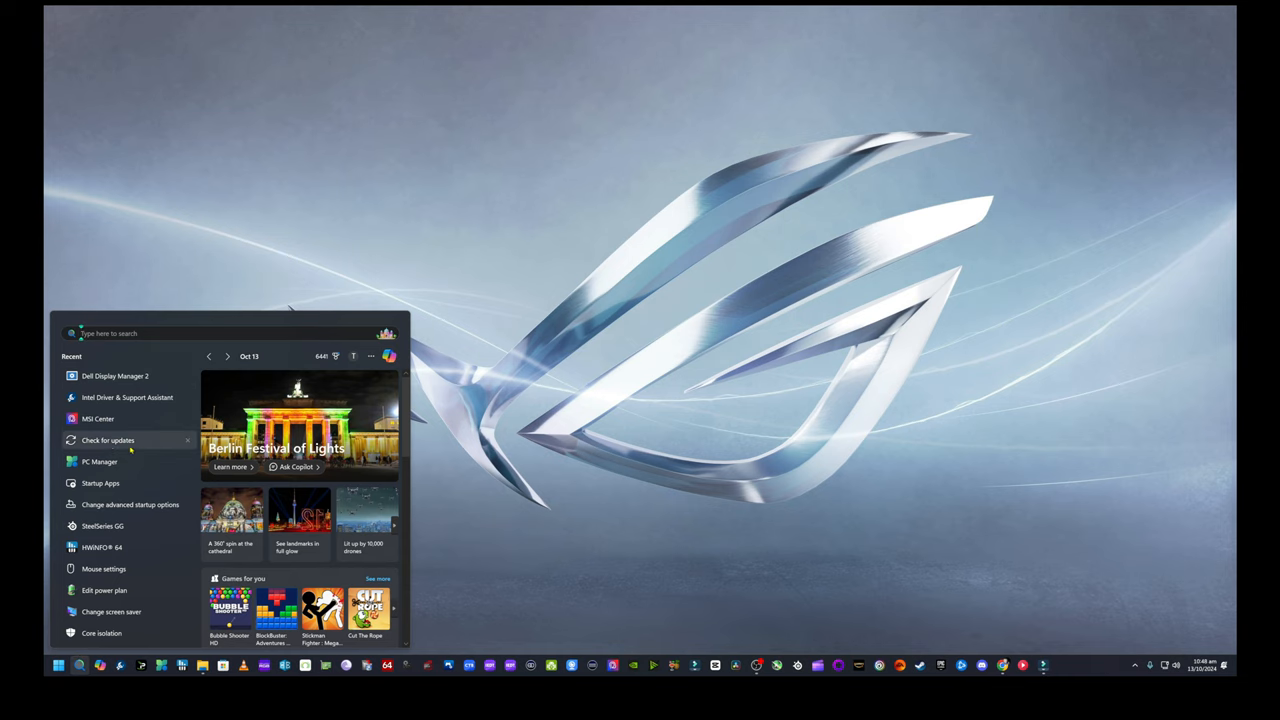
pyautogui.click(110, 439)
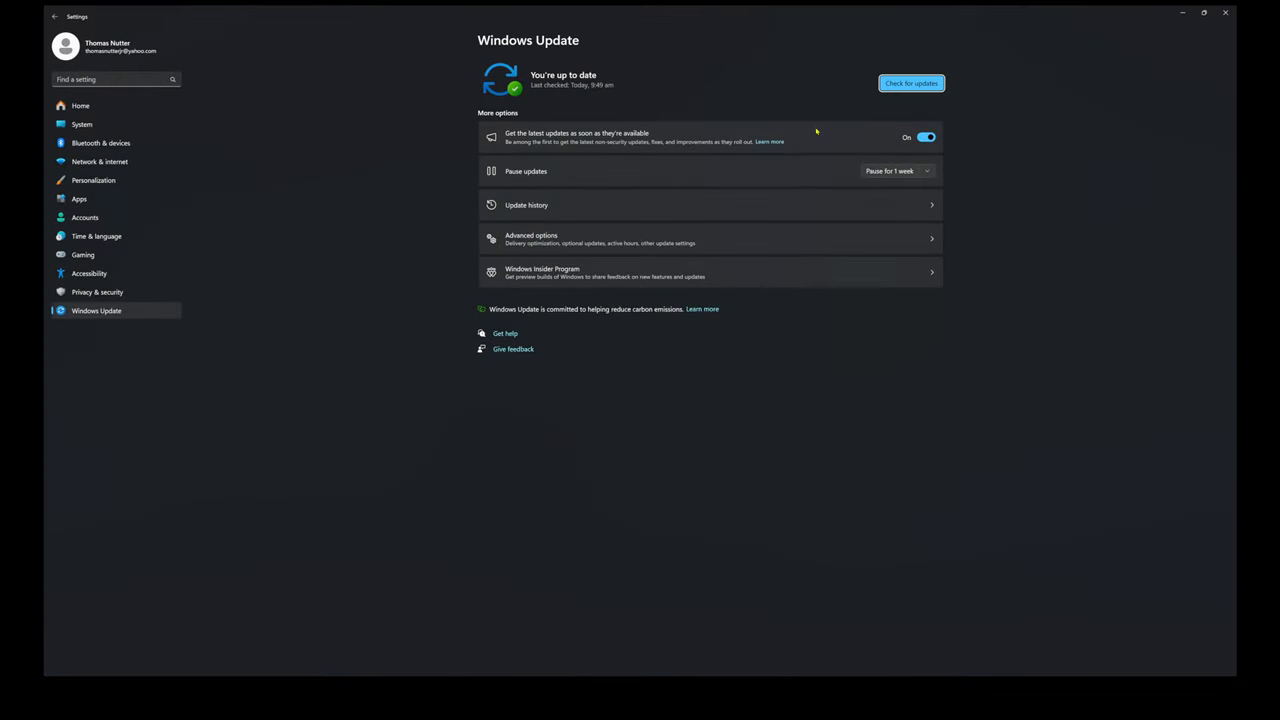
pyautogui.moveTo(600, 242)
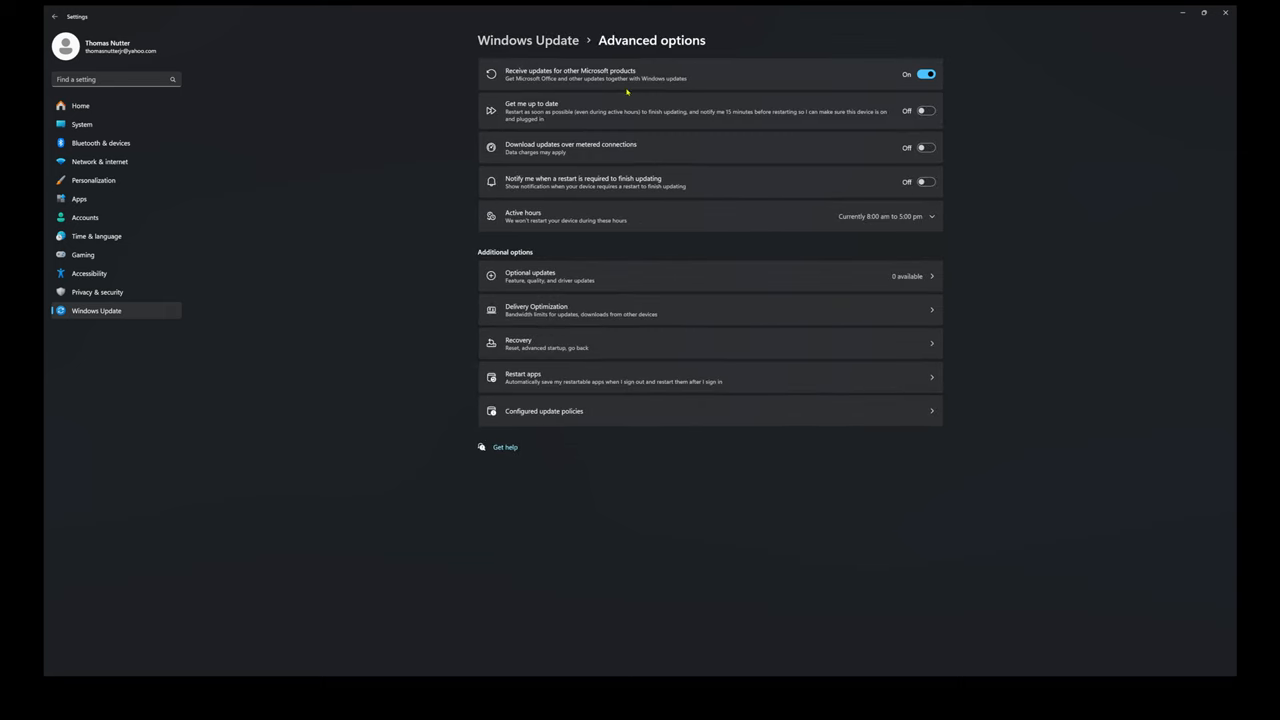
pyautogui.moveTo(579, 78)
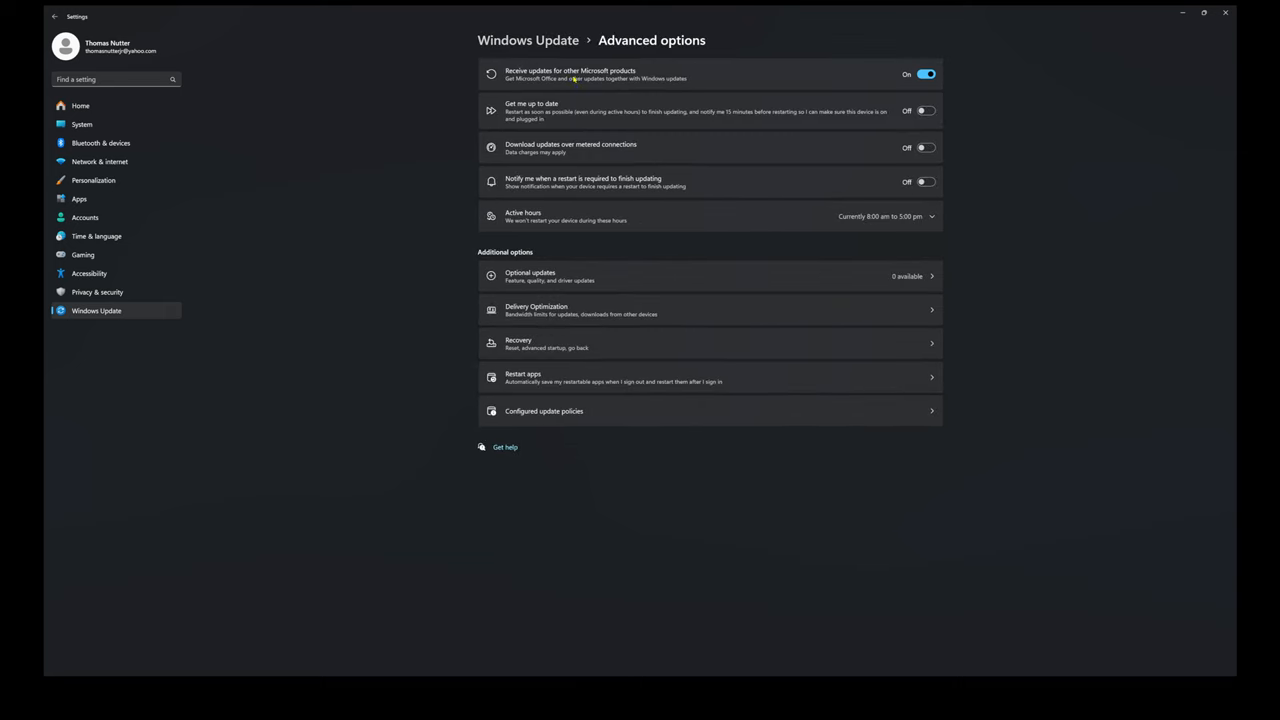
pyautogui.moveTo(909, 92)
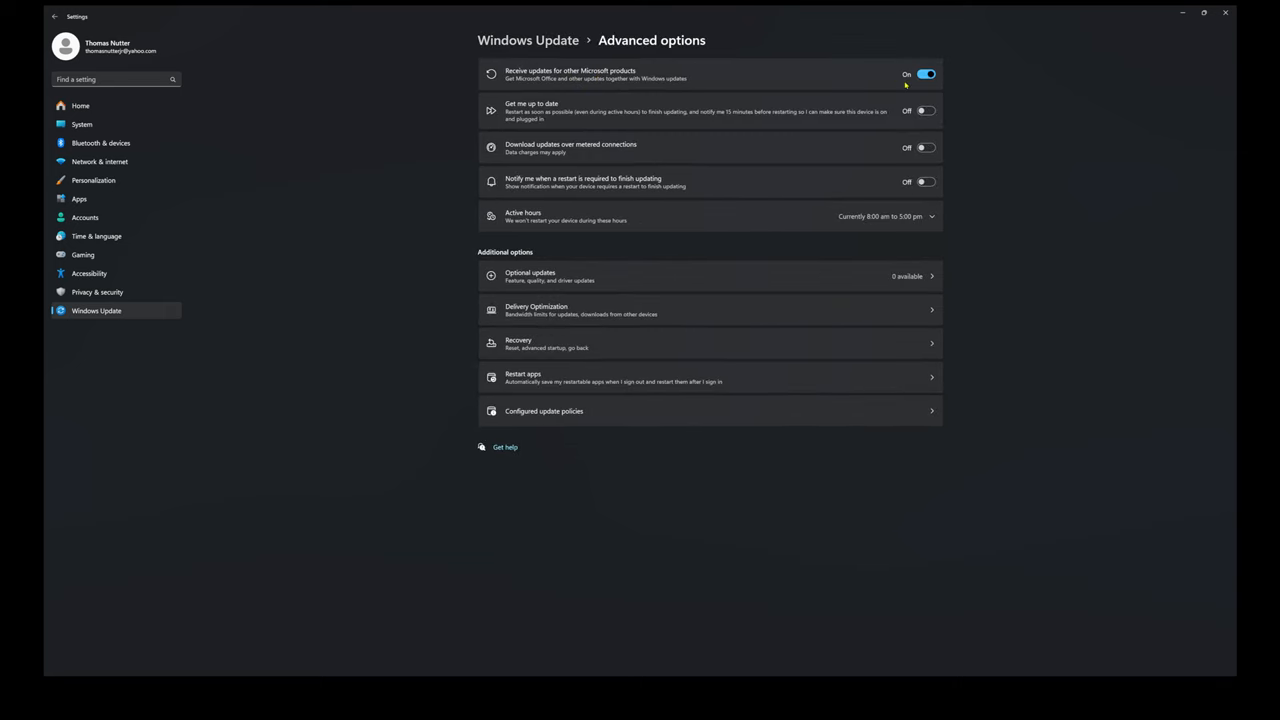
pyautogui.moveTo(814, 92)
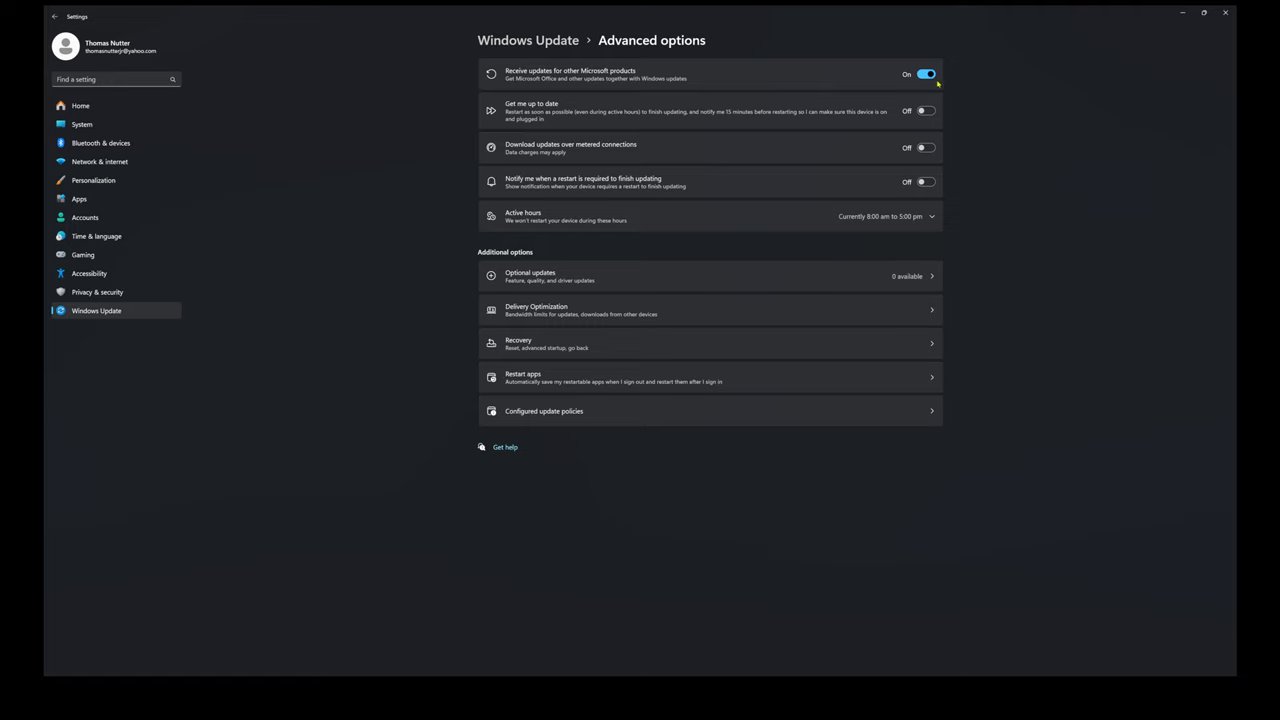
# Return to the Windows Update page and start a fresh update check
pyautogui.click(48, 19)
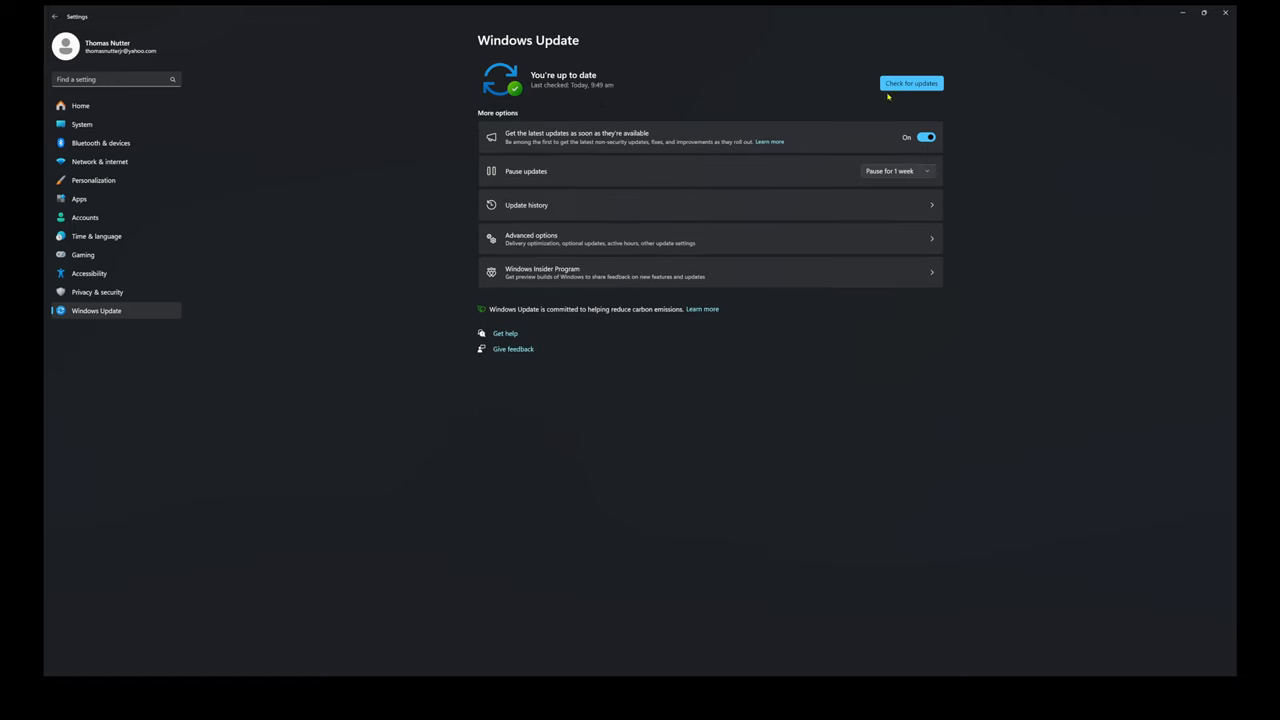
pyautogui.click(912, 83)
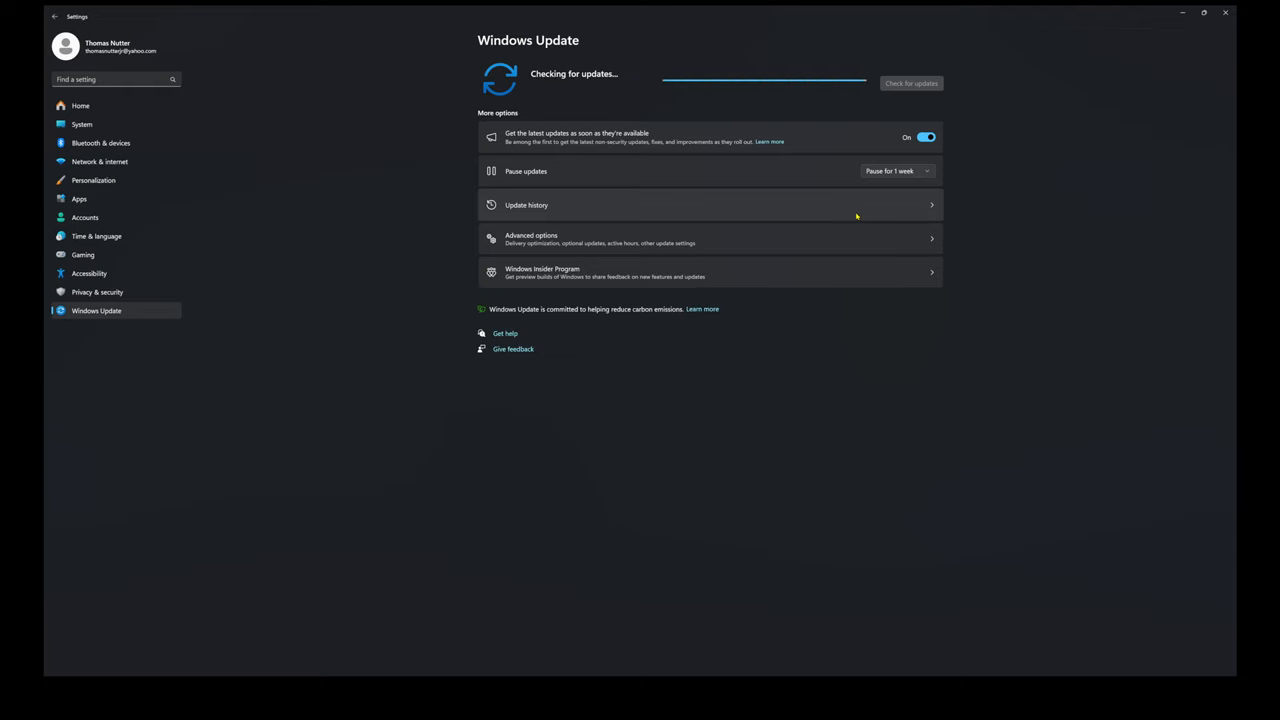
pyautogui.moveTo(828, 237)
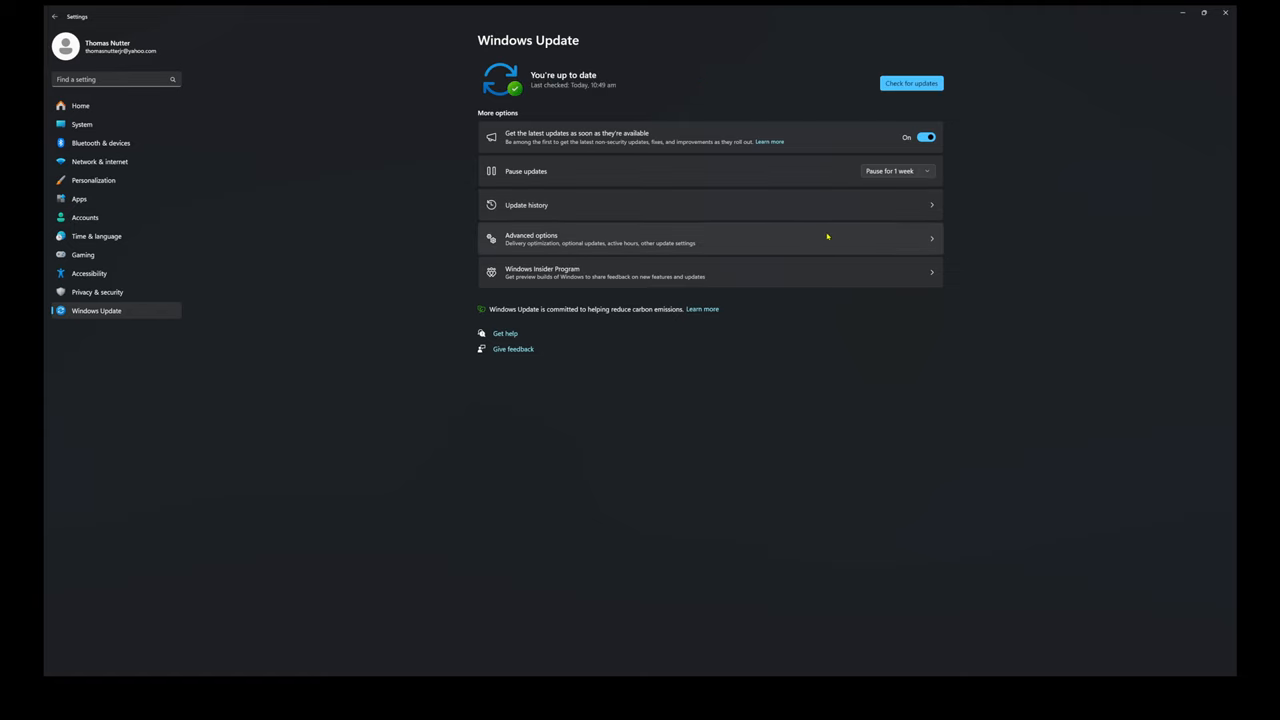
pyautogui.moveTo(825, 266)
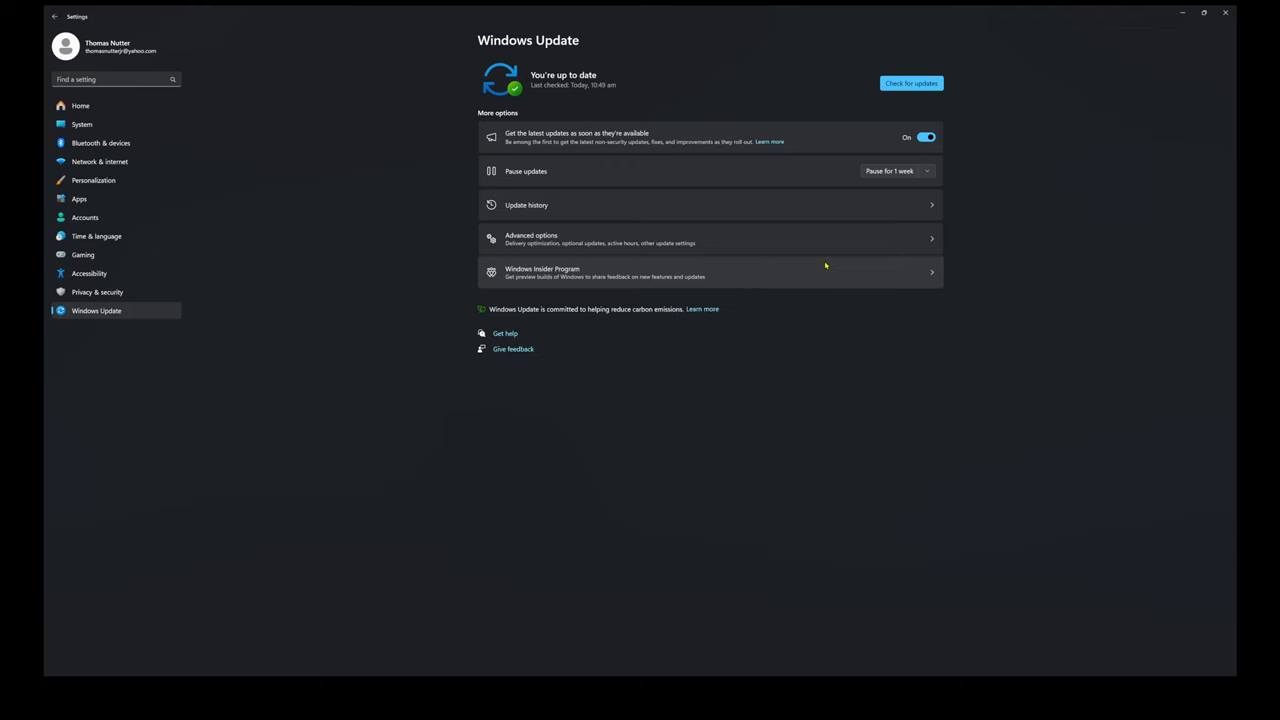
pyautogui.moveTo(889, 265)
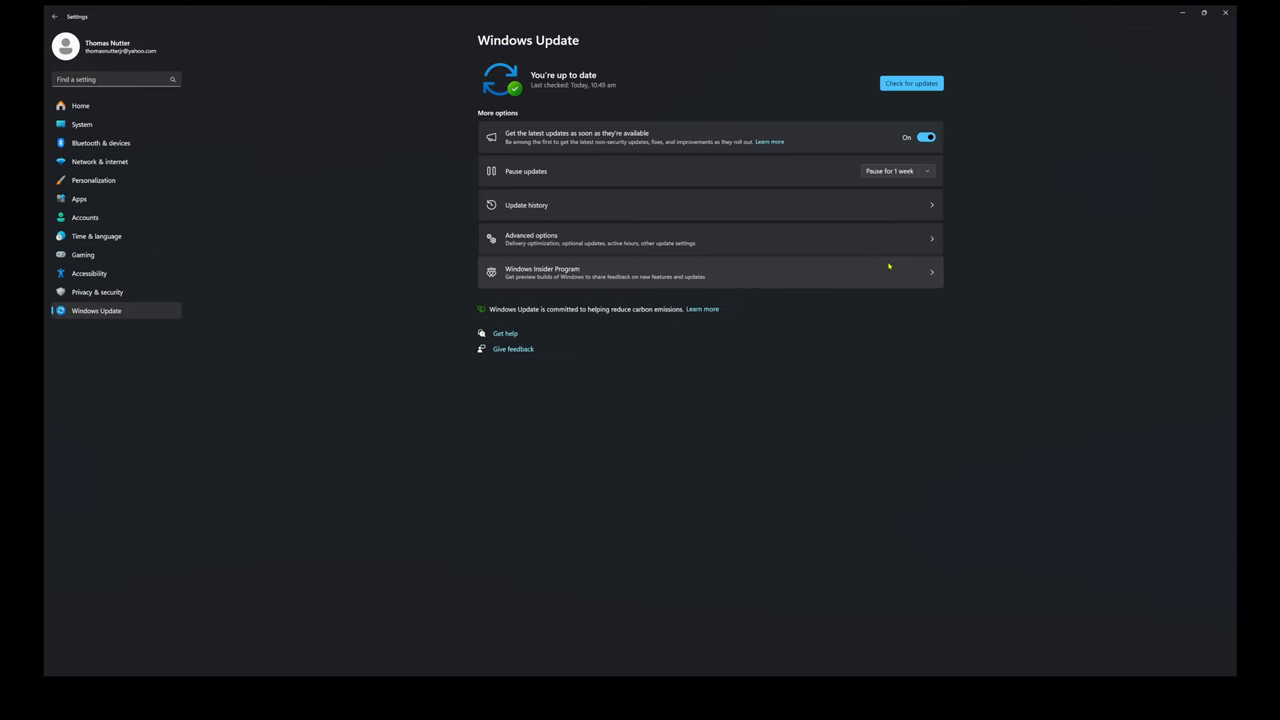
pyautogui.moveTo(828, 250)
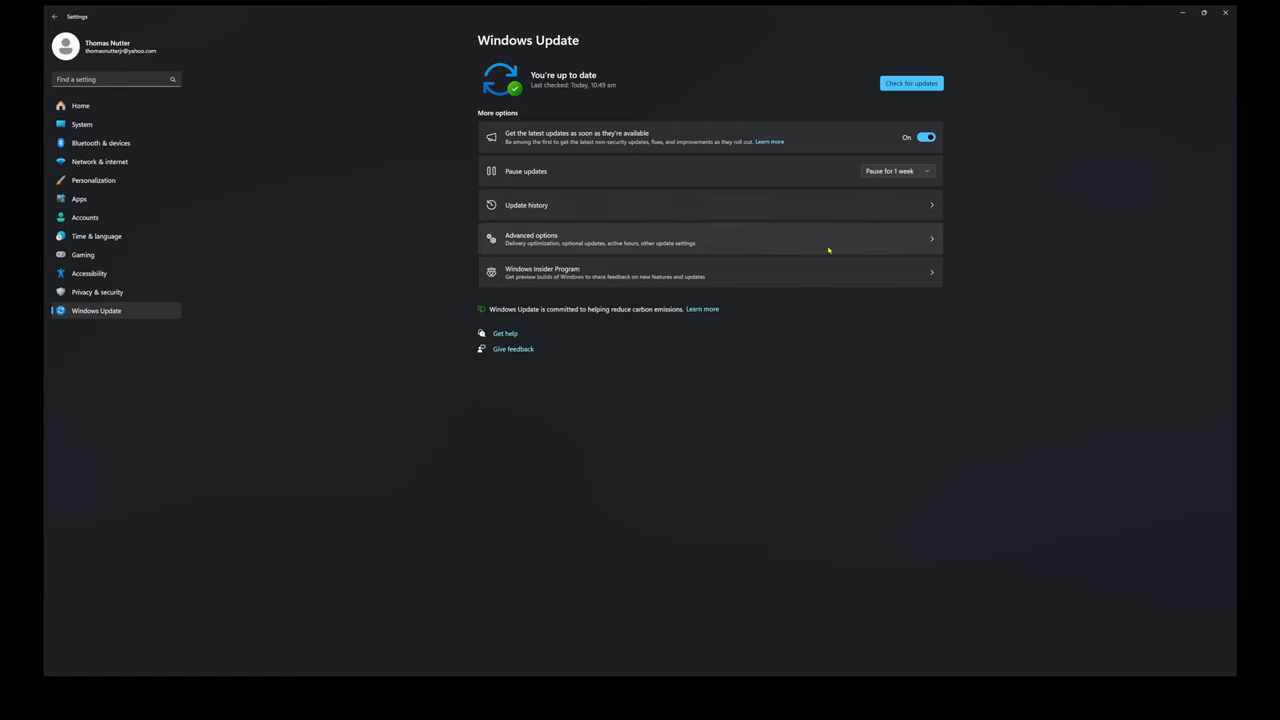
pyautogui.moveTo(625, 32)
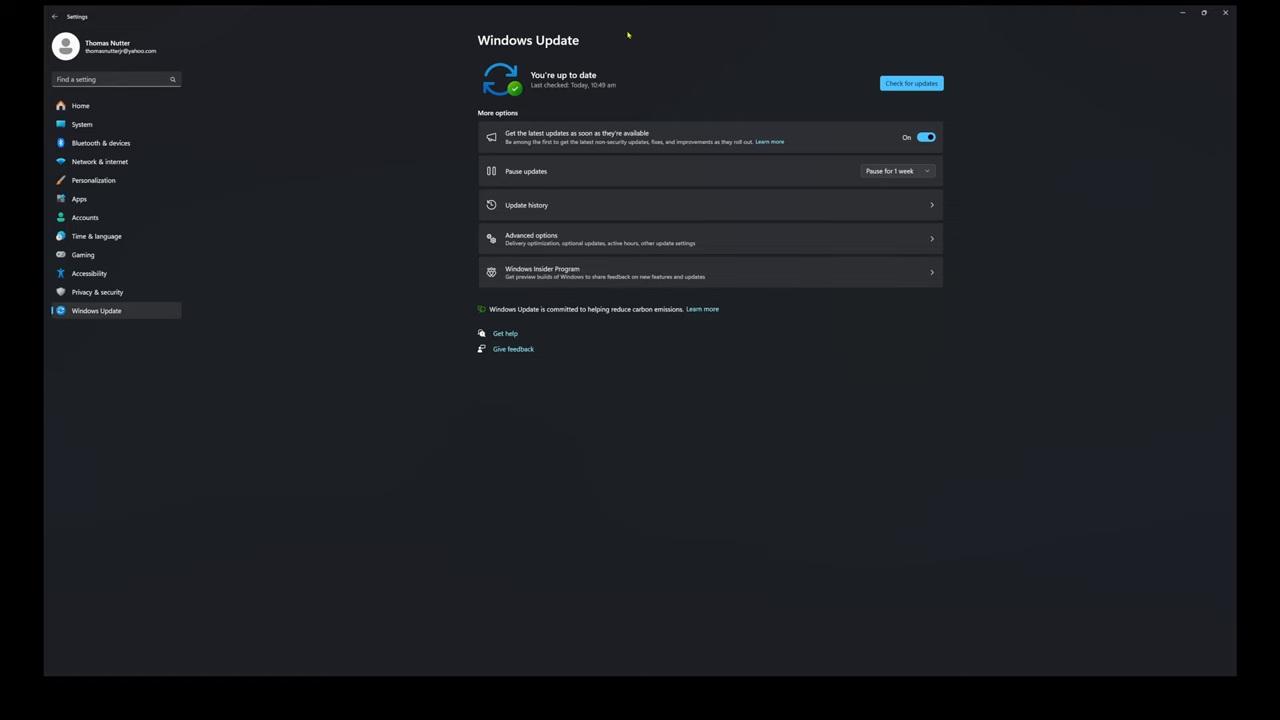
pyautogui.moveTo(1228, 18)
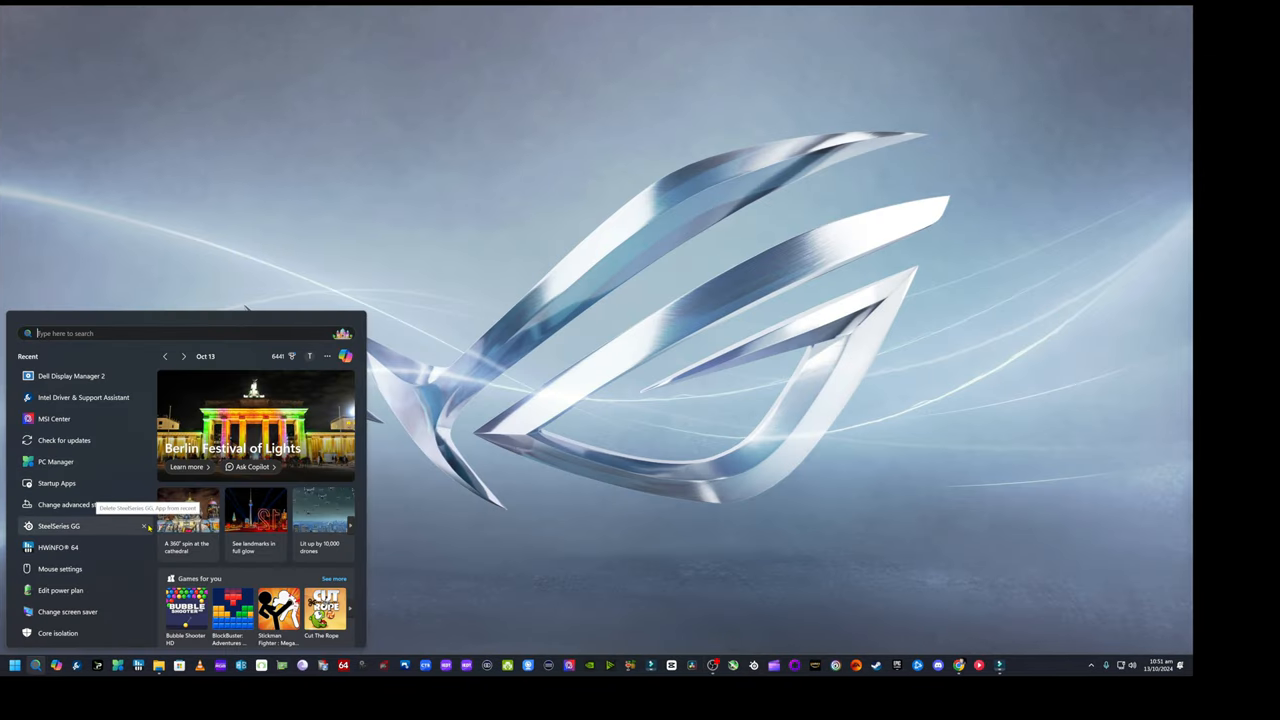
# Search Start for sysdm.cpl and launch System Properties from the result
pyautogui.write('system information')
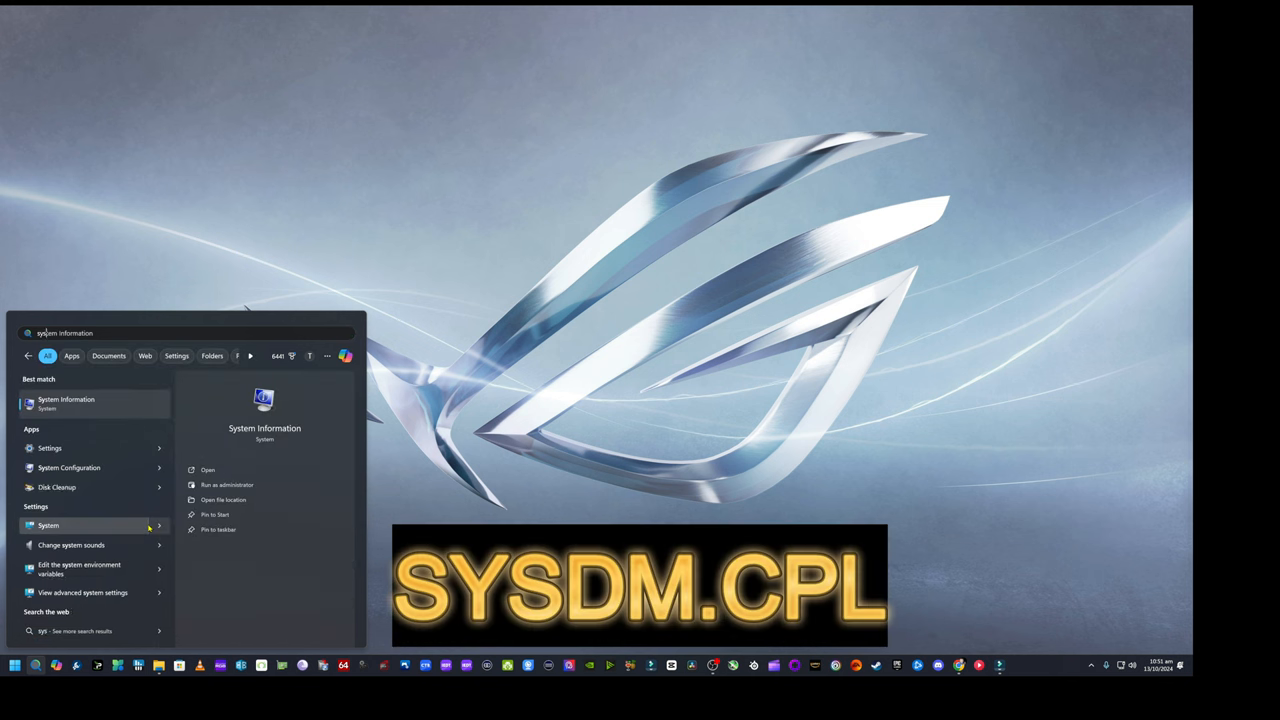
pyautogui.write('sysdm cpl')
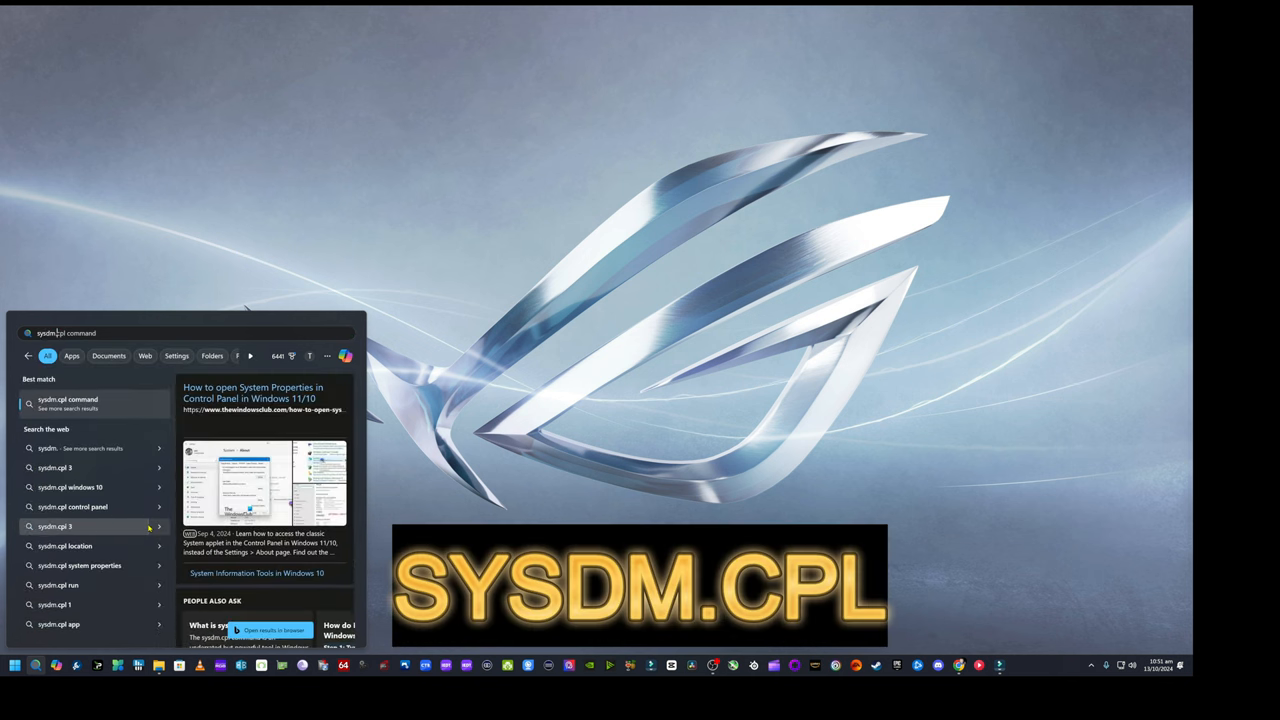
pyautogui.click(63, 400)
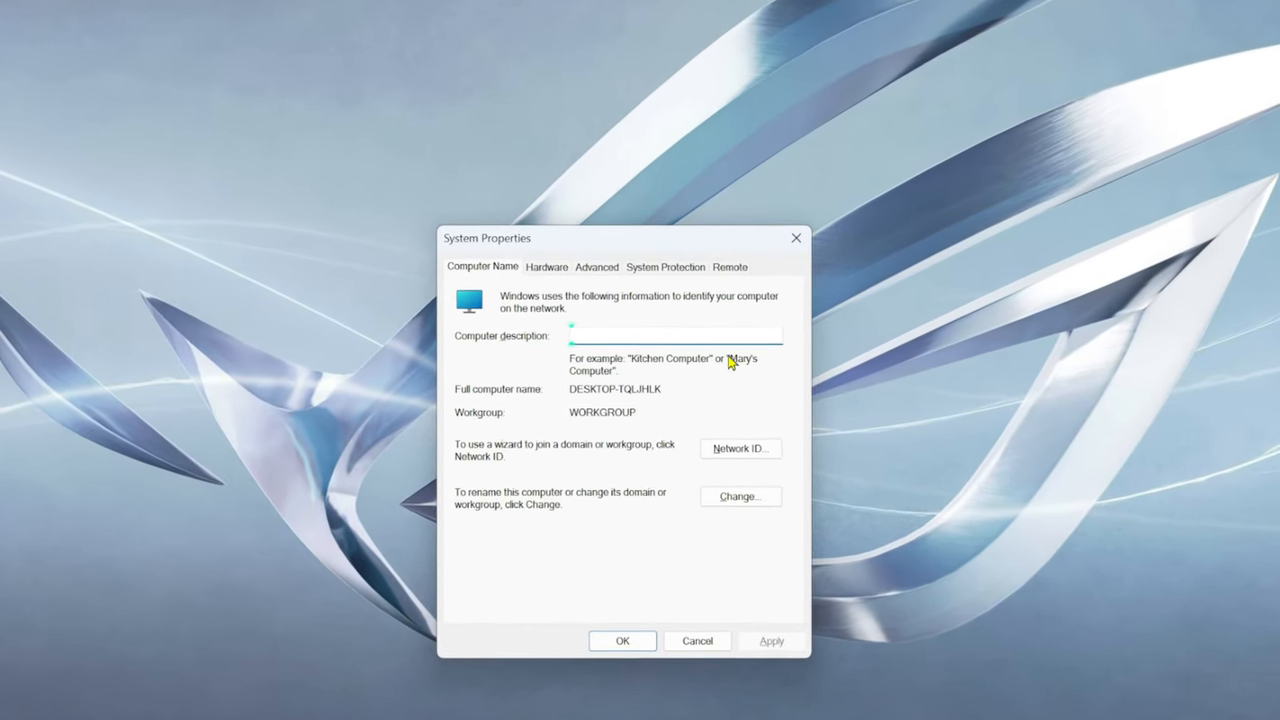
# Browse the System Properties tabs and open Performance settings from the Advanced tab
pyautogui.click(546, 266)
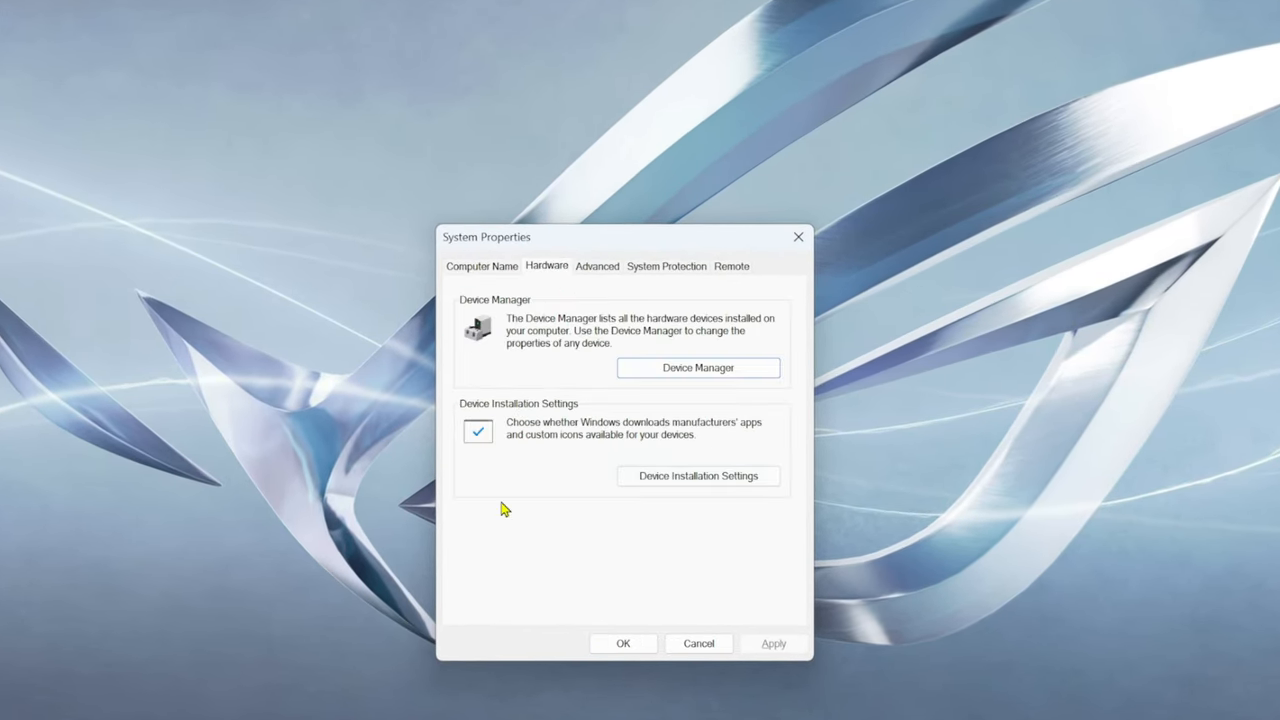
pyautogui.click(666, 266)
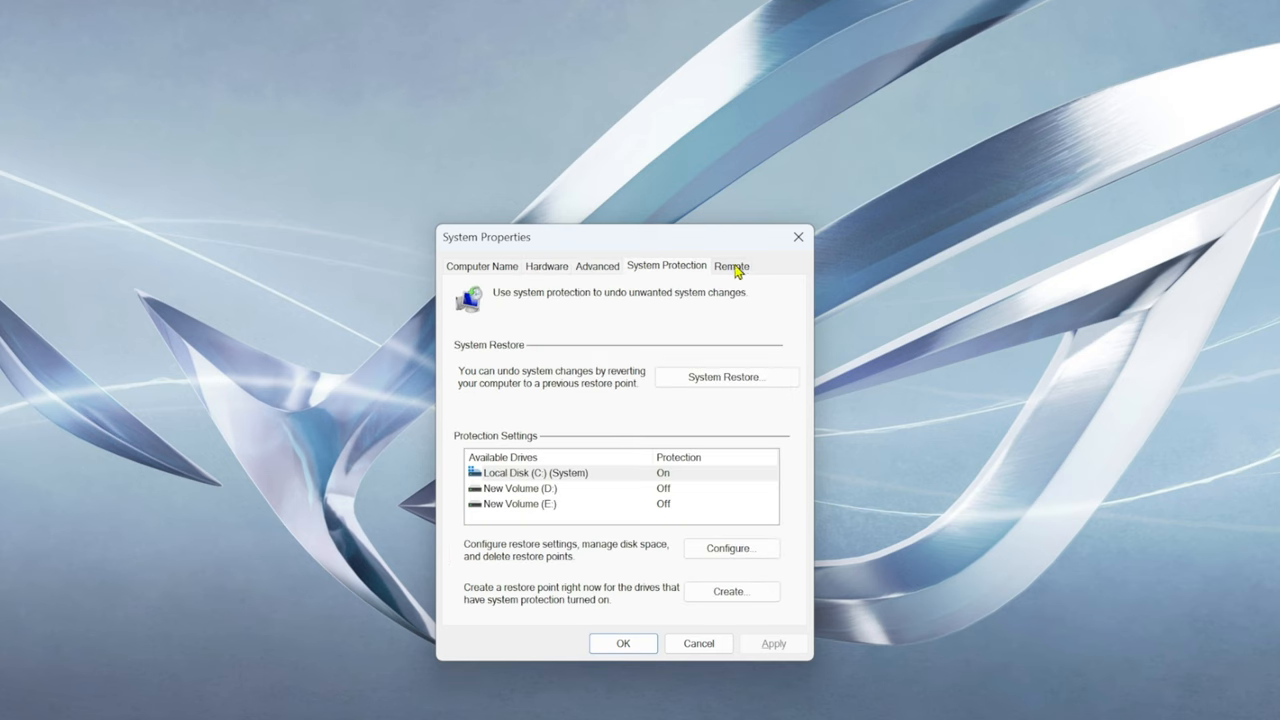
pyautogui.click(597, 266)
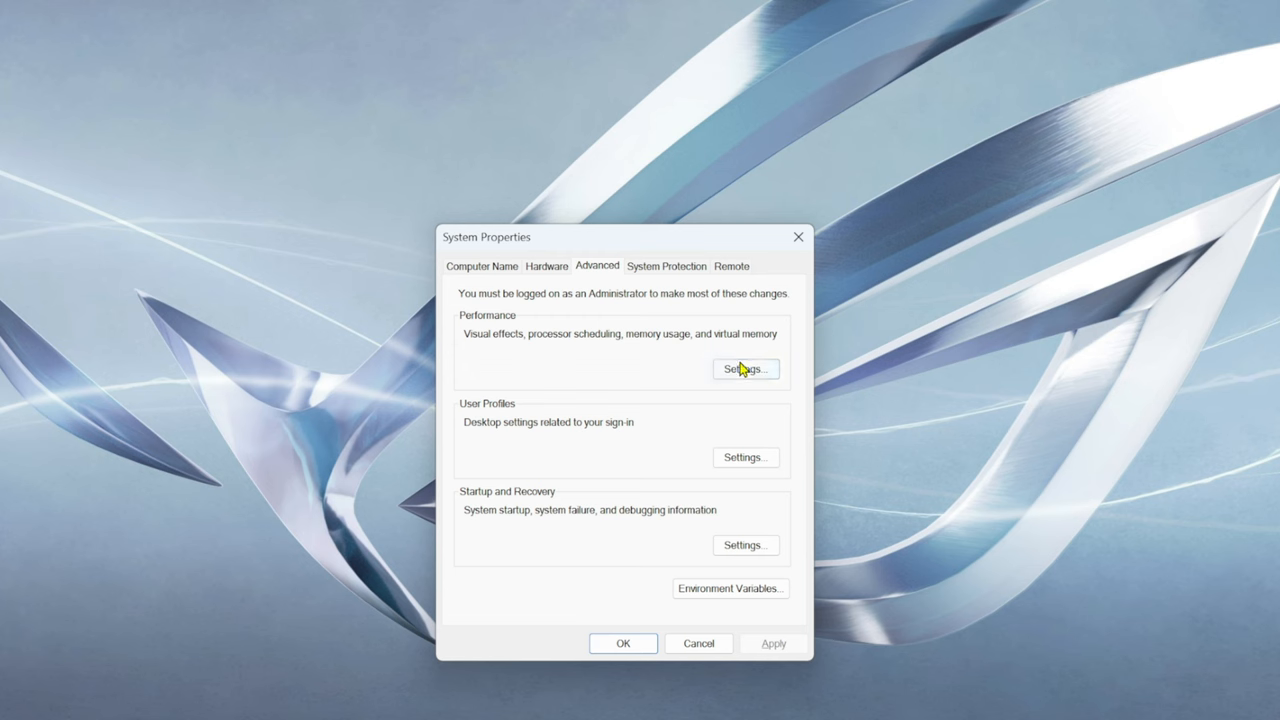
pyautogui.click(745, 369)
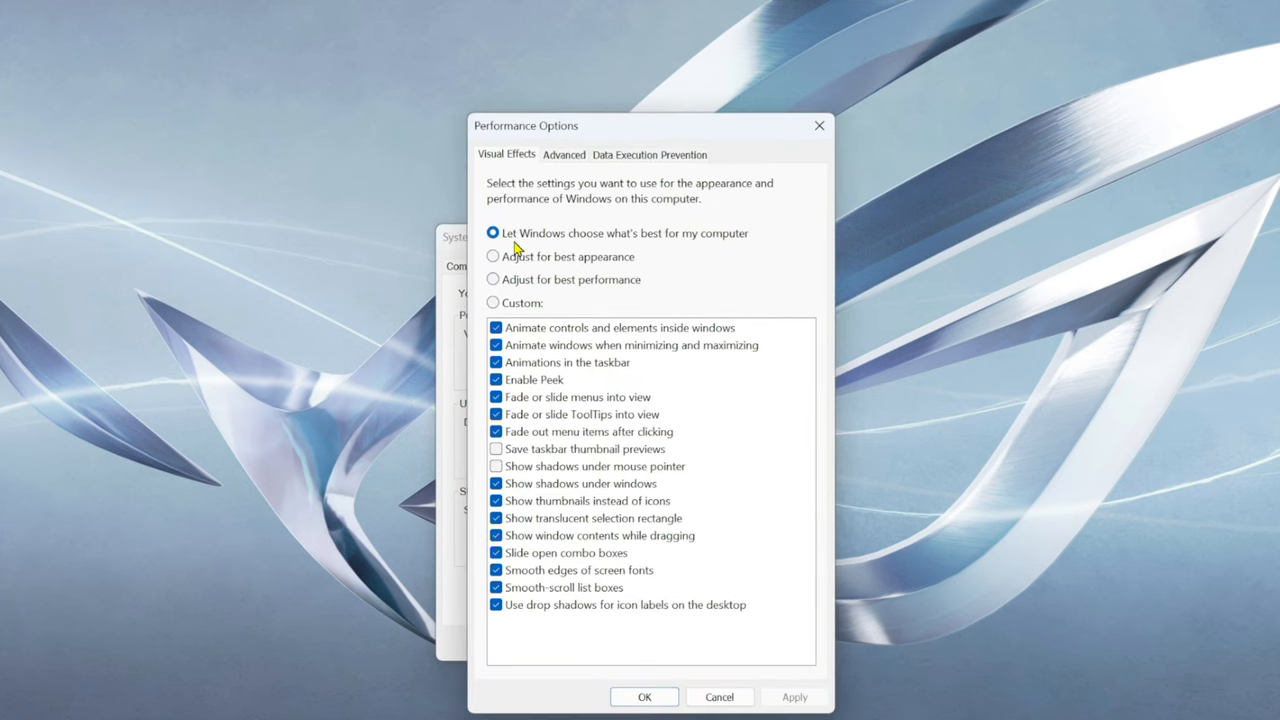
pyautogui.moveTo(611, 247)
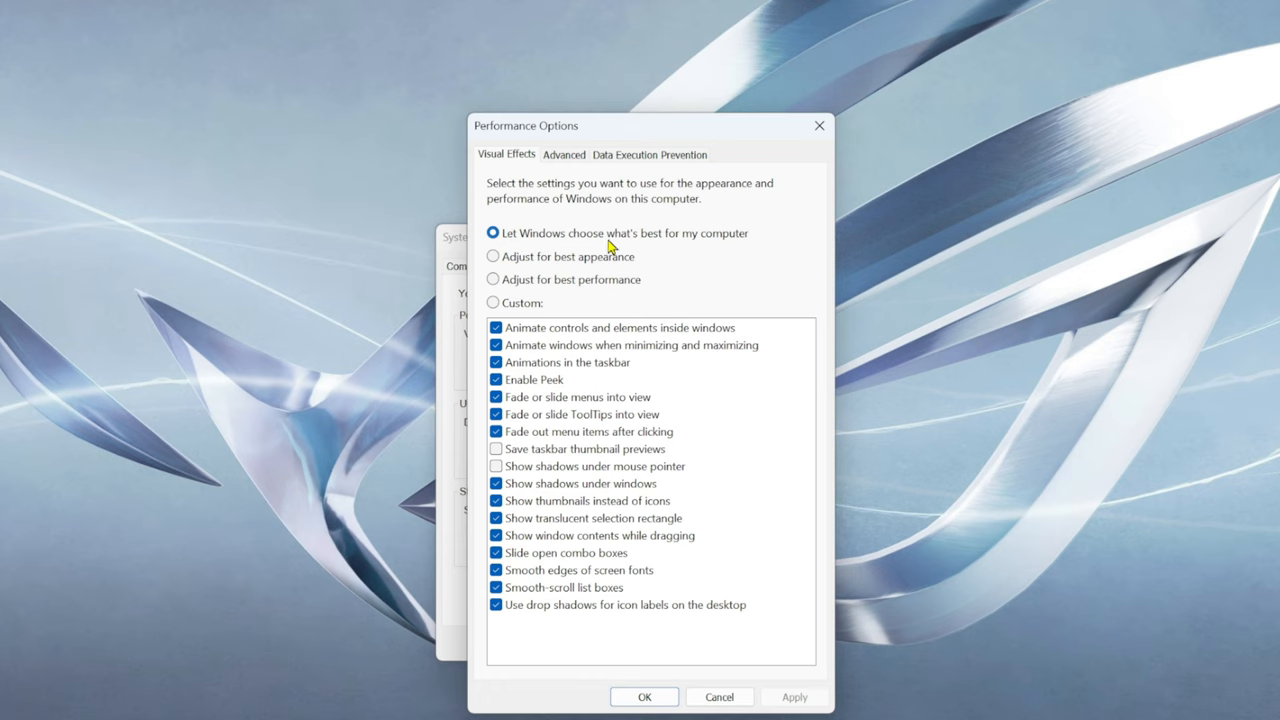
pyautogui.moveTo(567, 300)
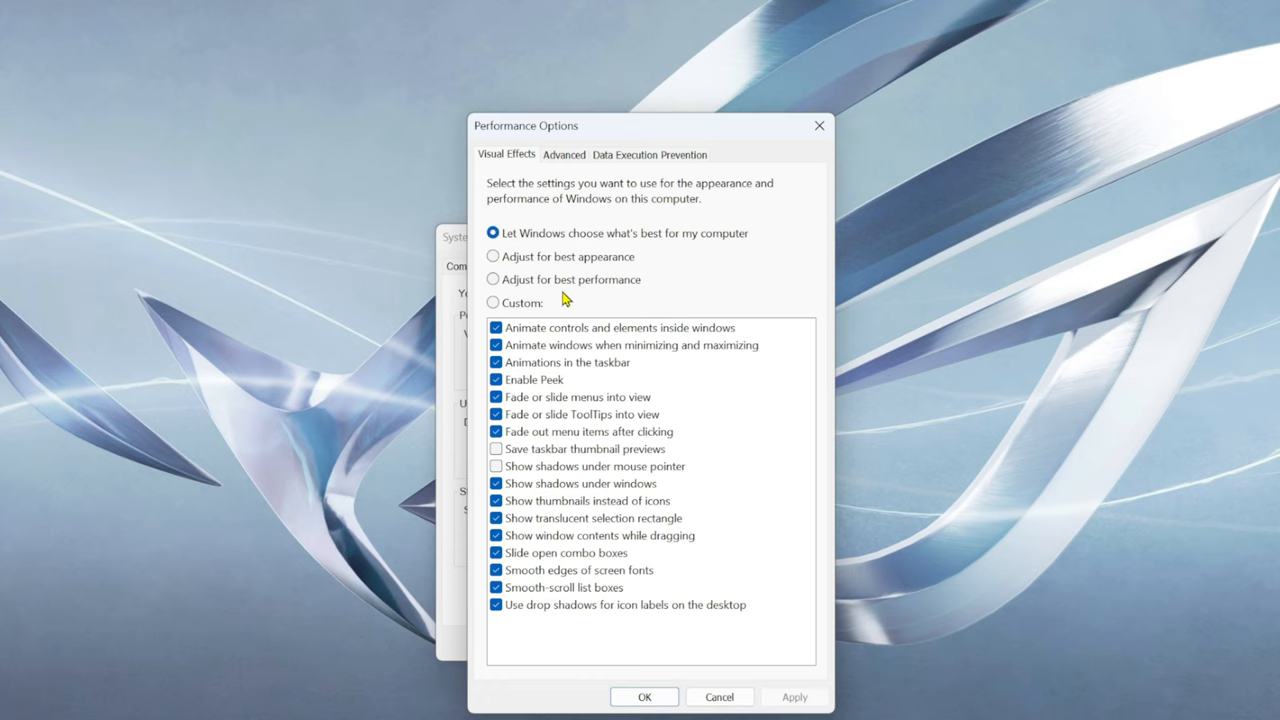
# Apply custom visual effects: minimize/maximize animation, thumbnails instead of icons, smooth screen fonts
pyautogui.click(492, 279)
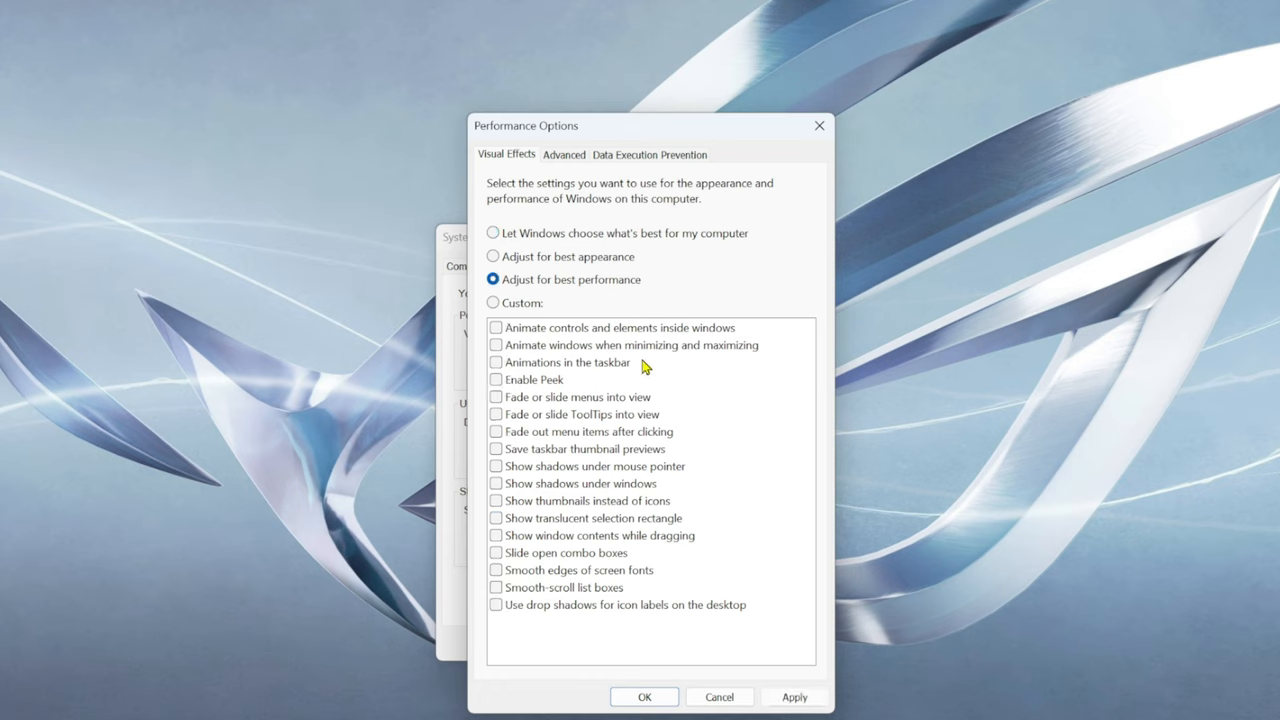
pyautogui.moveTo(600, 458)
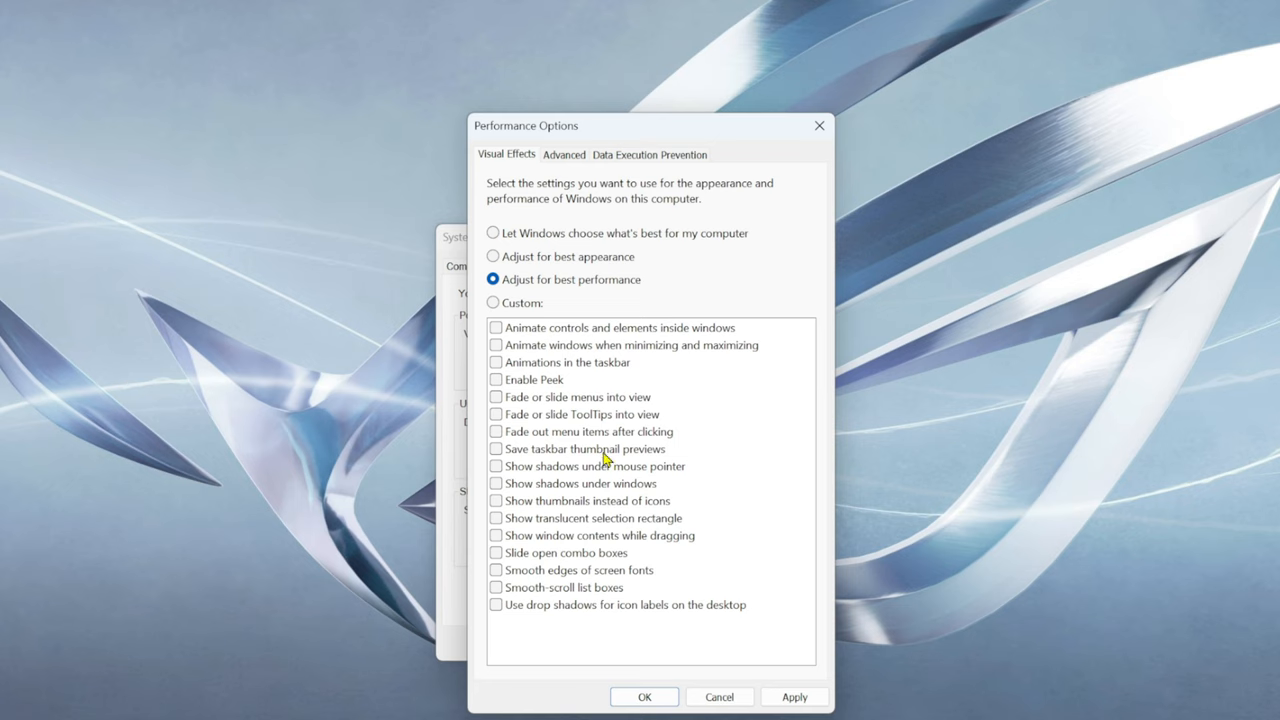
pyautogui.moveTo(606, 511)
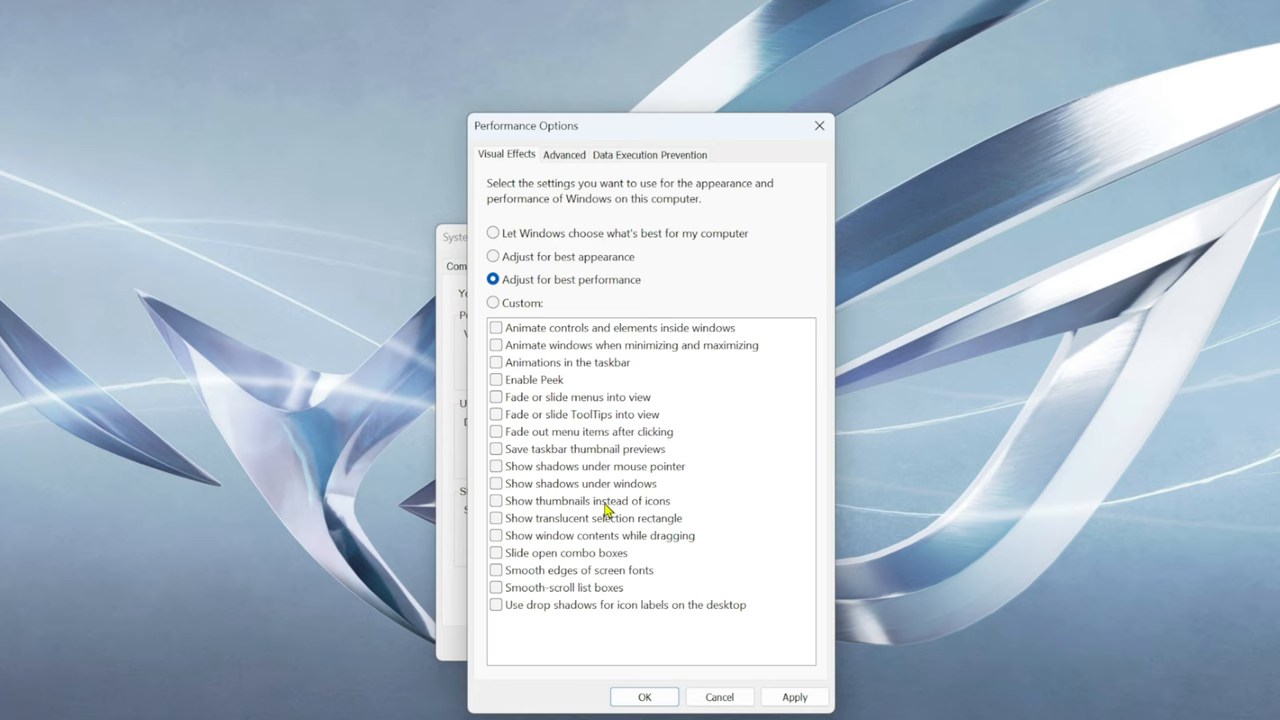
pyautogui.moveTo(412, 510)
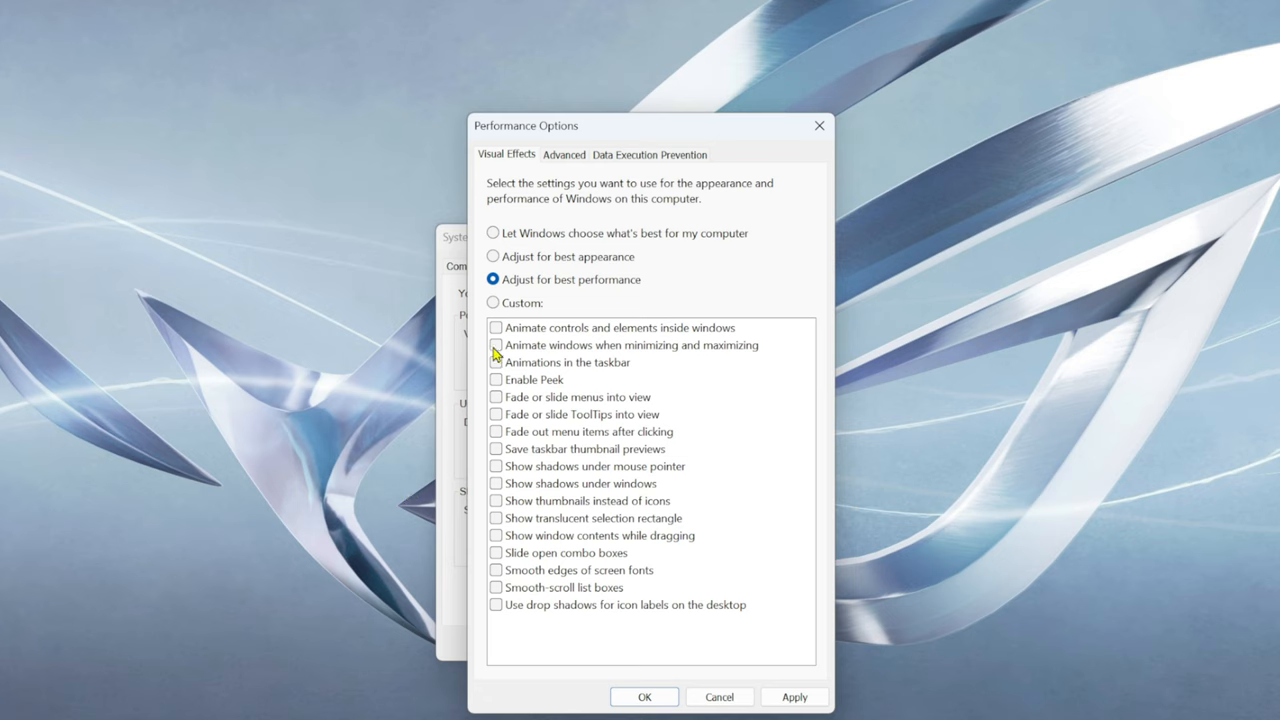
pyautogui.click(495, 344)
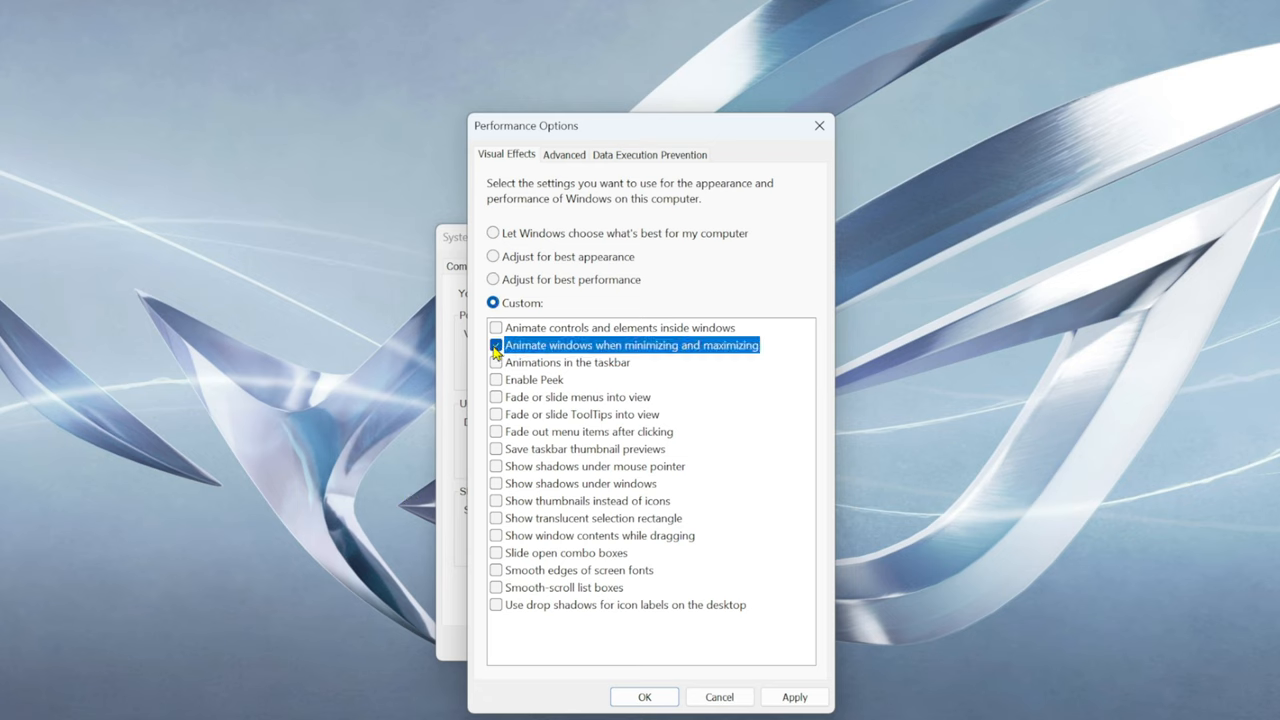
pyautogui.click(496, 345)
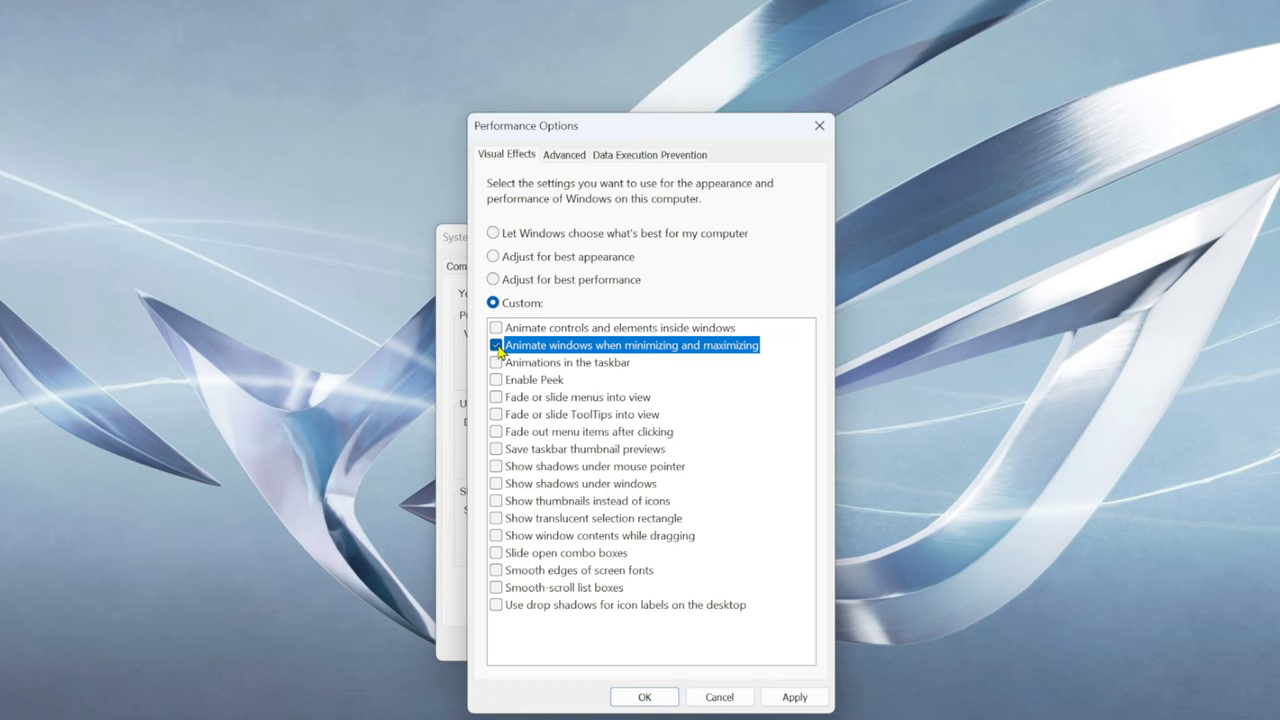
pyautogui.click(496, 345)
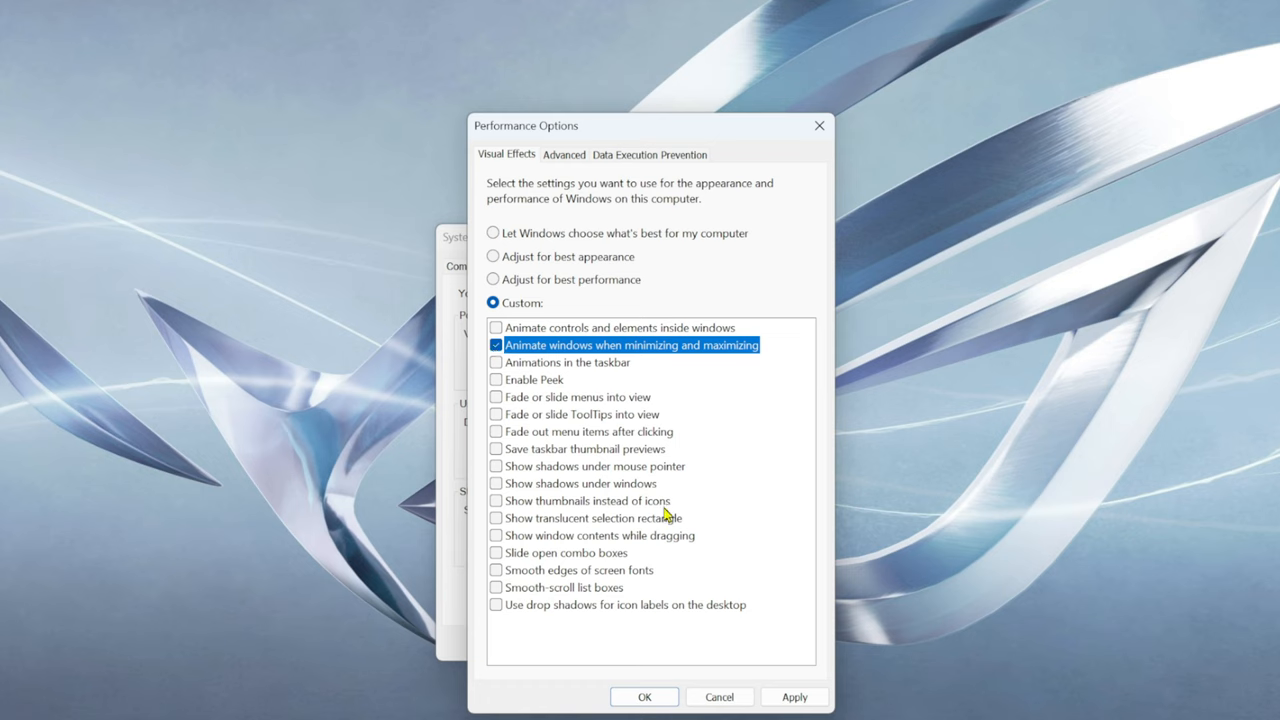
pyautogui.click(495, 500)
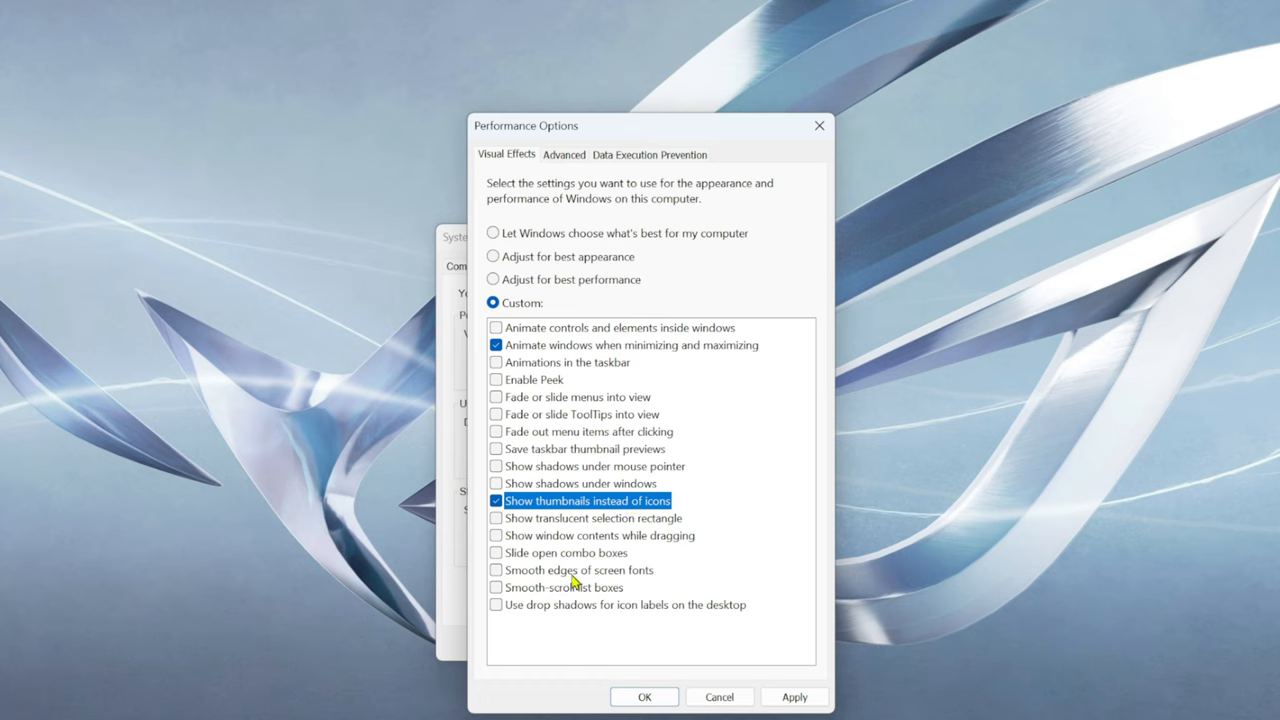
pyautogui.click(494, 570)
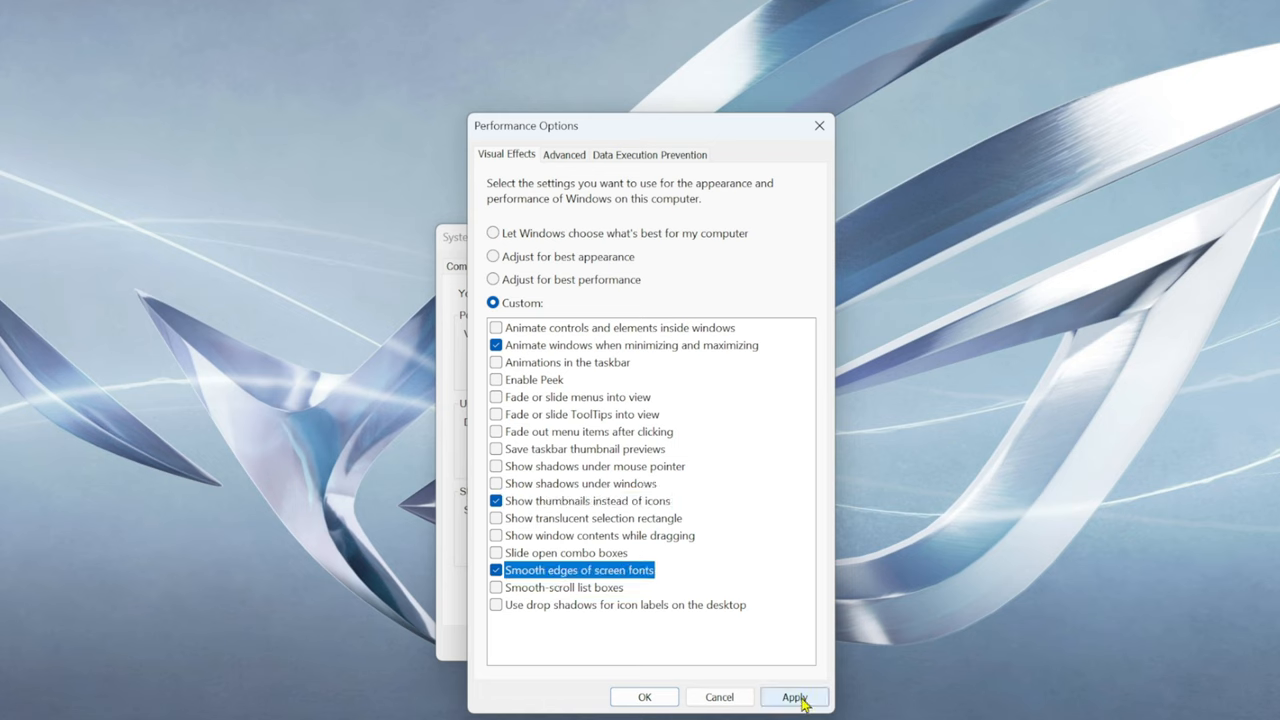
pyautogui.click(794, 696)
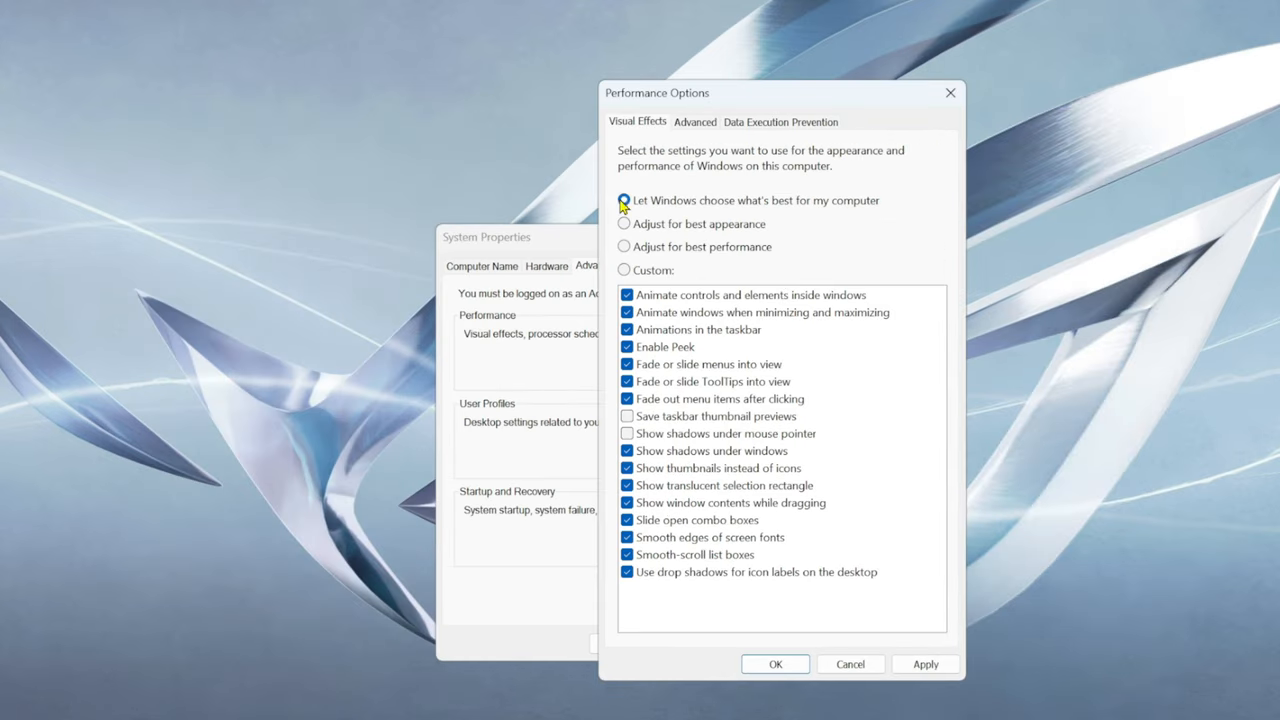
# Apply 'Let Windows choose what's best for my computer' for visual effects
pyautogui.click(624, 200)
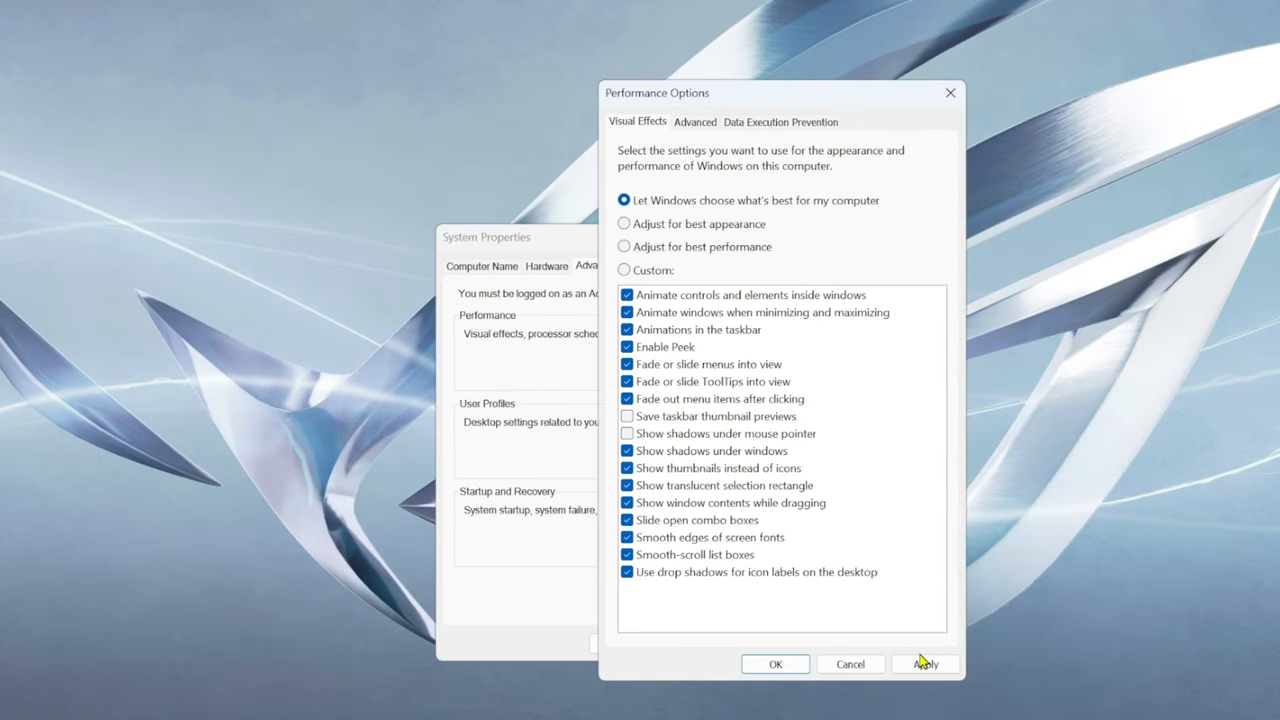
pyautogui.click(926, 664)
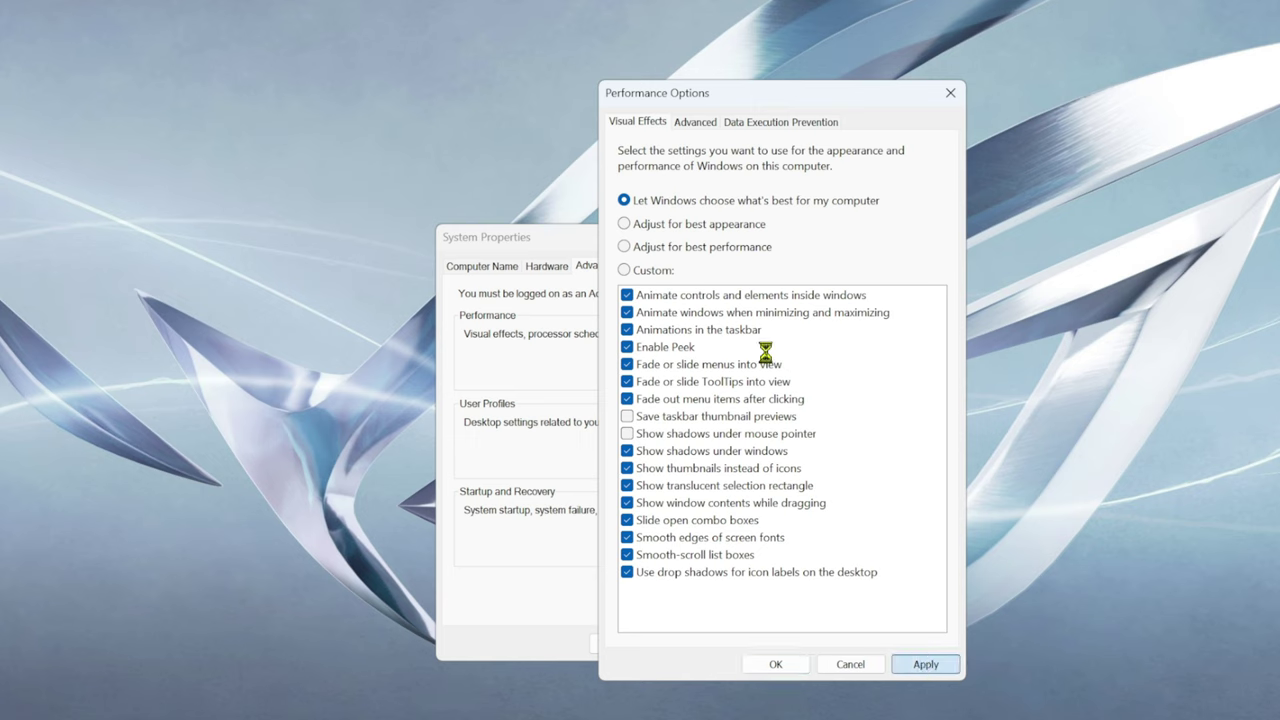
pyautogui.moveTo(730, 386)
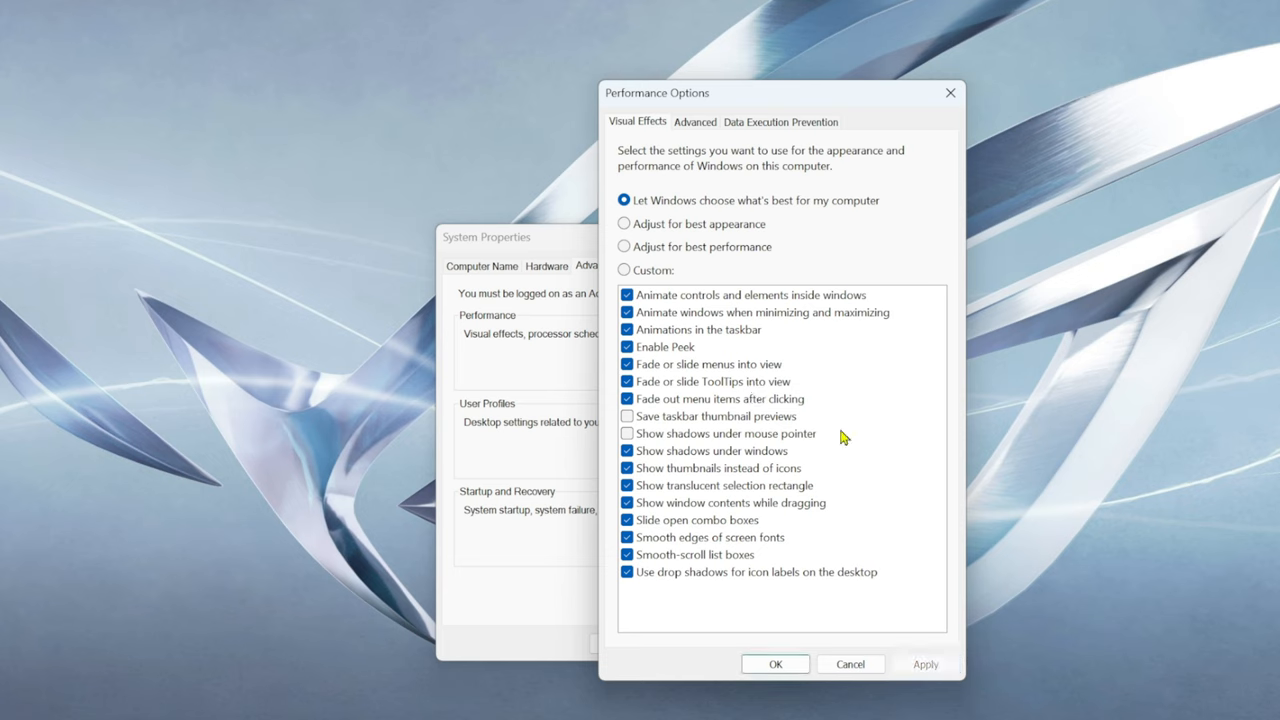
pyautogui.moveTo(657, 617)
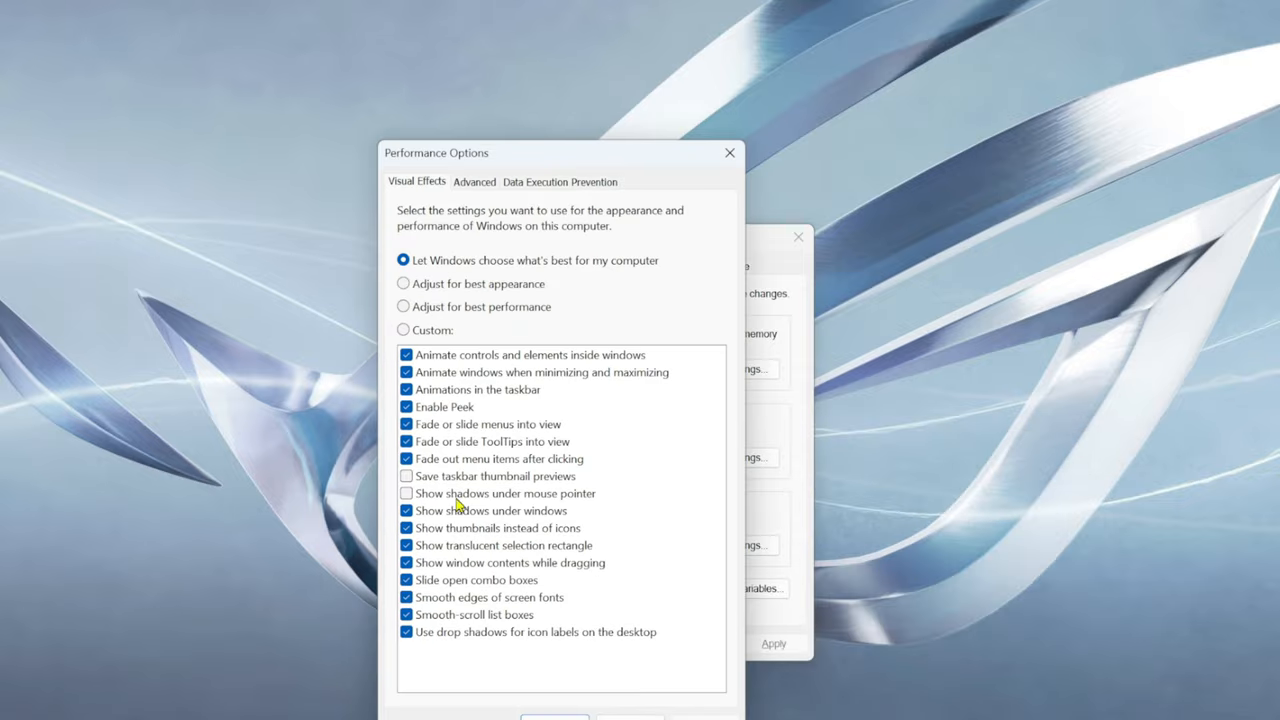
# Use best-performance effects, re-enabling minimize/maximize animation and smooth screen fonts
pyautogui.moveTo(436, 152); pyautogui.dragTo(594, 109)
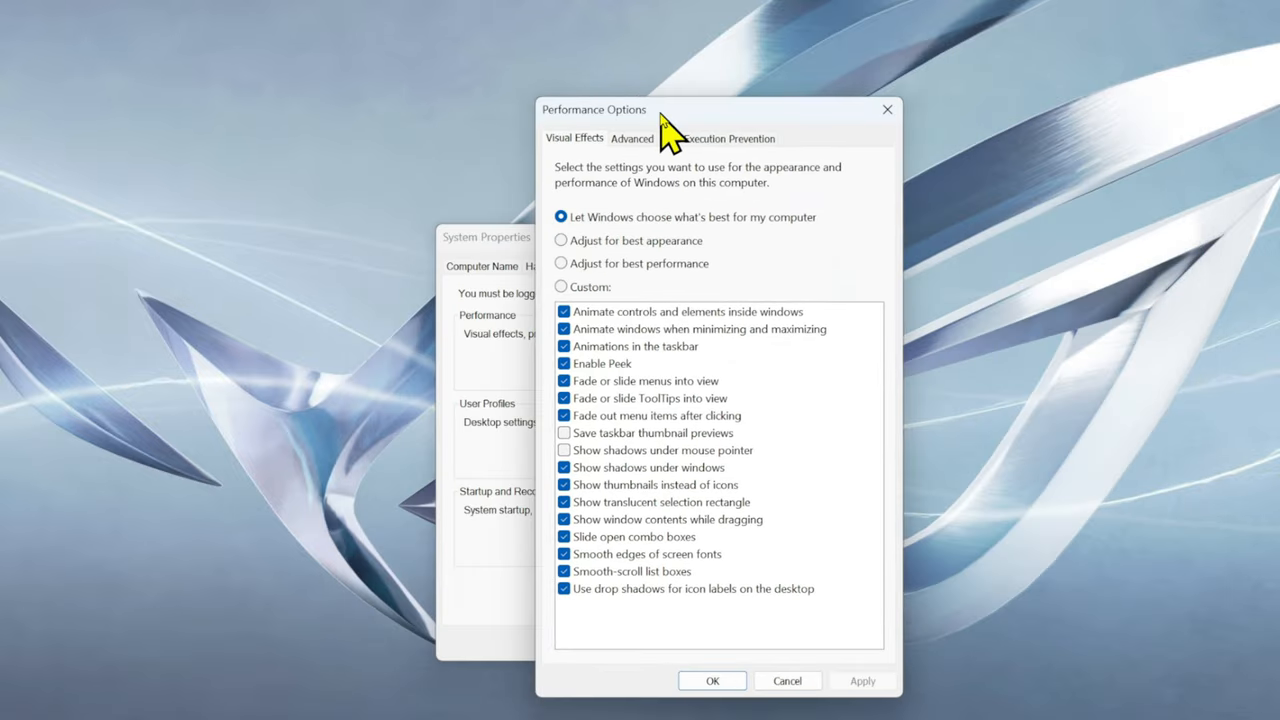
pyautogui.moveTo(563, 297)
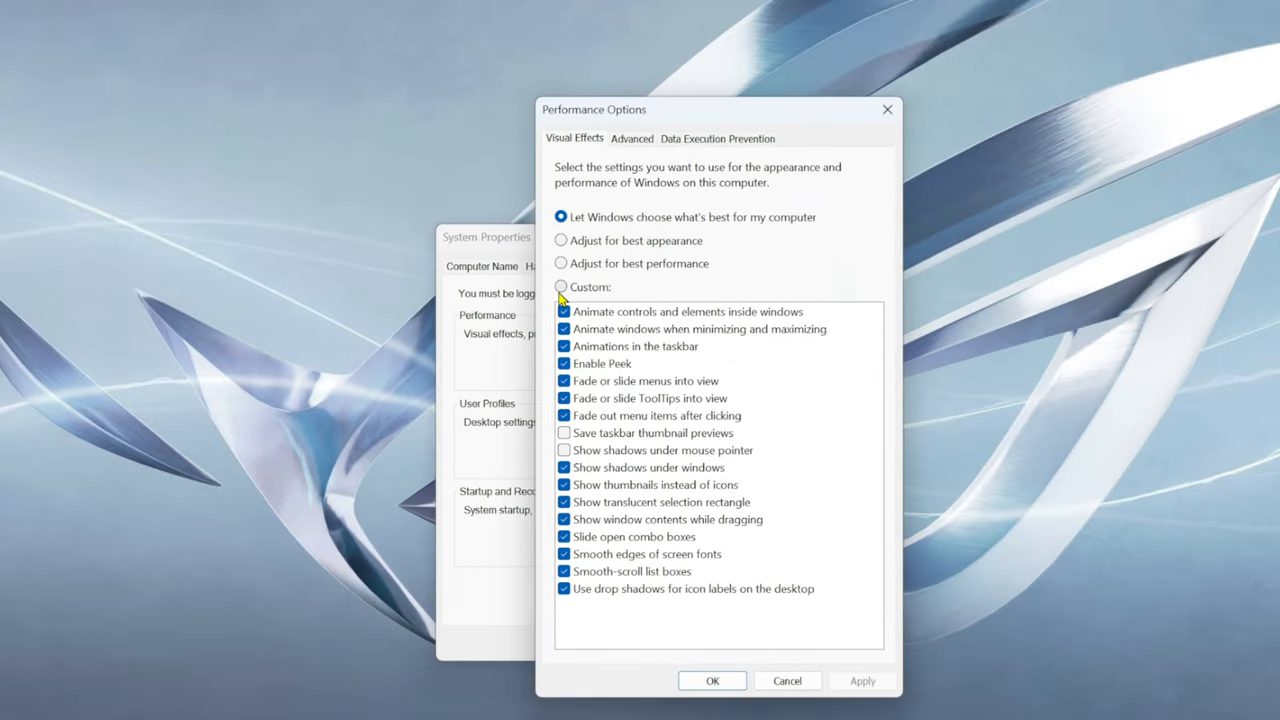
pyautogui.click(561, 287)
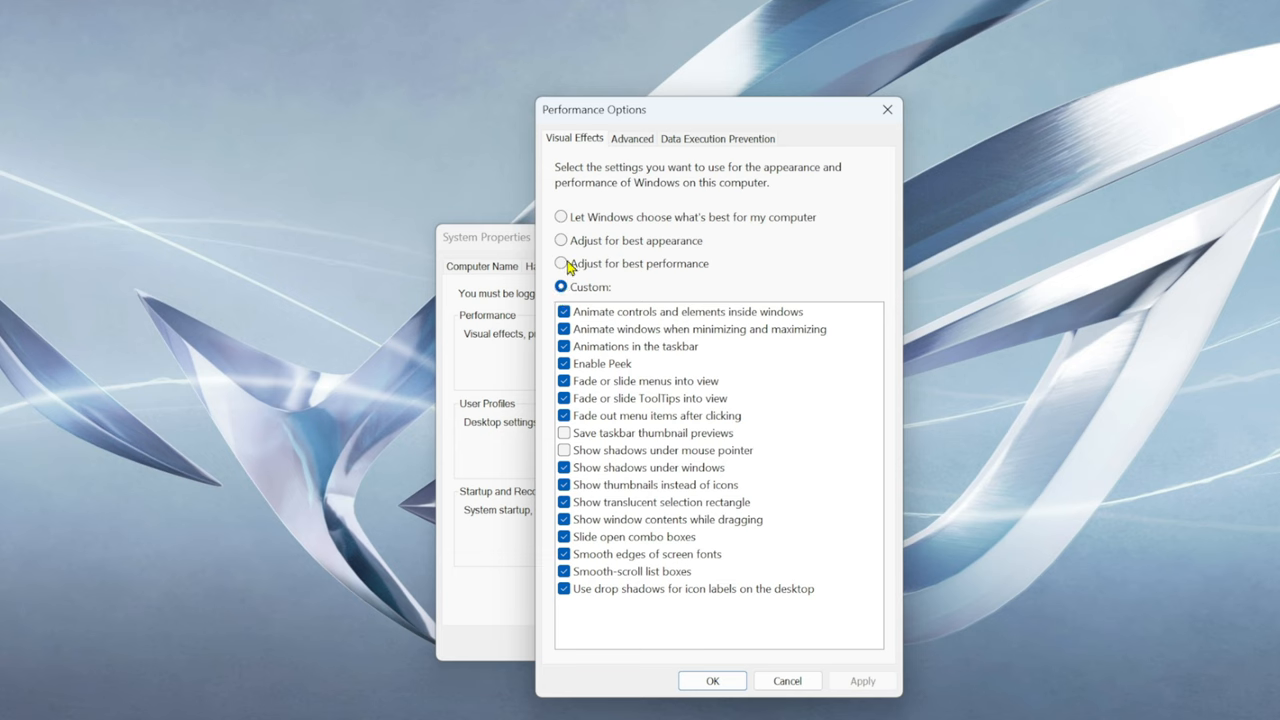
pyautogui.click(561, 263)
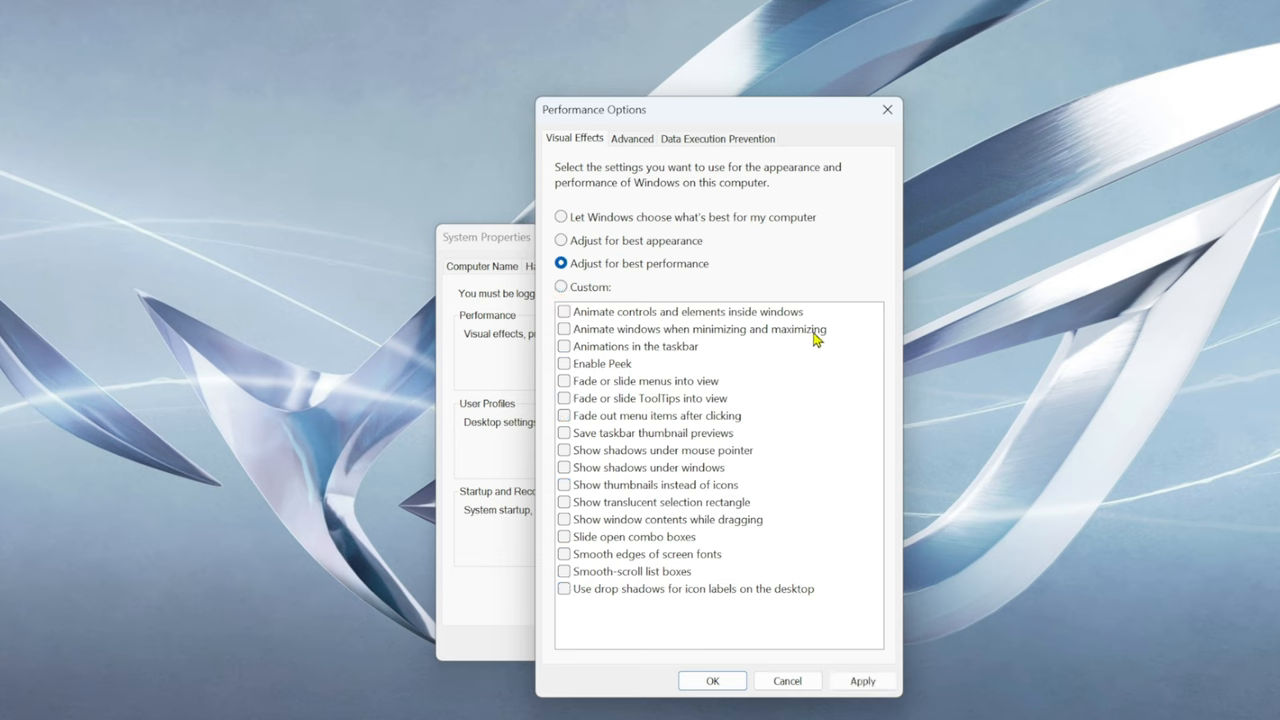
pyautogui.click(564, 329)
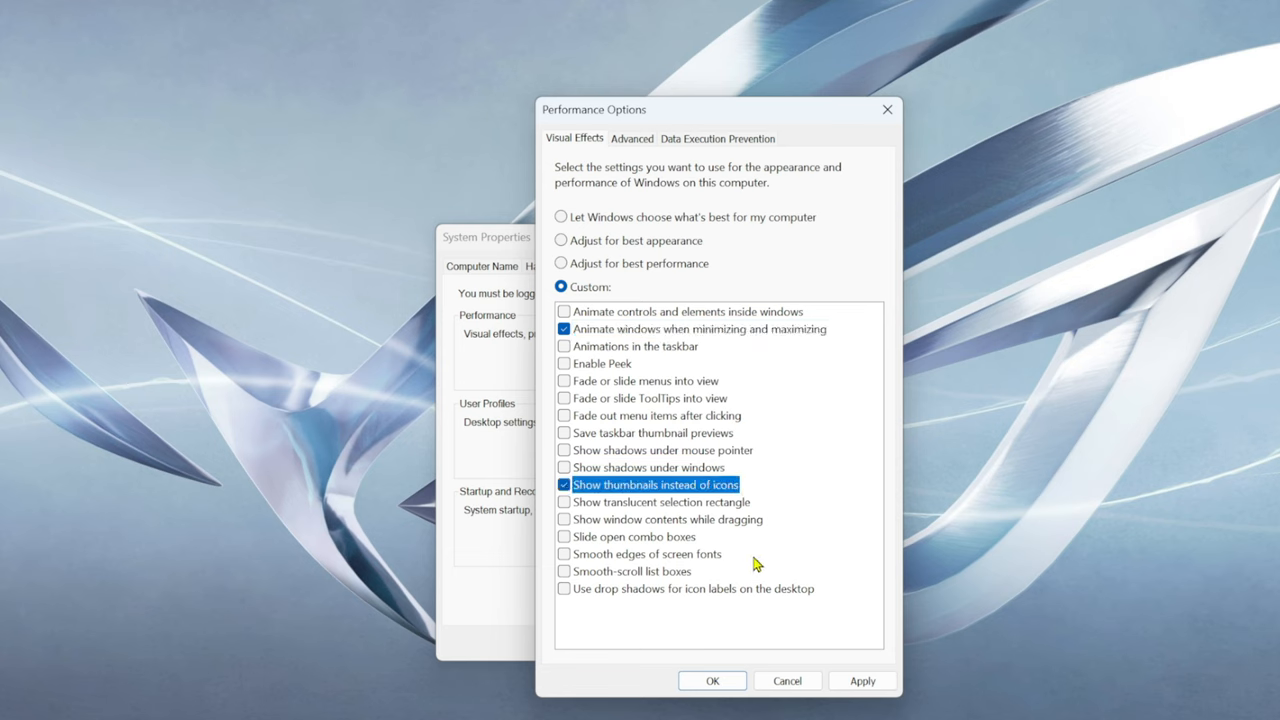
pyautogui.moveTo(564, 567)
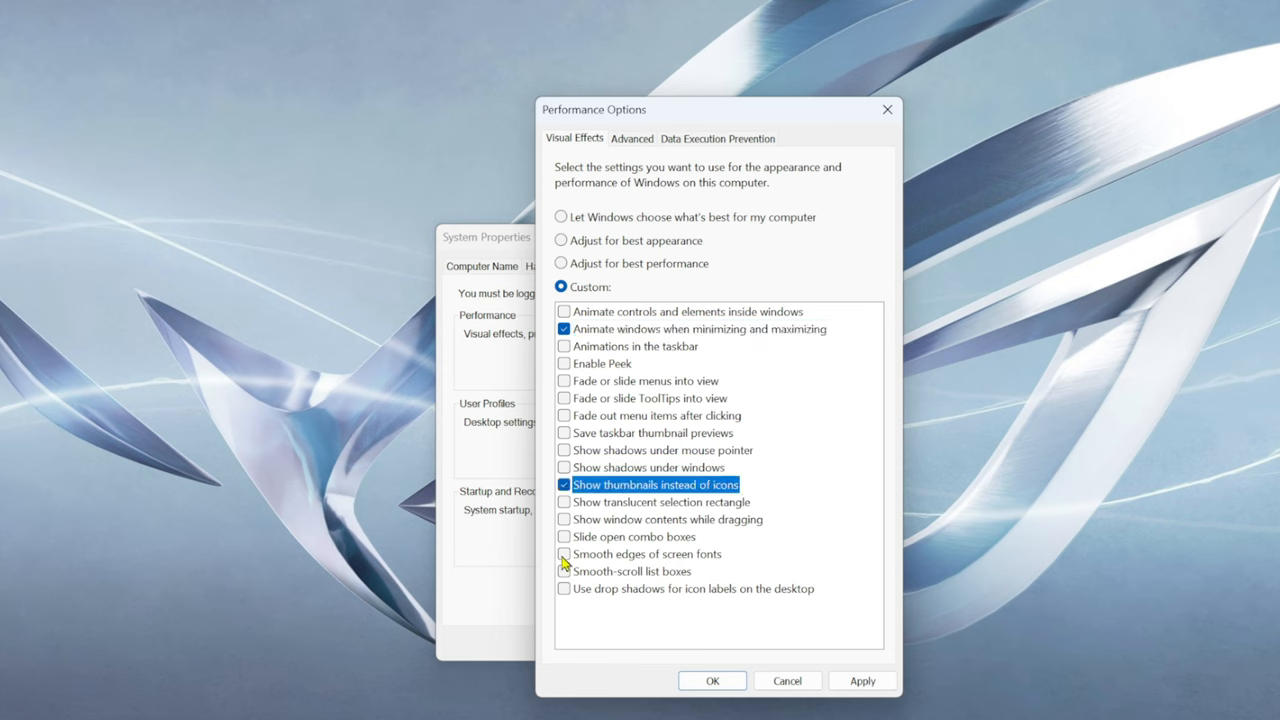
pyautogui.click(564, 554)
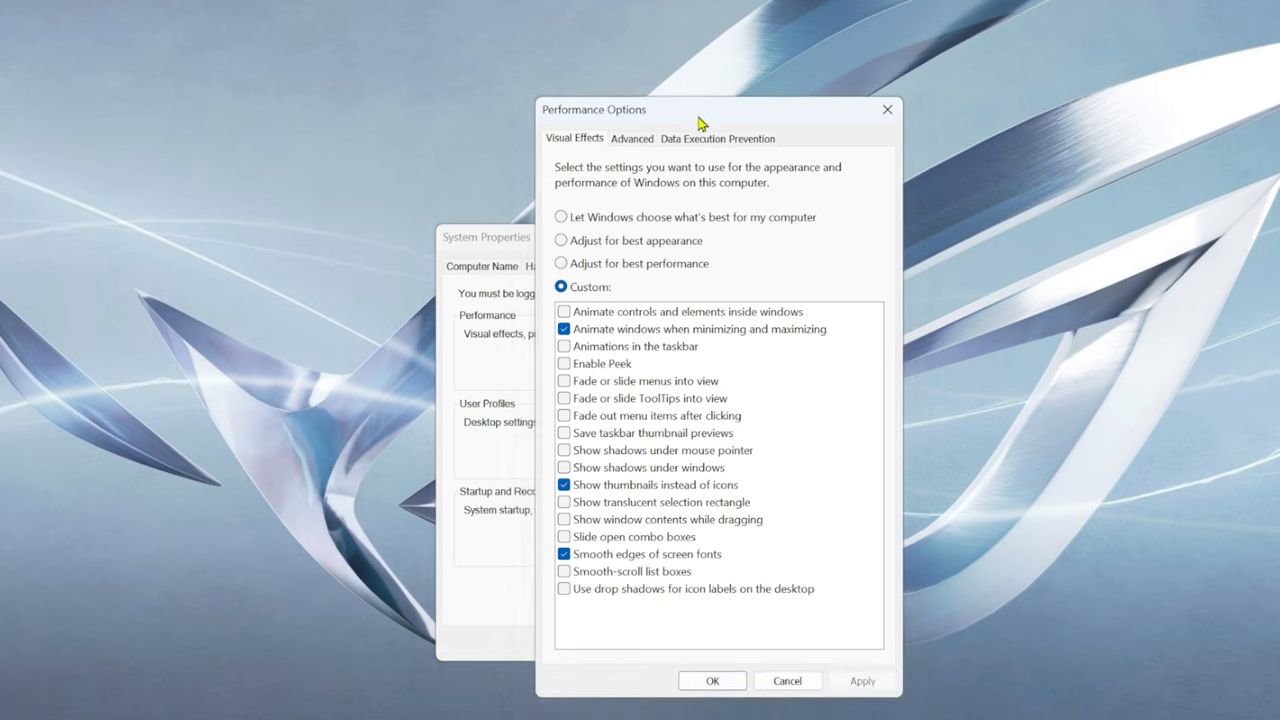
pyautogui.moveTo(700, 110); pyautogui.dragTo(170, 55)
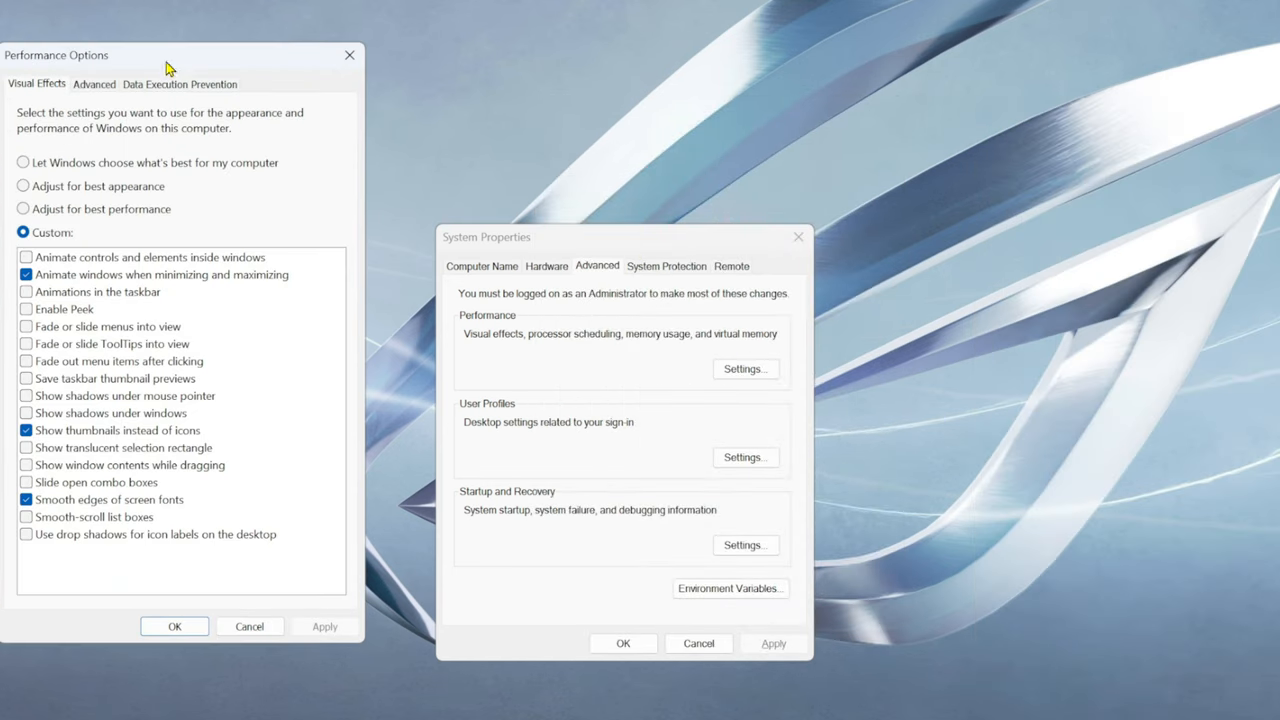
pyautogui.moveTo(230, 70)
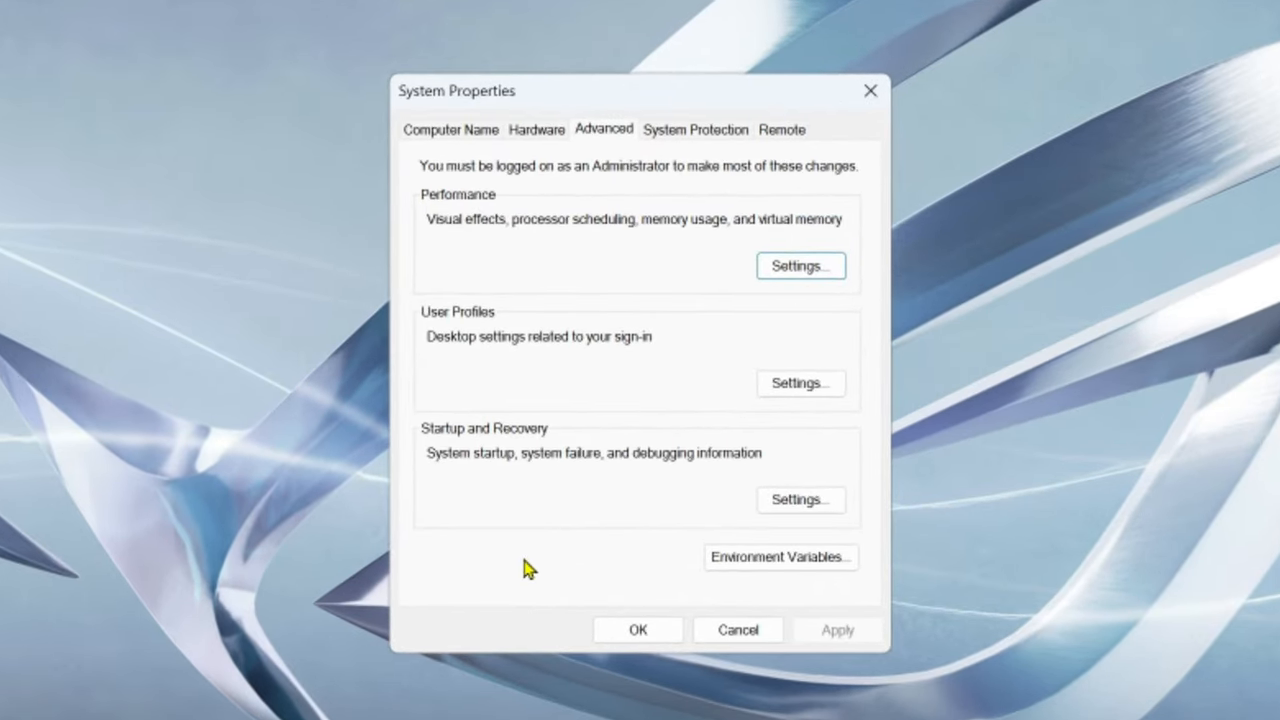
pyautogui.moveTo(805, 286)
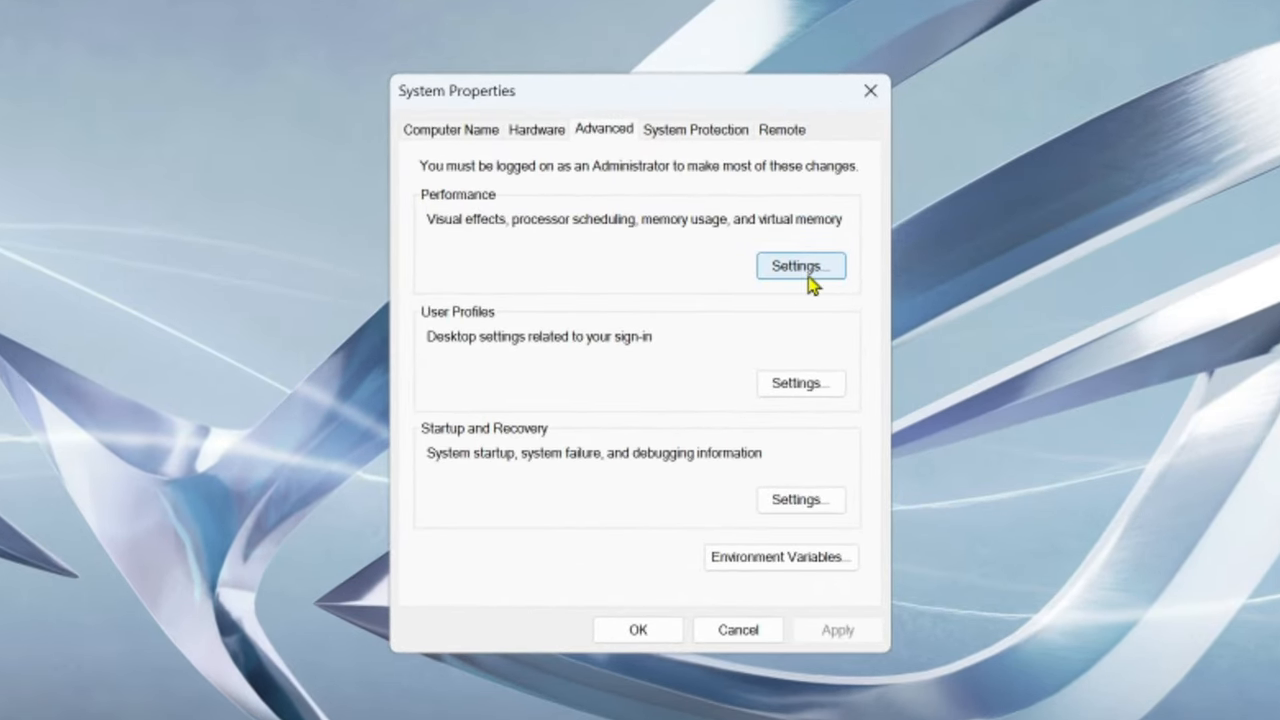
# Open Virtual Memory from the Advanced tab and turn off automatic paging file management
pyautogui.click(800, 265)
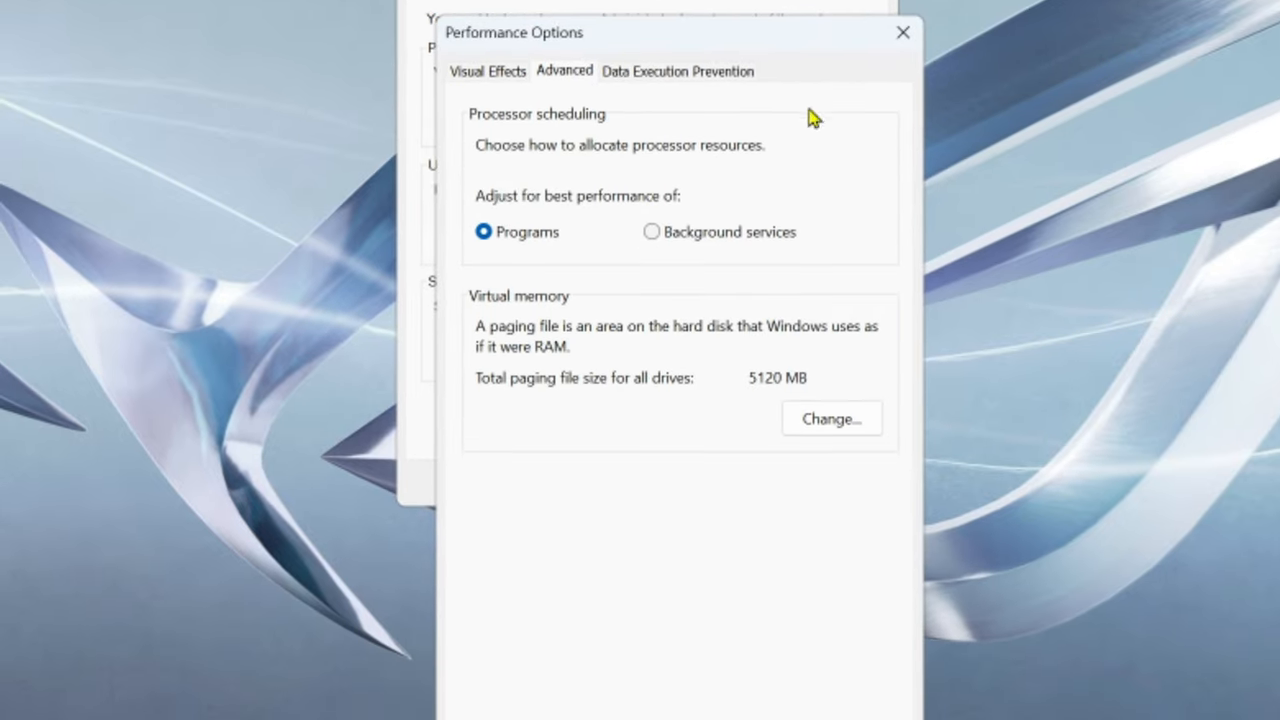
pyautogui.click(831, 418)
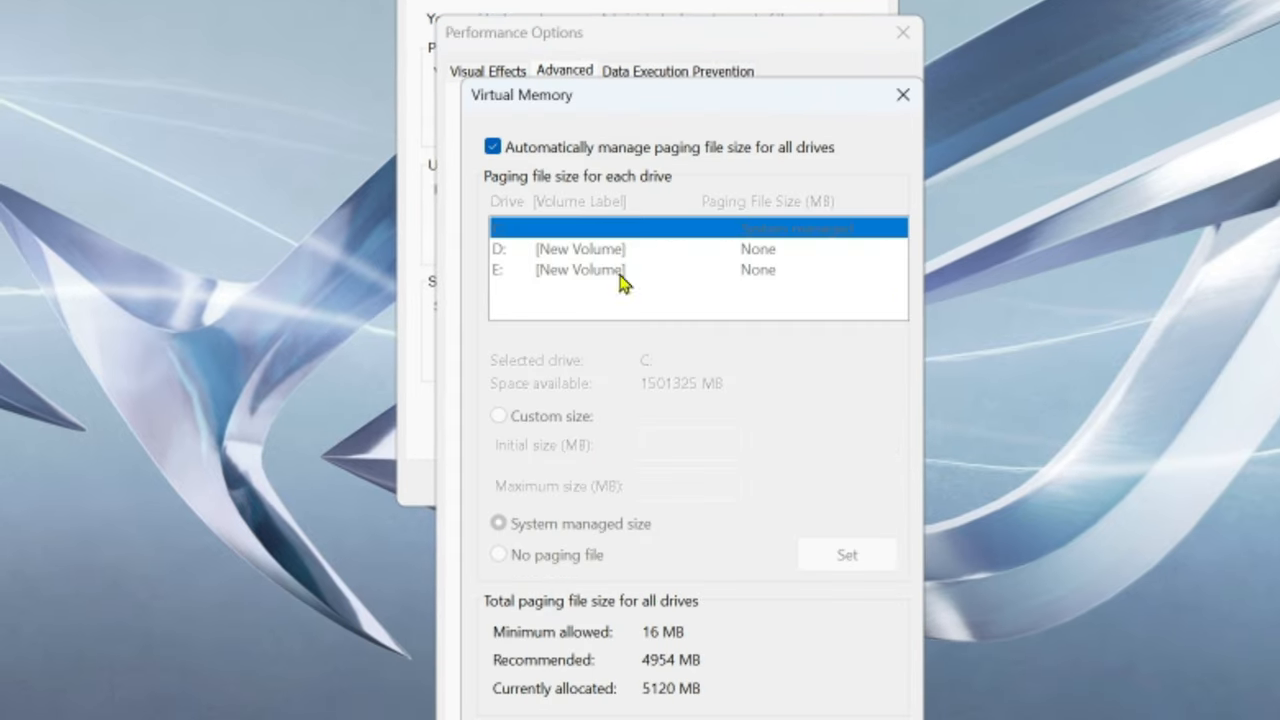
pyautogui.moveTo(538, 182)
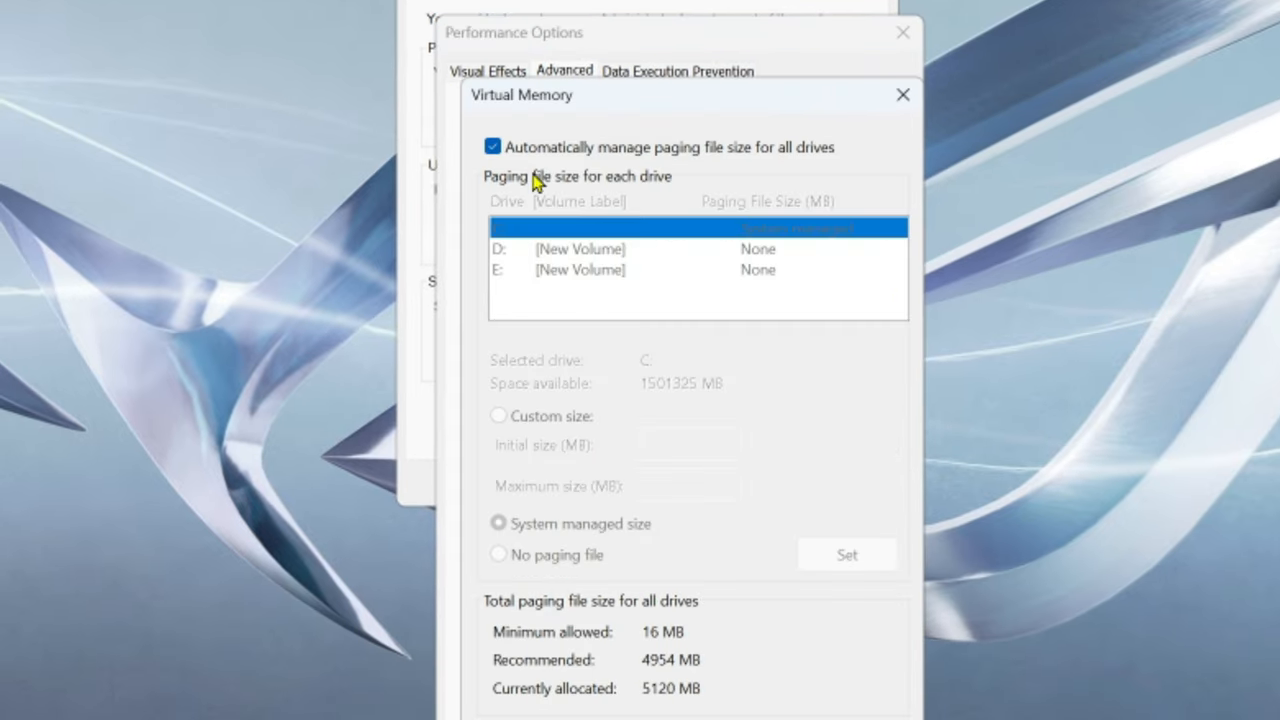
pyautogui.moveTo(697, 172)
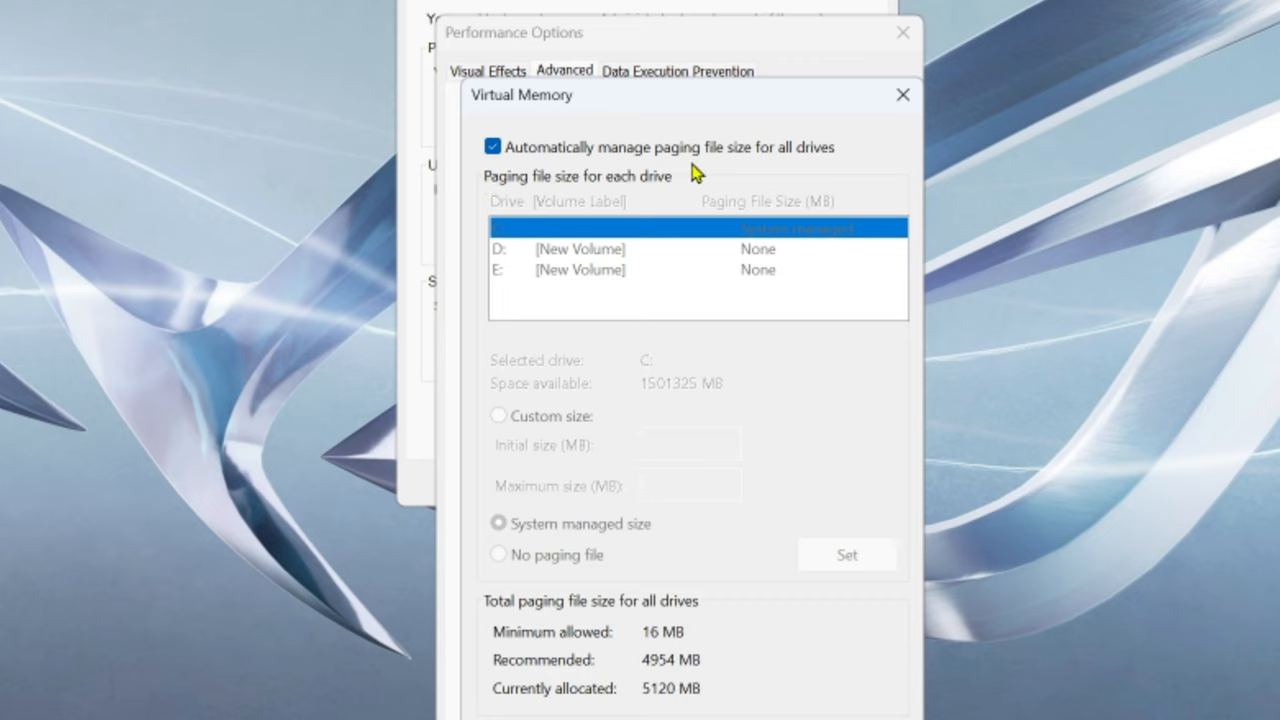
pyautogui.moveTo(852, 188)
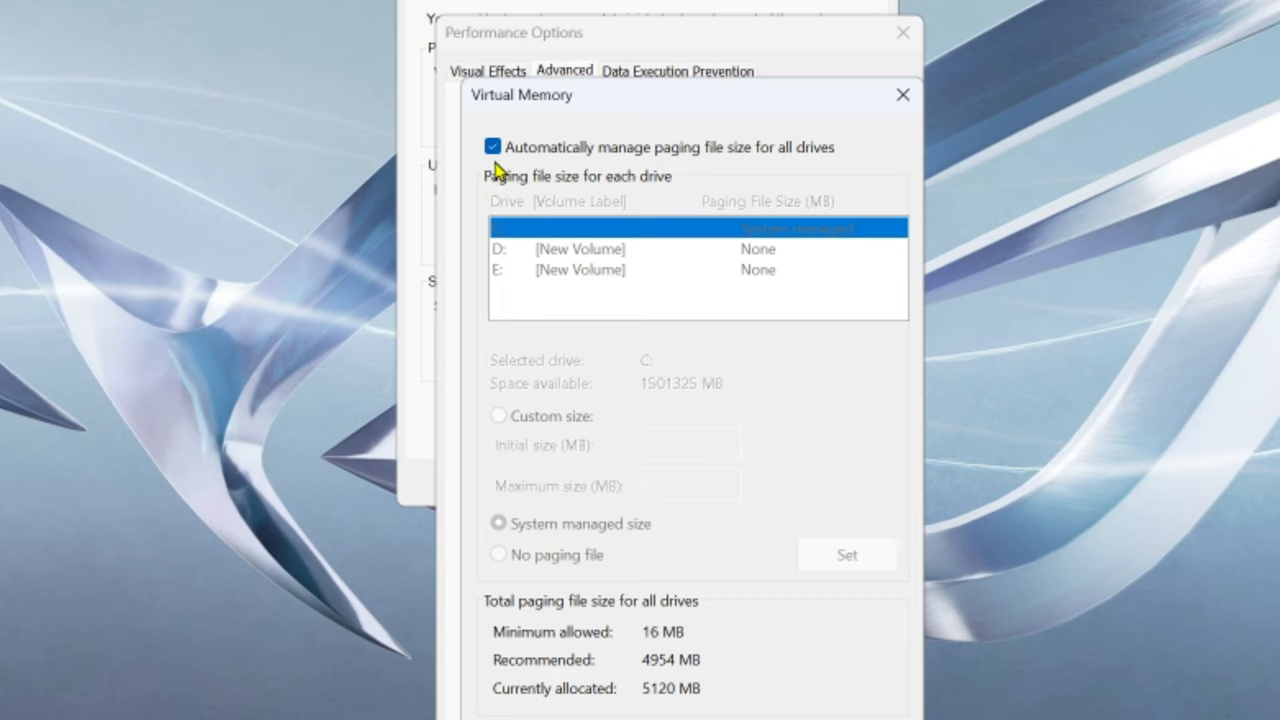
pyautogui.click(491, 146)
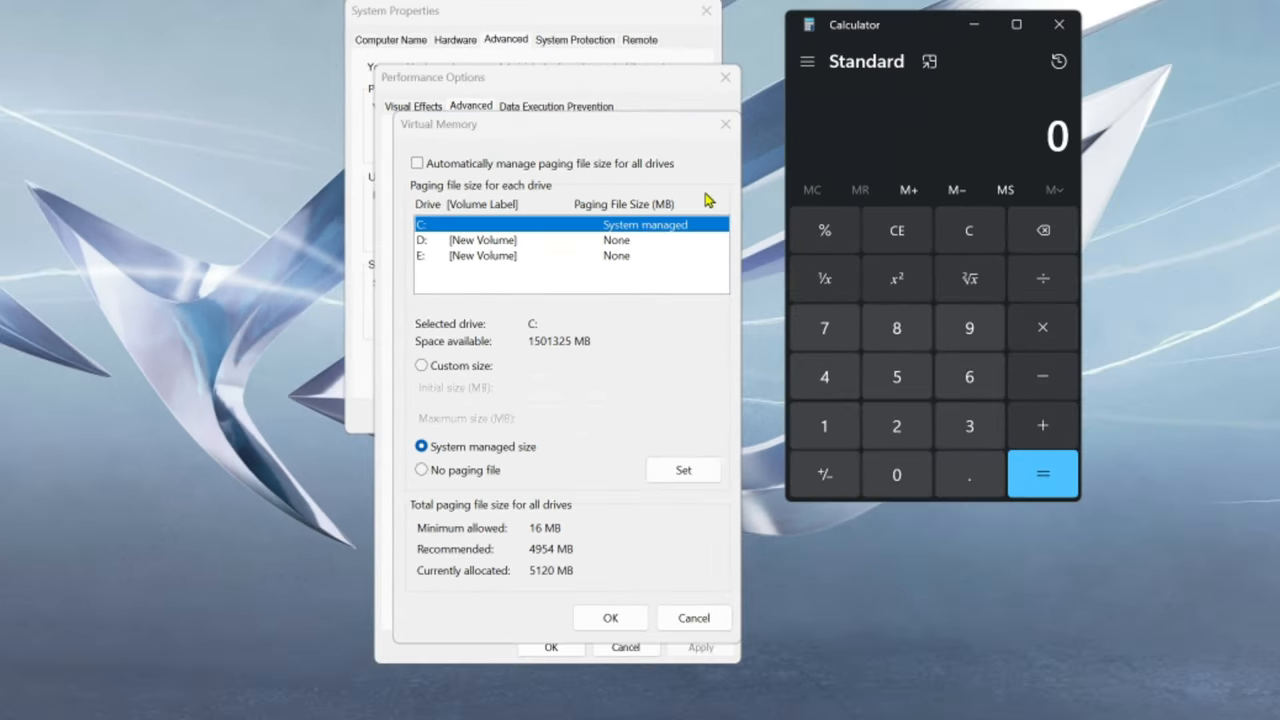
pyautogui.moveTo(998, 404)
pyautogui.write('32')
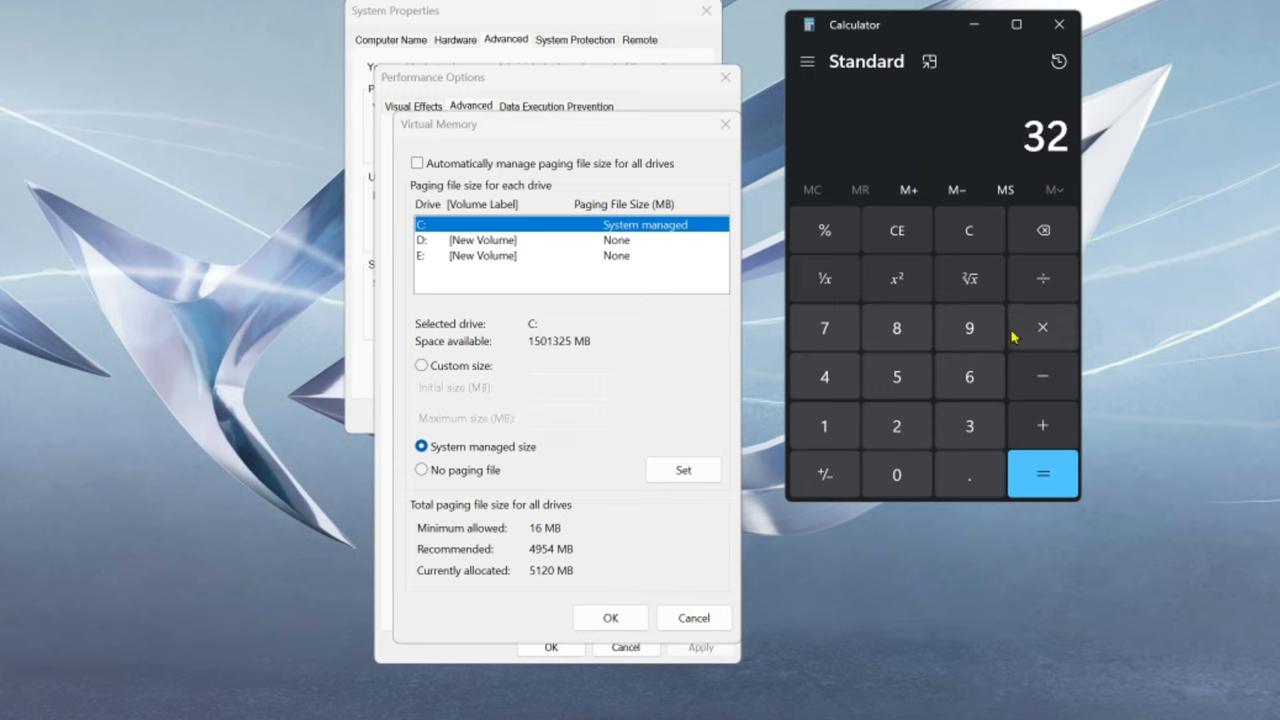
pyautogui.moveTo(995, 330)
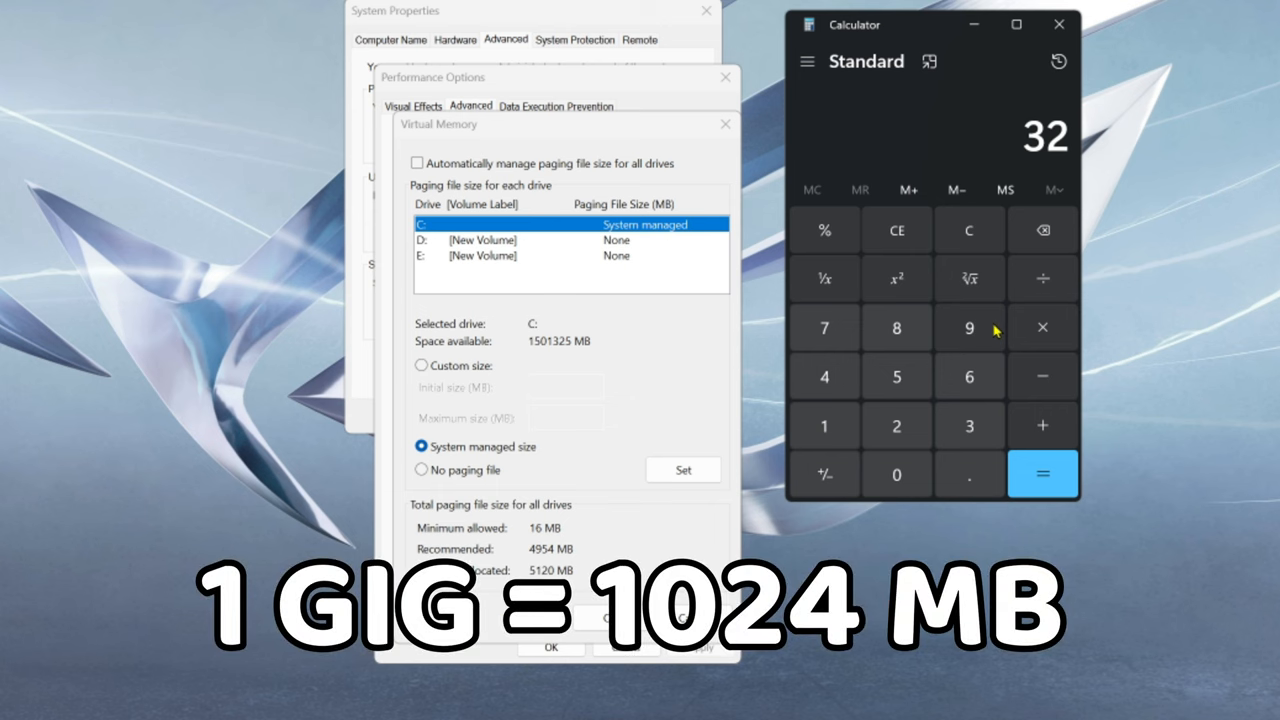
pyautogui.moveTo(1043, 327)
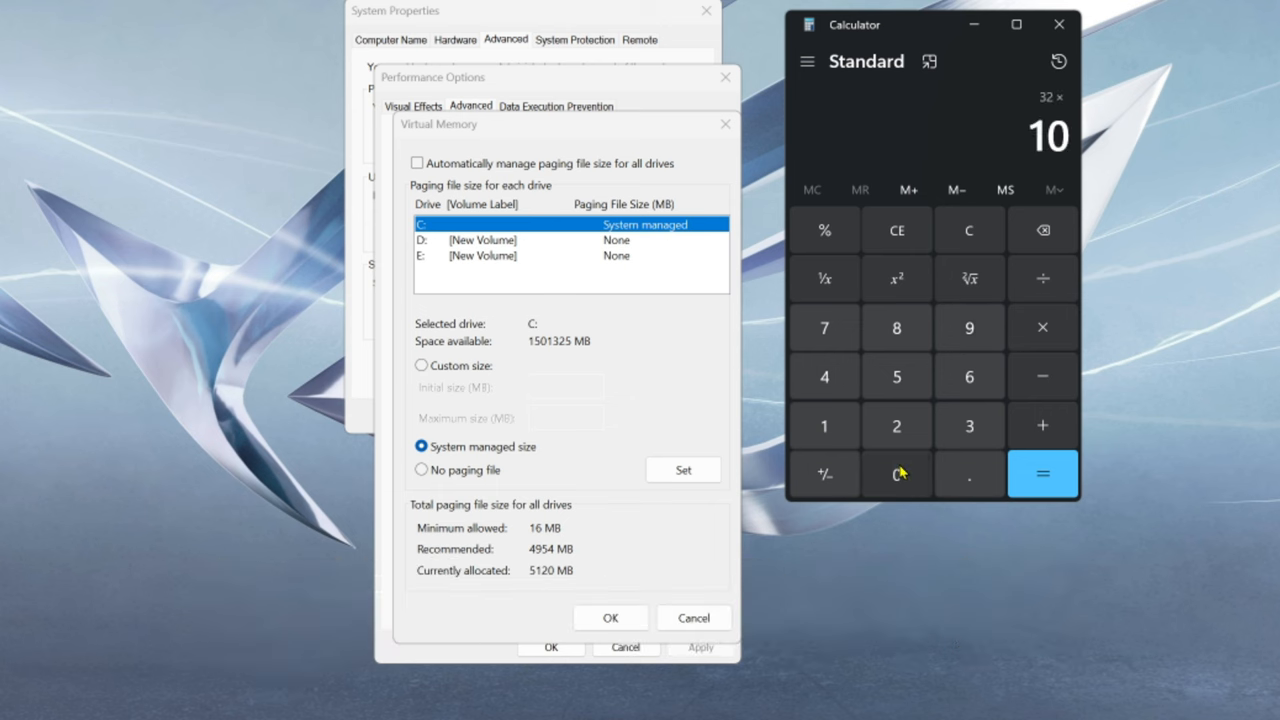
# Calculate the paging file size in Calculator: 32,768 × 1.5 = 49,152
pyautogui.click(1043, 474)
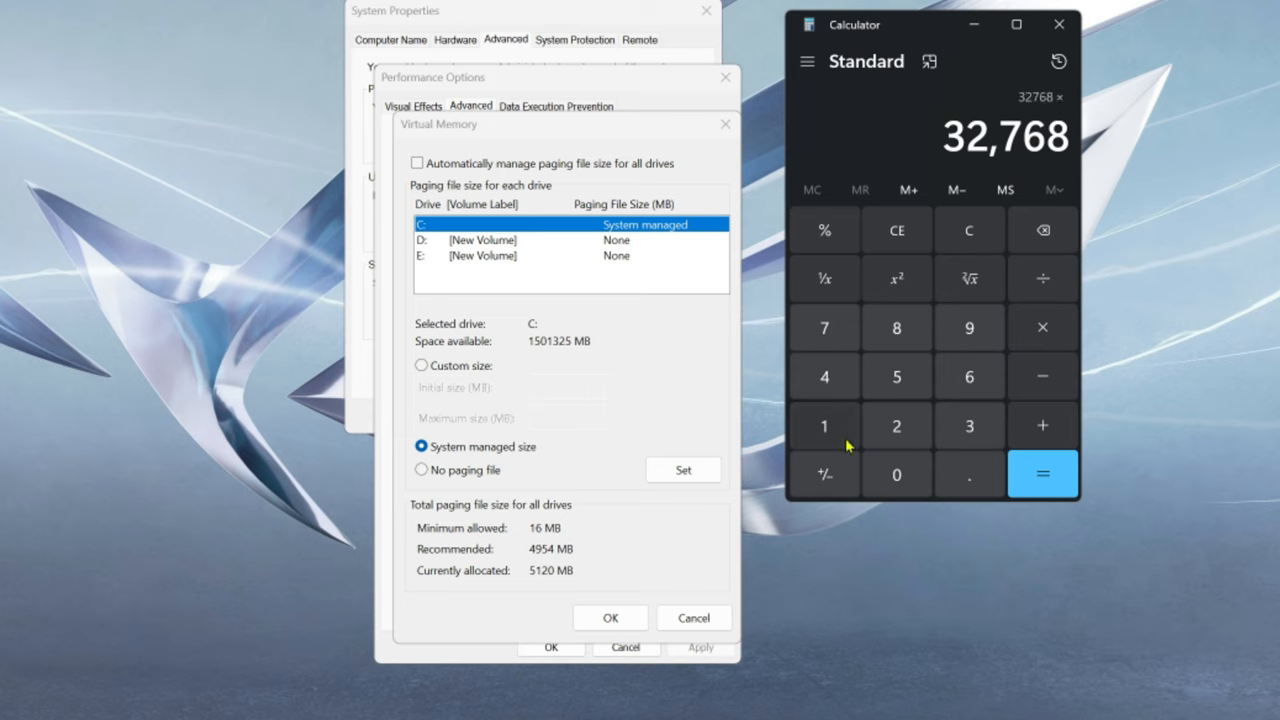
pyautogui.click(1042, 474)
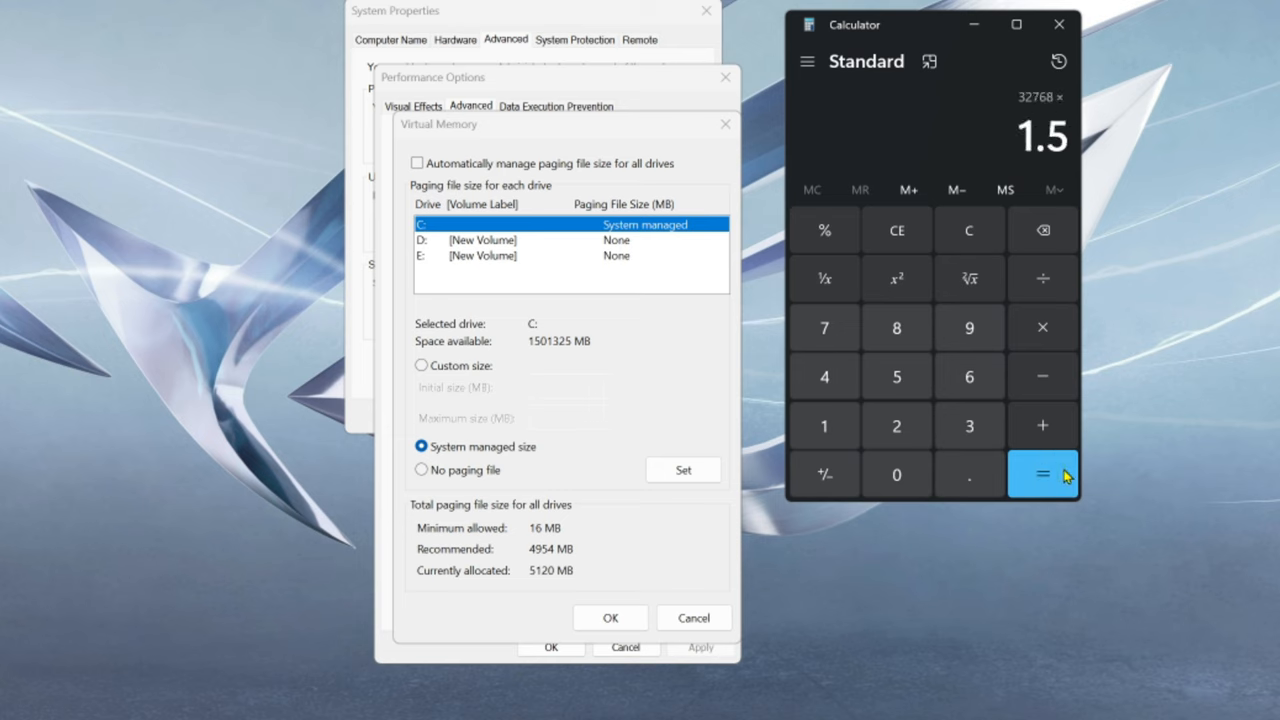
pyautogui.click(1043, 474)
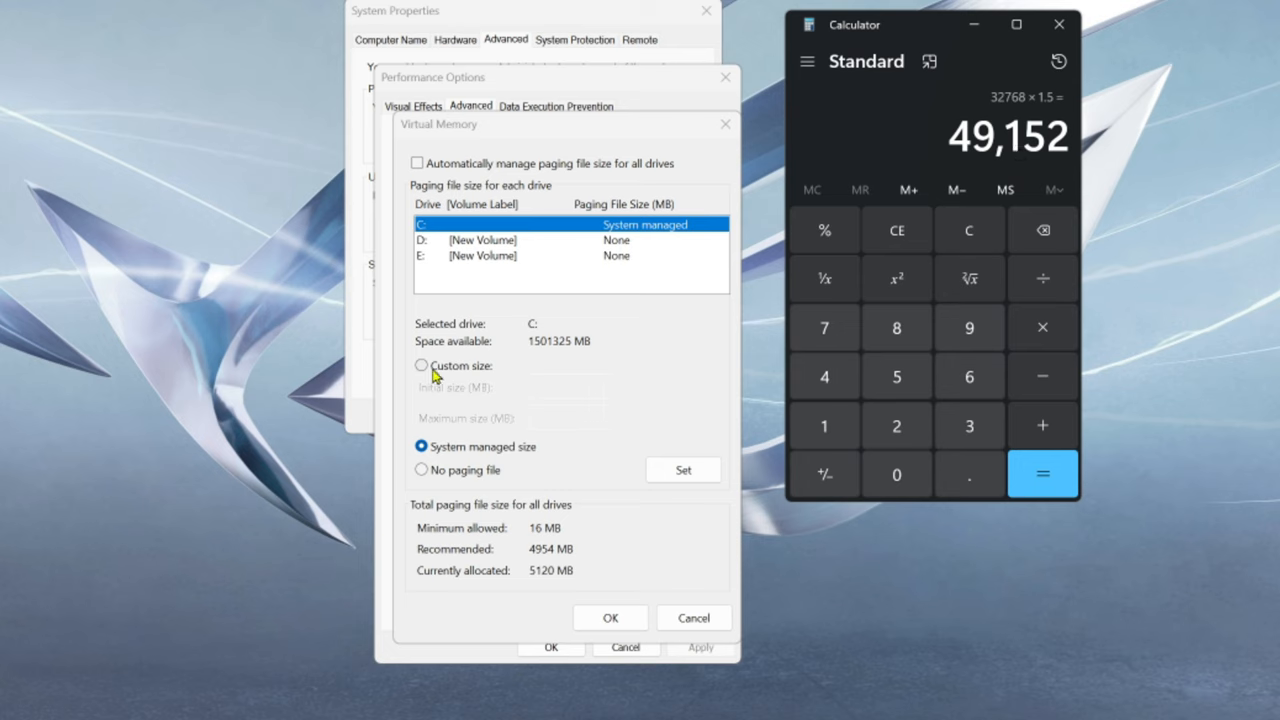
# Enter a C: custom paging file of 49152 MB initial and 98304 MB maximum
pyautogui.click(420, 365)
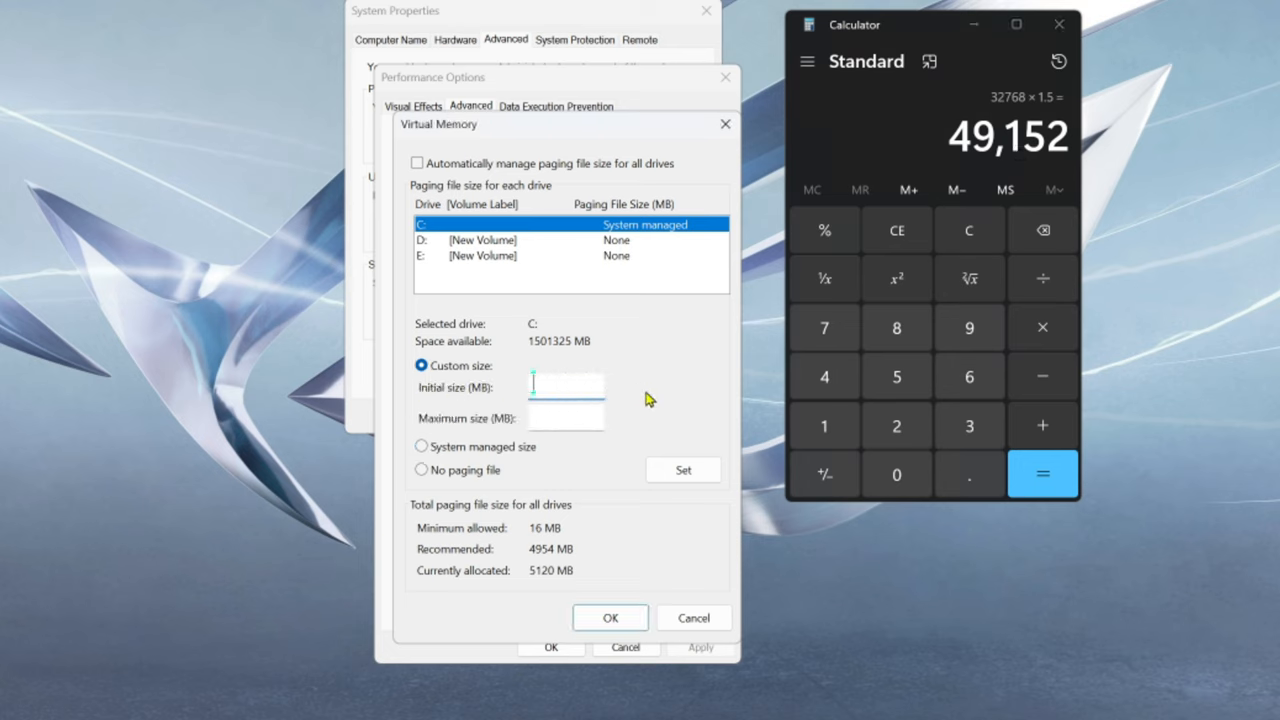
pyautogui.write('49152')
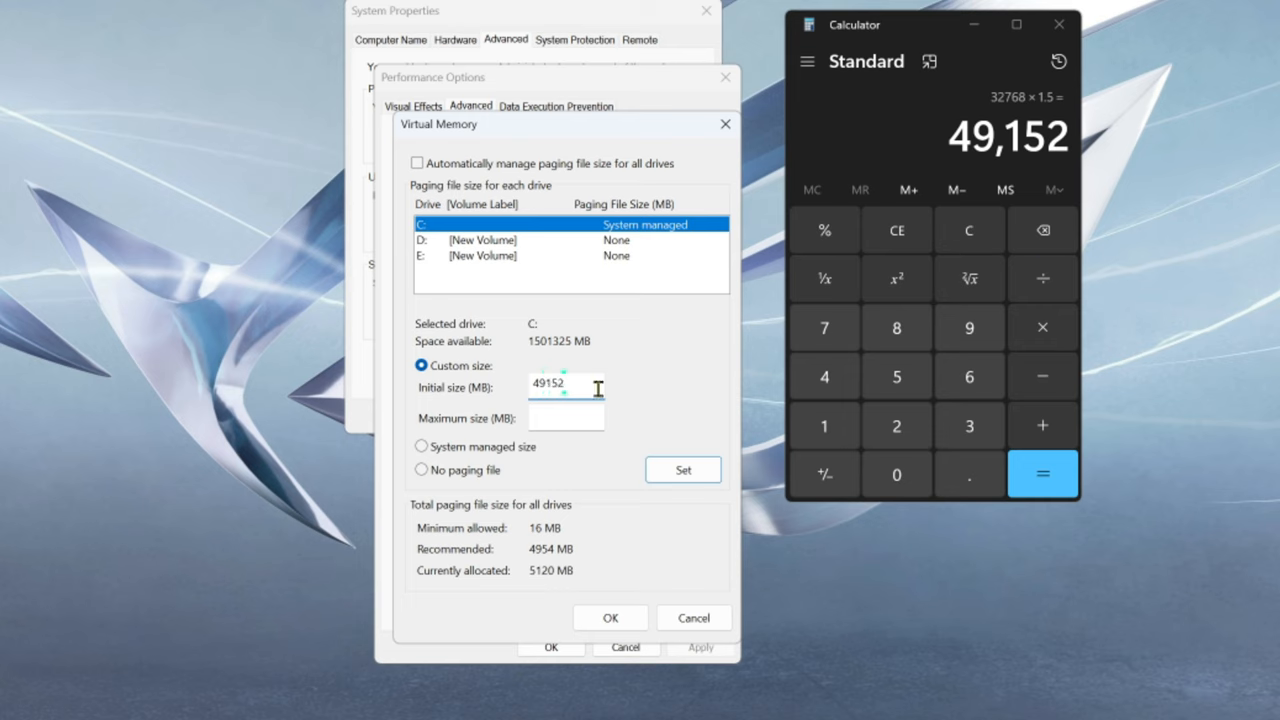
pyautogui.click(896, 230)
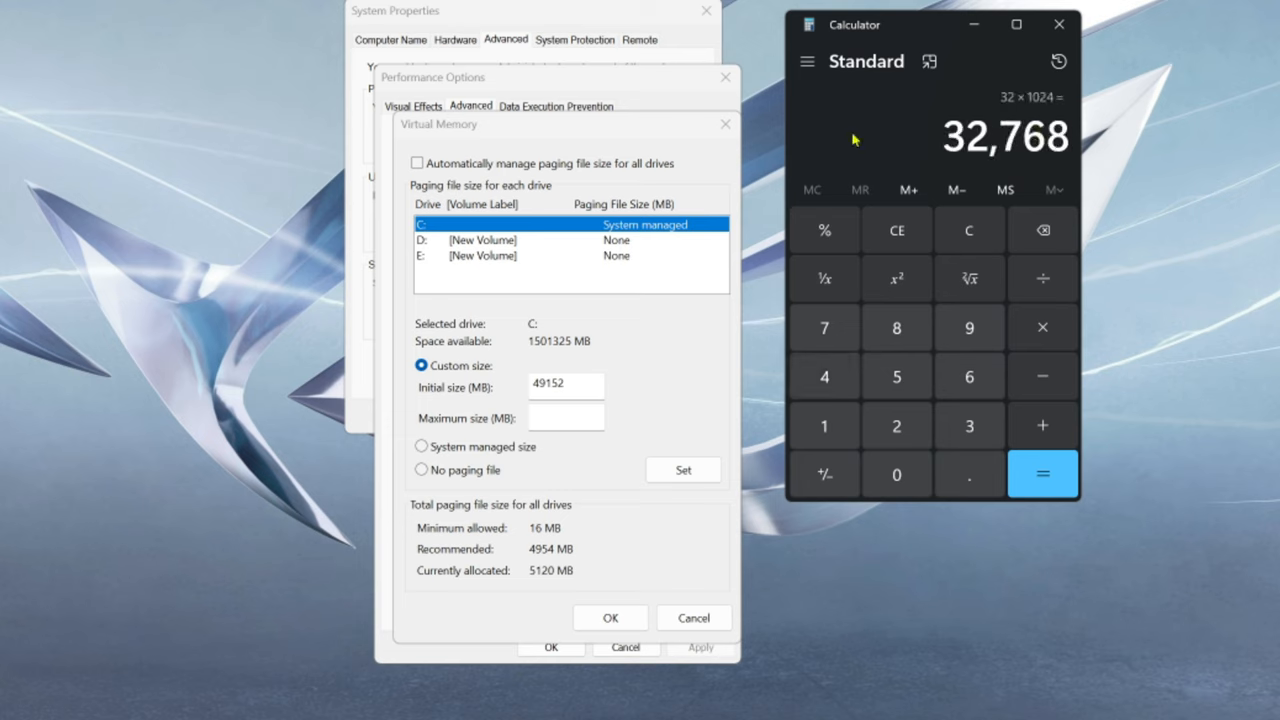
pyautogui.moveTo(914, 231)
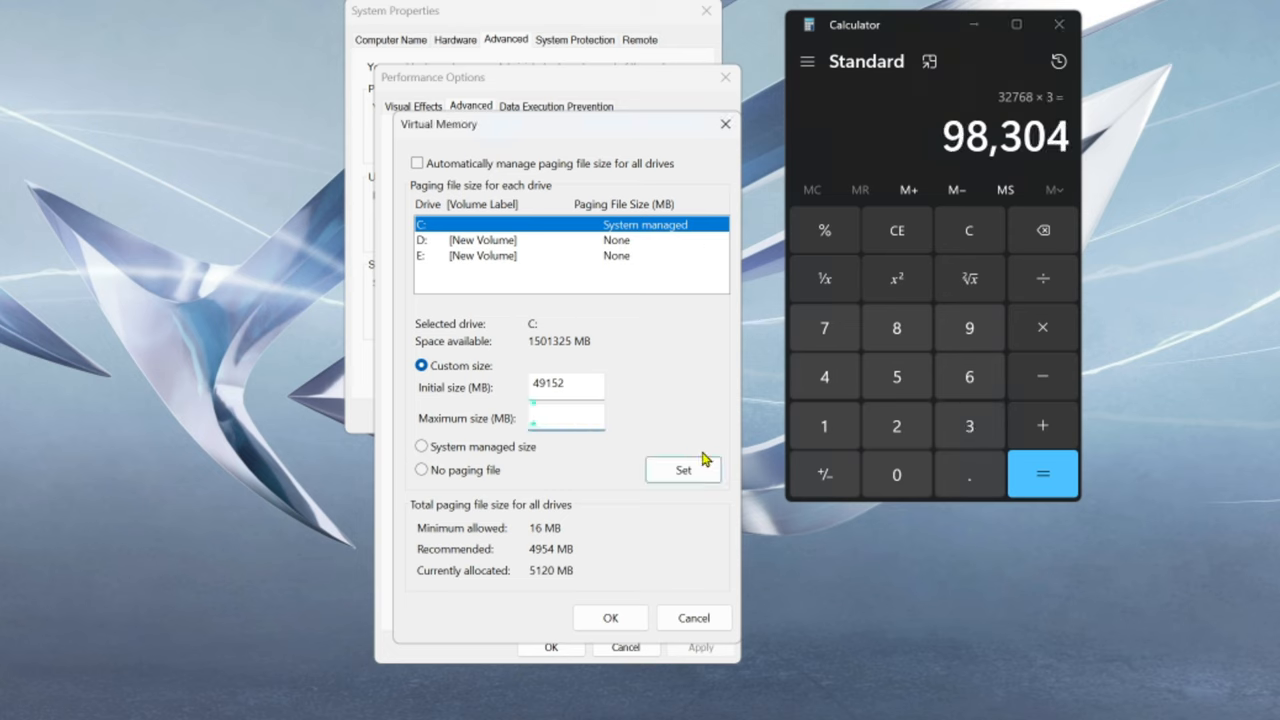
pyautogui.write('98304')
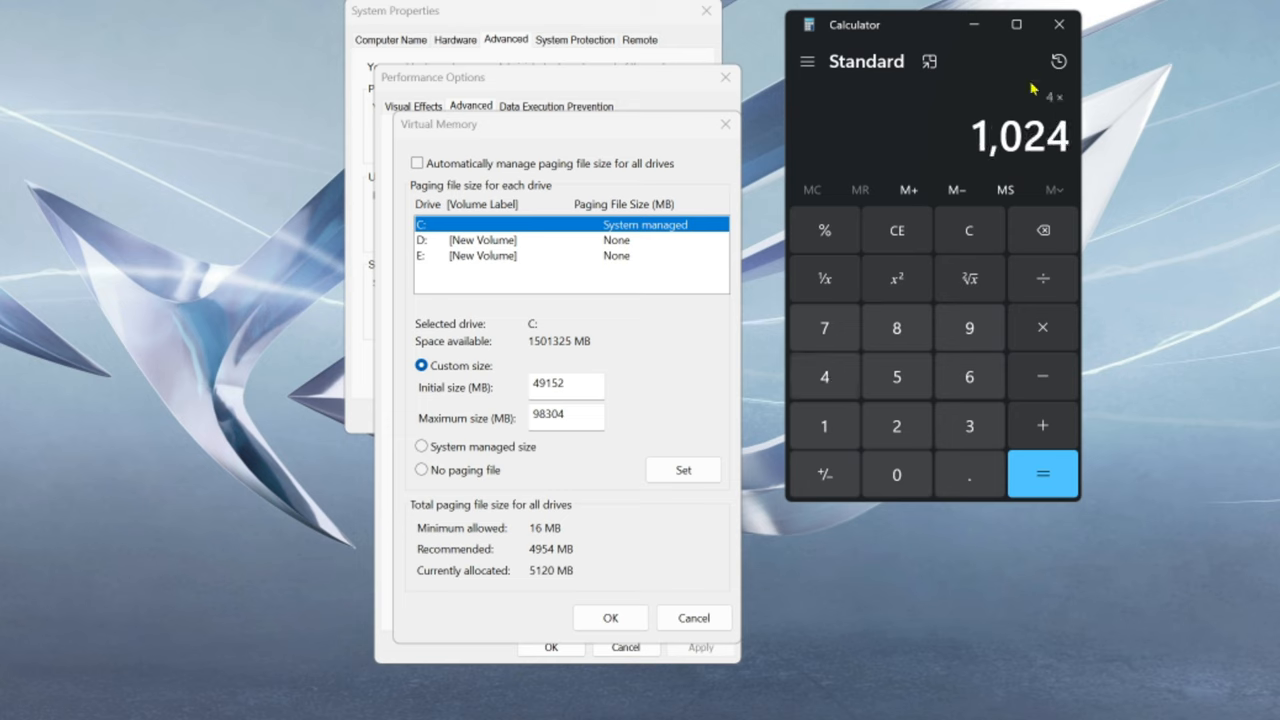
# Clear Calculator and compute 4 × 1024 = 4,096, then 4,096 × 3 = 12,288
pyautogui.click(1043, 474)
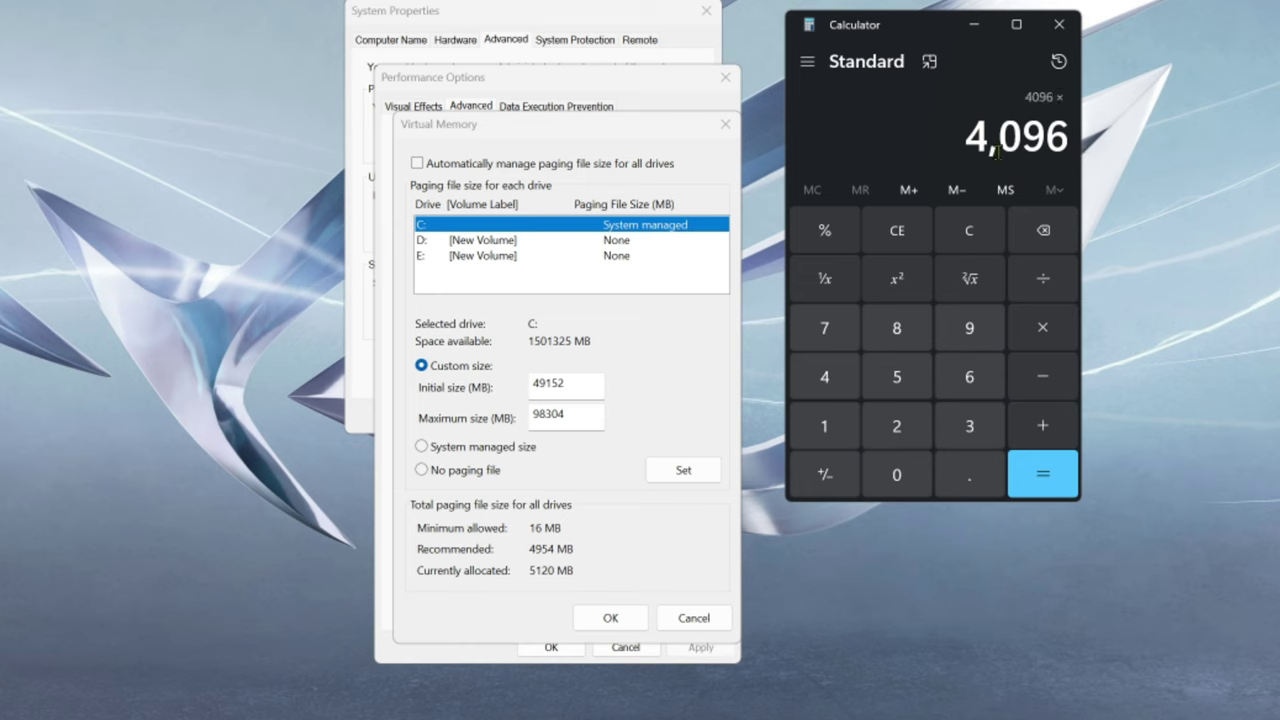
pyautogui.moveTo(1096, 143)
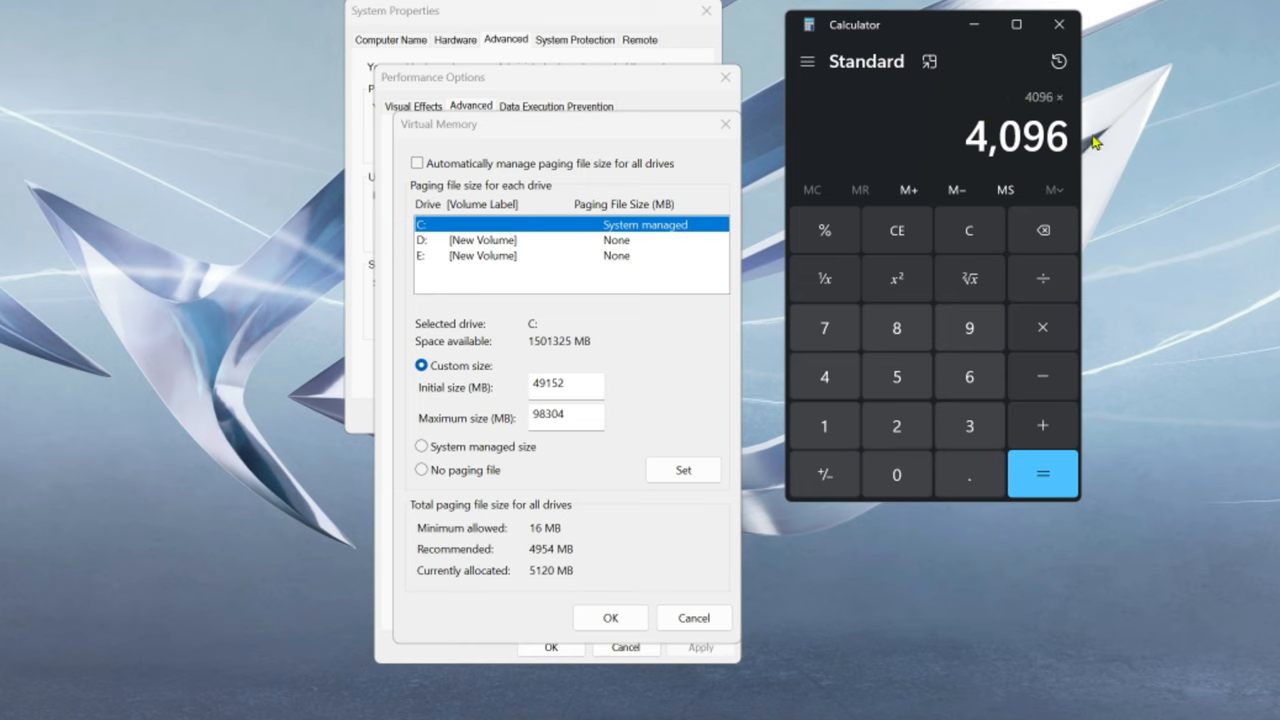
pyautogui.moveTo(824, 425)
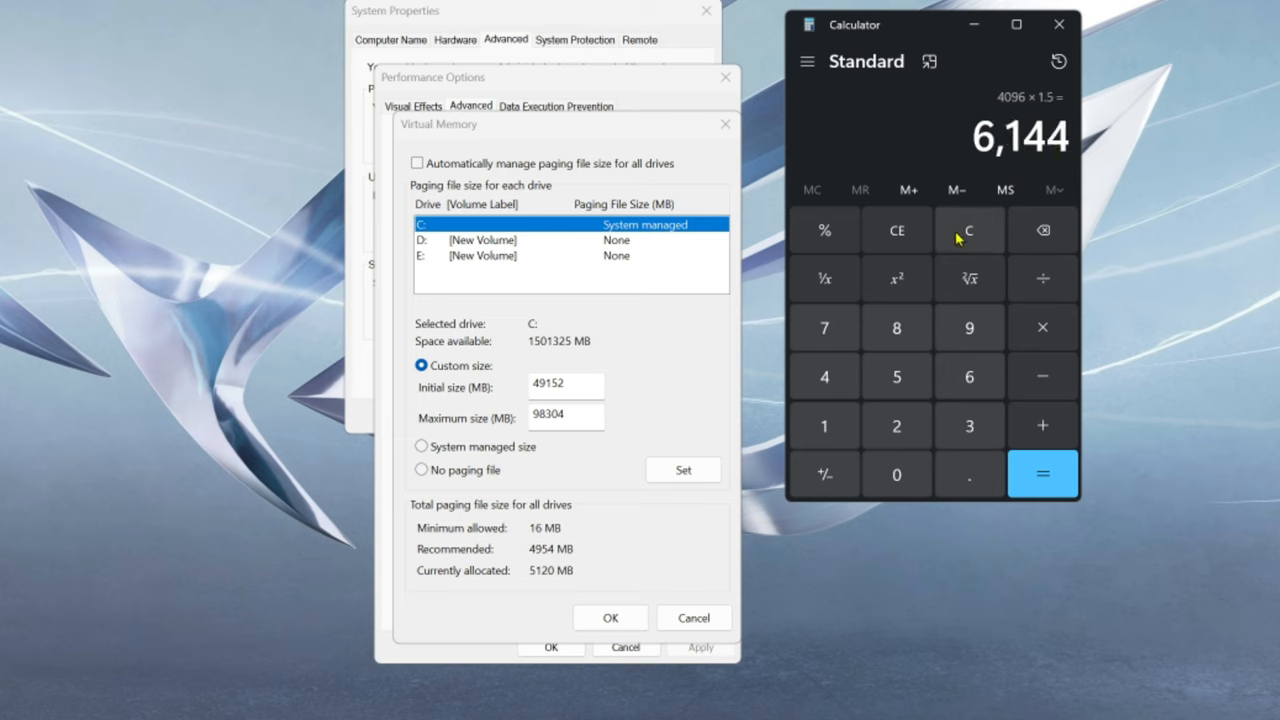
pyautogui.click(968, 230)
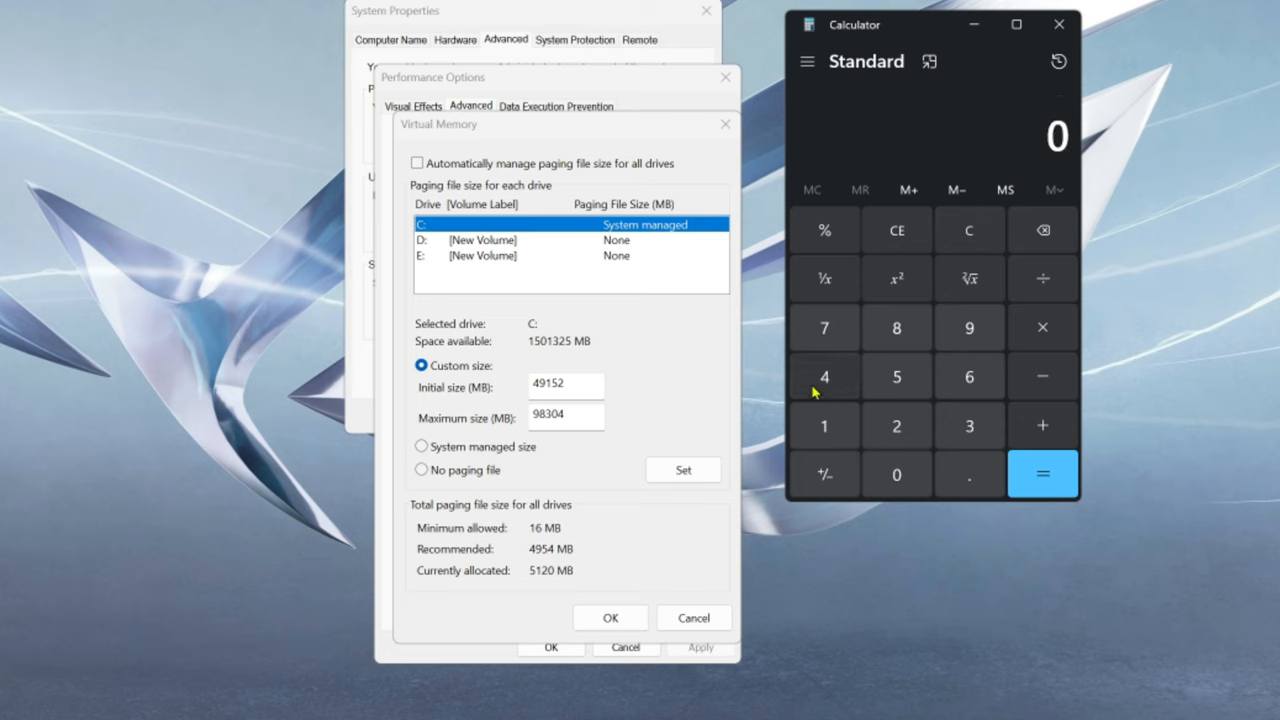
pyautogui.click(824, 376)
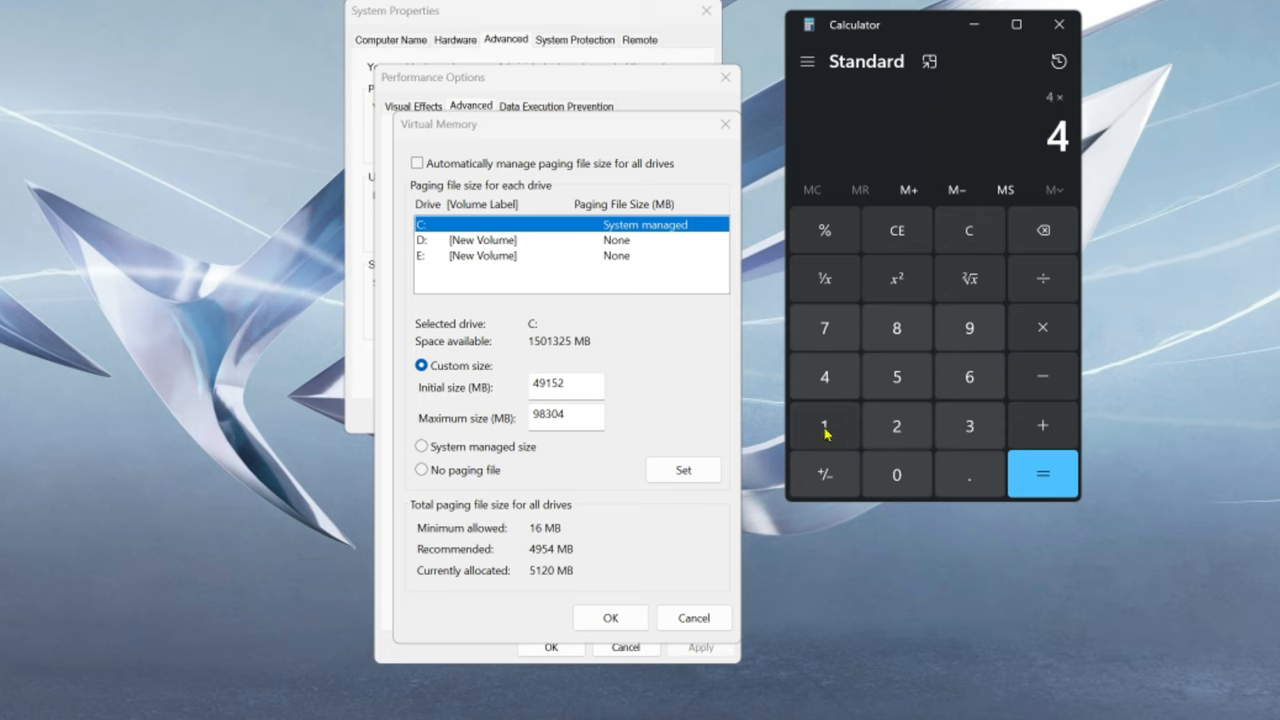
pyautogui.click(824, 425)
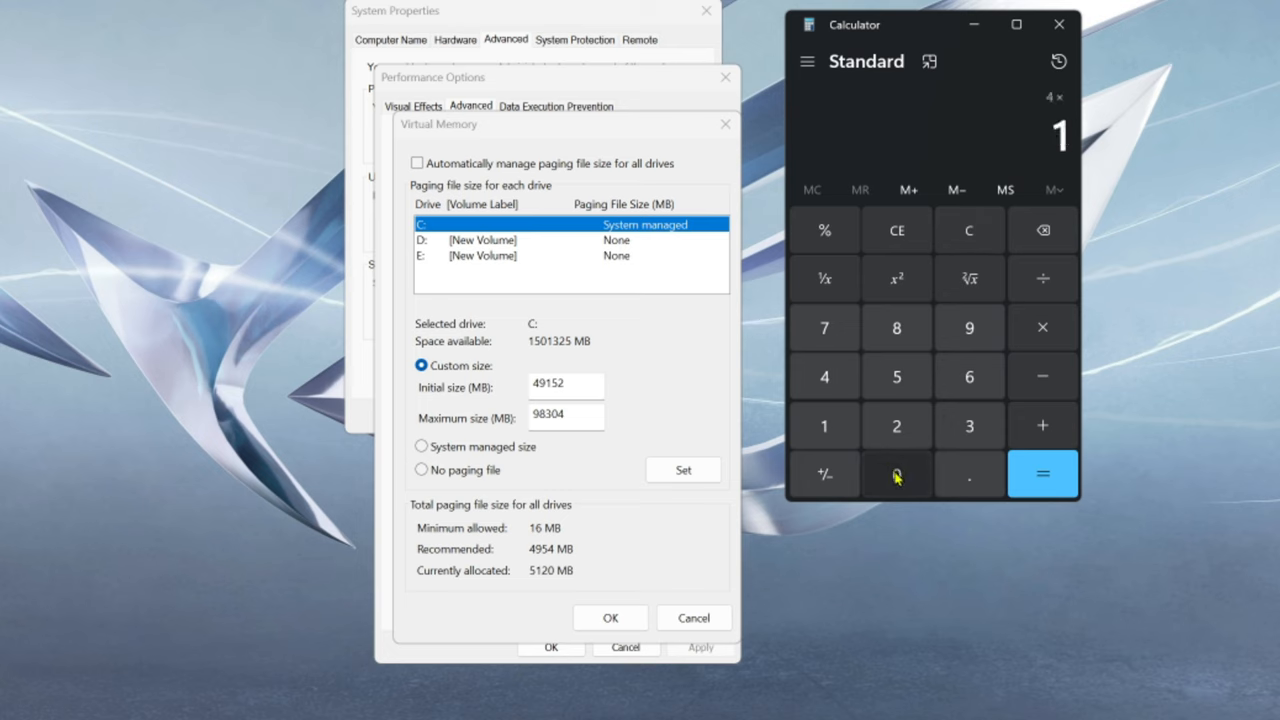
pyautogui.click(1043, 474)
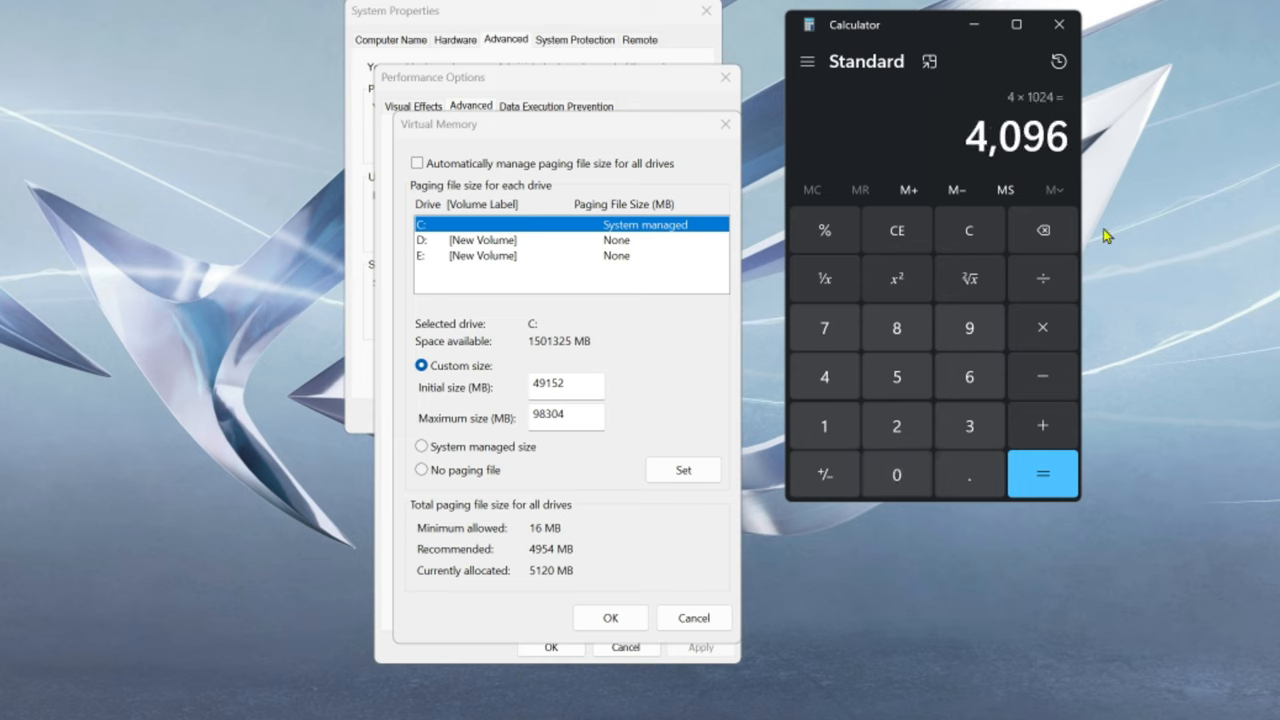
pyautogui.click(1042, 474)
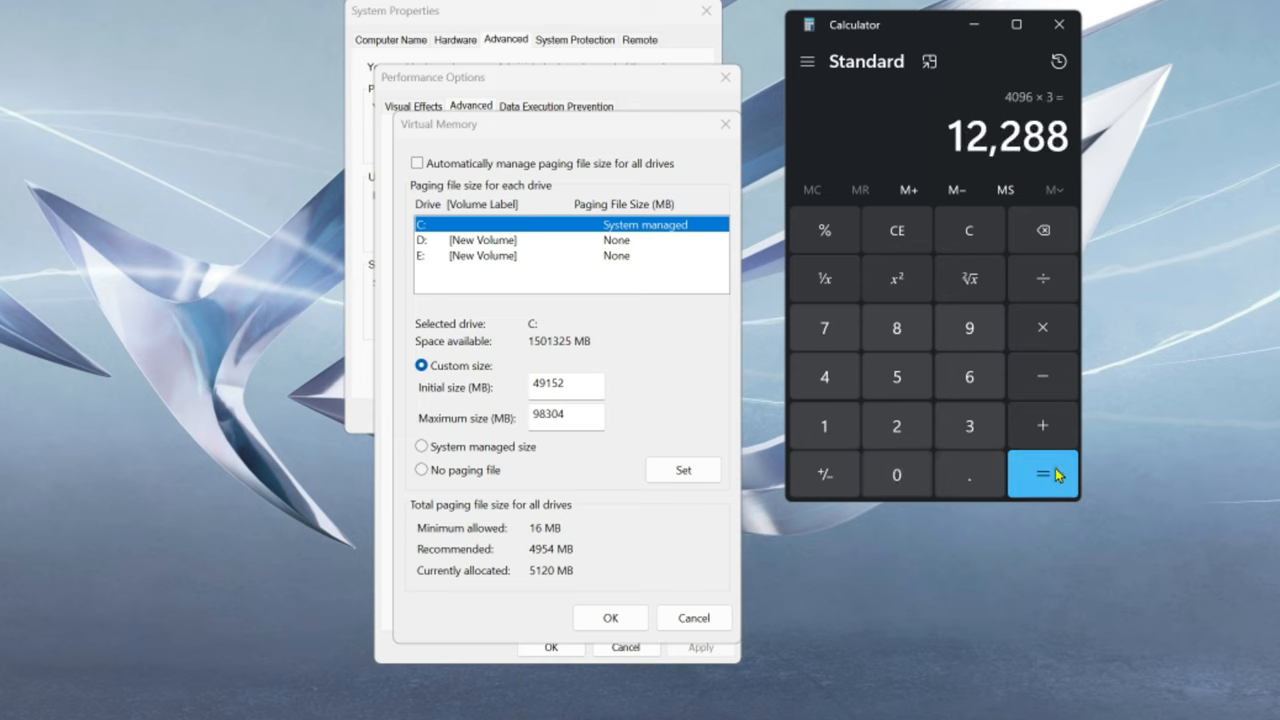
pyautogui.moveTo(634, 433)
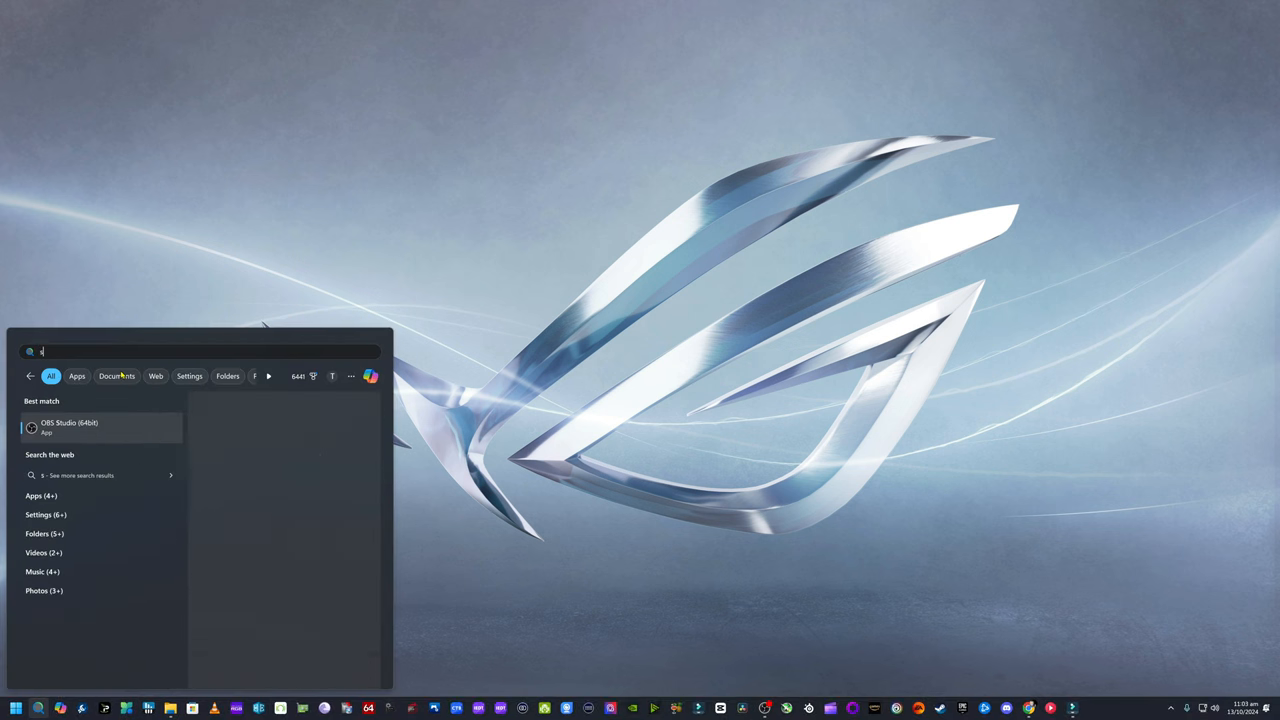
# Search Start for 'startup Apps' and open the Startup Apps settings page
pyautogui.write('startup Apps')
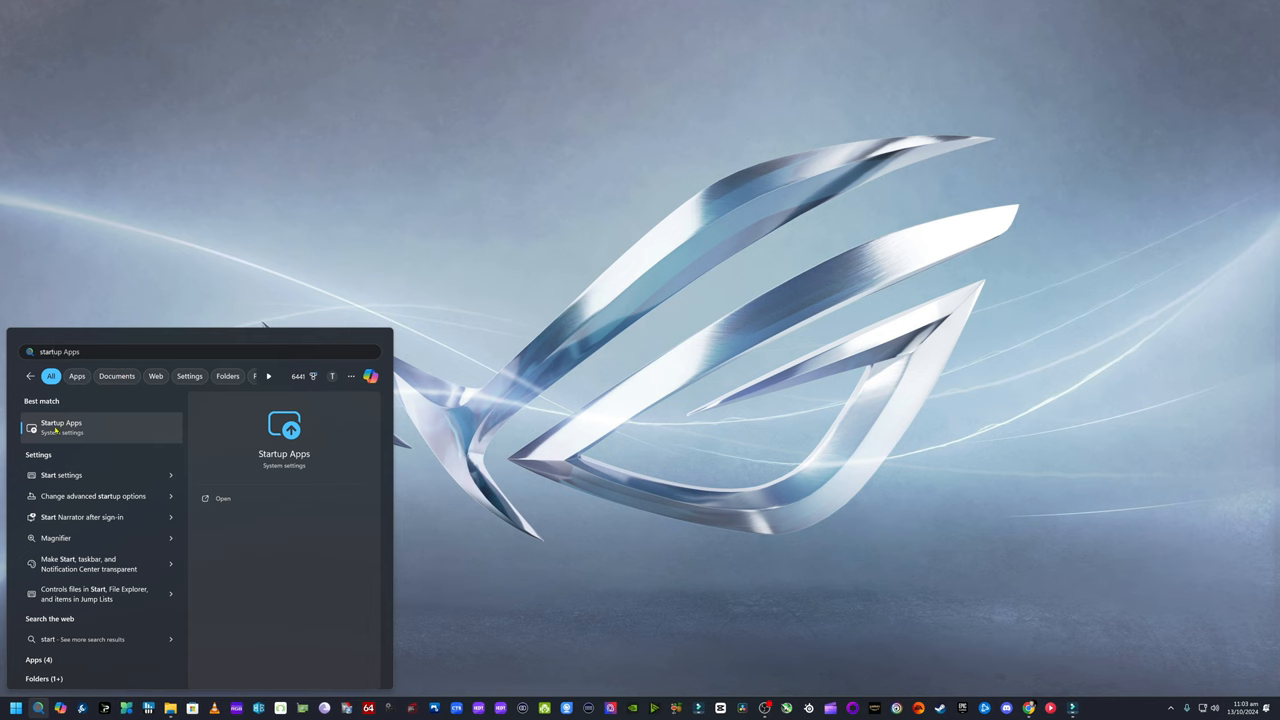
pyautogui.click(63, 428)
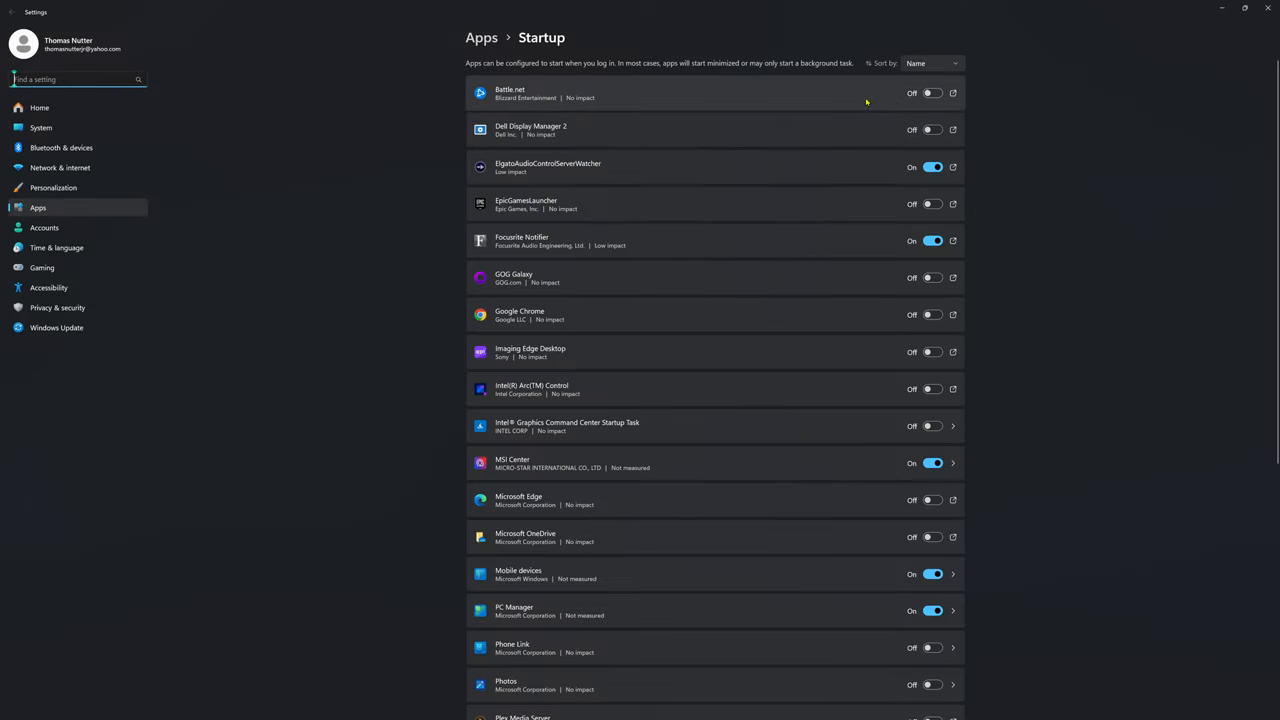
# Review the startup apps list and switch PC Manager off at startup
pyautogui.scroll(-3)
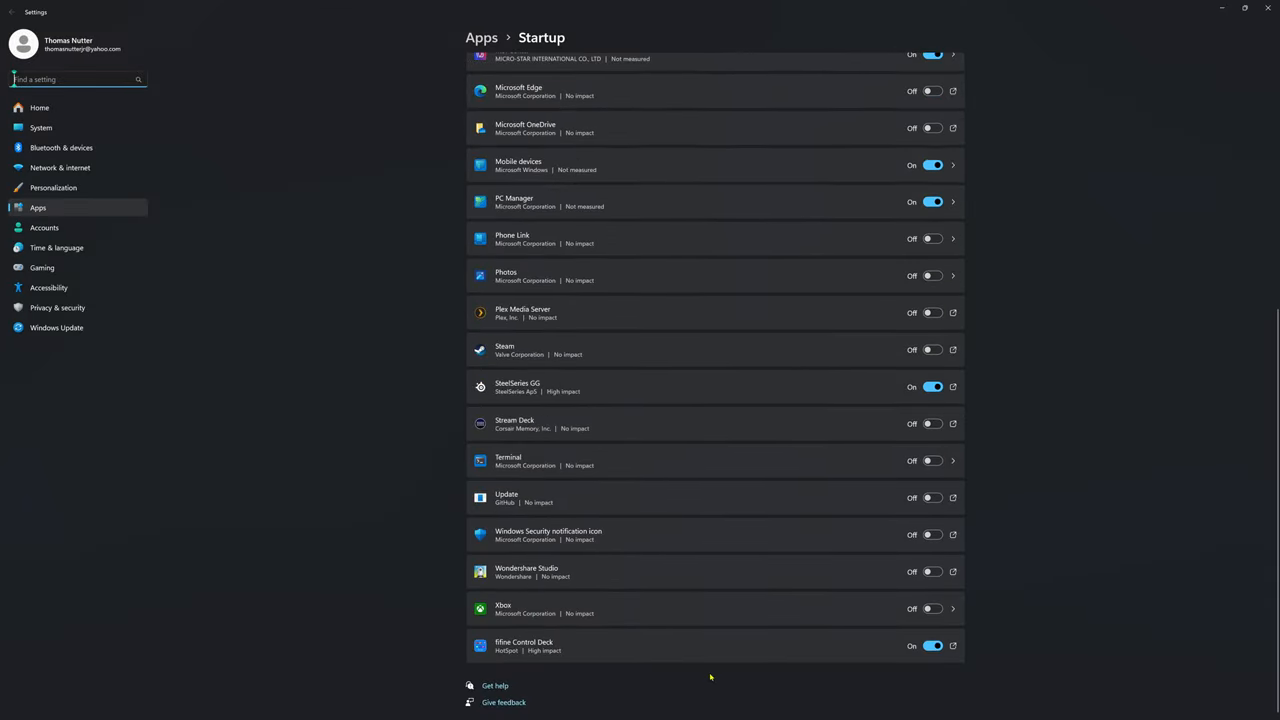
pyautogui.scroll(3)
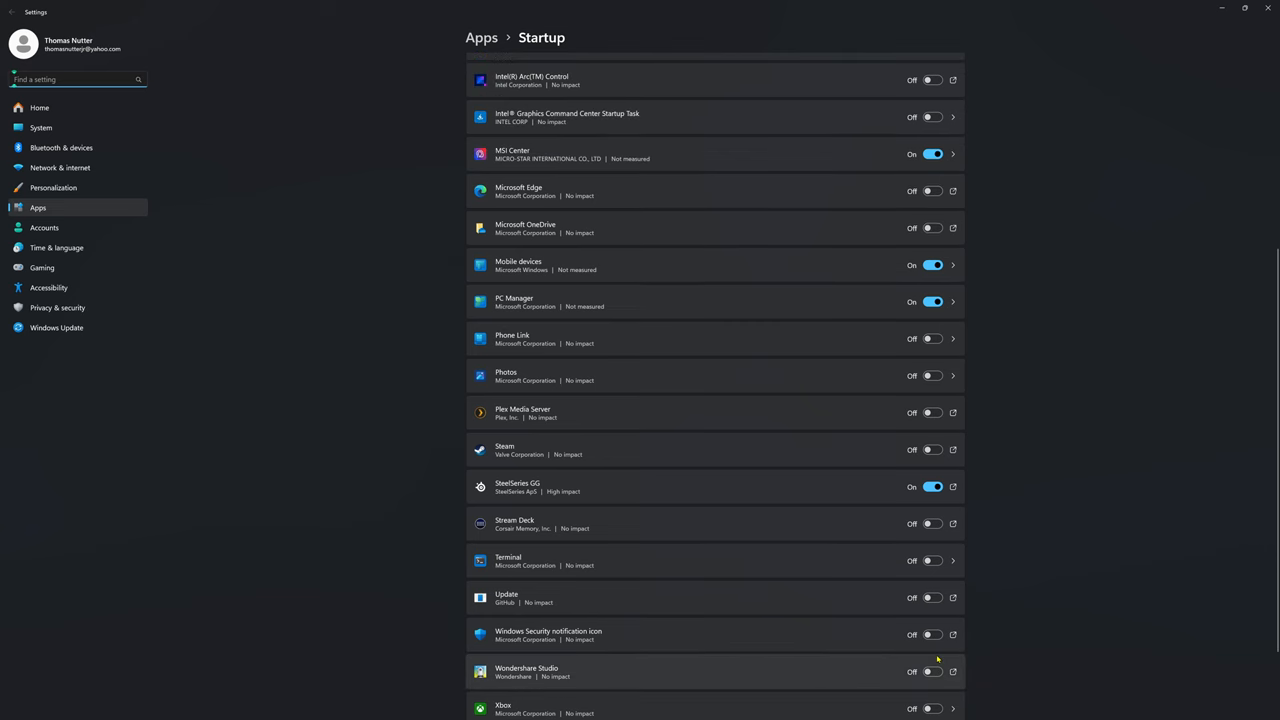
pyautogui.scroll(3)
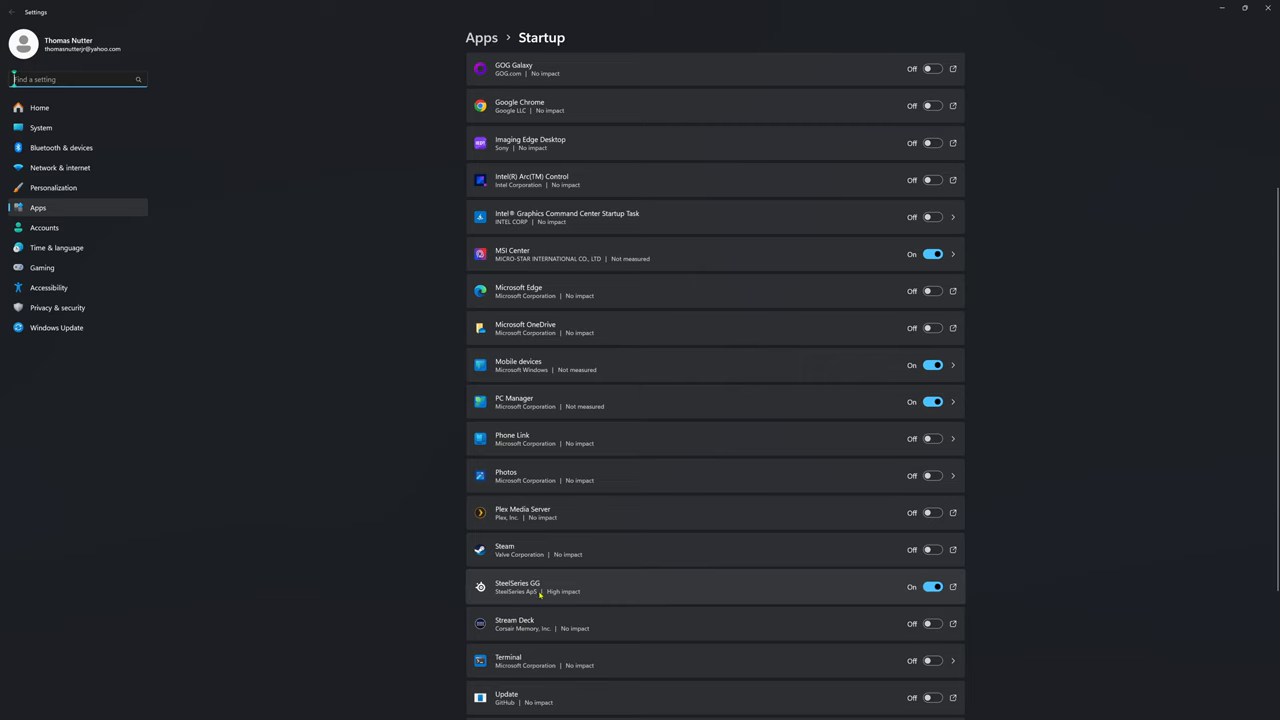
pyautogui.moveTo(901, 580)
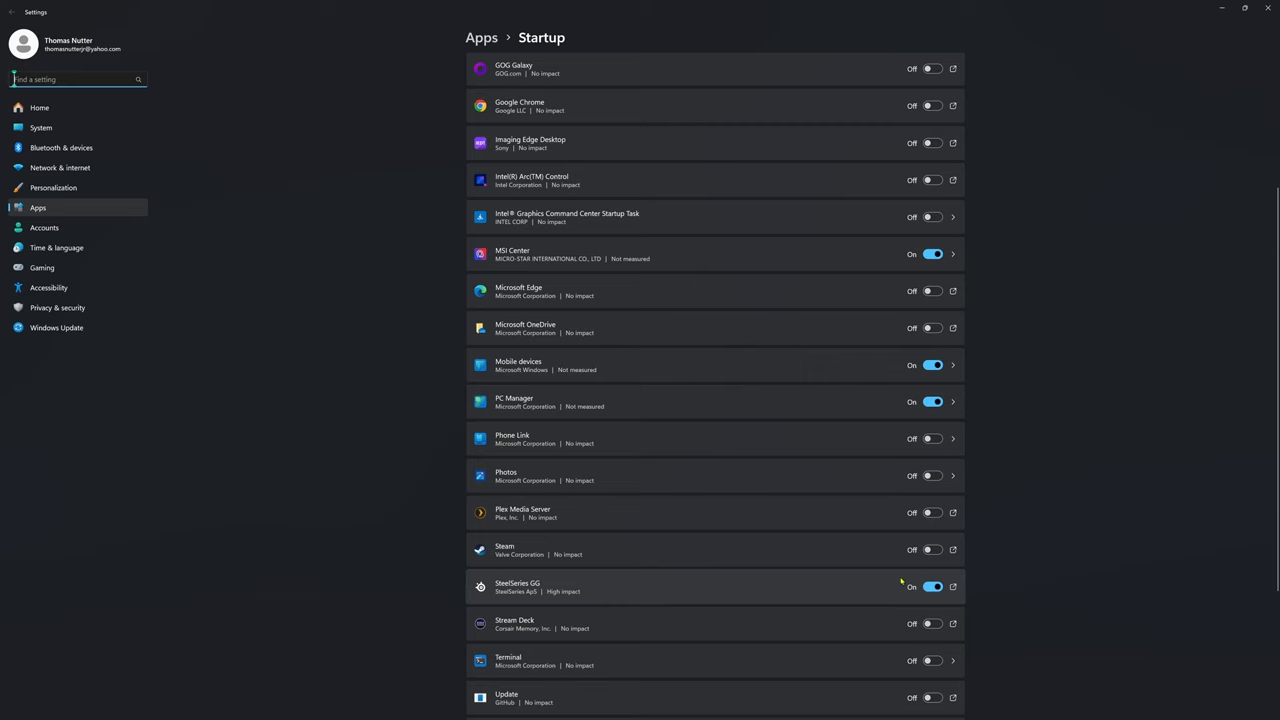
pyautogui.moveTo(941, 587)
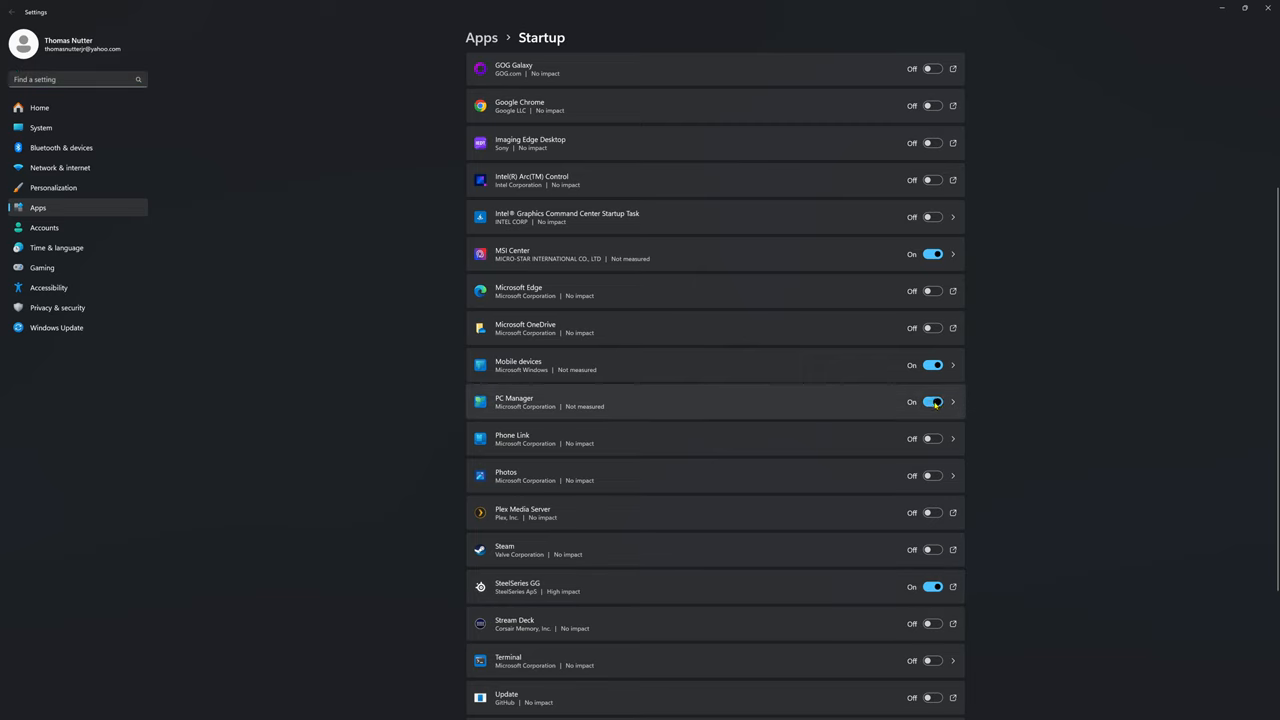
pyautogui.click(934, 403)
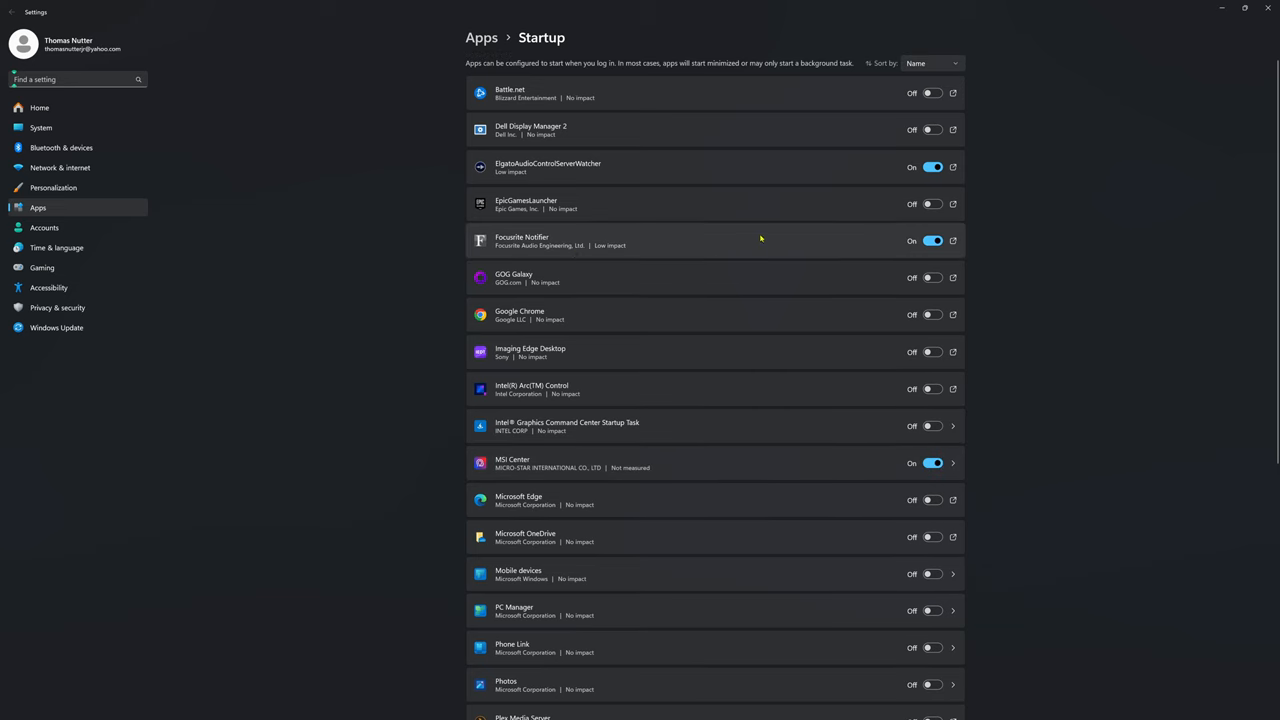
pyautogui.moveTo(732, 197)
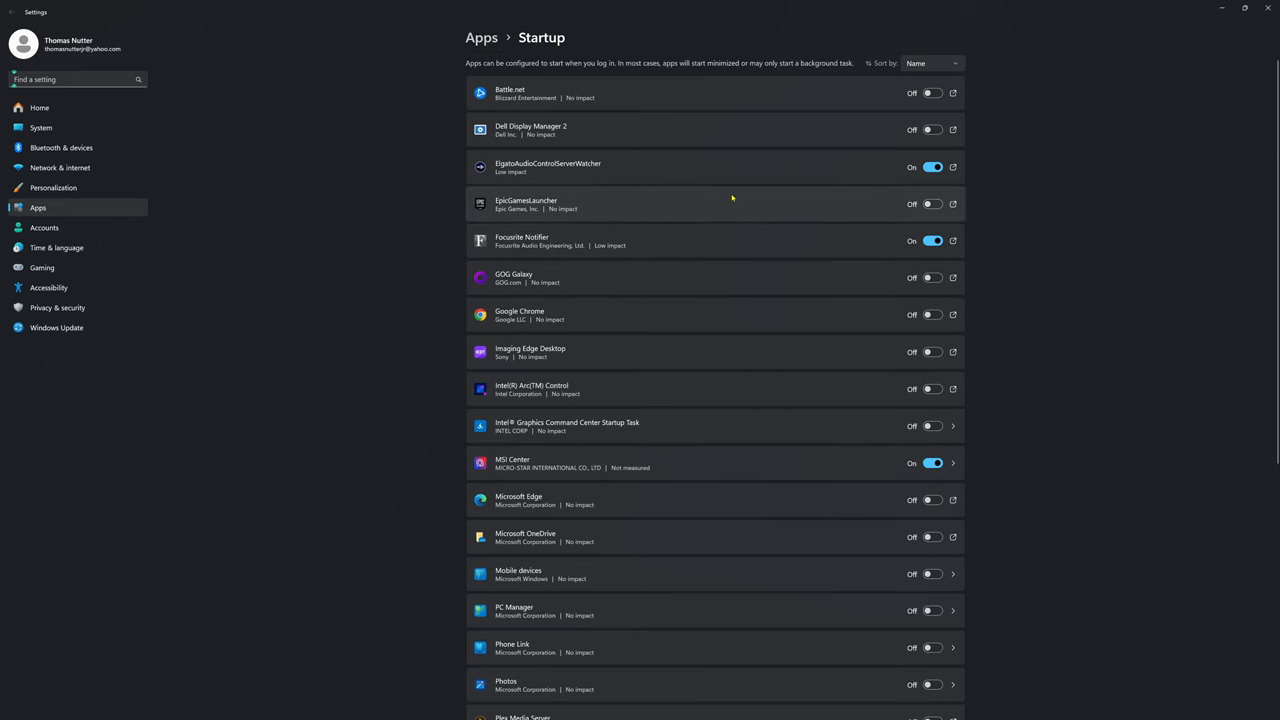
pyautogui.moveTo(712, 175)
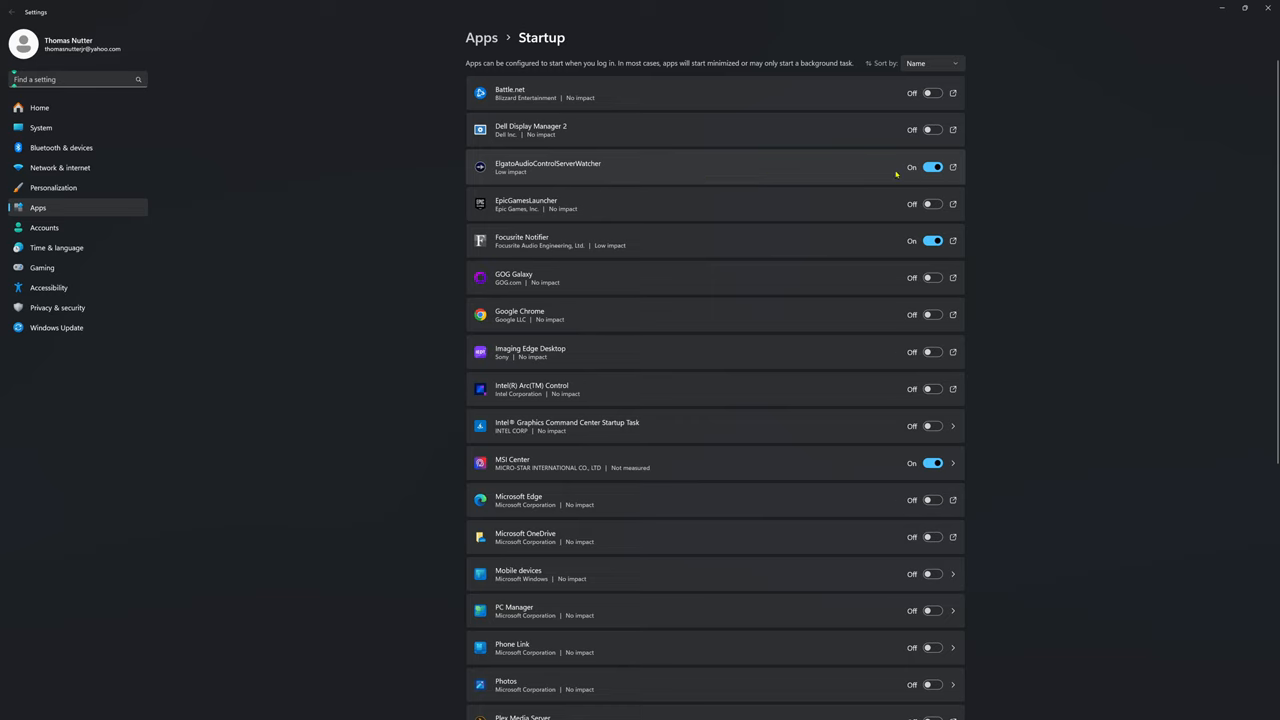
# Look over the remaining startup toggles and close Settings
pyautogui.scroll(-3)
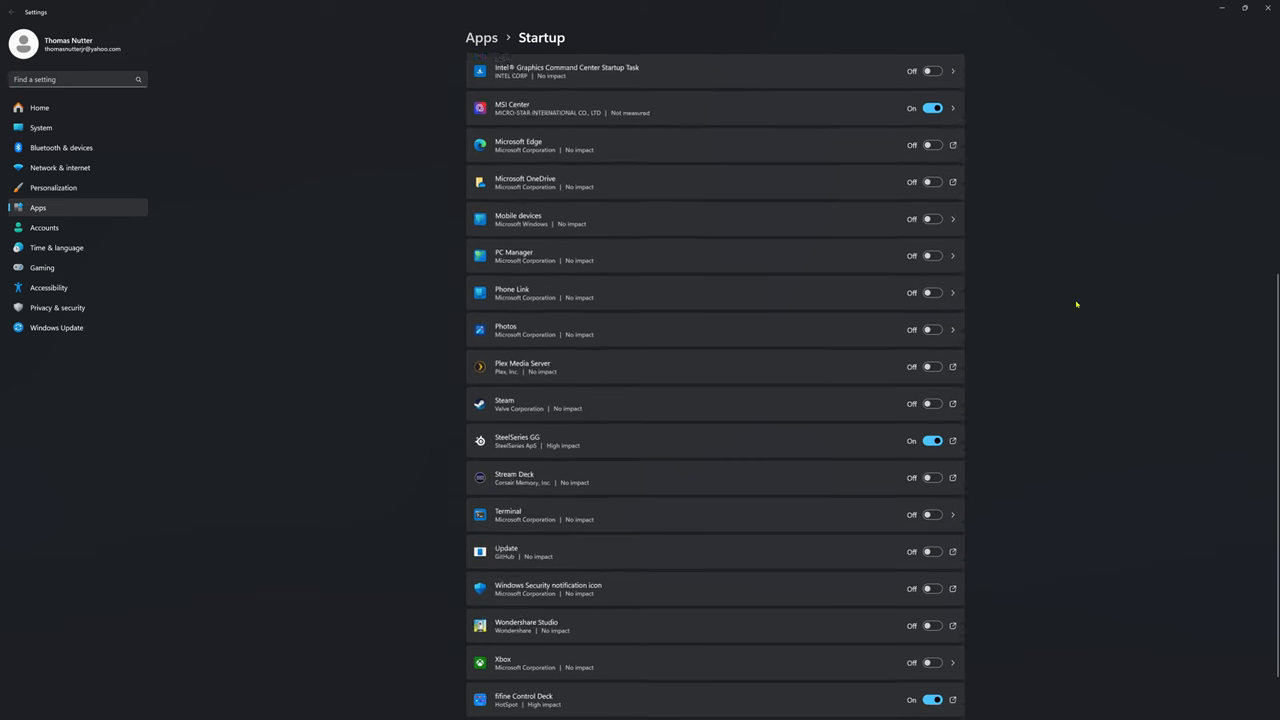
pyautogui.scroll(3)
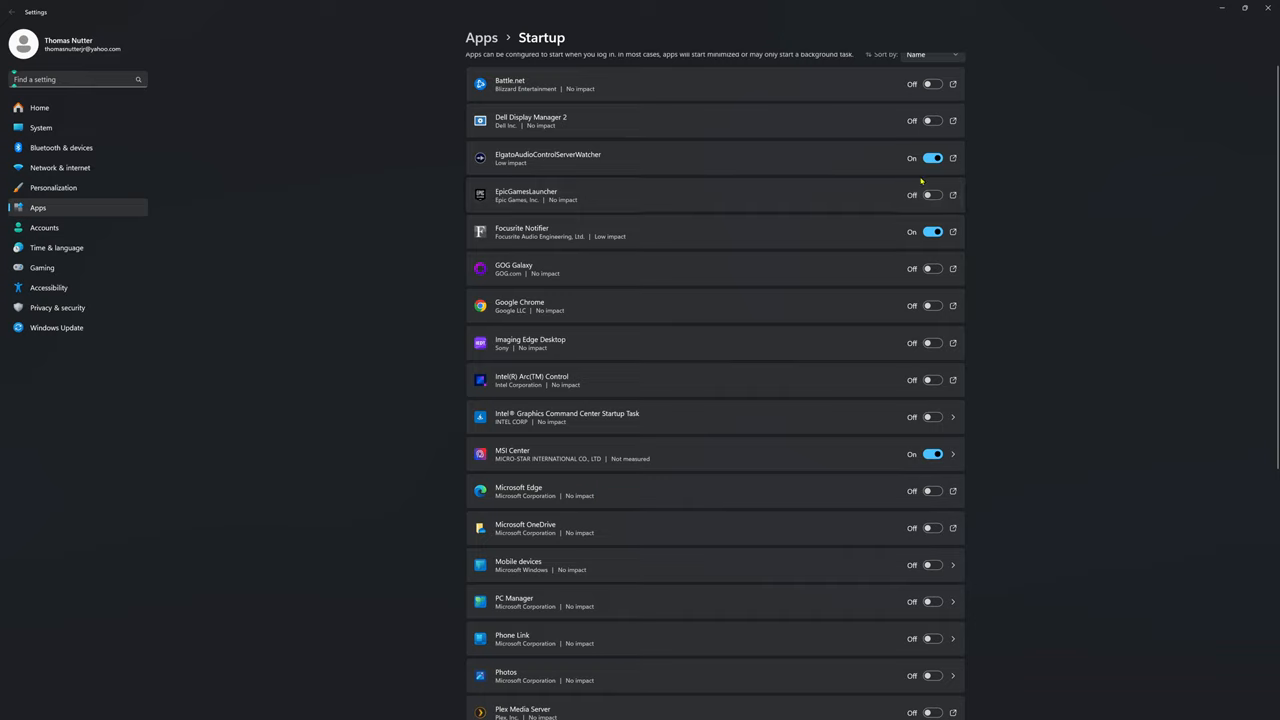
pyautogui.scroll(-3)
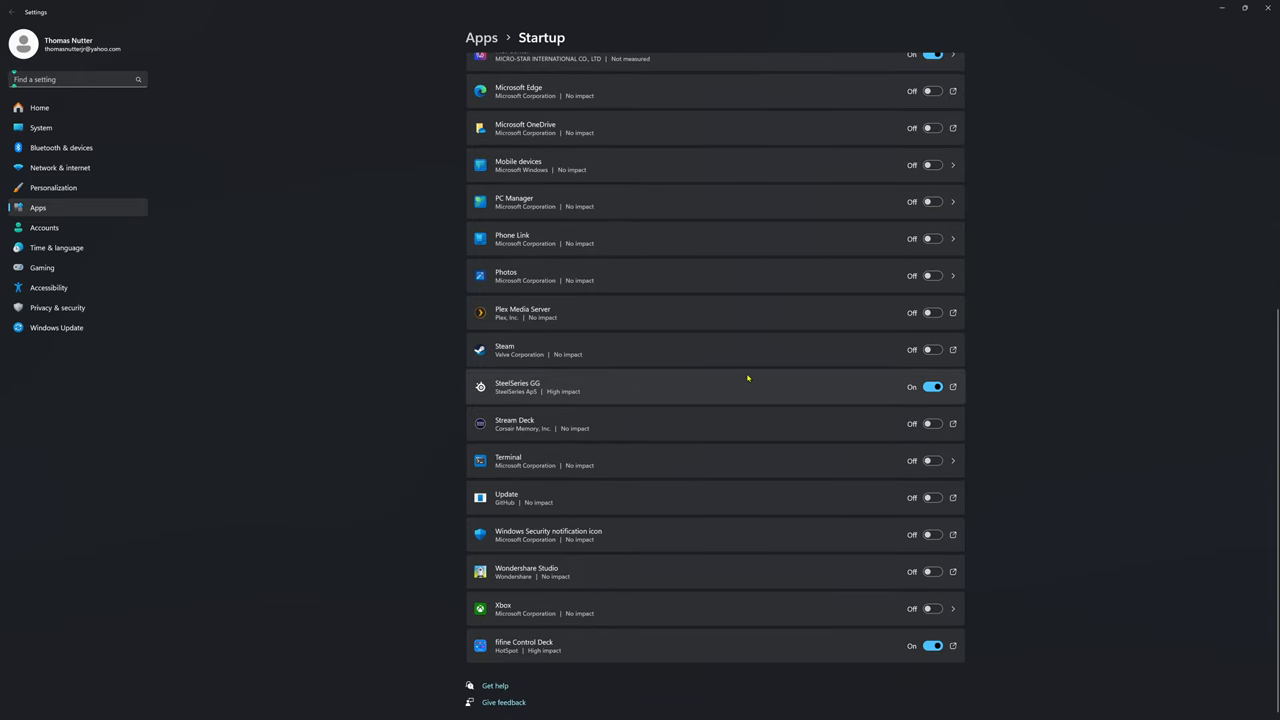
pyautogui.moveTo(747, 378)
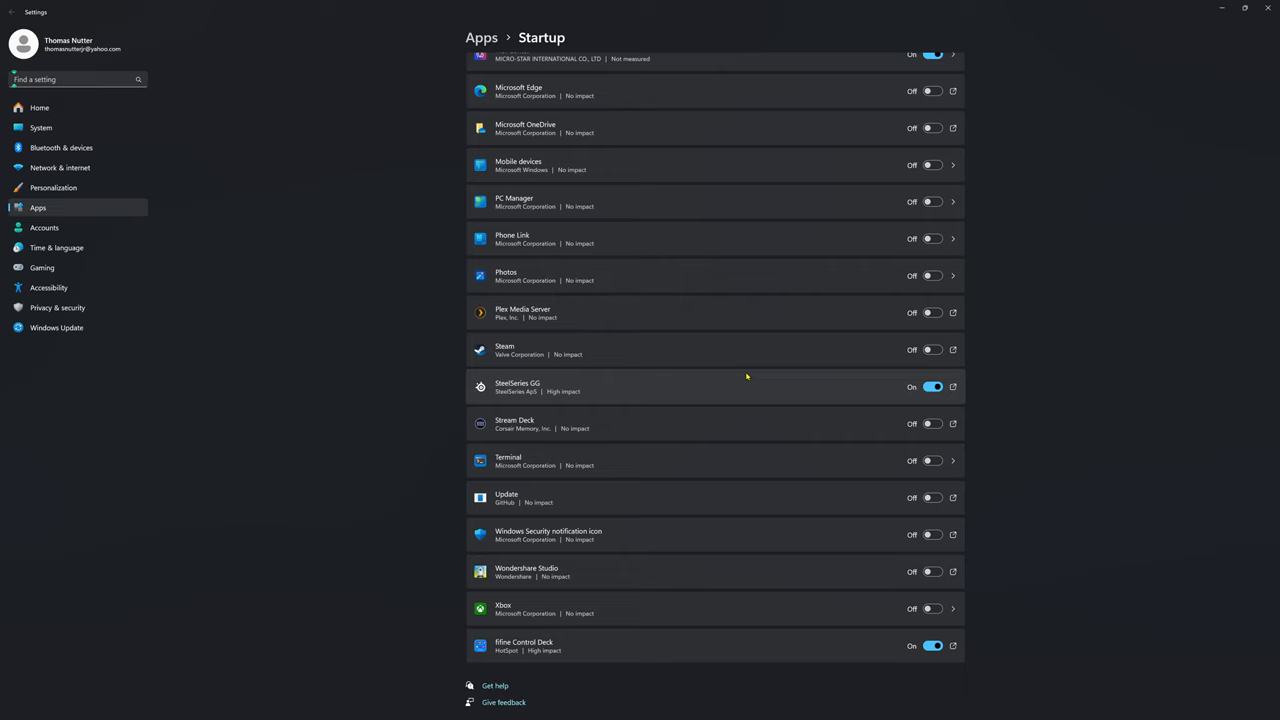
pyautogui.moveTo(736, 398)
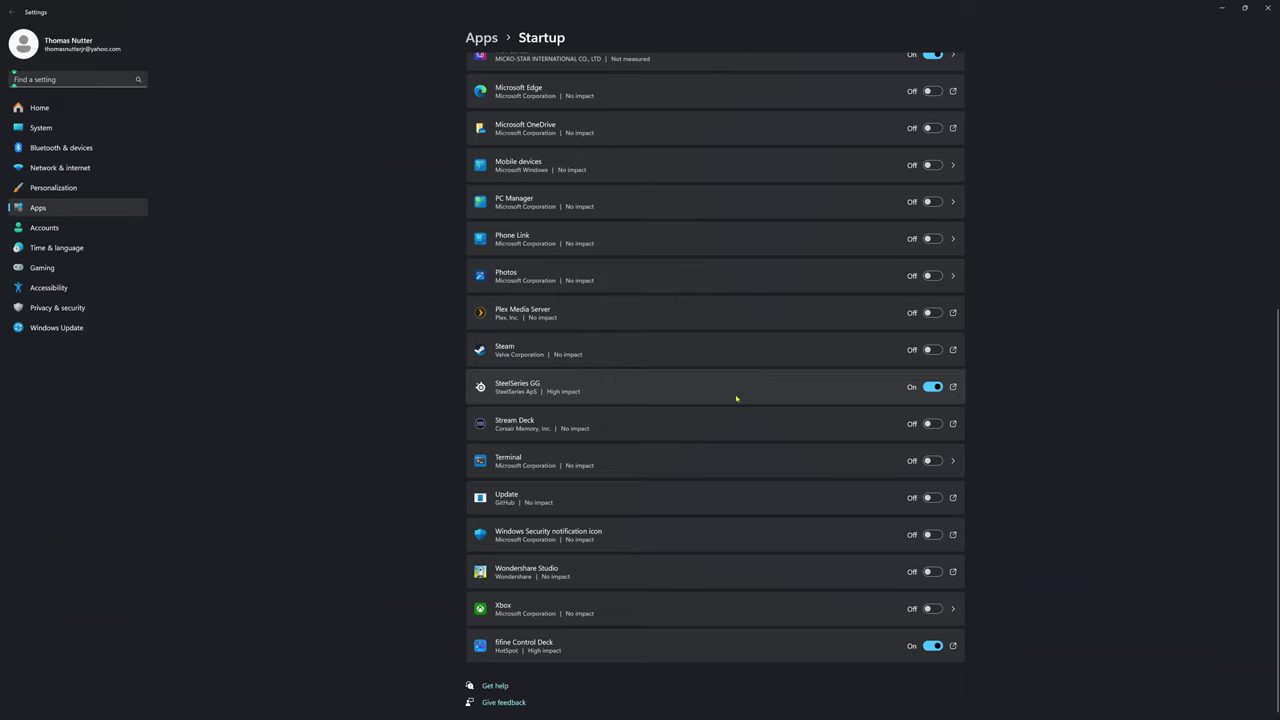
pyautogui.moveTo(815, 628)
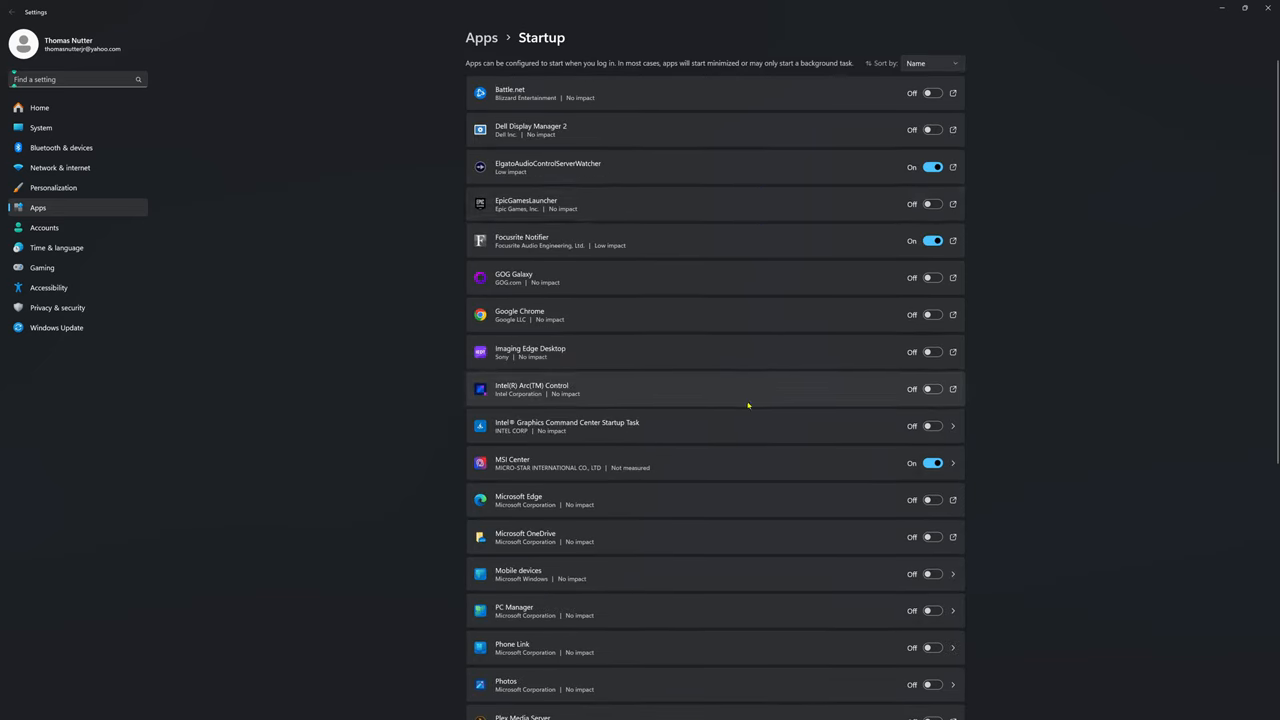
pyautogui.moveTo(738, 626)
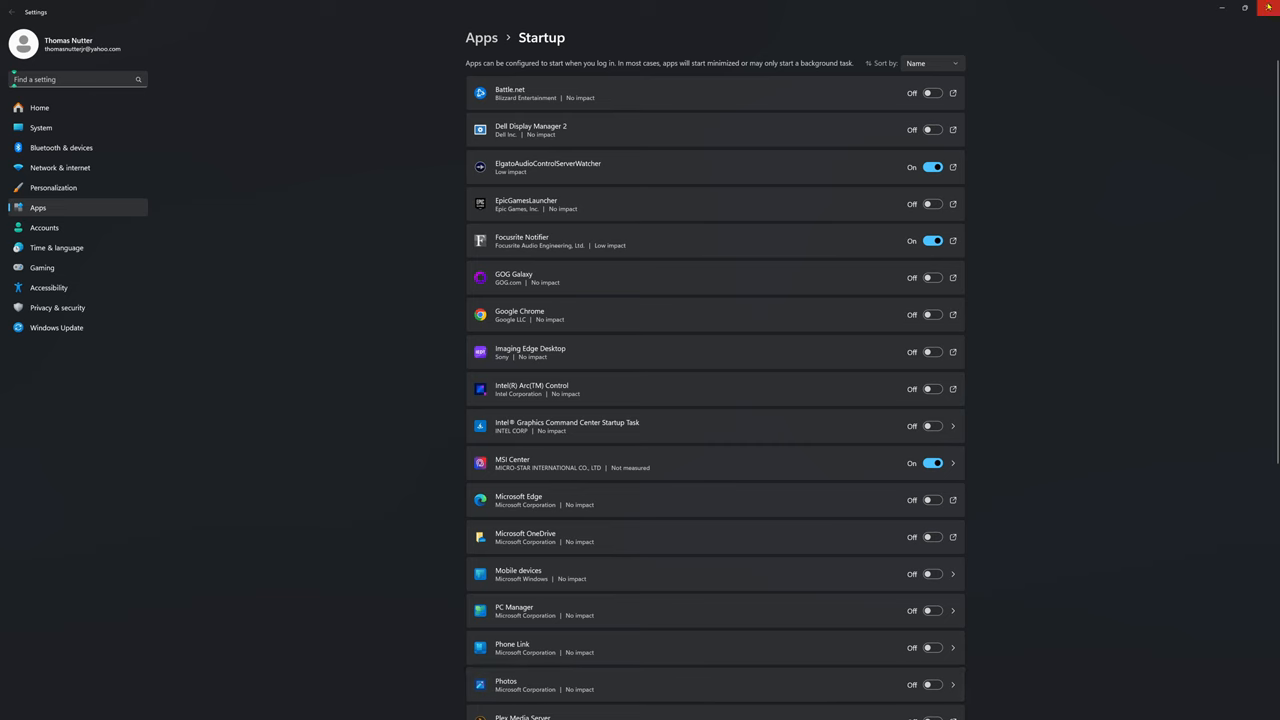
pyautogui.click(1270, 8)
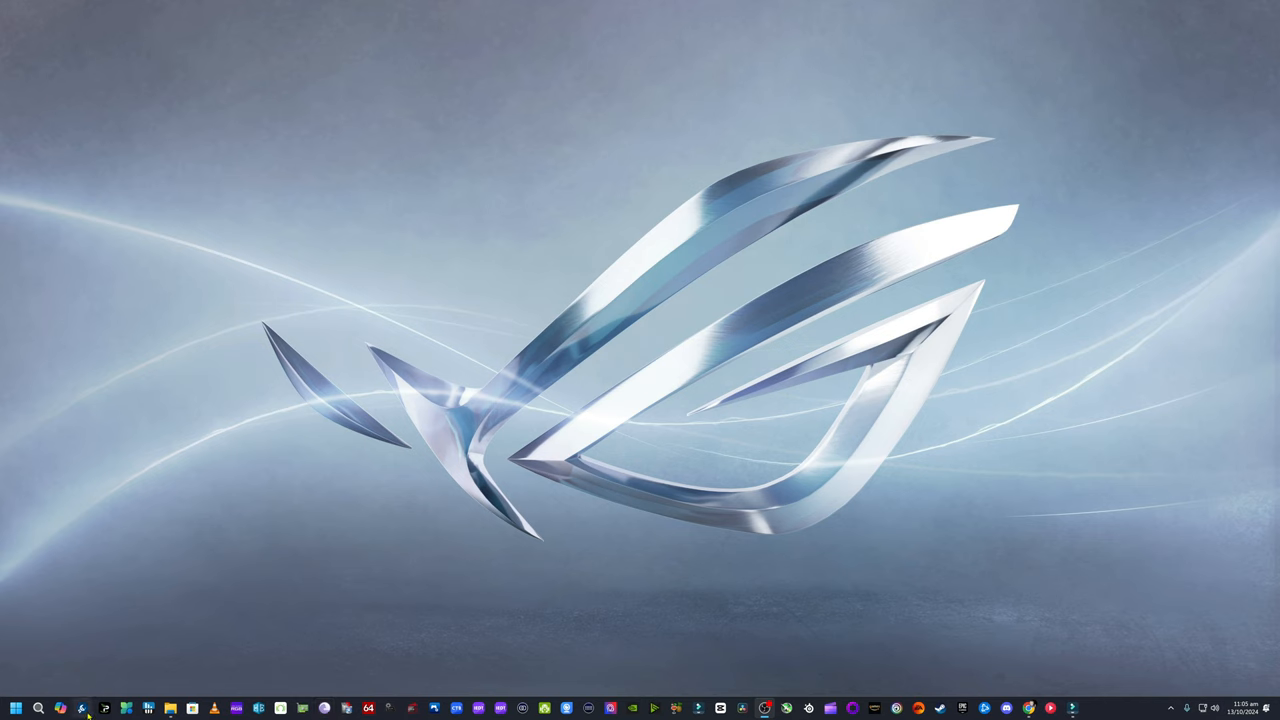
pyautogui.moveTo(197, 708)
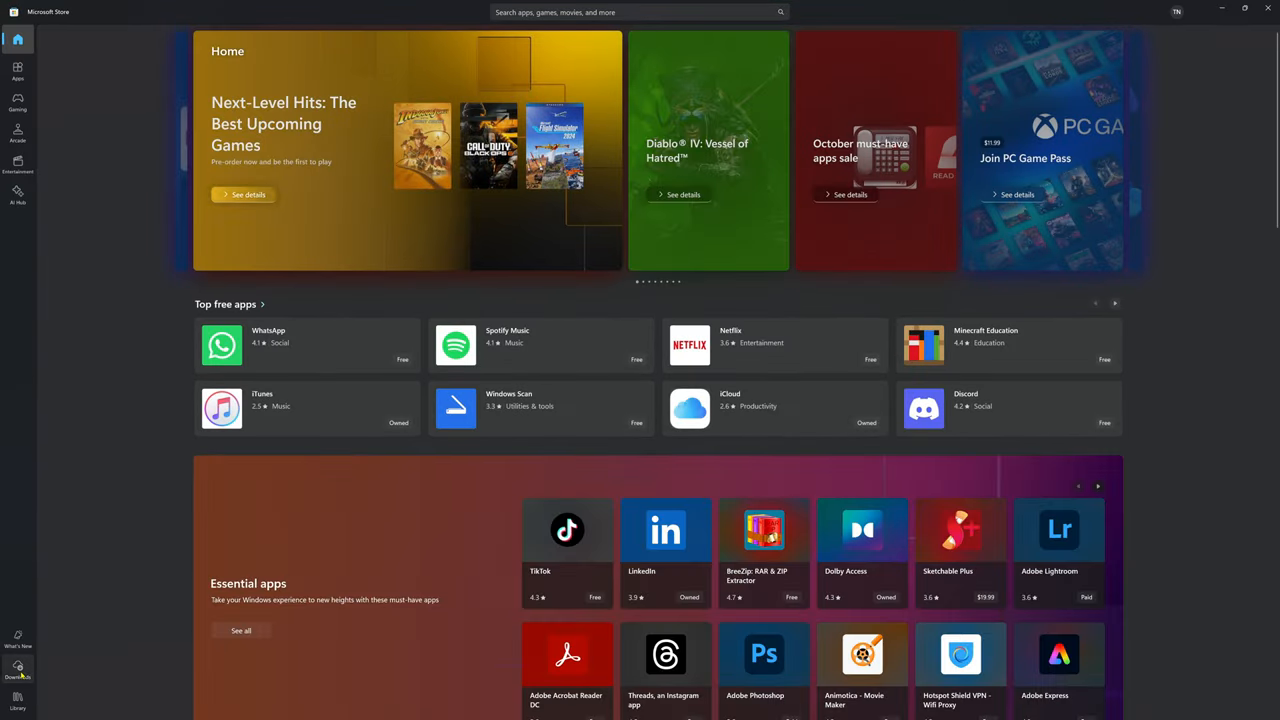
# Get updates from the Store's Downloads page, install the Microsoft Photos update, and close the Store
pyautogui.click(18, 670)
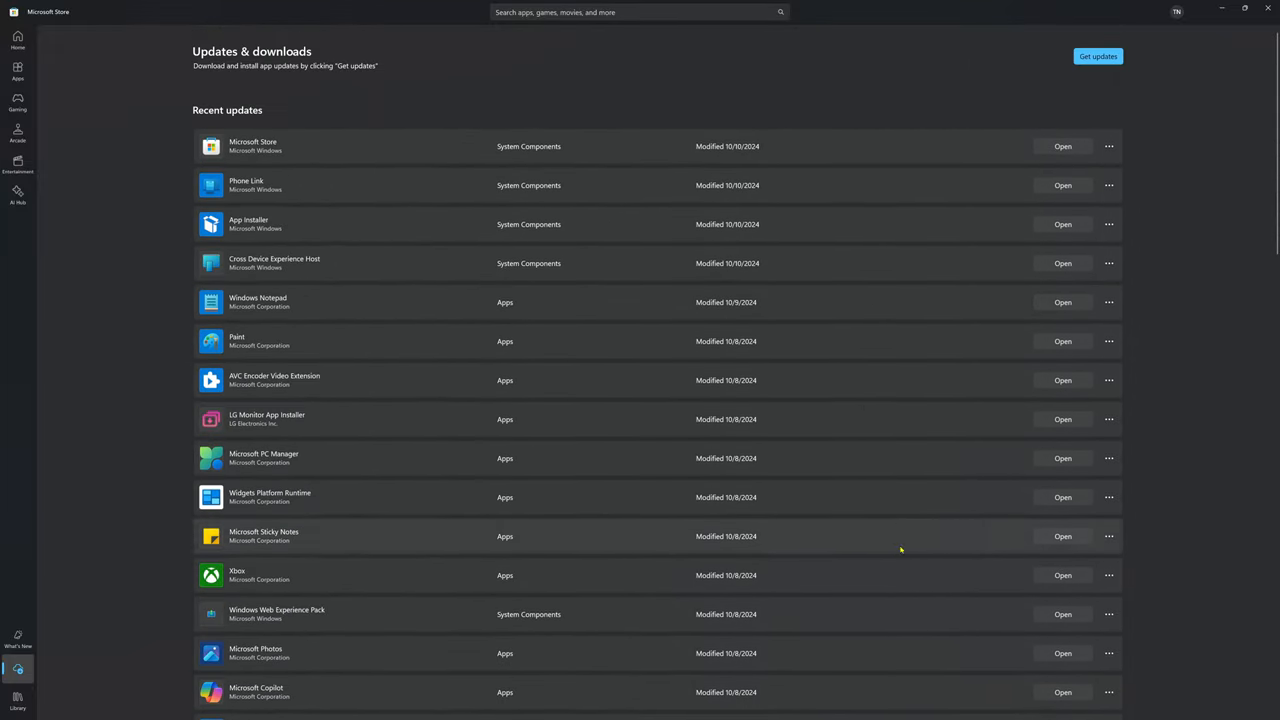
pyautogui.click(1100, 56)
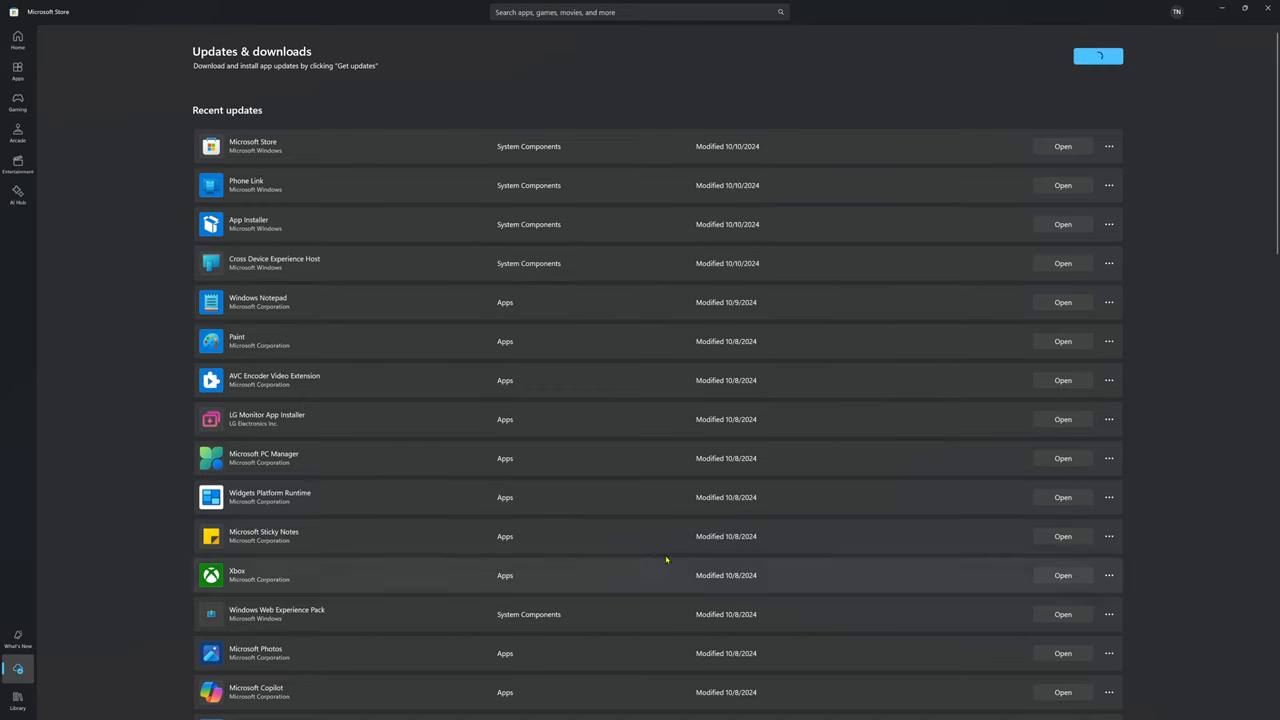
pyautogui.moveTo(938, 391)
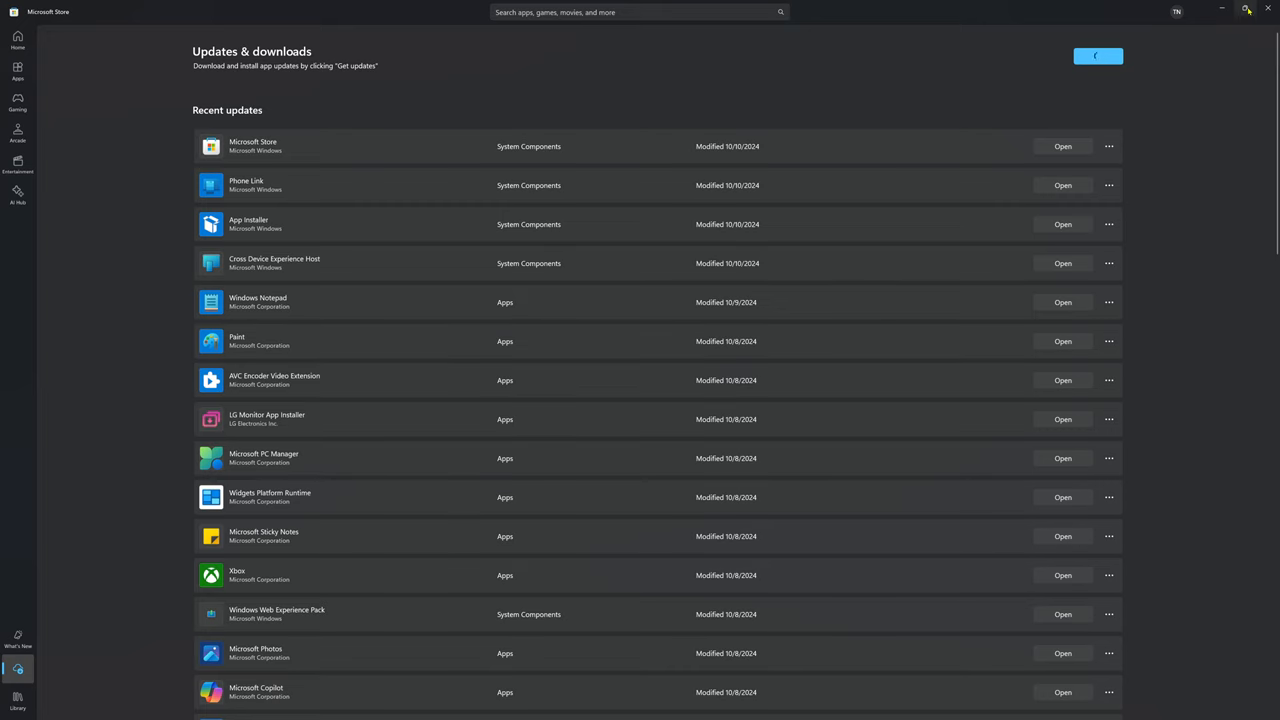
pyautogui.moveTo(1014, 95)
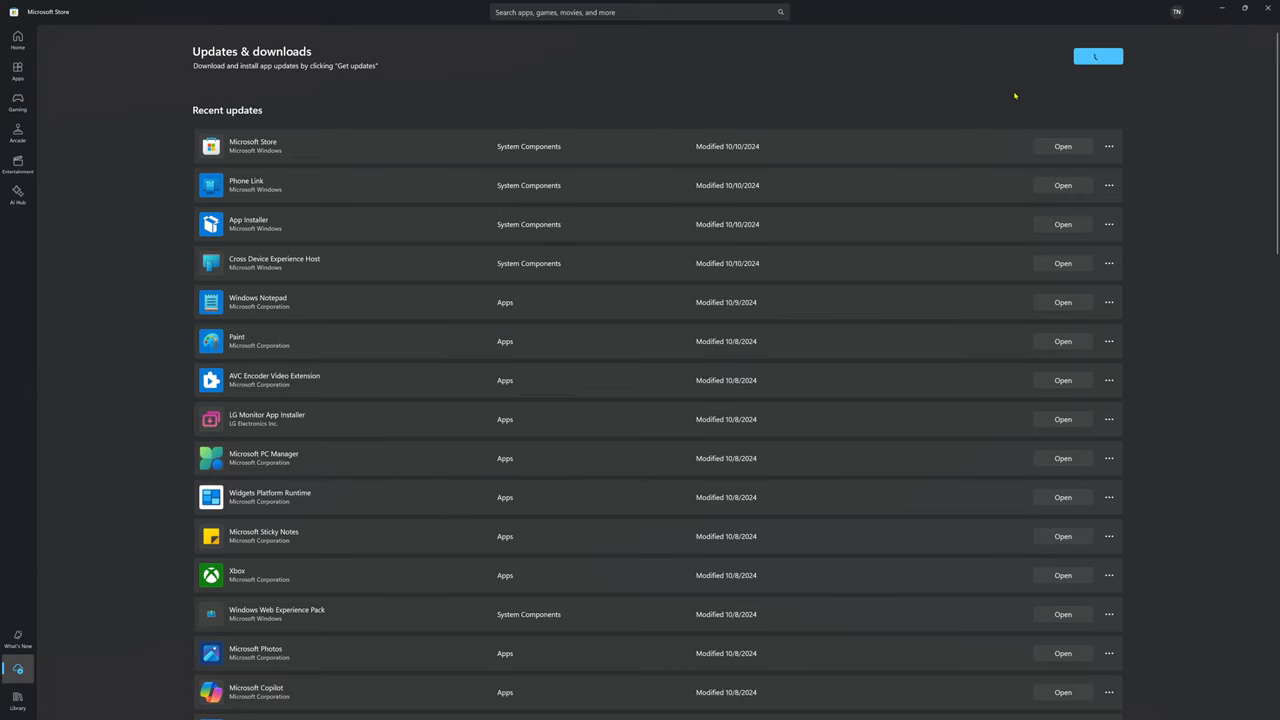
pyautogui.click(1097, 56)
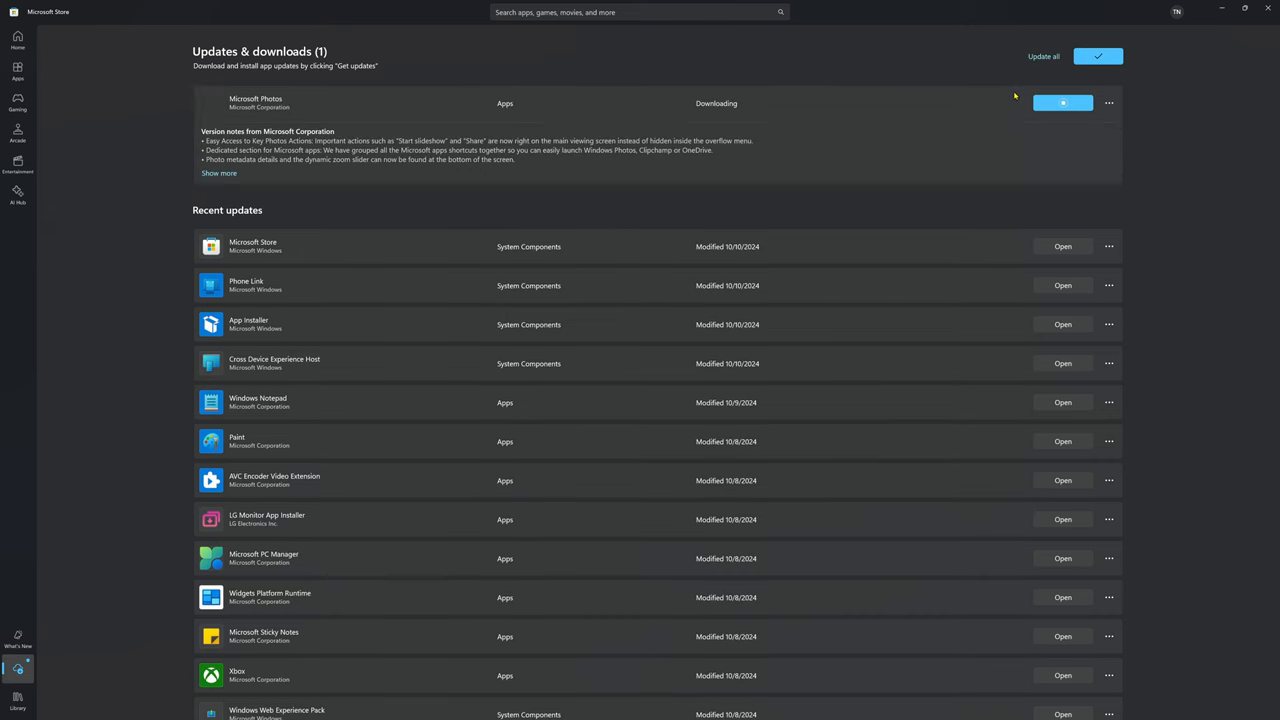
pyautogui.moveTo(850, 162)
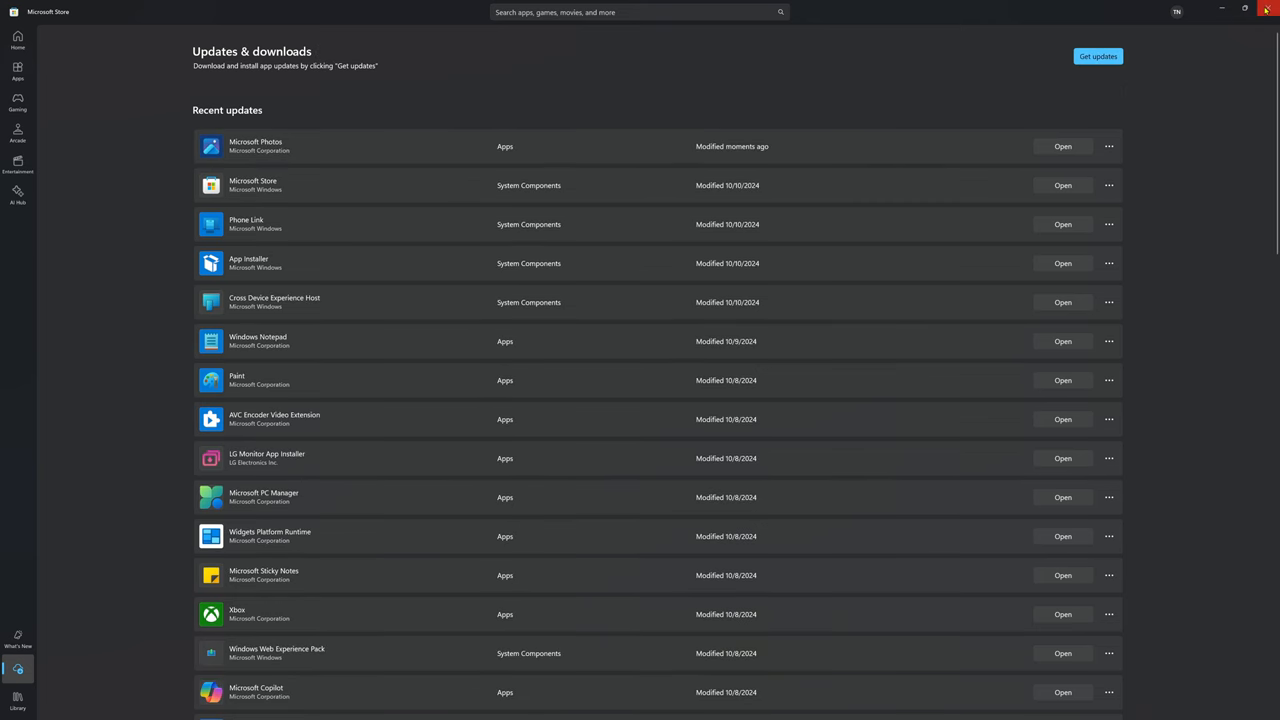
pyautogui.click(1266, 12)
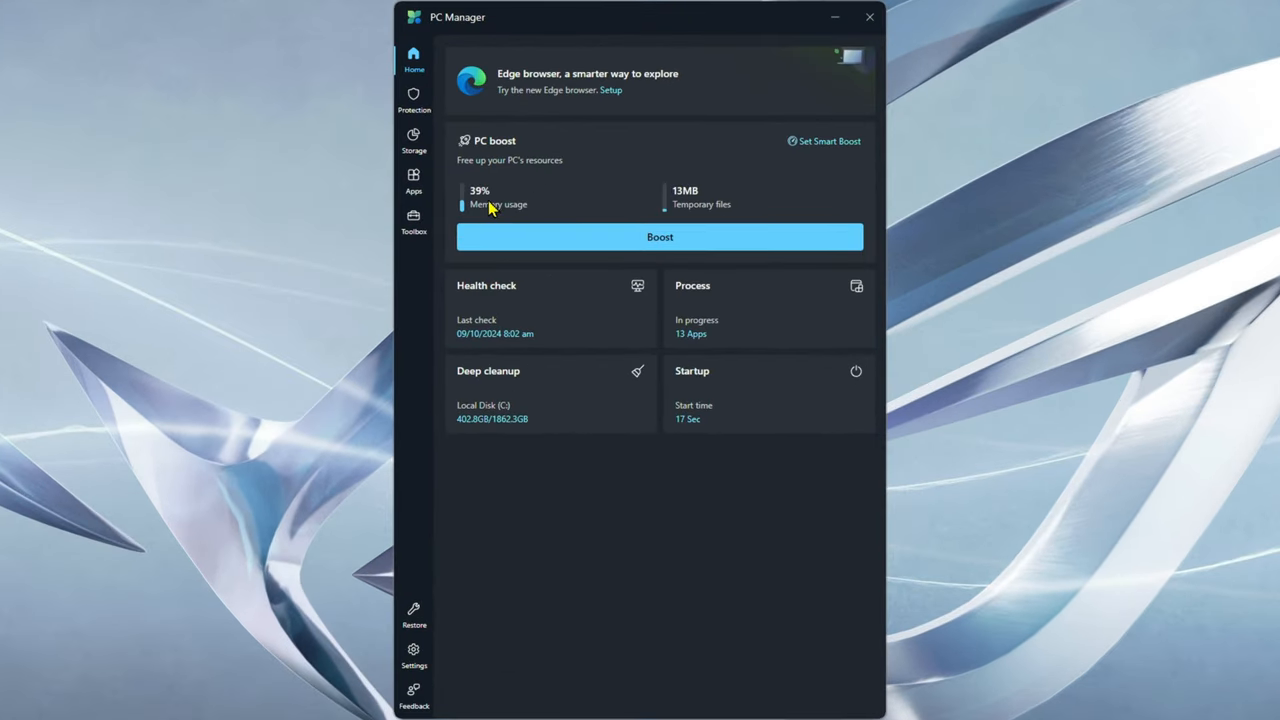
pyautogui.moveTo(737, 228)
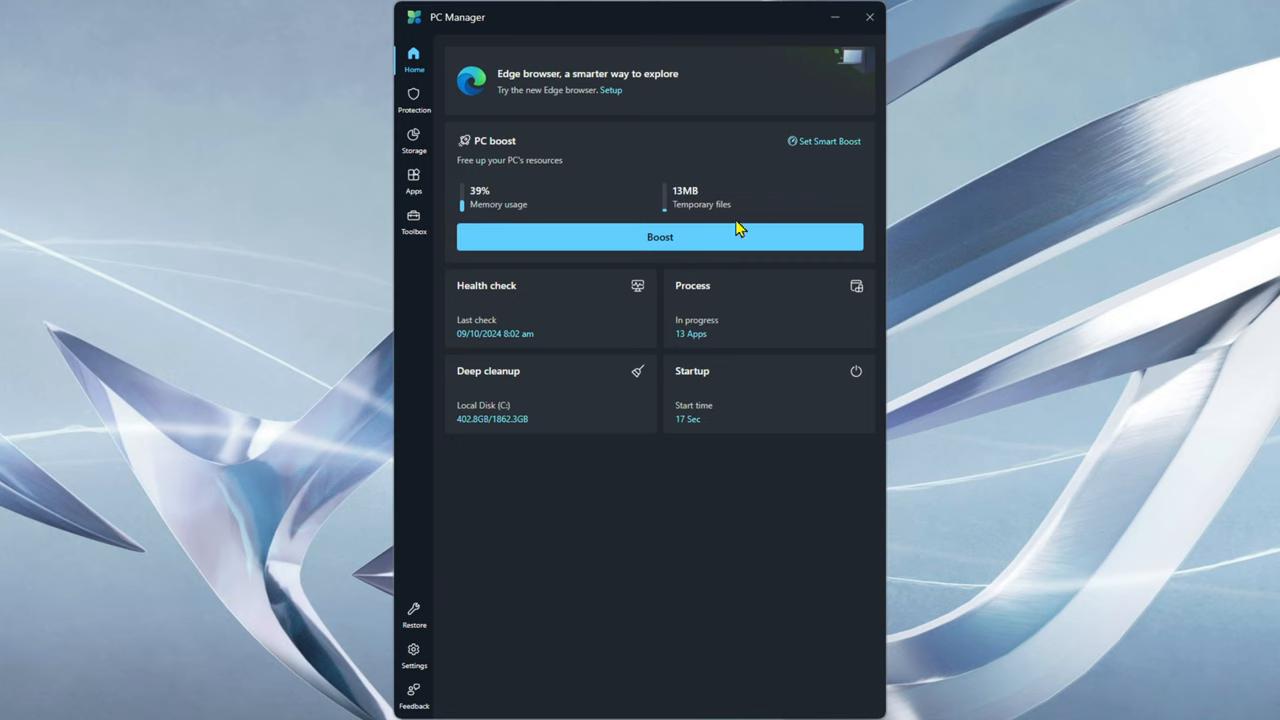
pyautogui.moveTo(632, 500)
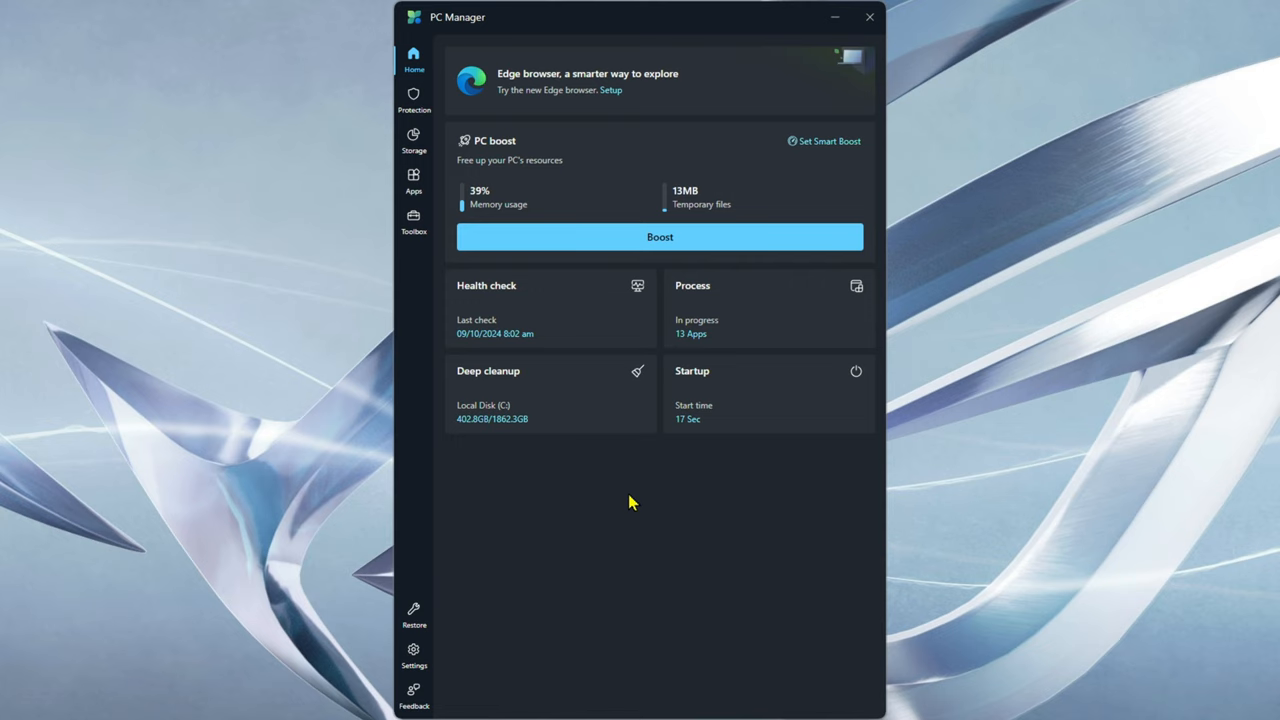
pyautogui.moveTo(724, 379)
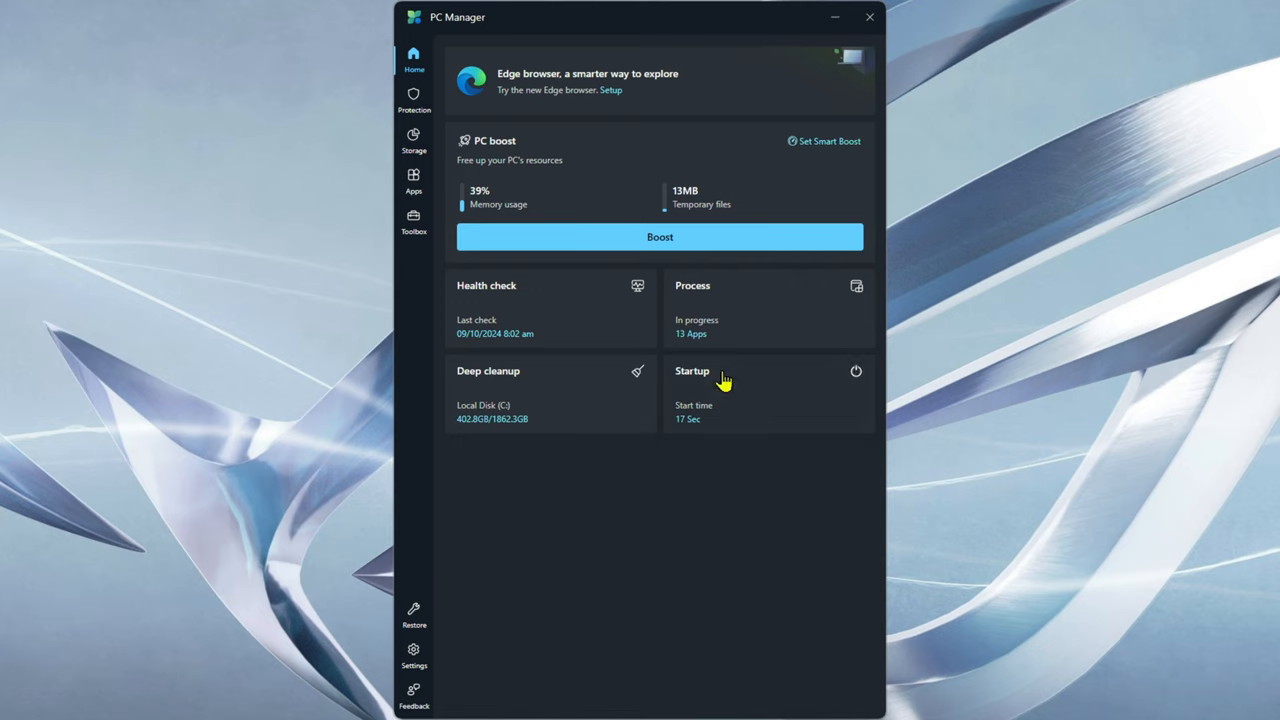
# Run Boost in PC Manager, releasing 13MB of temporary files and cutting memory to 28%
pyautogui.click(660, 237)
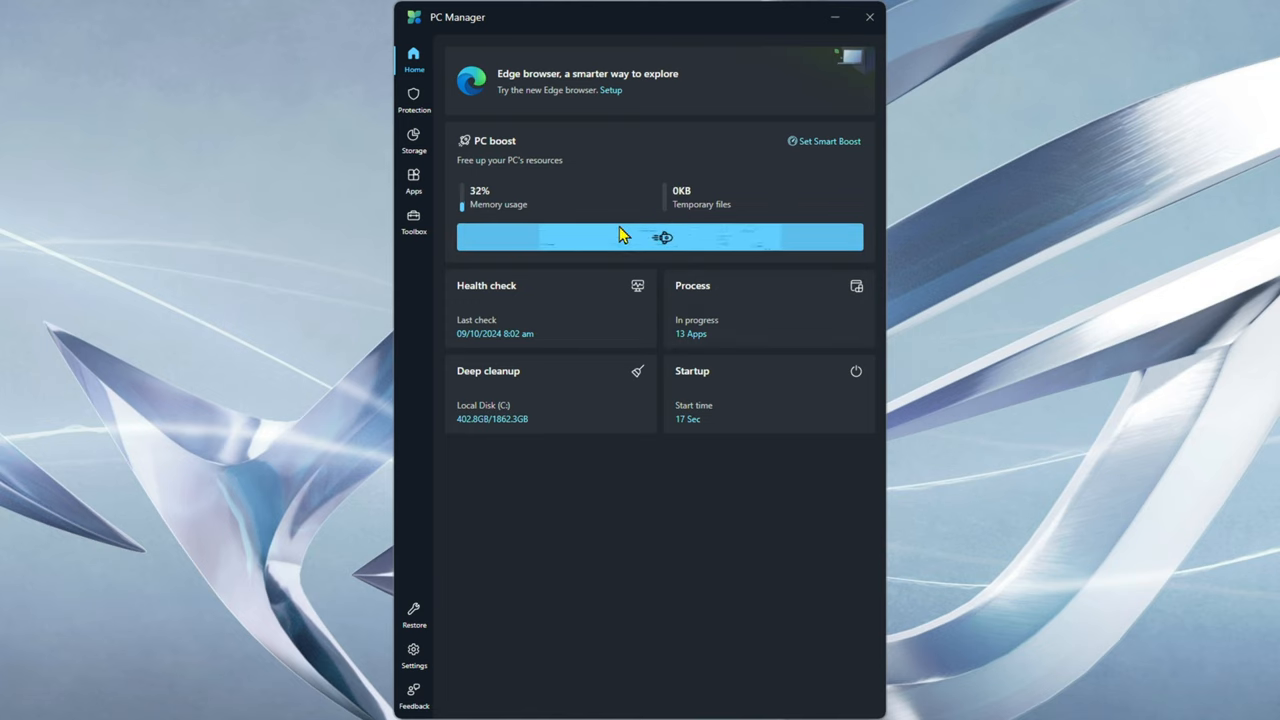
pyautogui.click(659, 237)
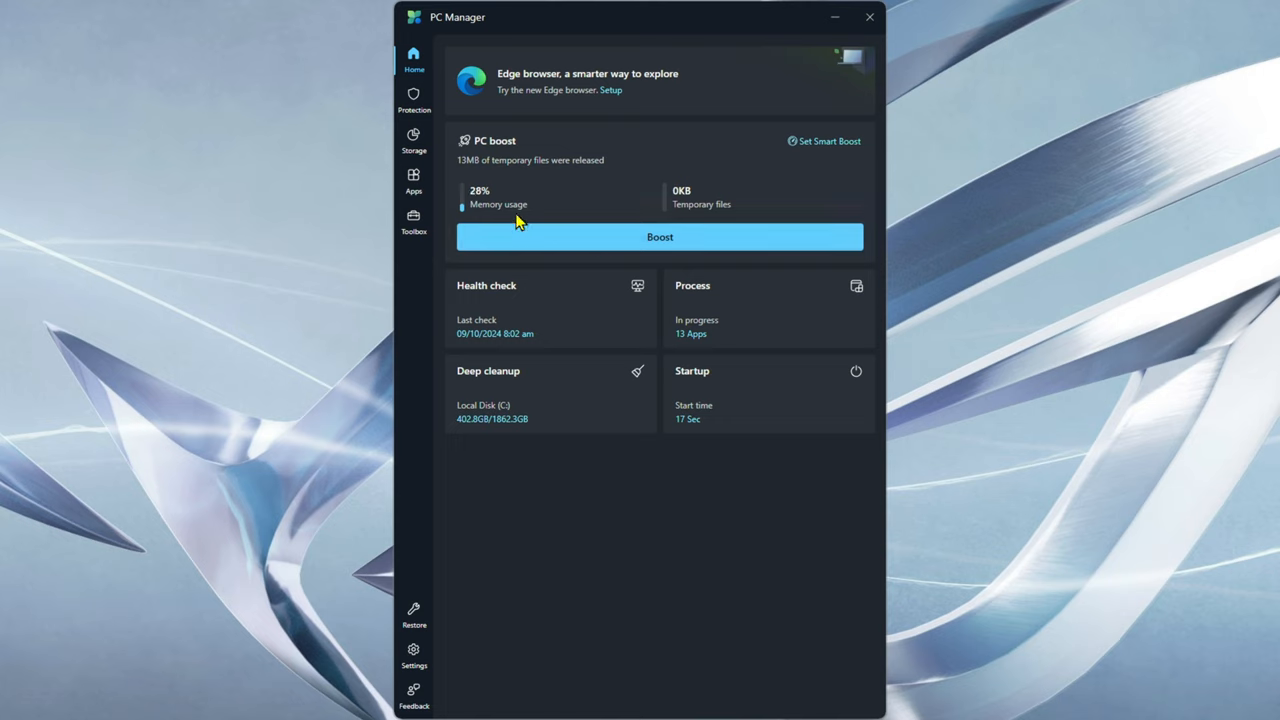
pyautogui.moveTo(608, 194)
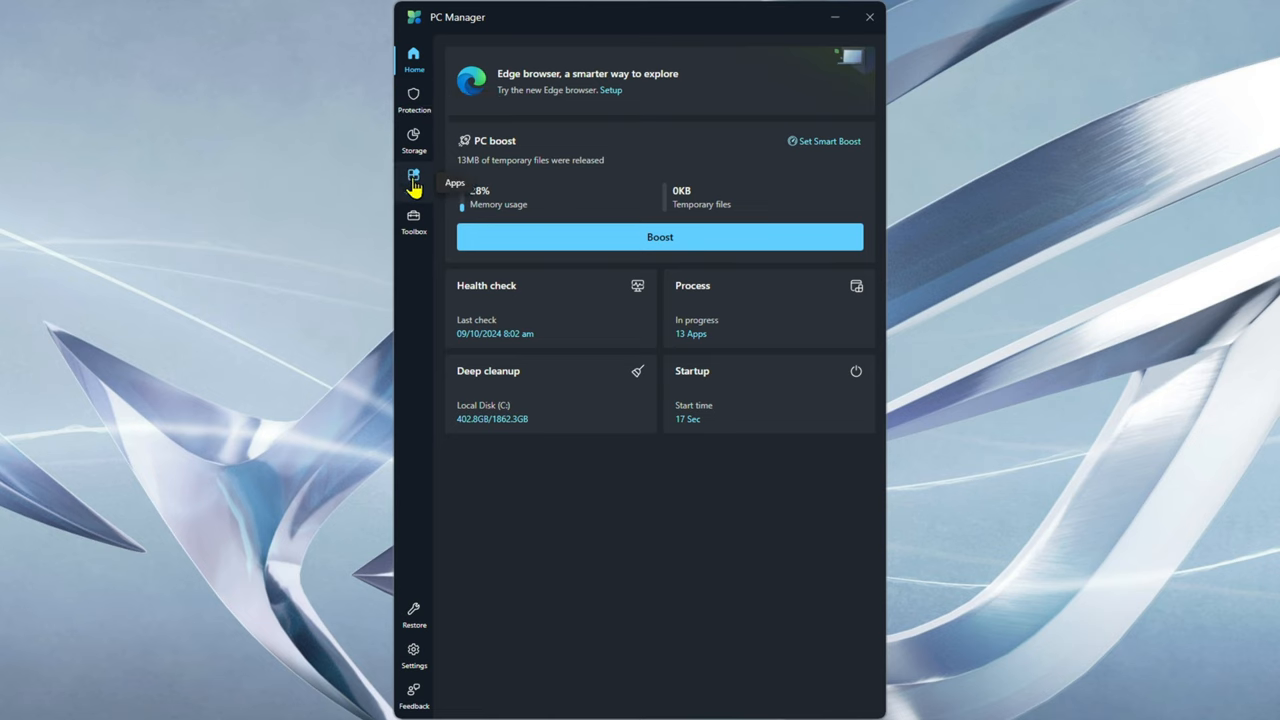
# Open PC Manager's Apps page and scroll the Startup apps list and their impact
pyautogui.click(413, 180)
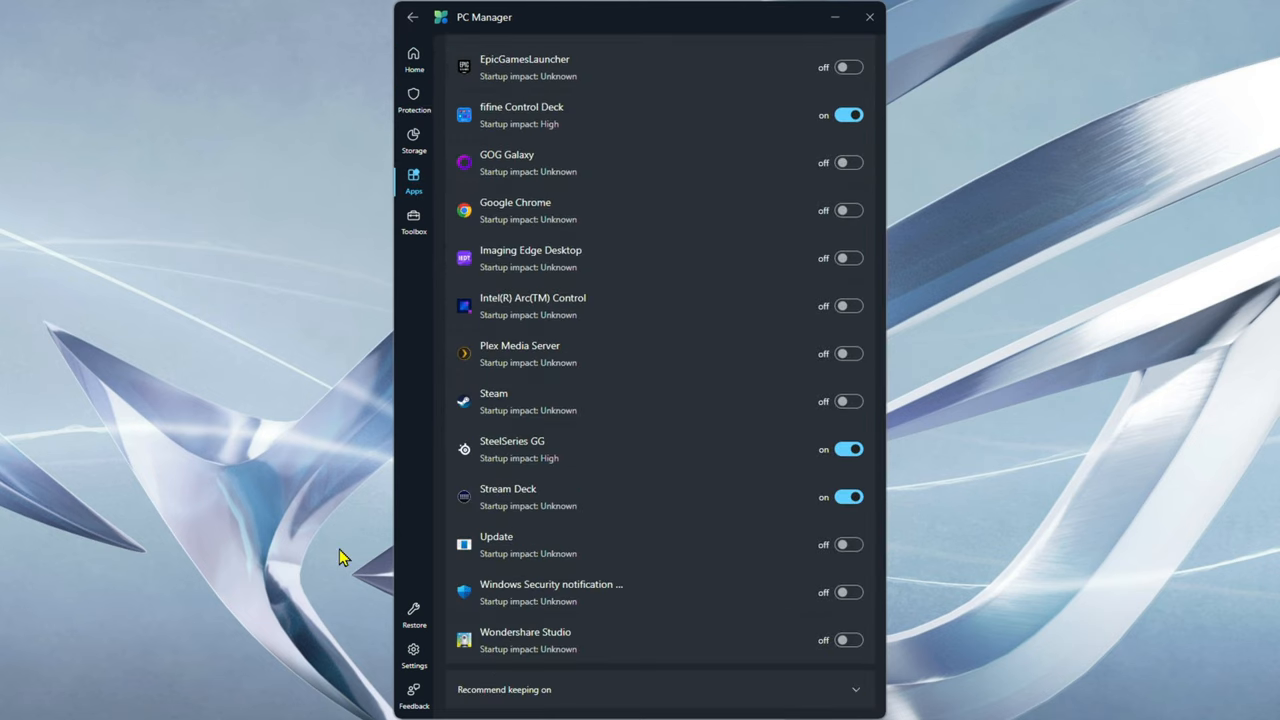
pyautogui.moveTo(768, 536)
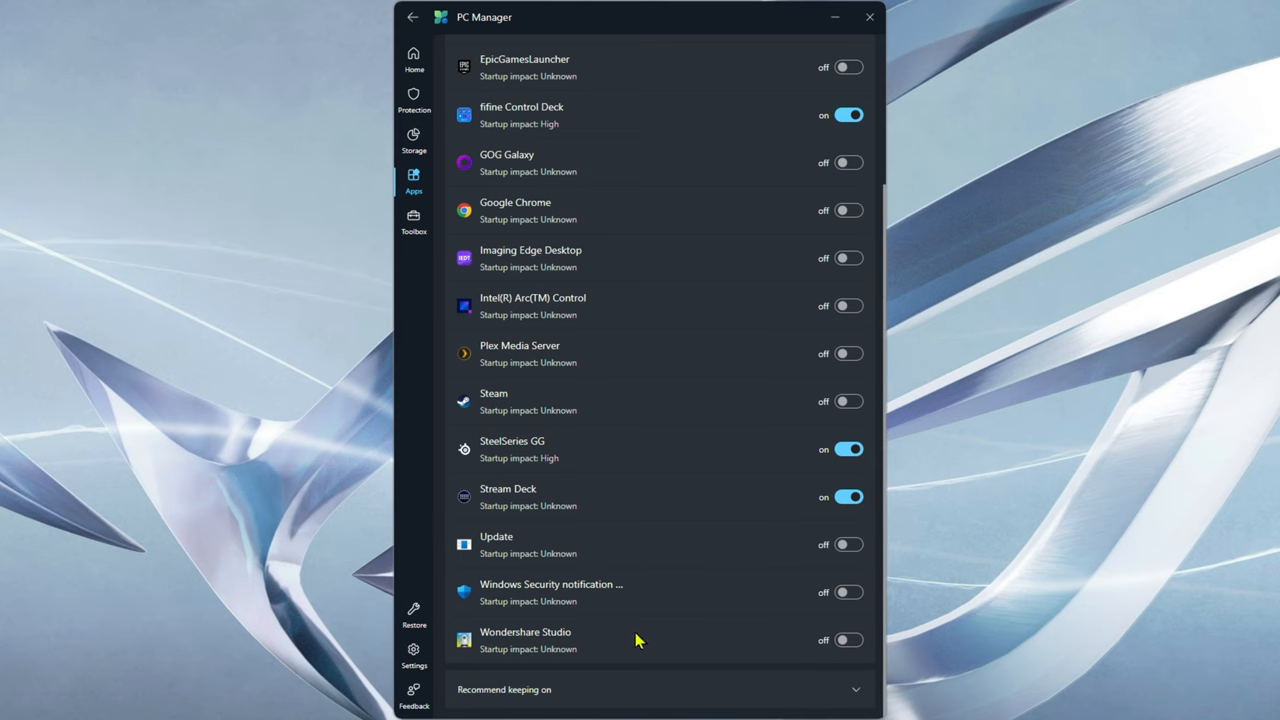
pyautogui.moveTo(645, 640)
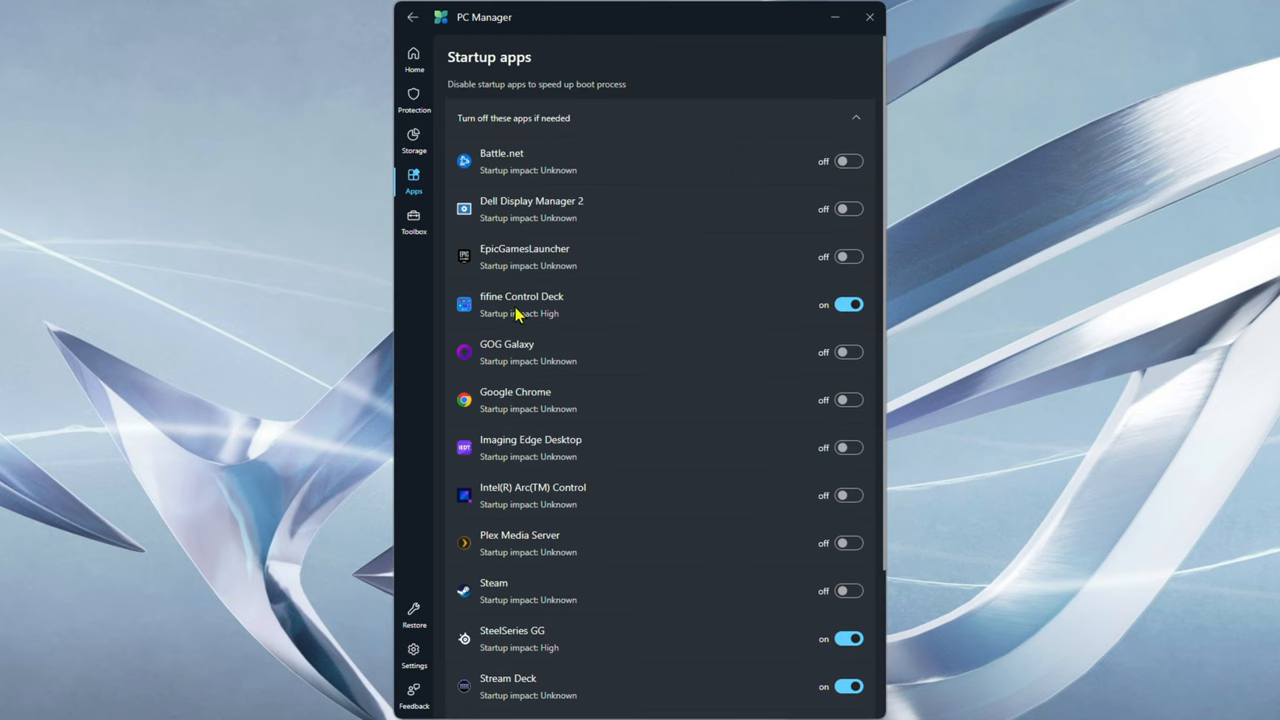
pyautogui.scroll(-3)
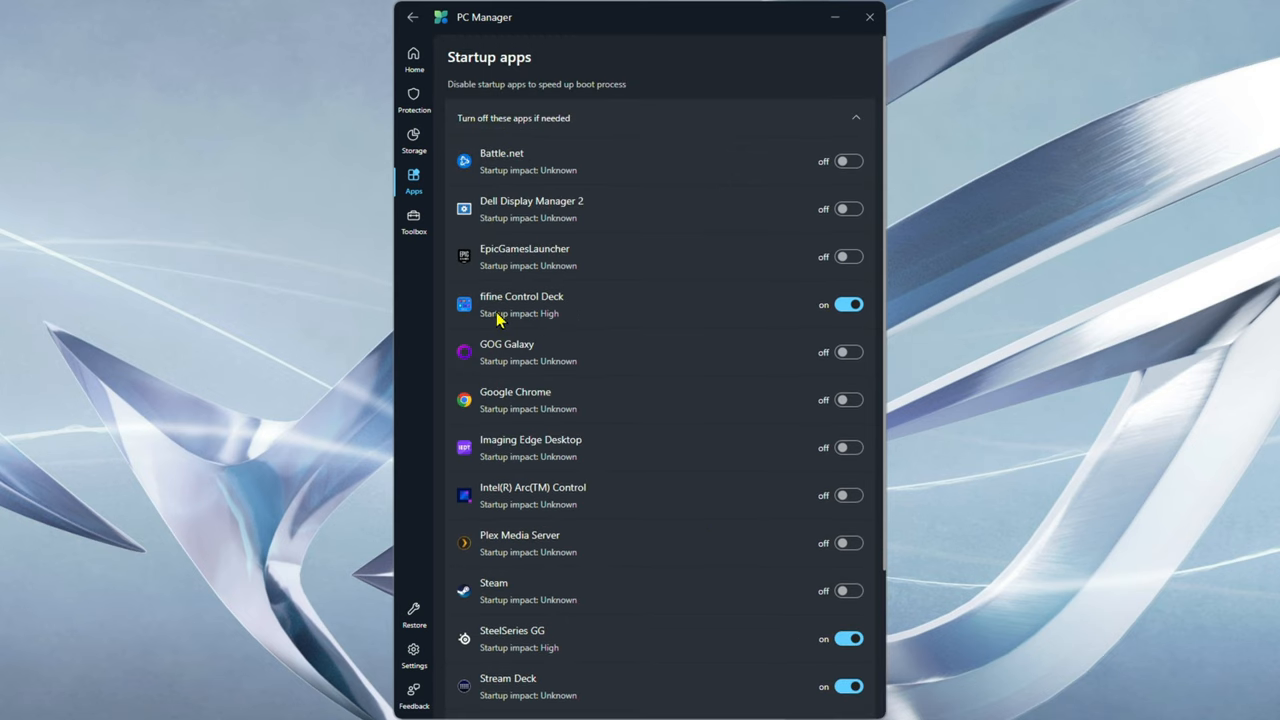
pyautogui.scroll(-3)
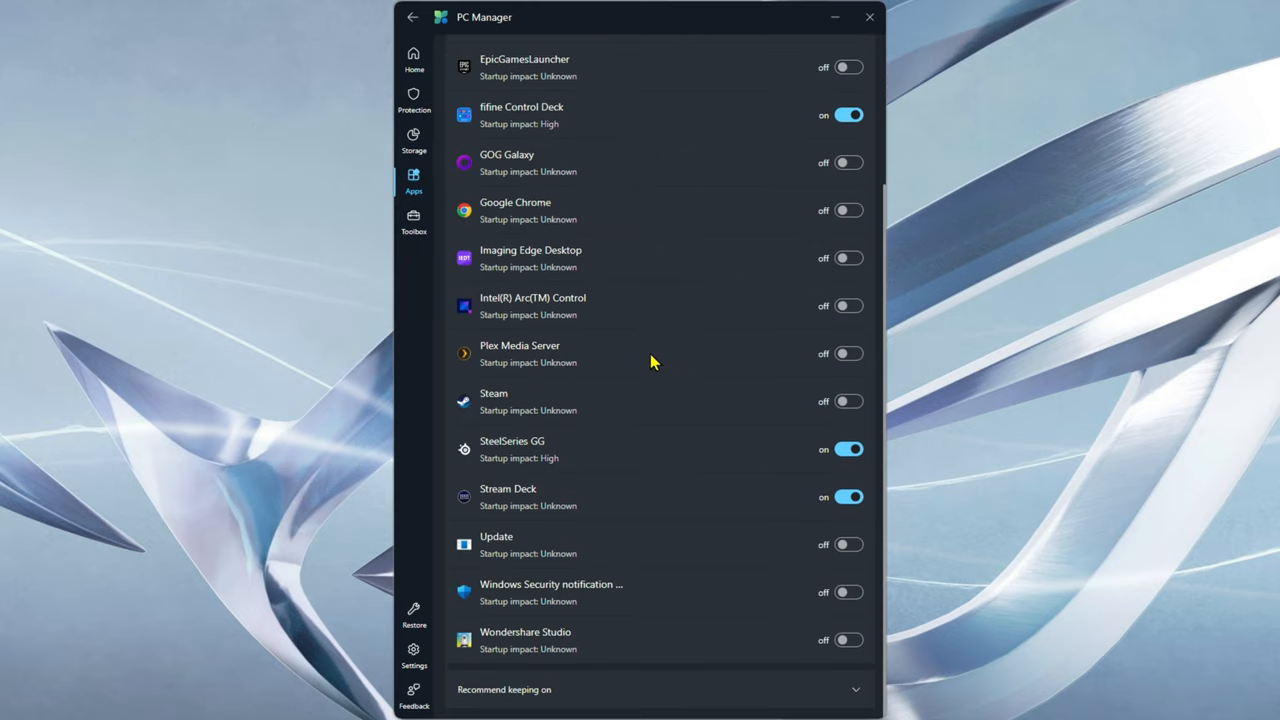
pyautogui.moveTo(637, 436)
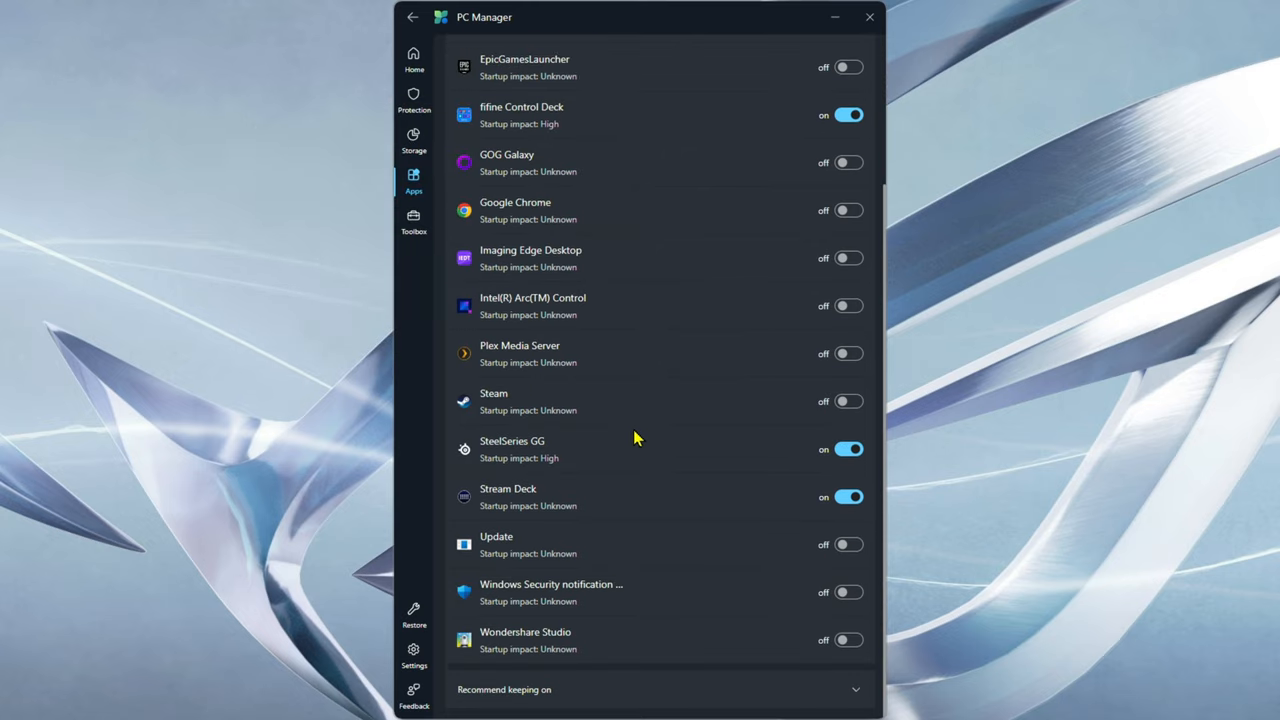
pyautogui.moveTo(649, 485)
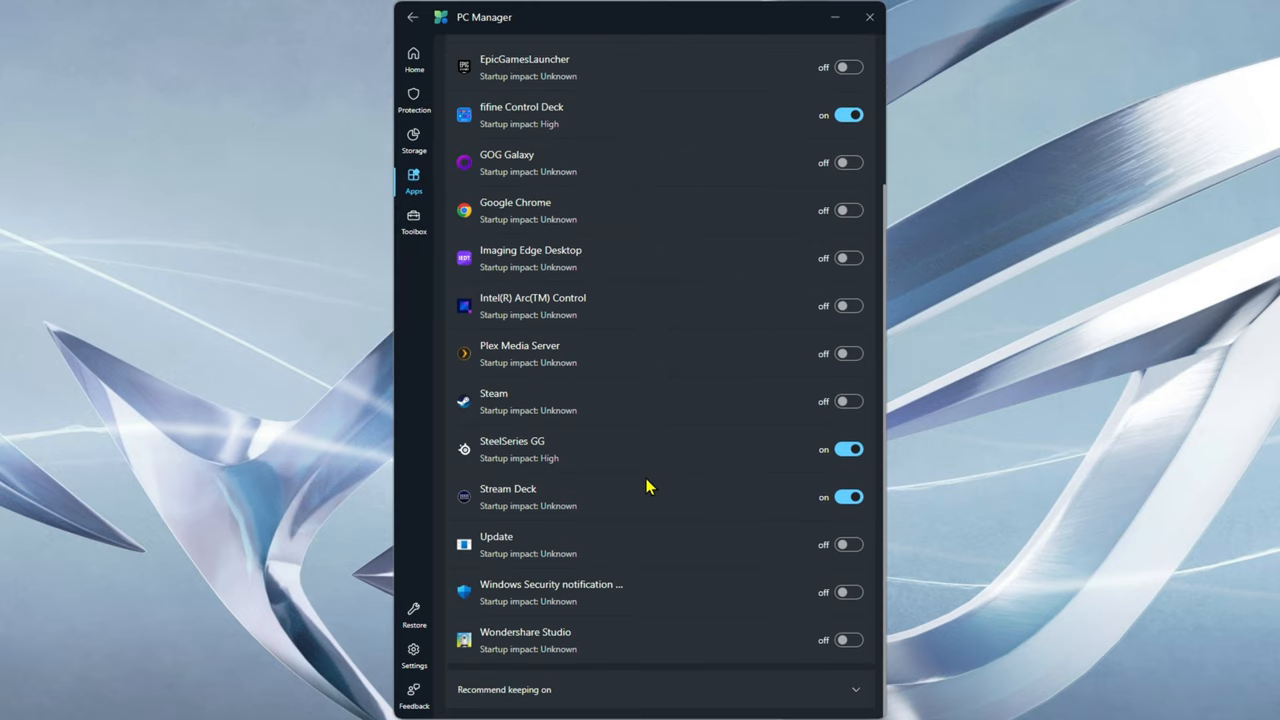
pyautogui.moveTo(413, 145)
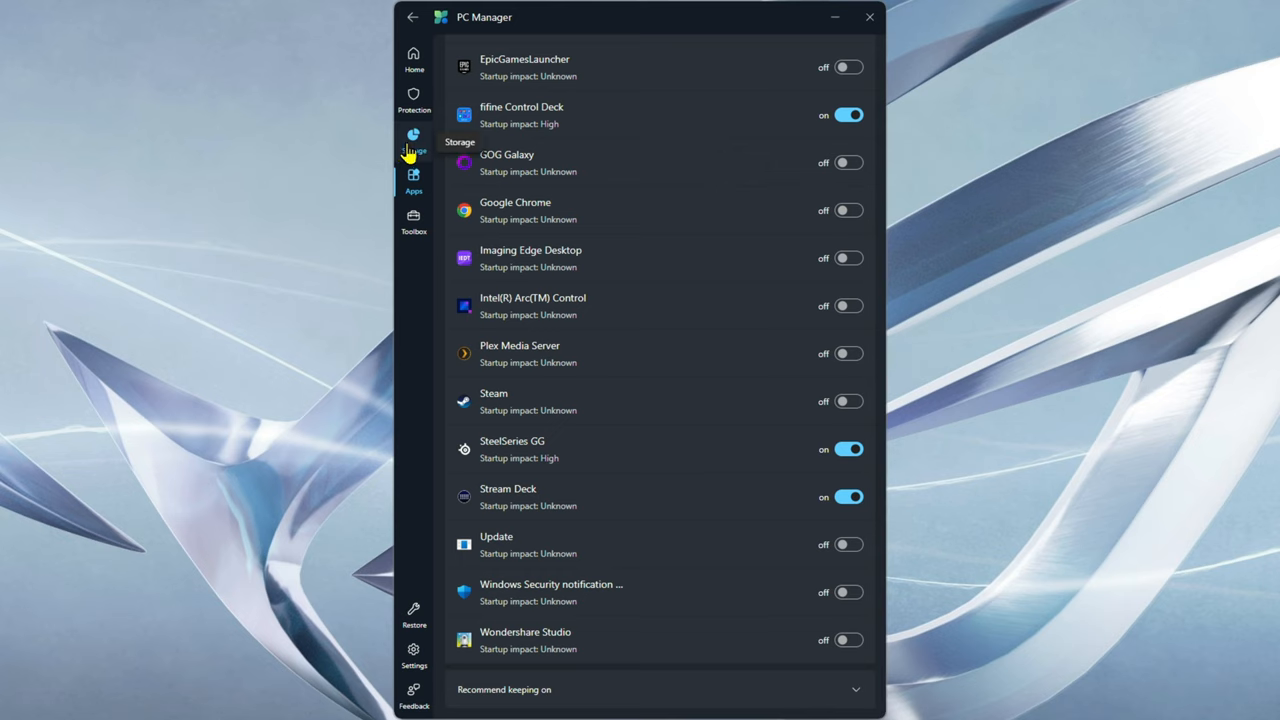
# Open PC Manager's Storage Management page showing drive C: at 403.2GB of 1862.3GB used
pyautogui.click(413, 140)
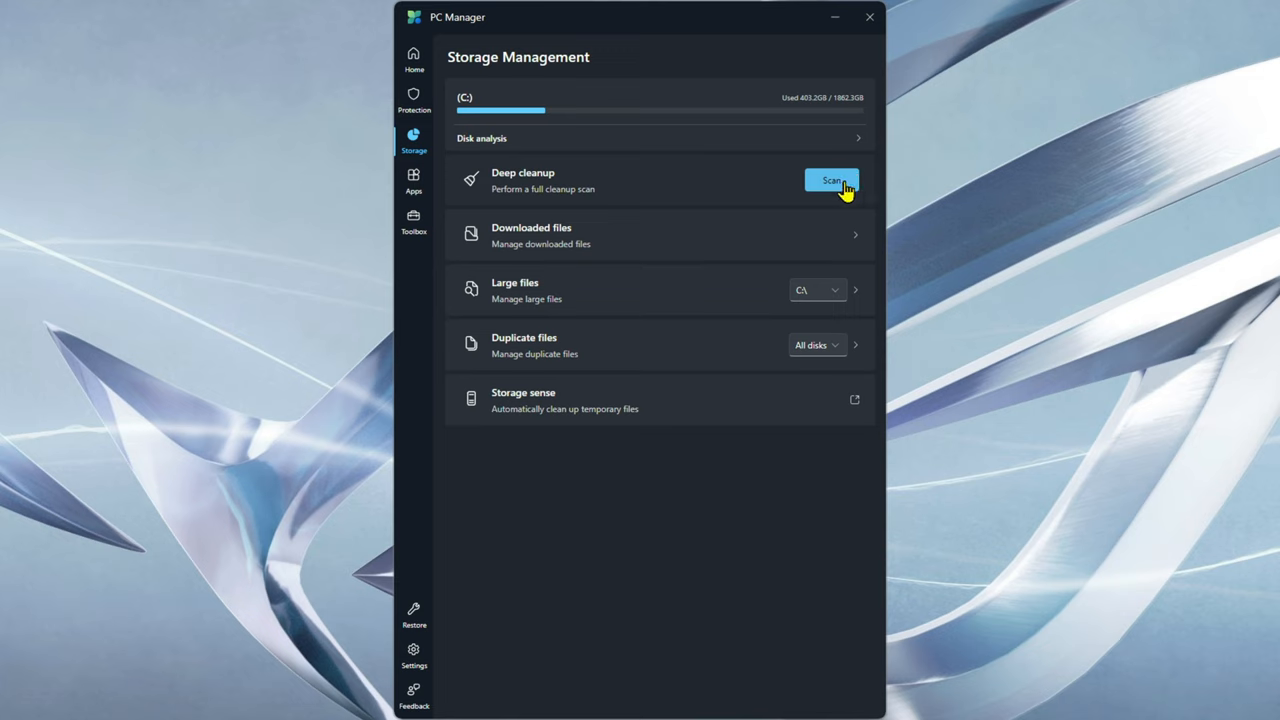
pyautogui.moveTo(692, 178)
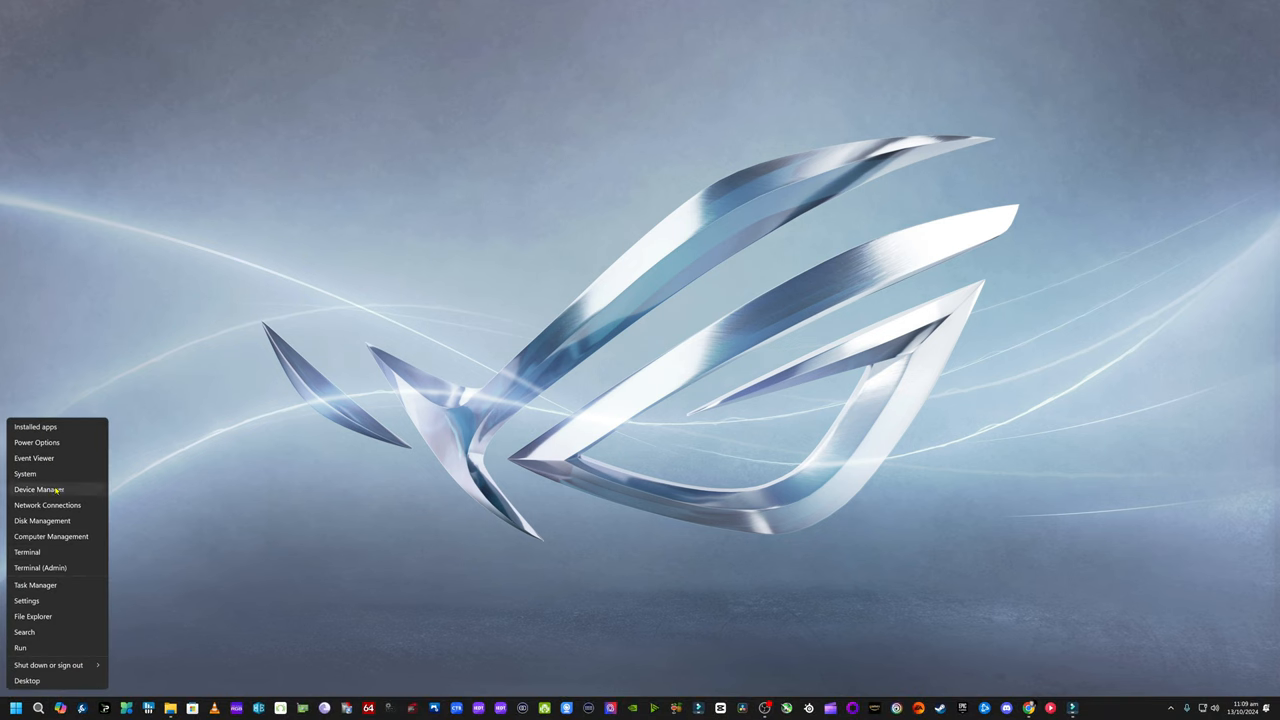
# Open Settings' Colors page and toggle transparency effects off, on, then off again
pyautogui.click(24, 473)
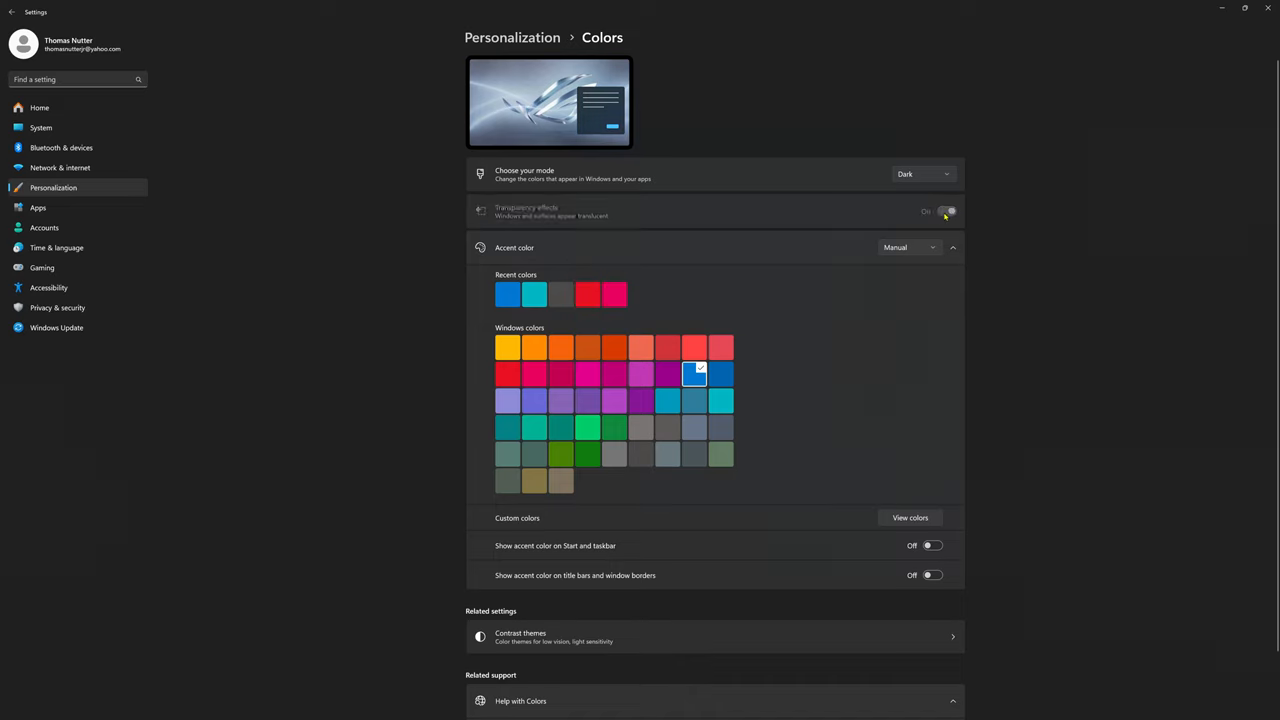
pyautogui.click(946, 211)
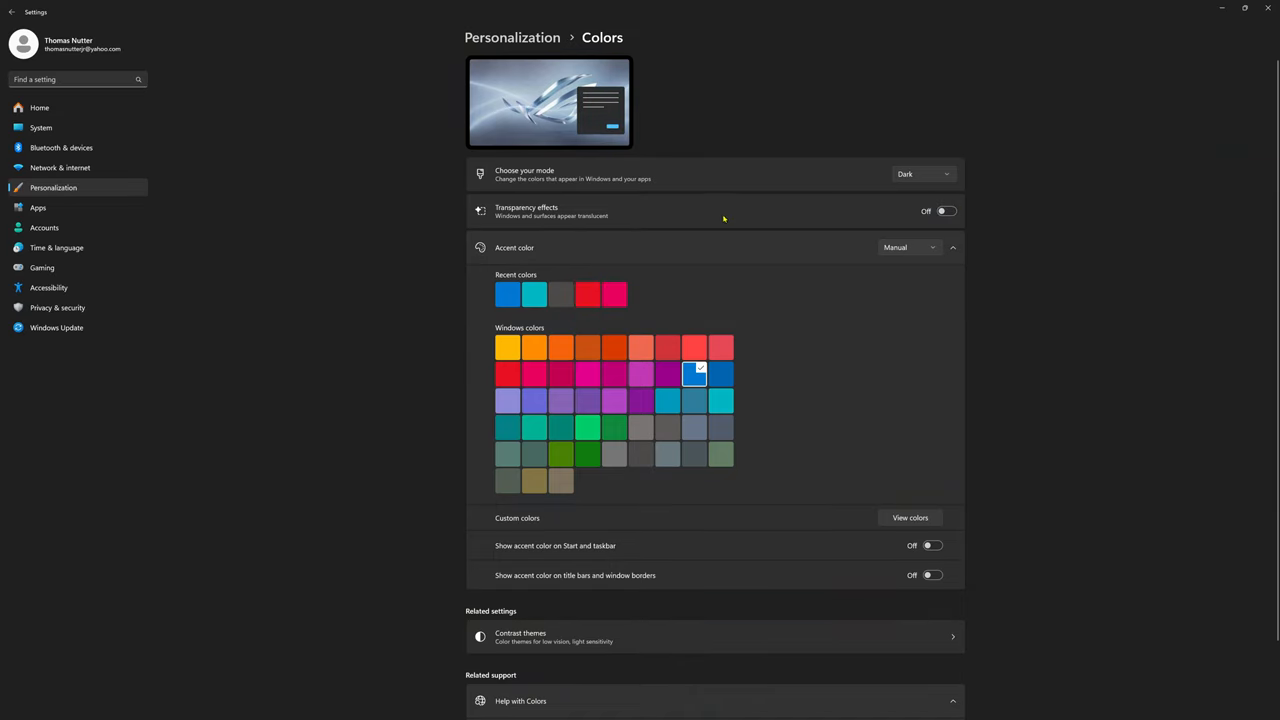
pyautogui.click(941, 211)
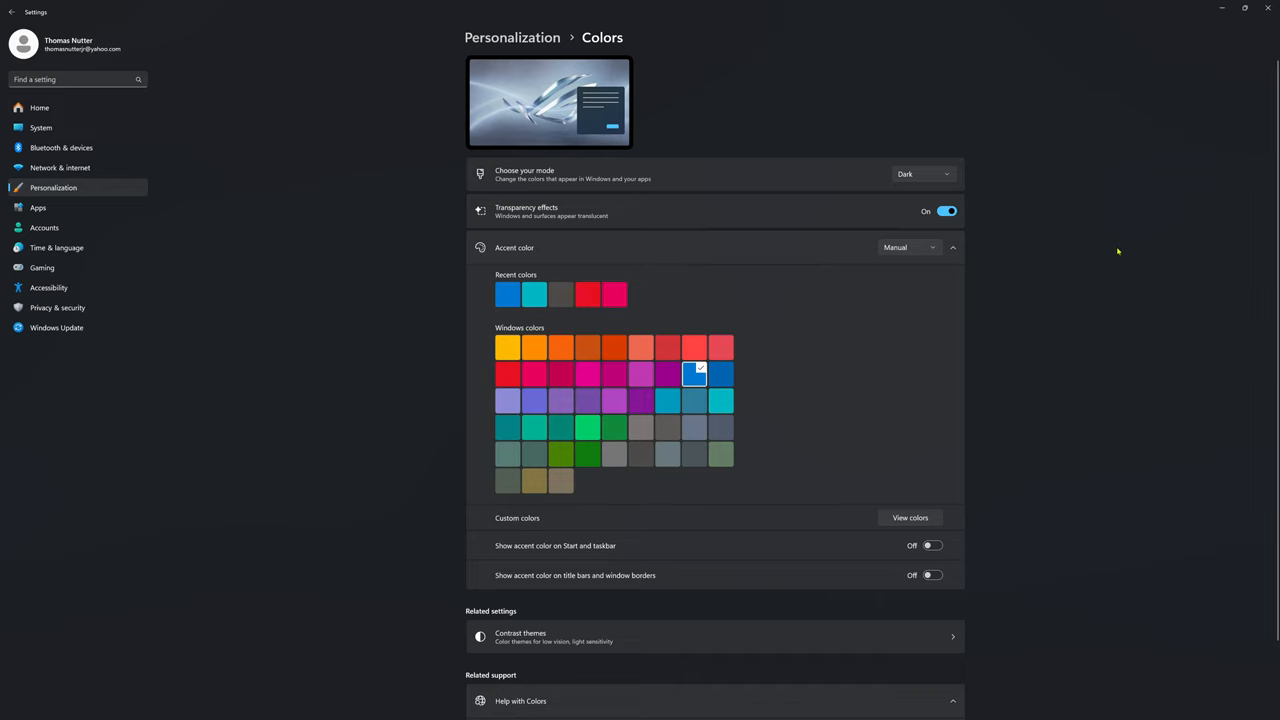
pyautogui.click(941, 211)
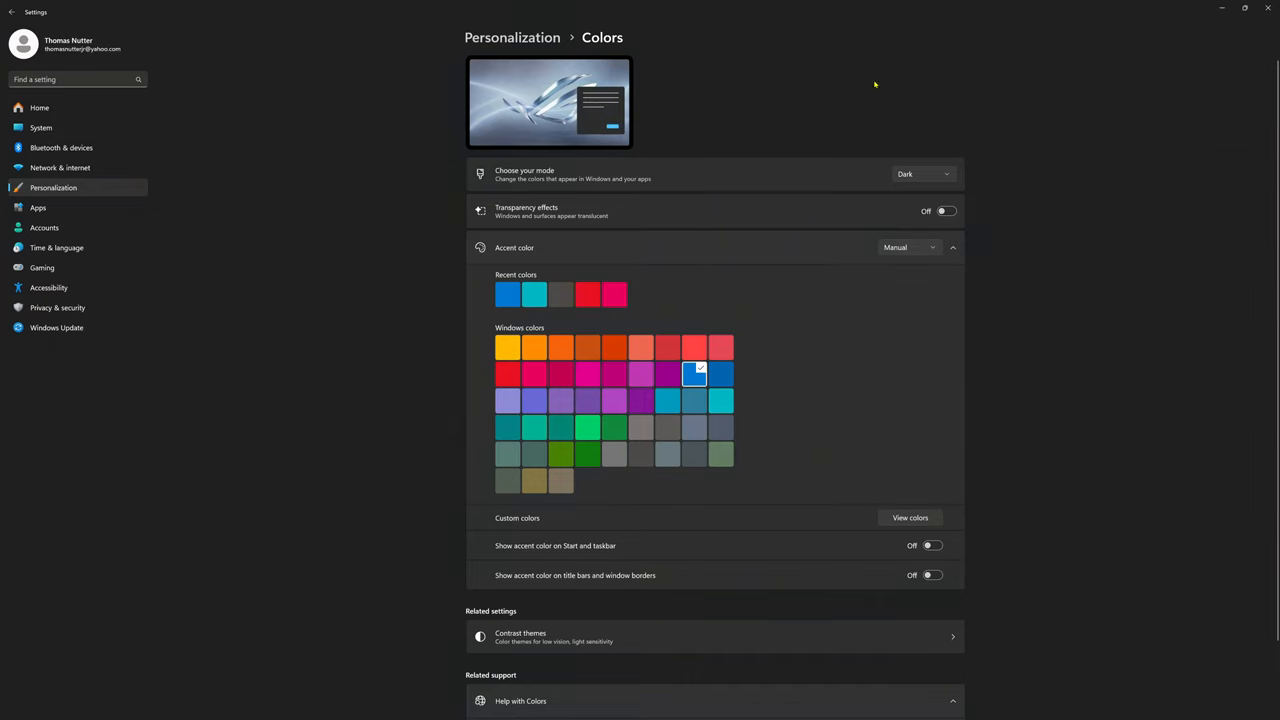
pyautogui.moveTo(925, 247)
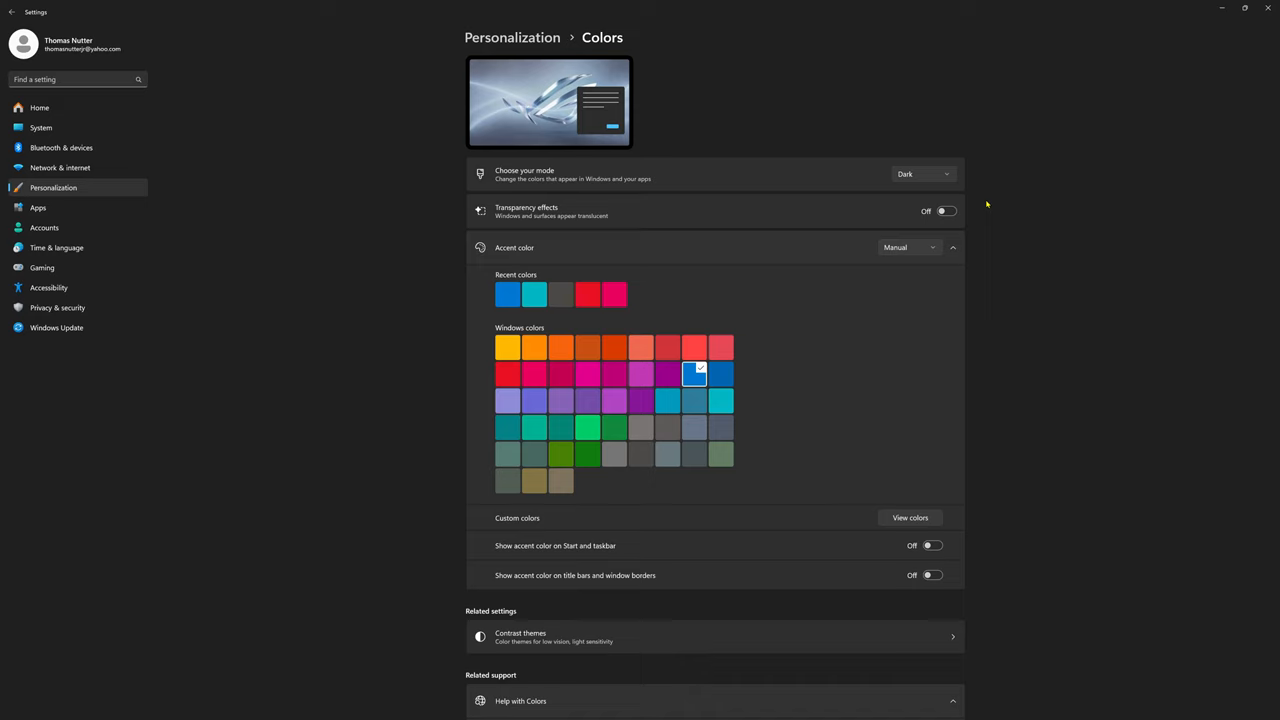
pyautogui.moveTo(977, 173)
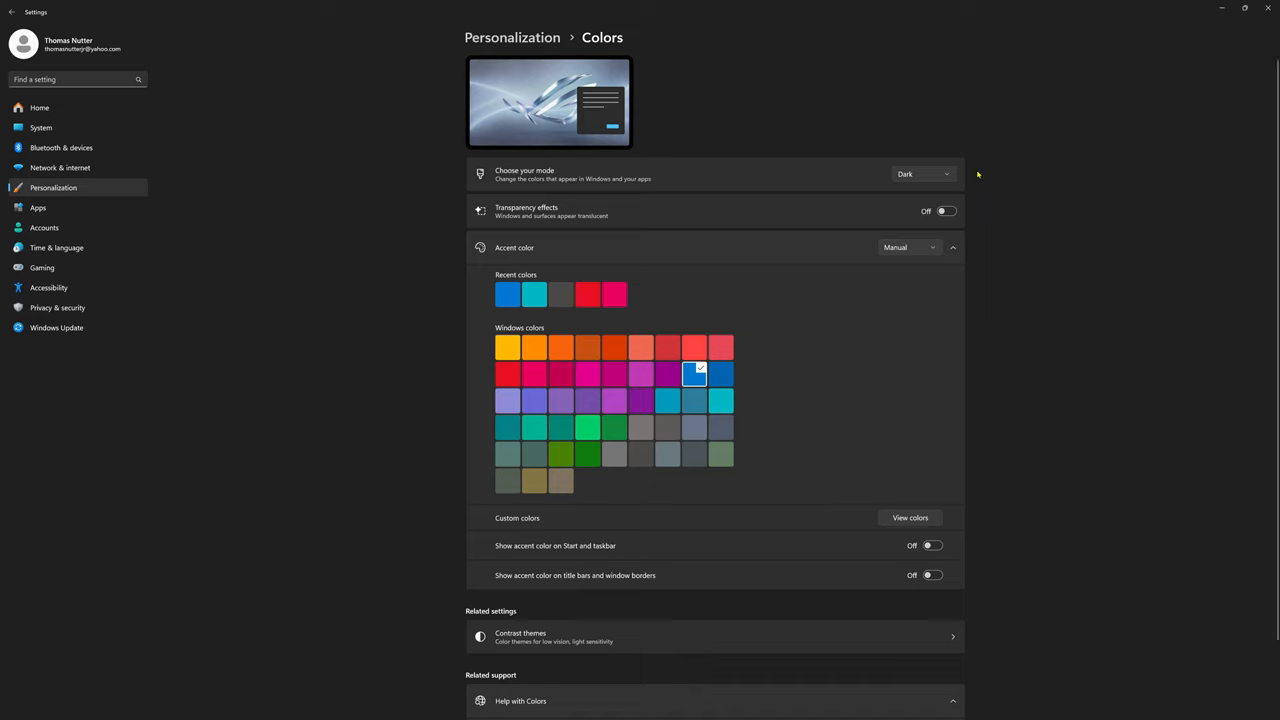
pyautogui.moveTo(895, 190)
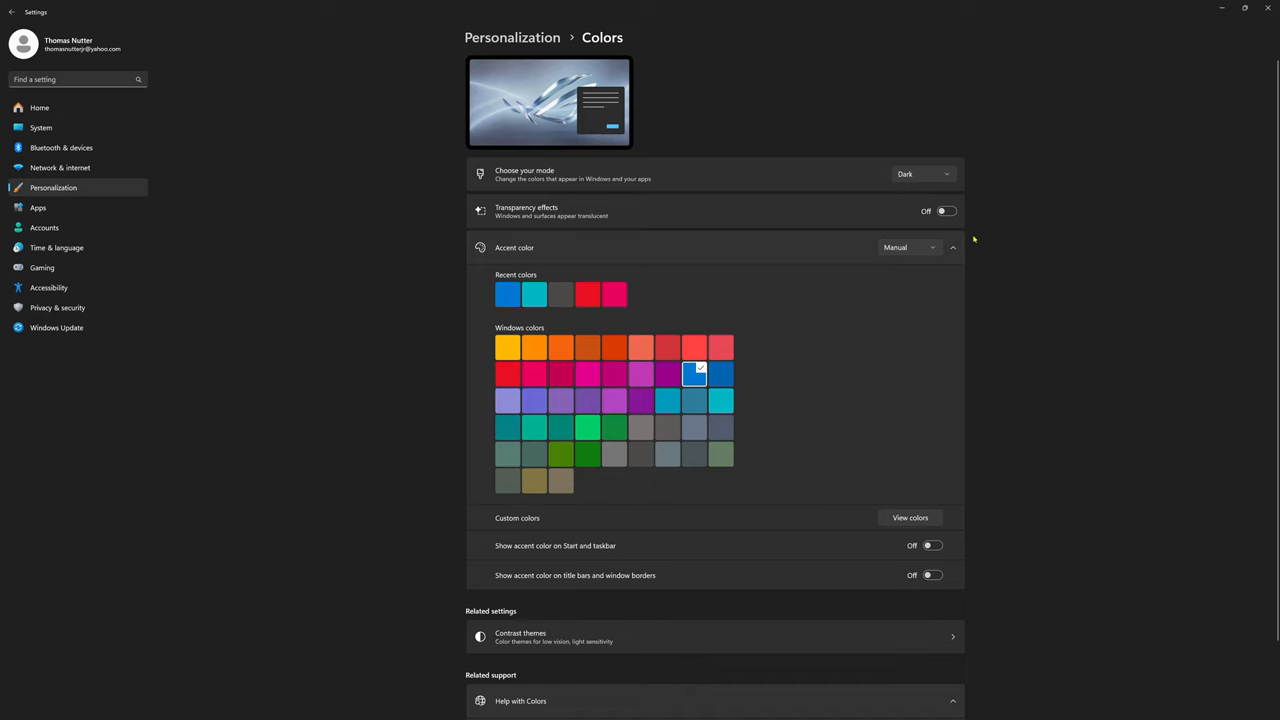
pyautogui.moveTo(974, 239)
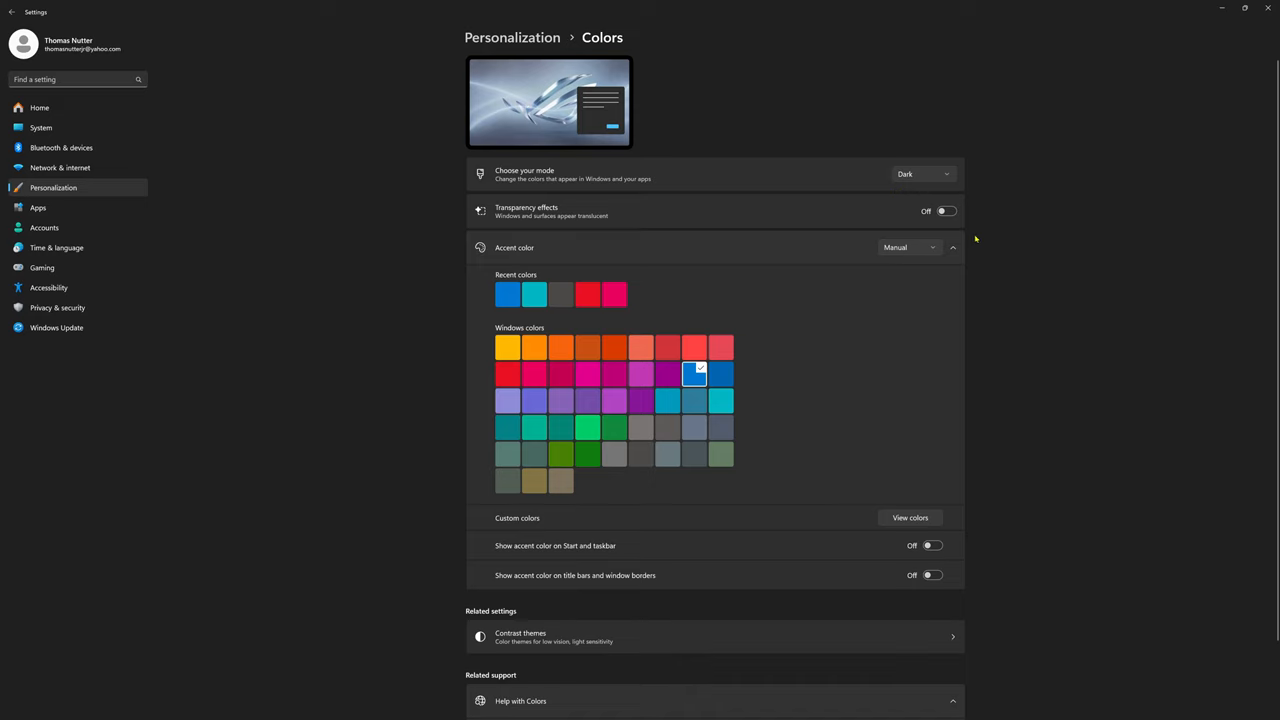
pyautogui.moveTo(978, 279)
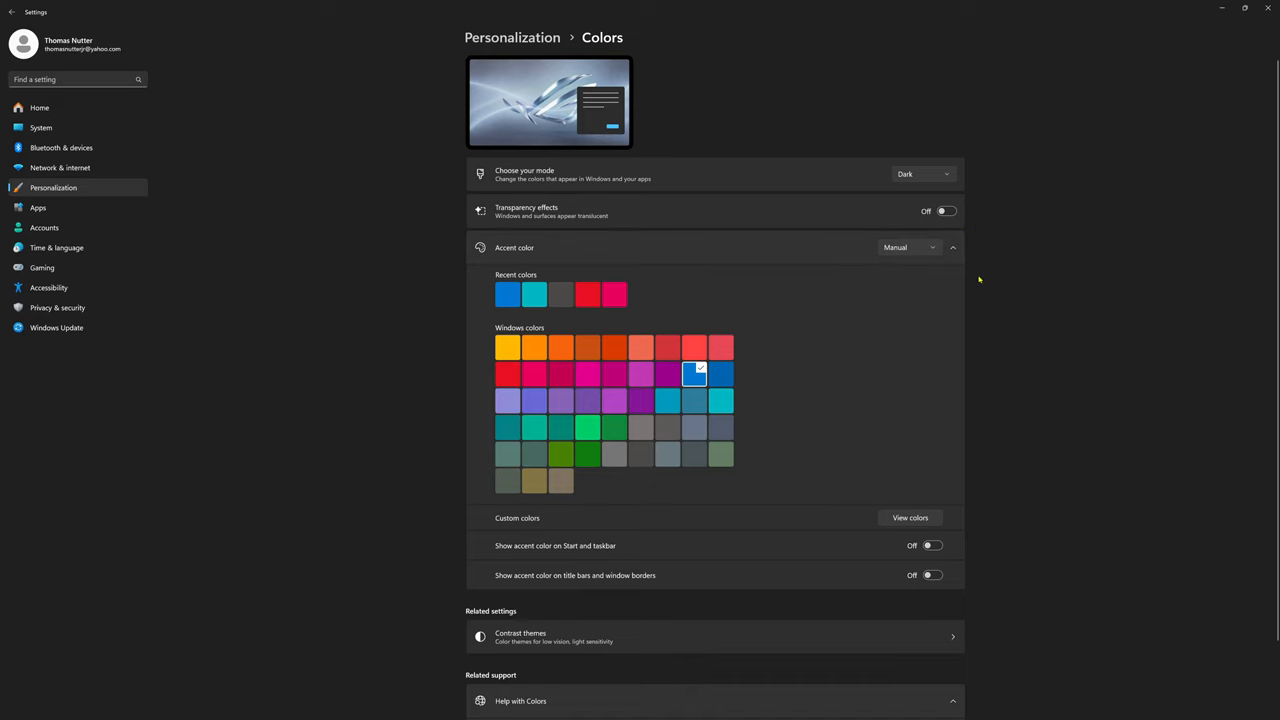
pyautogui.moveTo(835, 210)
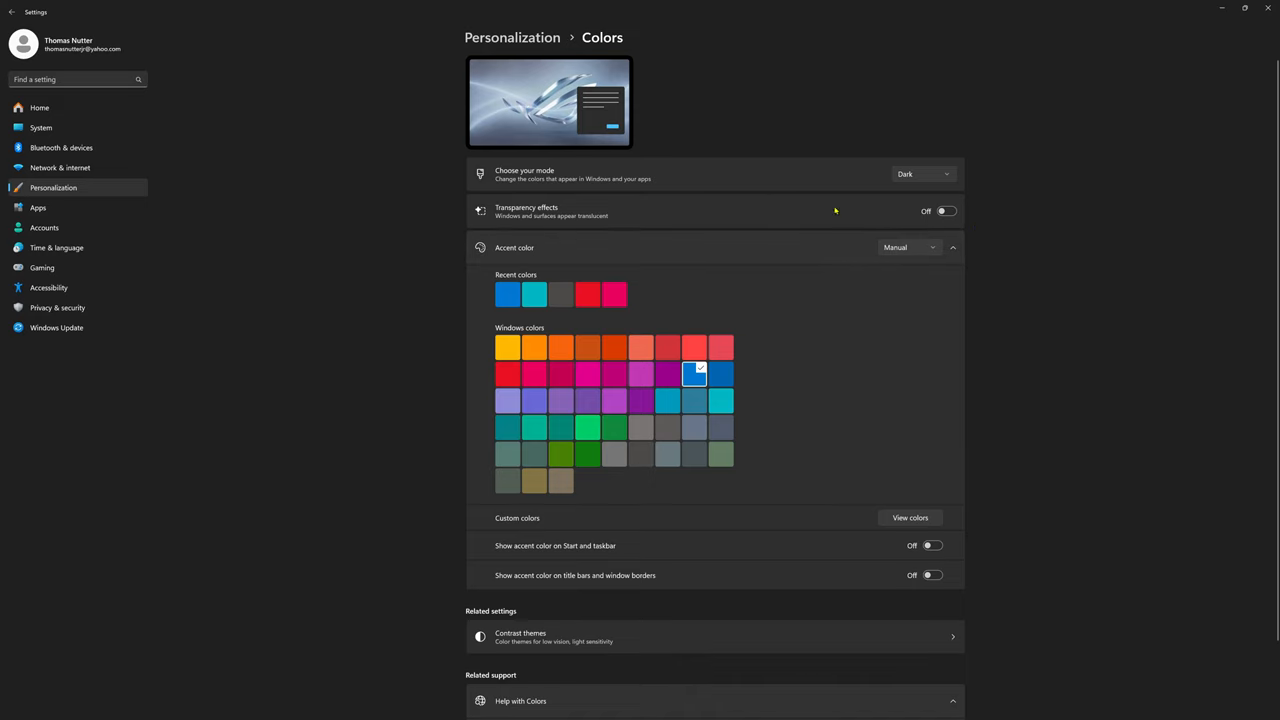
pyautogui.moveTo(1201, 103)
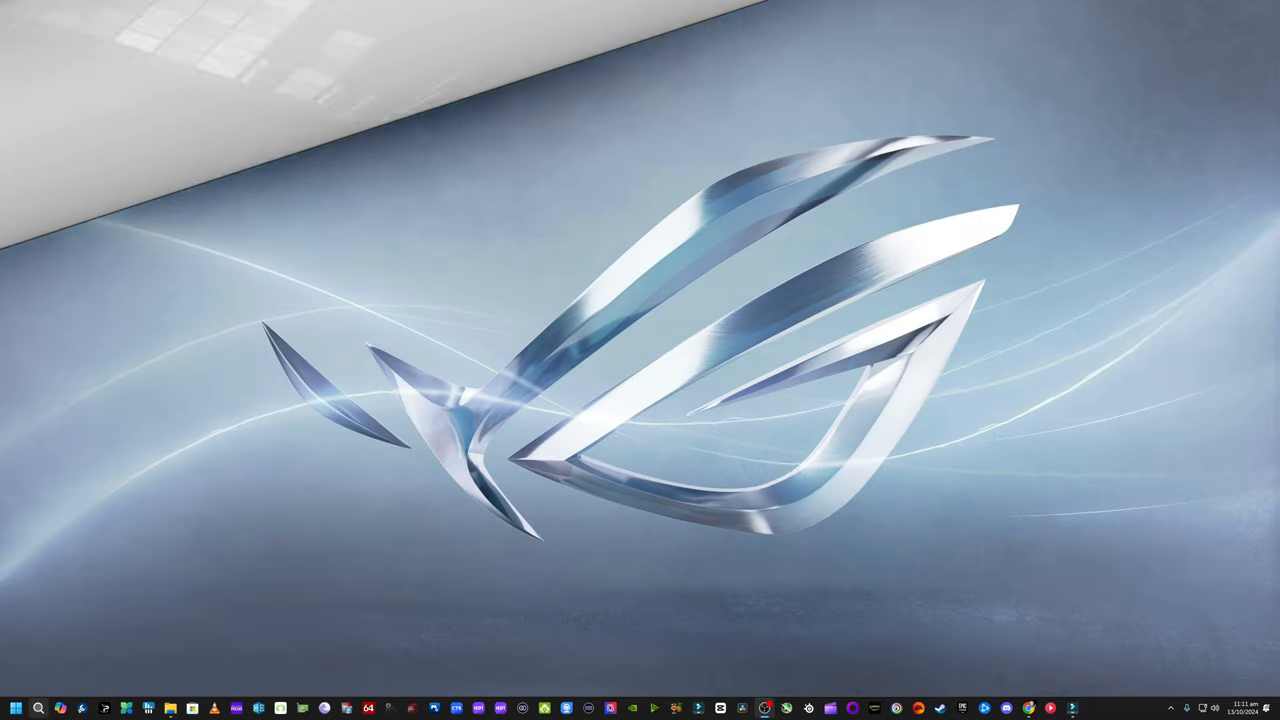
# Open Display settings from the desktop menu and switch between monitors 1 and 2 in the layout
pyautogui.rightClick(12, 705)
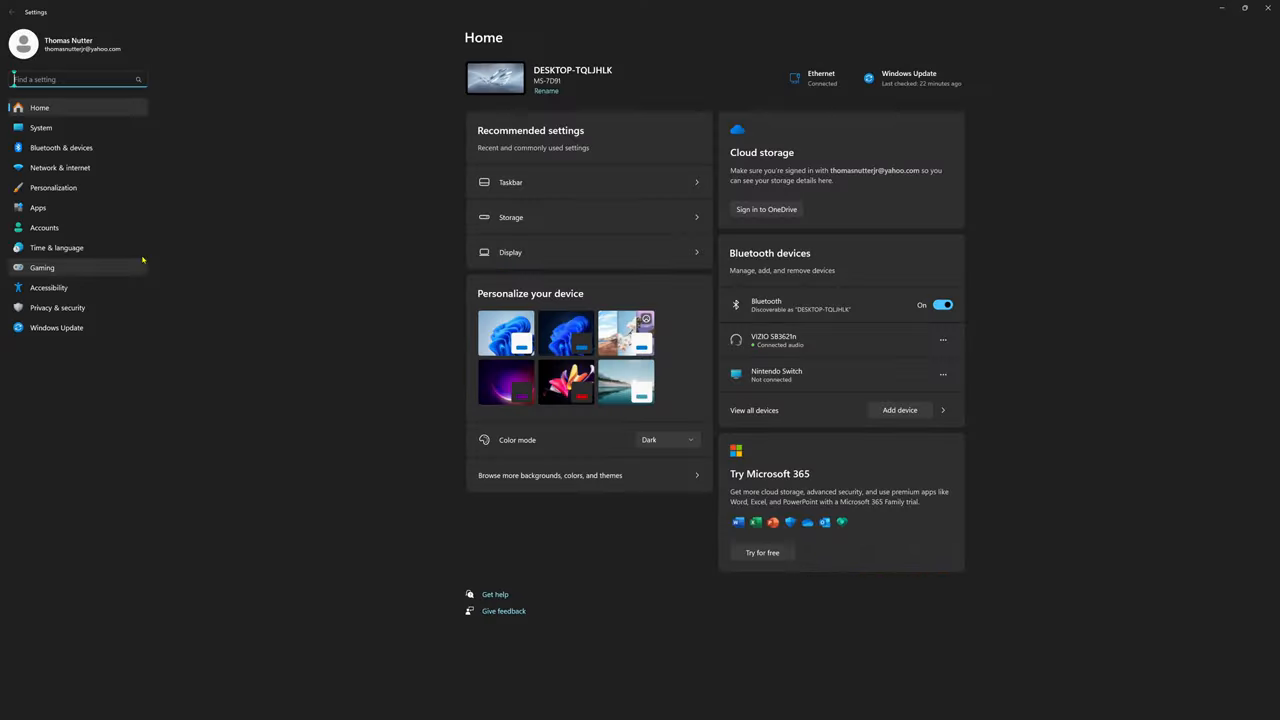
pyautogui.click(509, 252)
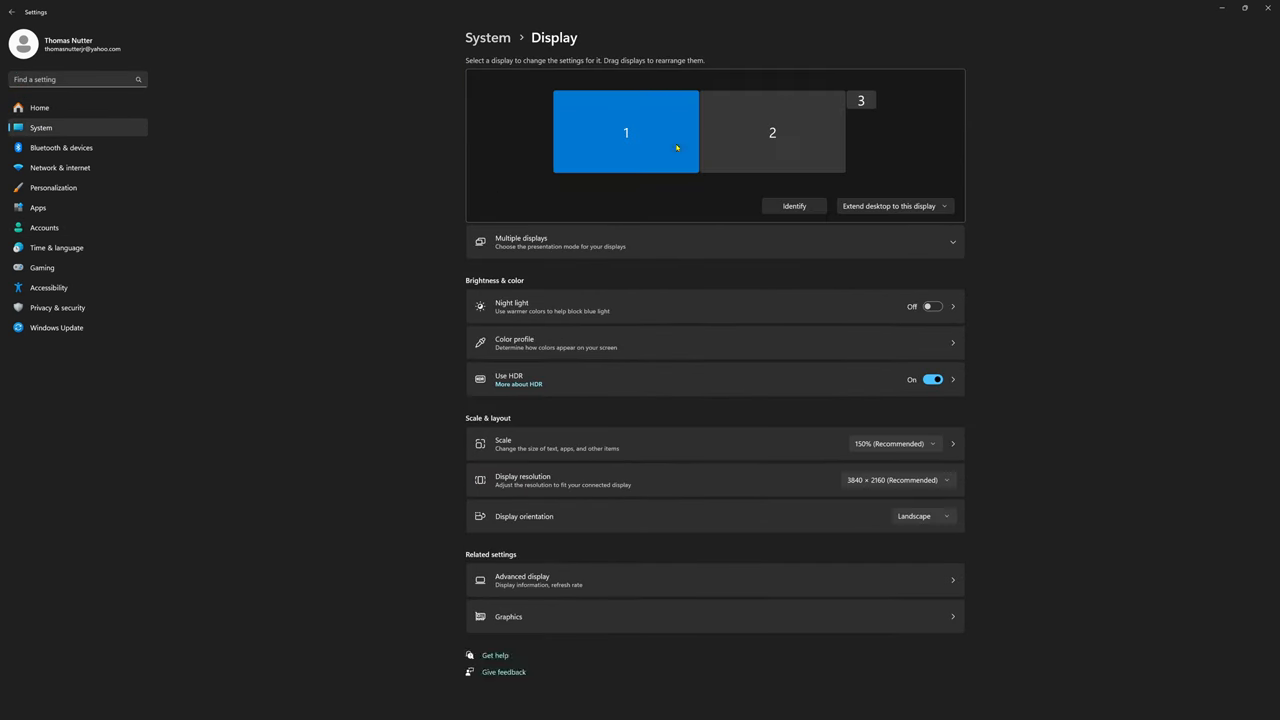
pyautogui.click(772, 132)
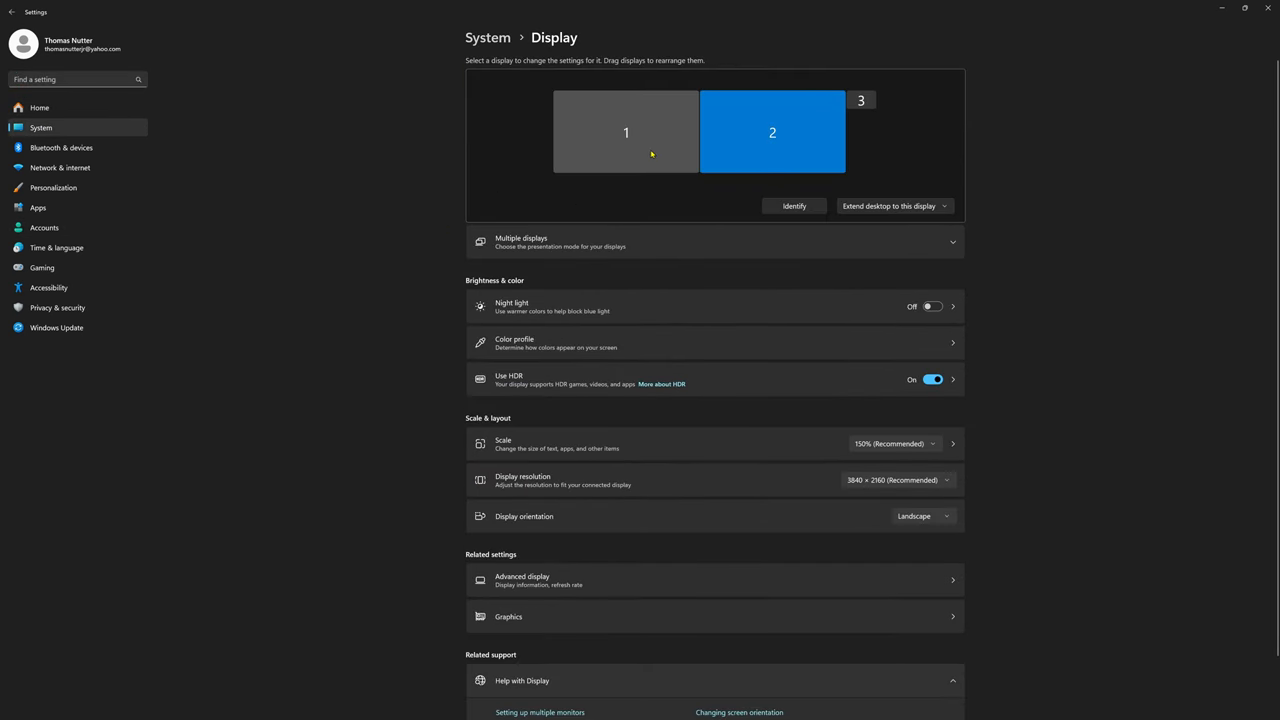
pyautogui.click(625, 132)
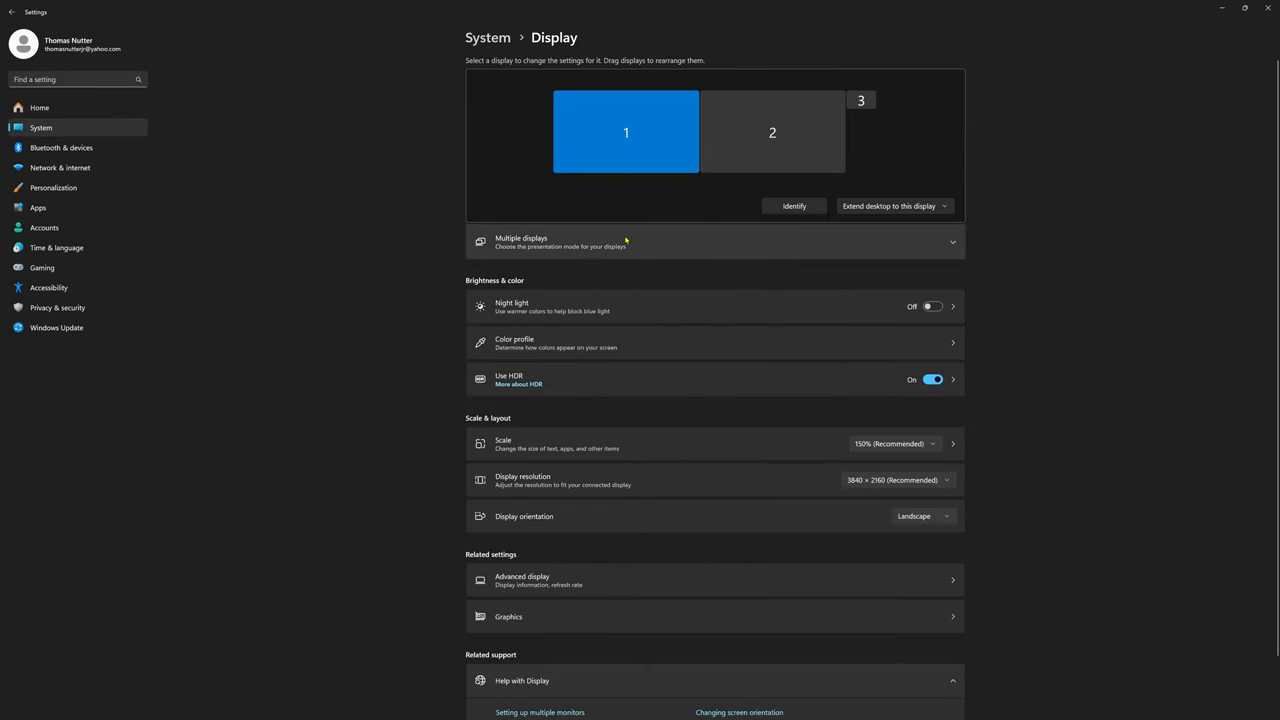
pyautogui.click(772, 131)
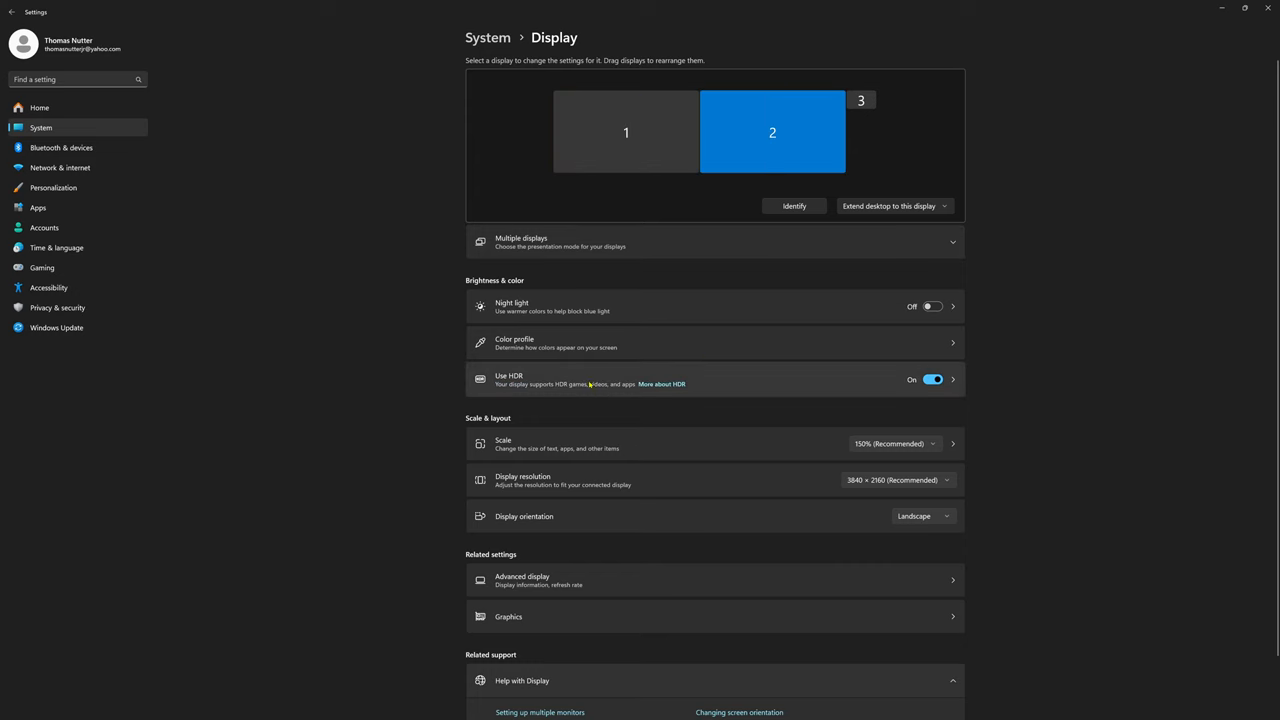
pyautogui.scroll(-3)
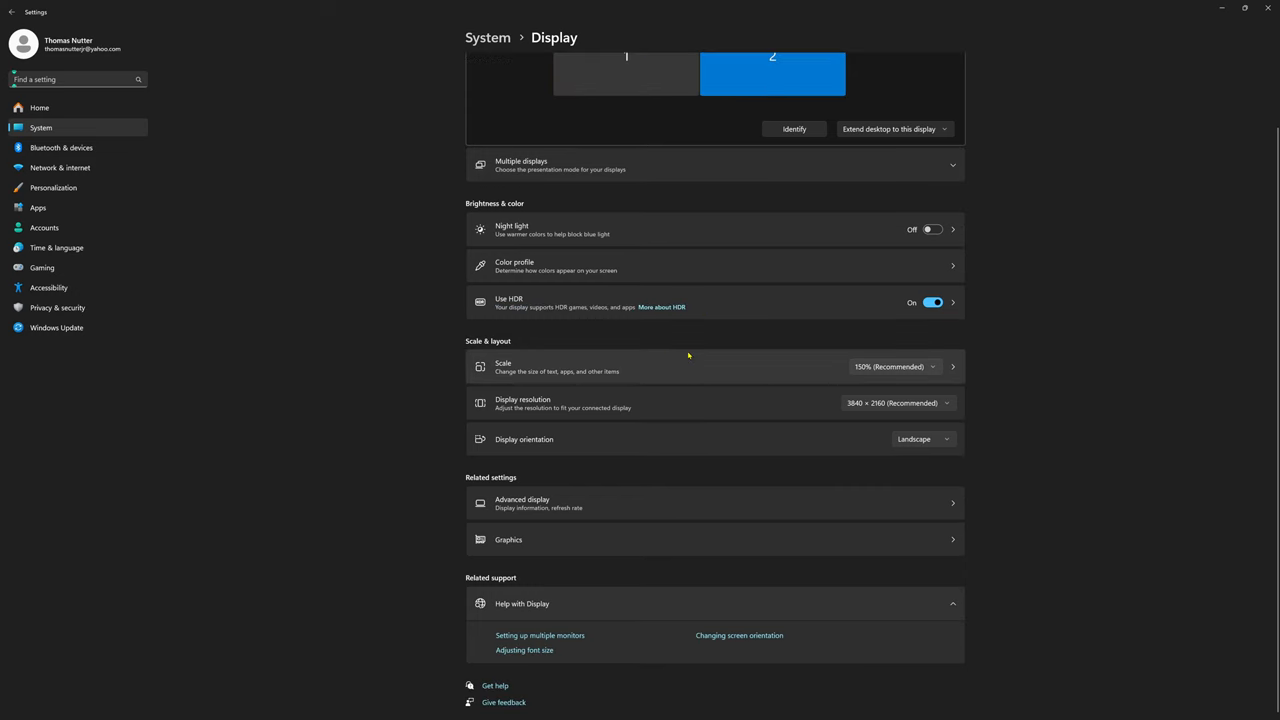
pyautogui.moveTo(697, 396)
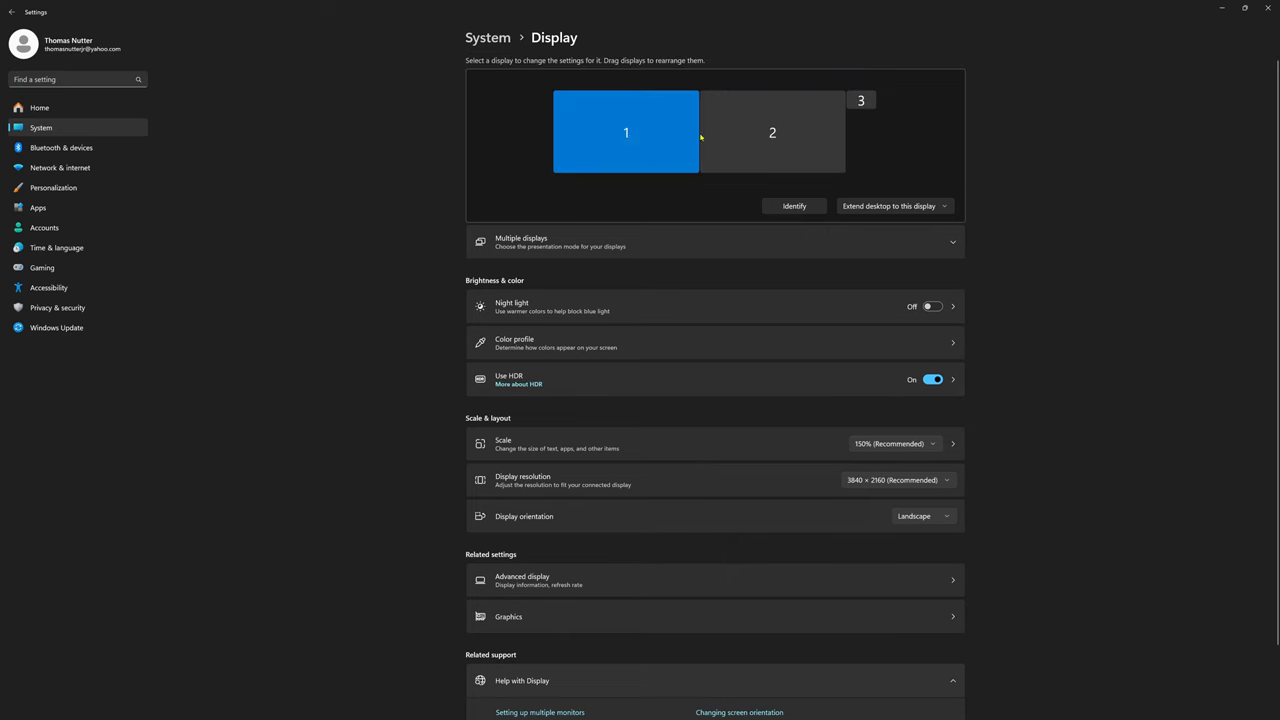
pyautogui.click(772, 132)
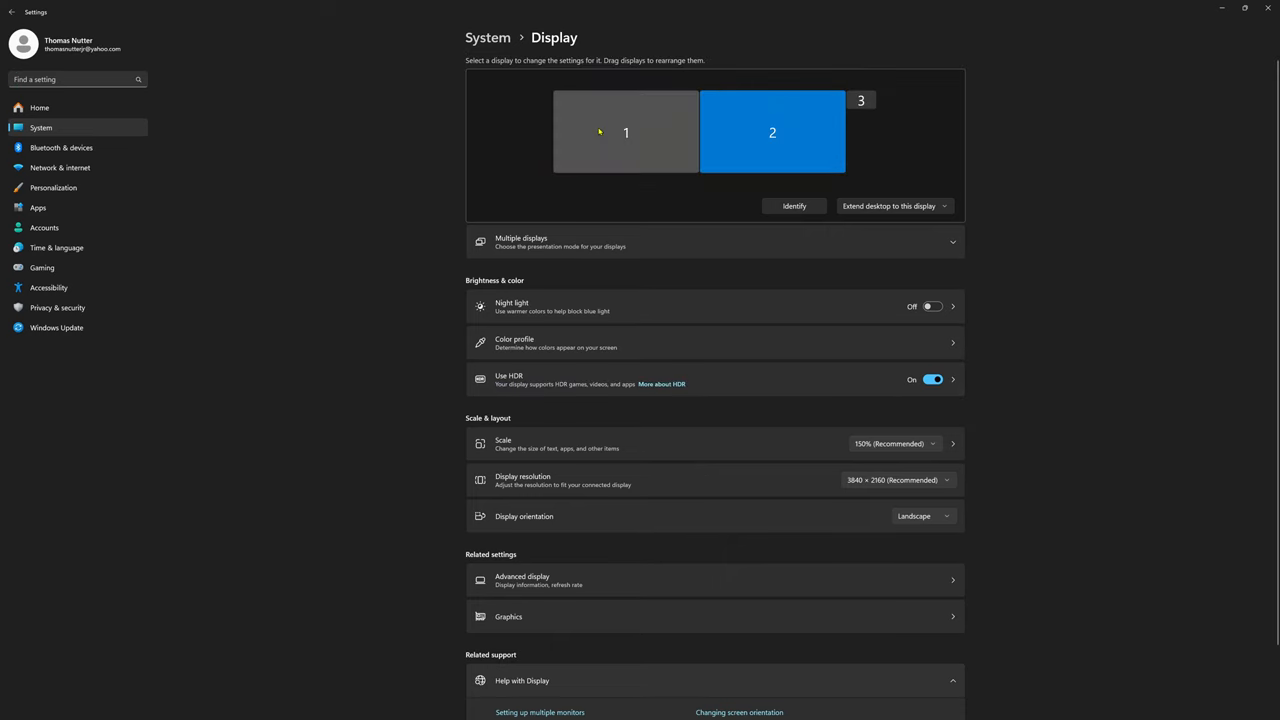
pyautogui.click(626, 133)
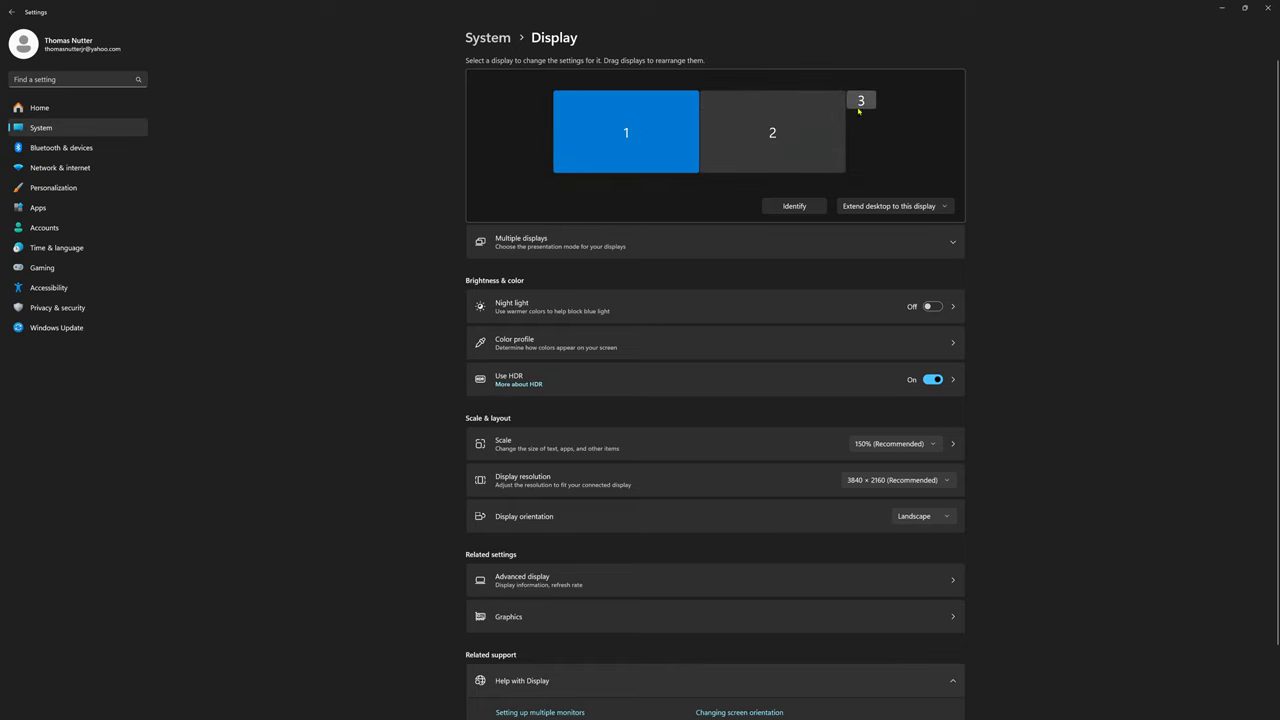
pyautogui.moveTo(860, 108)
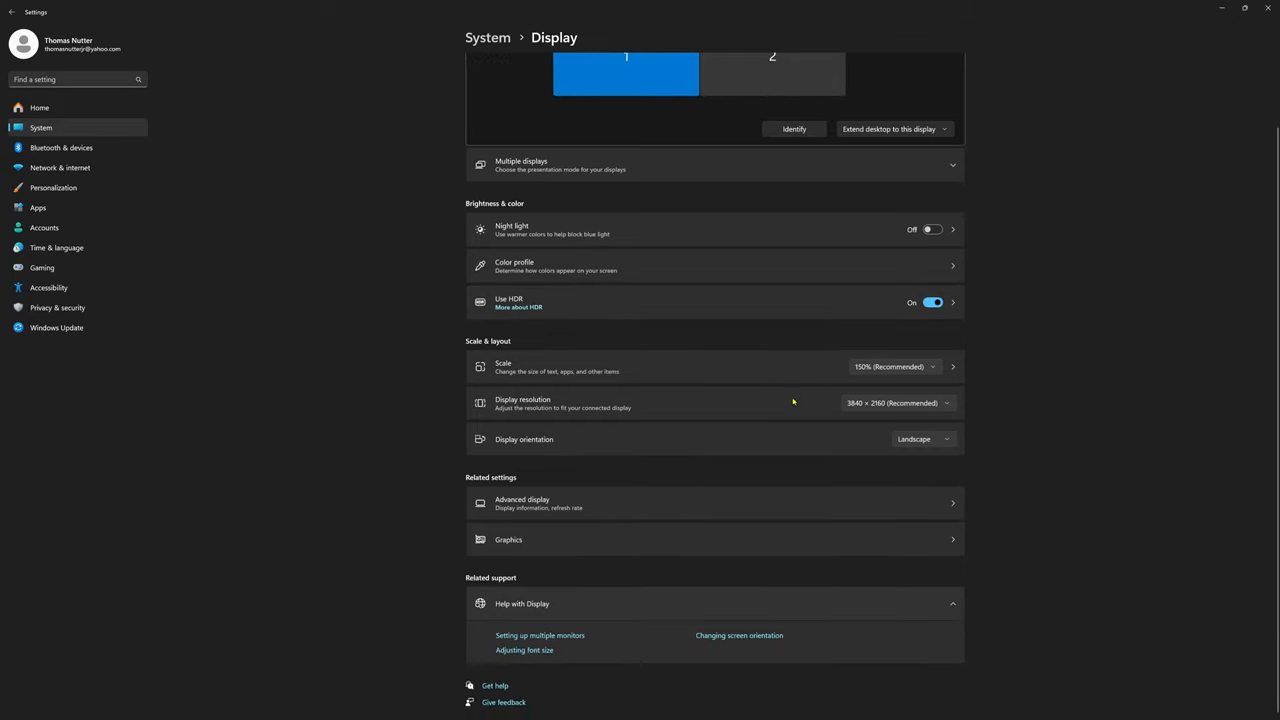
# In Advanced display, select the LG ULTRAGEAR+, keep 144 Hz, and return to Display settings
pyautogui.click(768, 67)
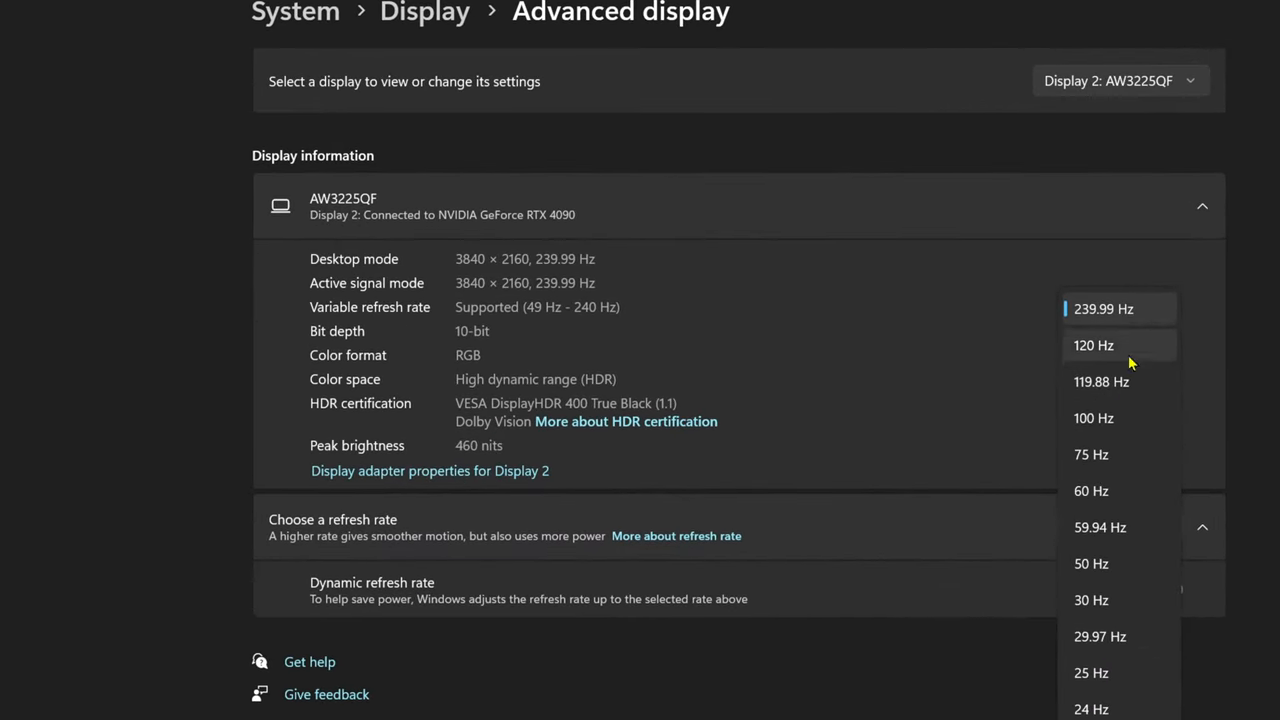
pyautogui.click(1103, 308)
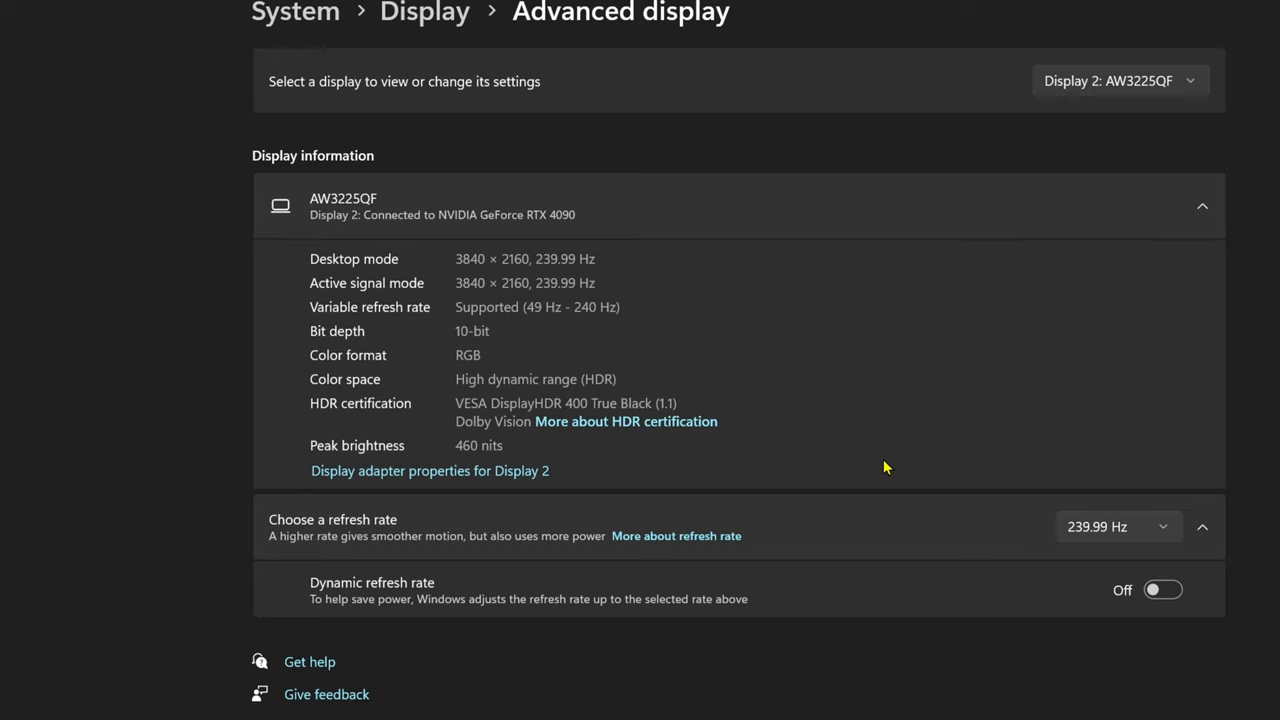
pyautogui.moveTo(490, 660)
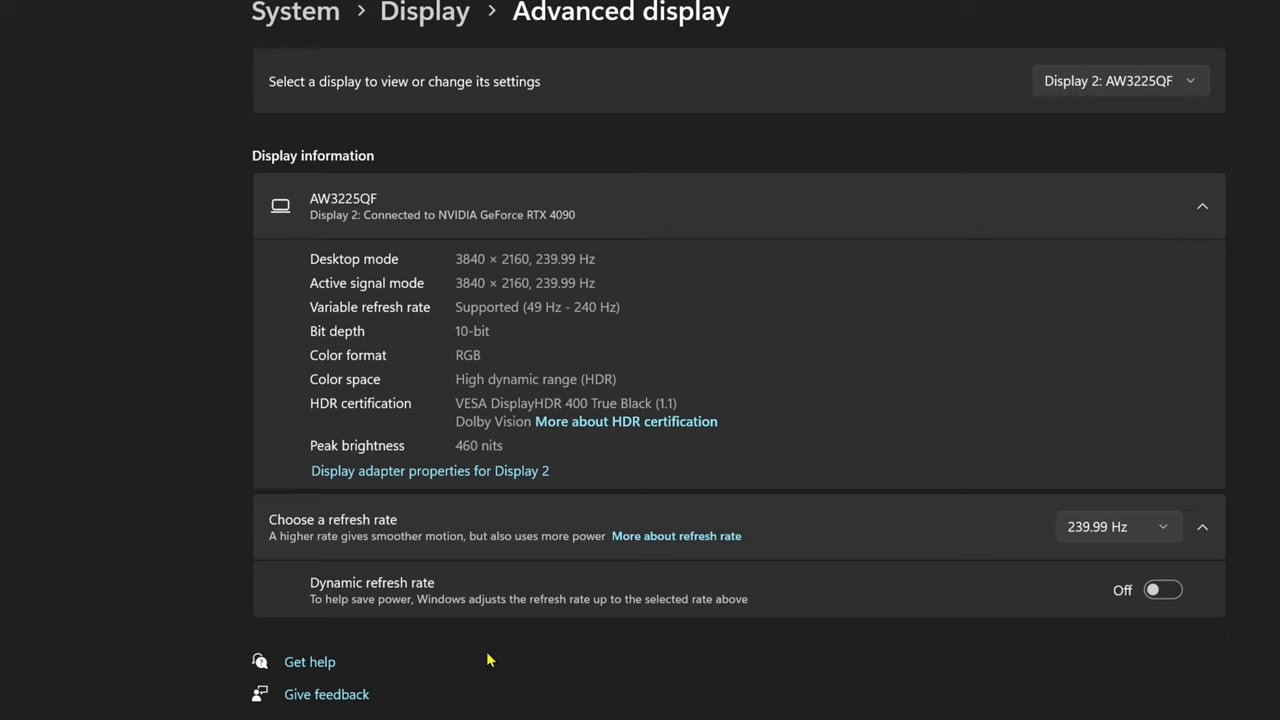
pyautogui.moveTo(586, 373)
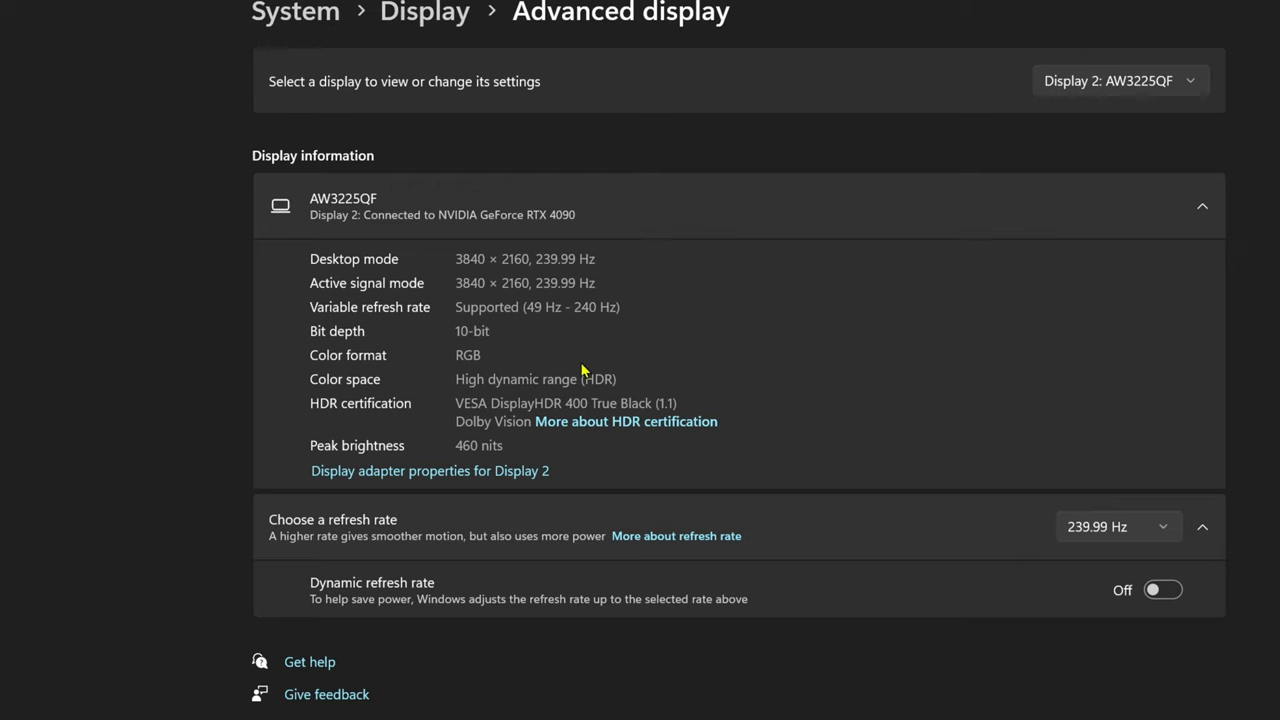
pyautogui.moveTo(461, 280)
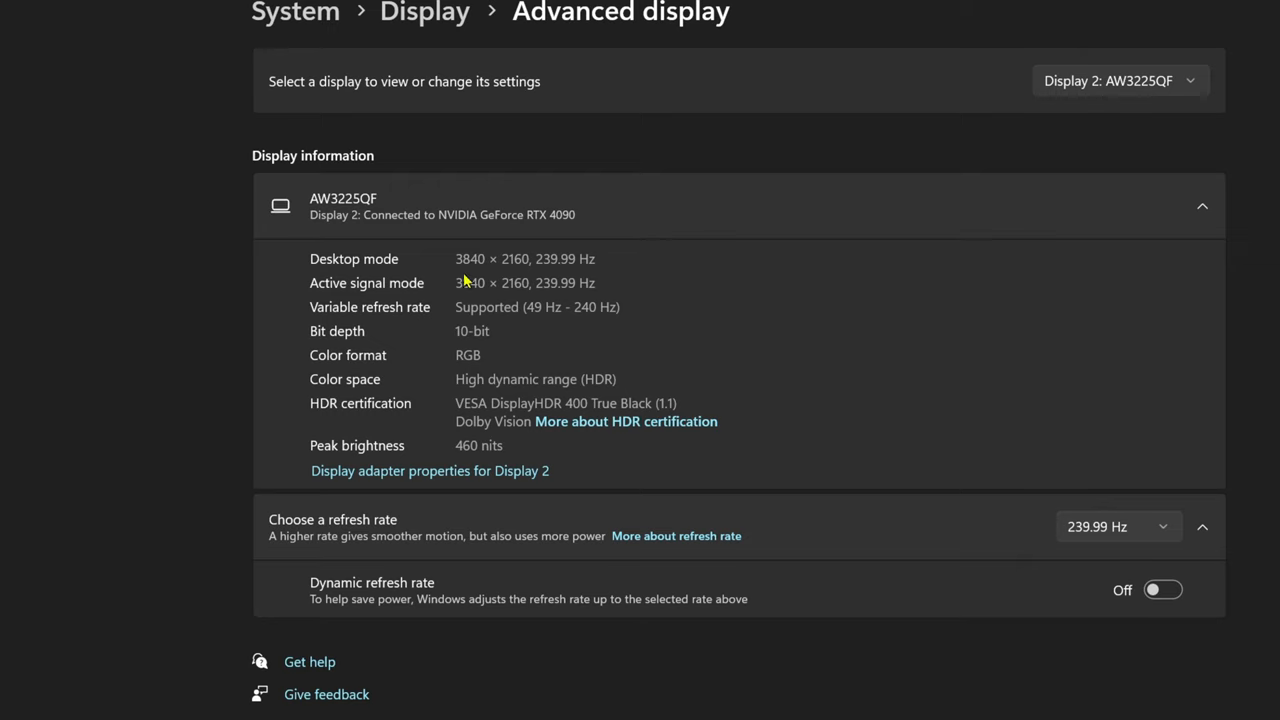
pyautogui.moveTo(467, 349)
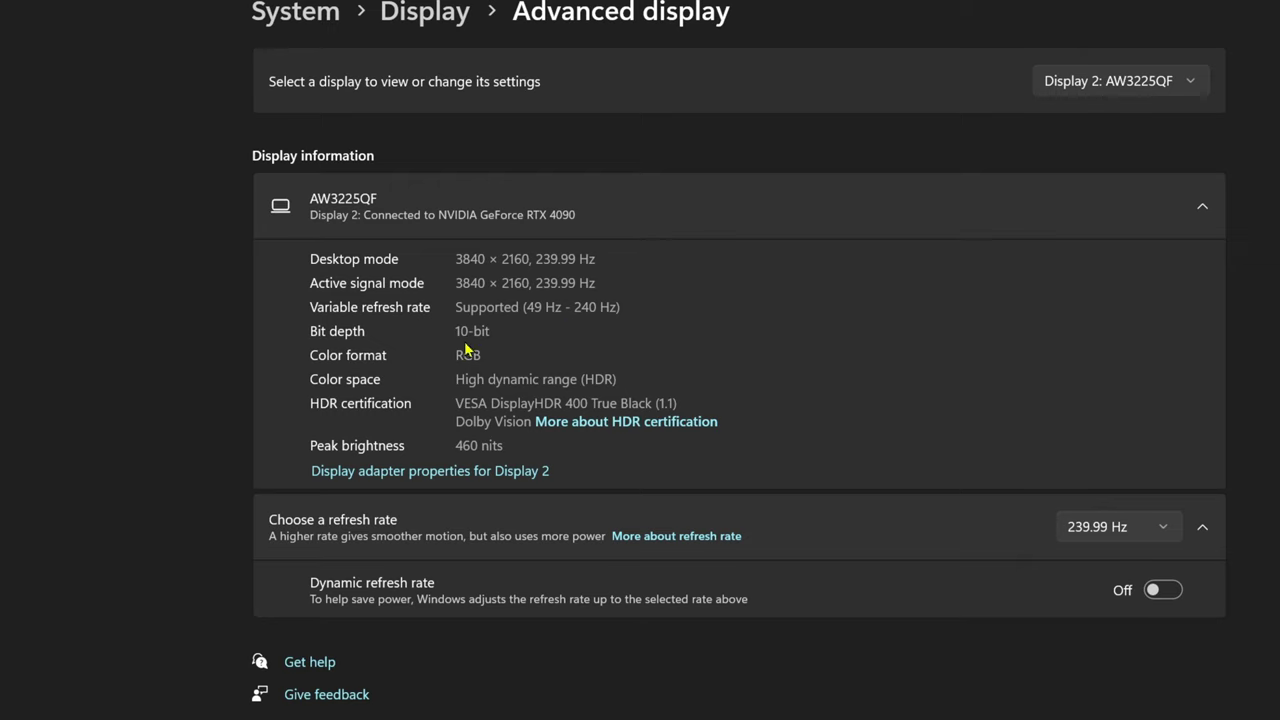
pyautogui.moveTo(660, 434)
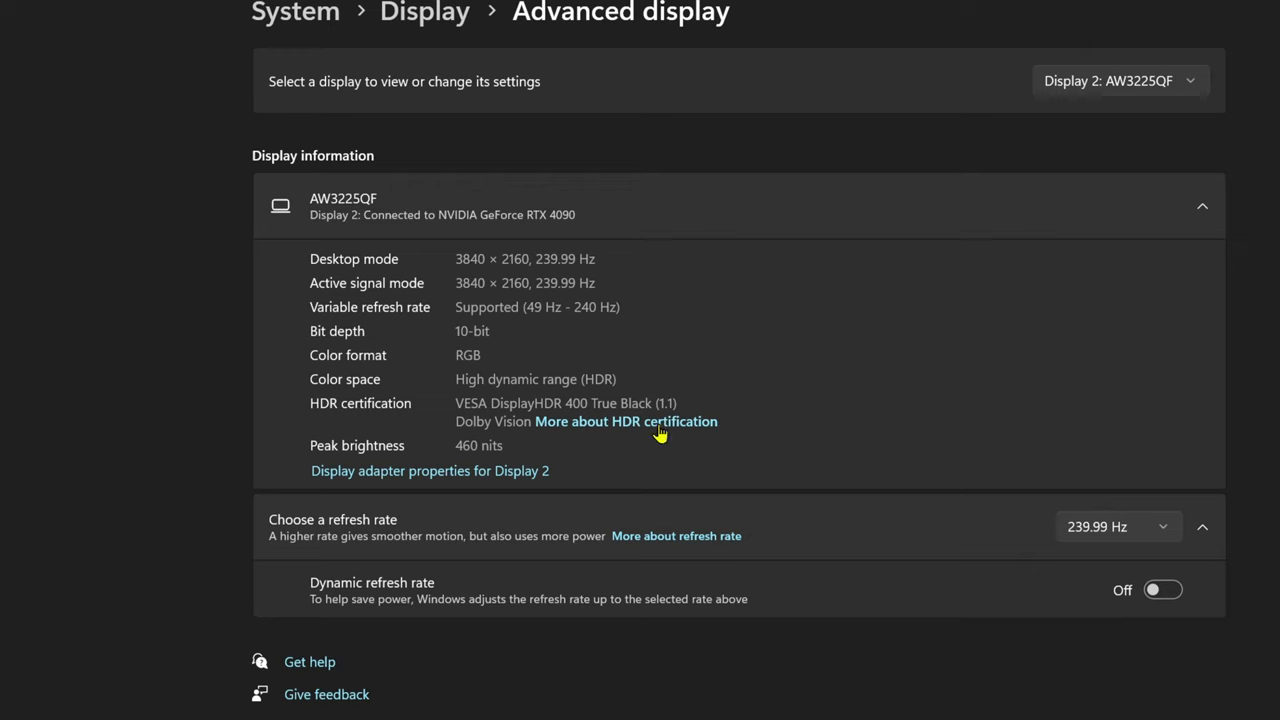
pyautogui.moveTo(800, 423)
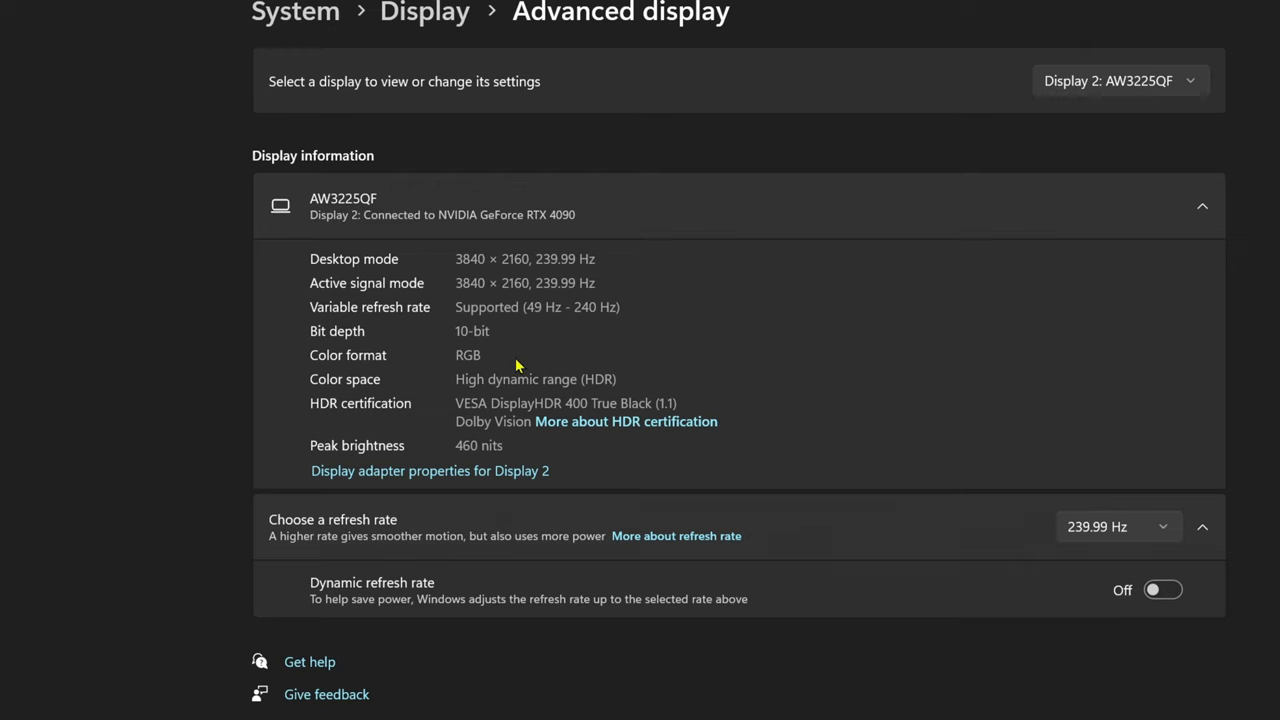
pyautogui.moveTo(479, 420)
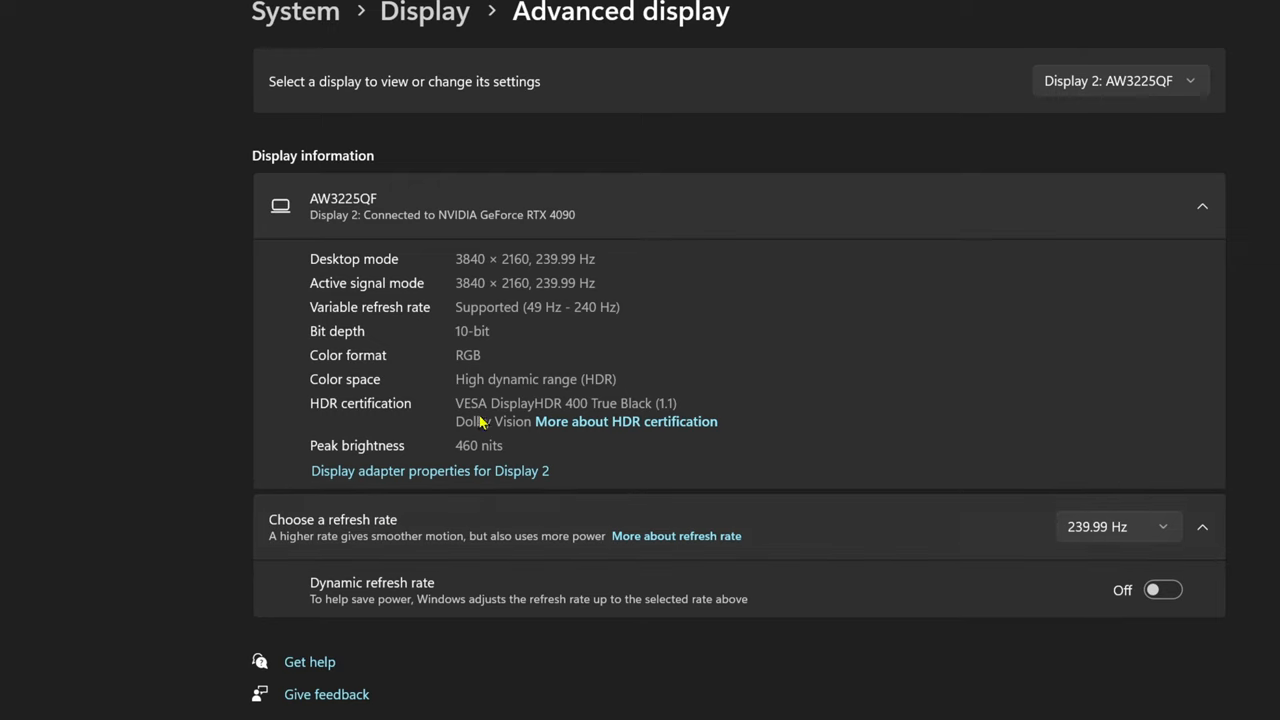
pyautogui.moveTo(615, 466)
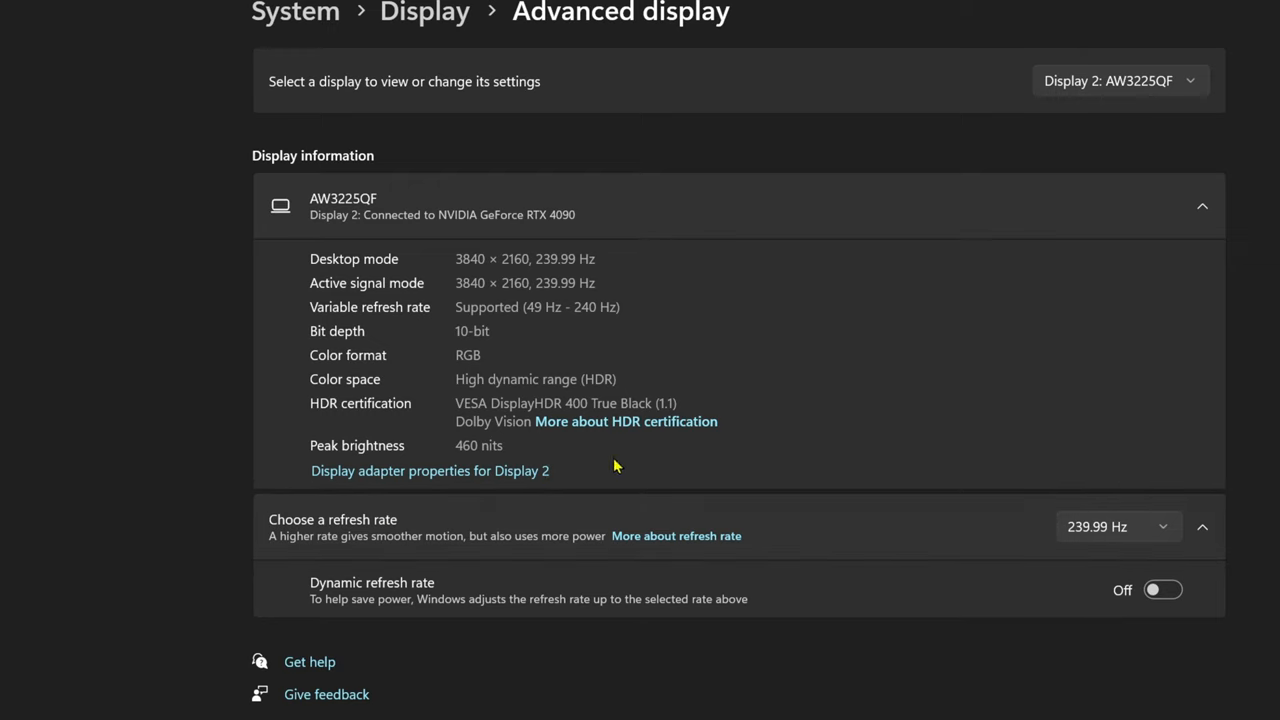
pyautogui.moveTo(619, 392)
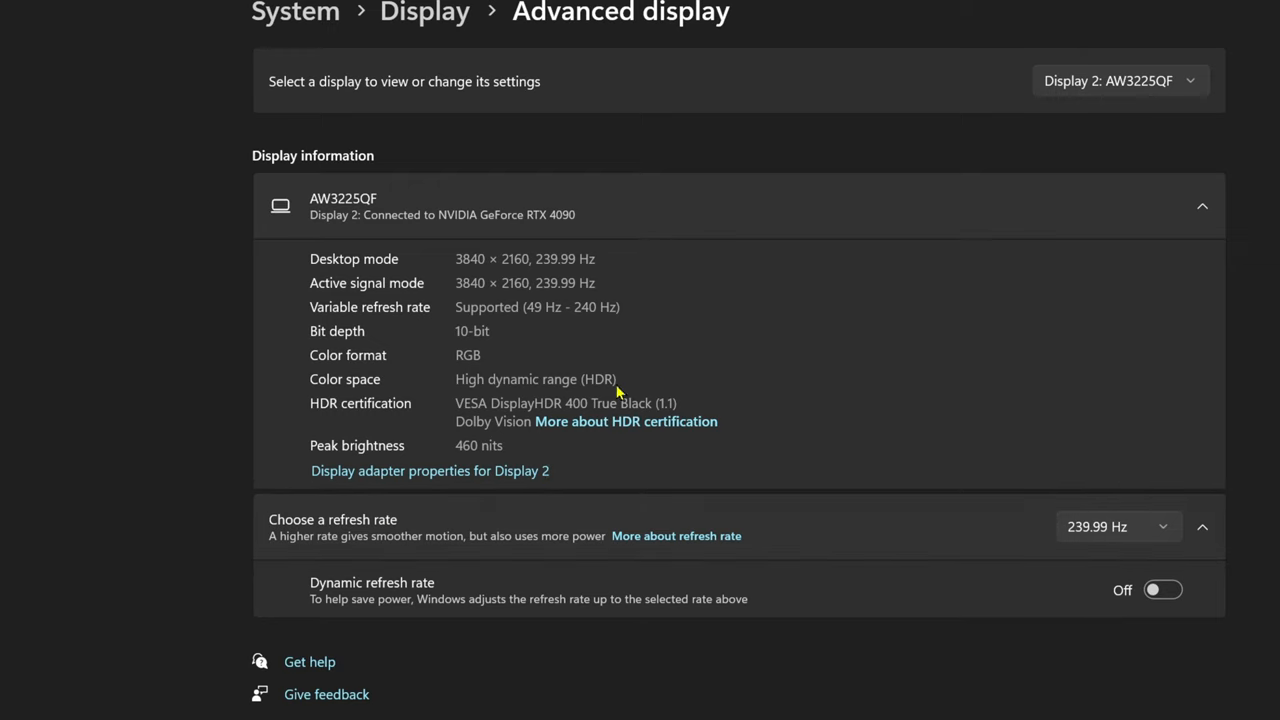
pyautogui.moveTo(808, 381)
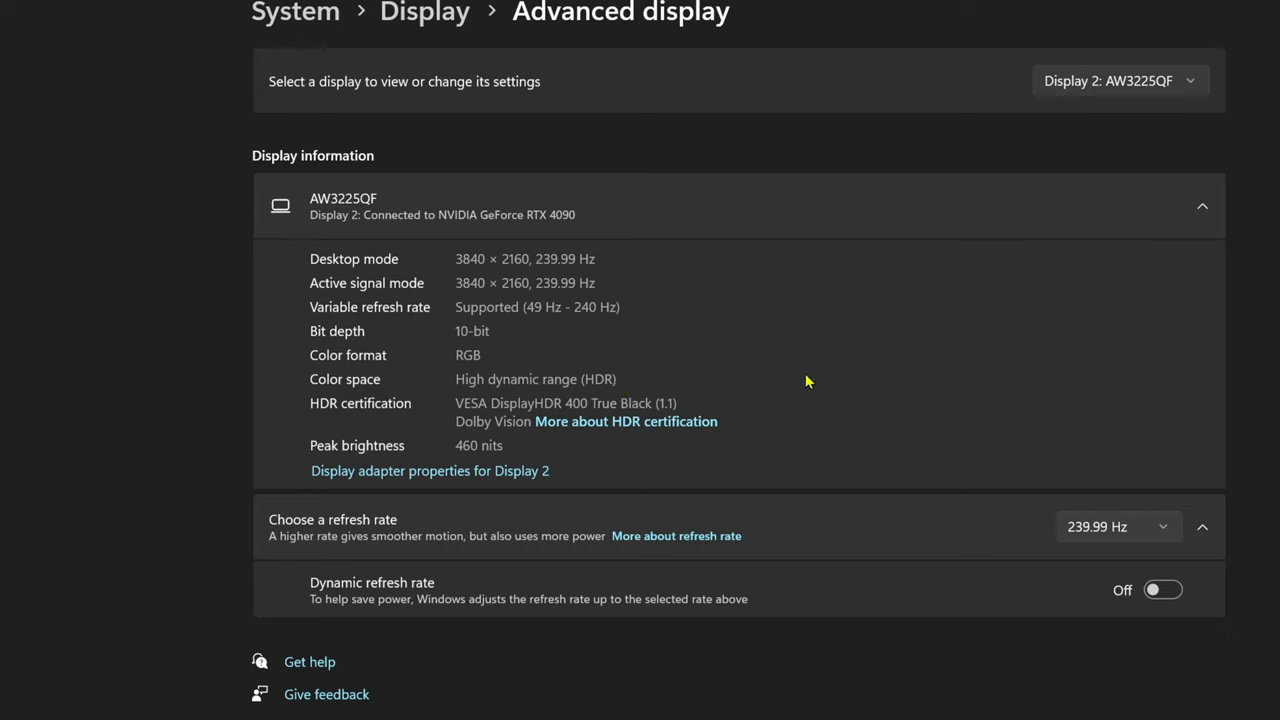
pyautogui.moveTo(898, 367)
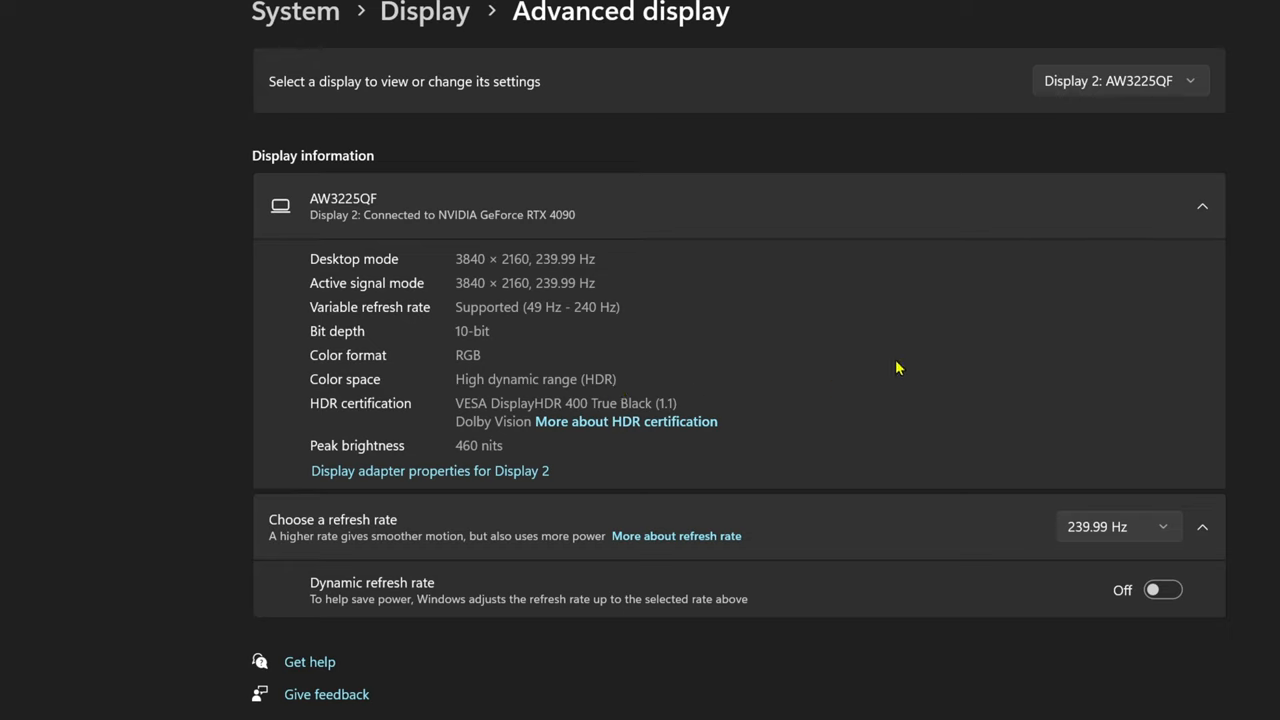
pyautogui.click(1120, 80)
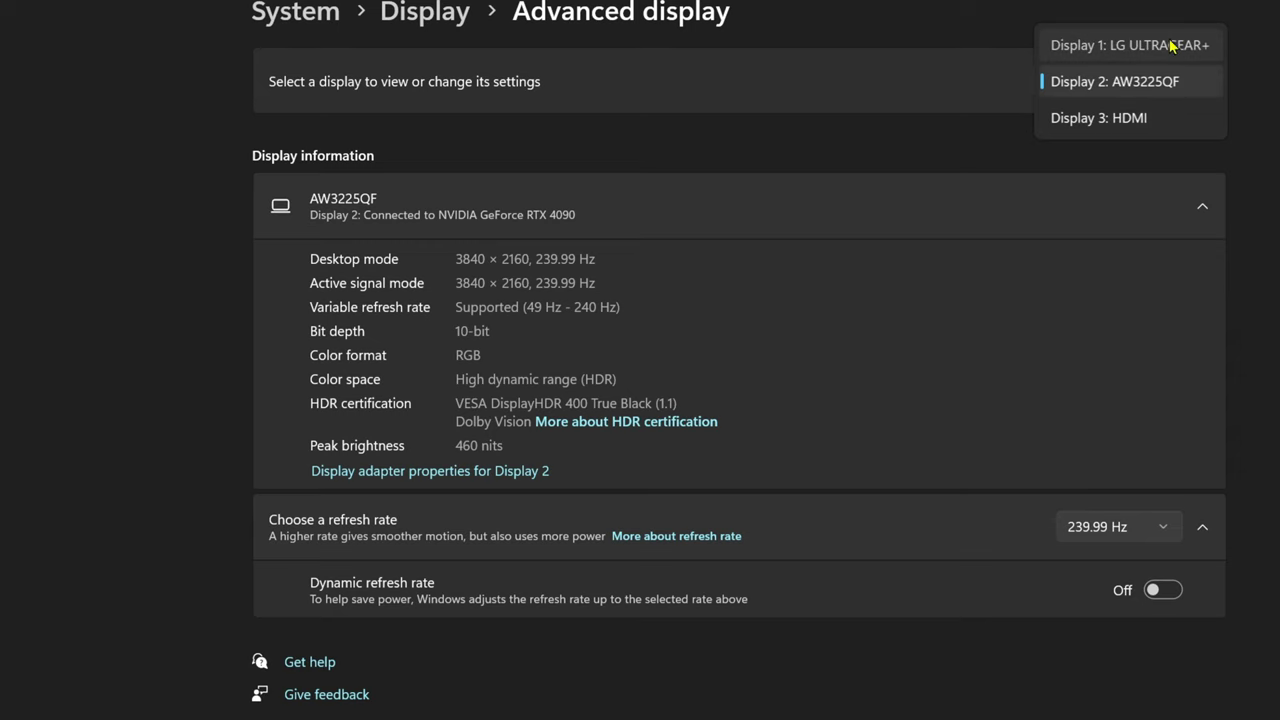
pyautogui.click(1138, 43)
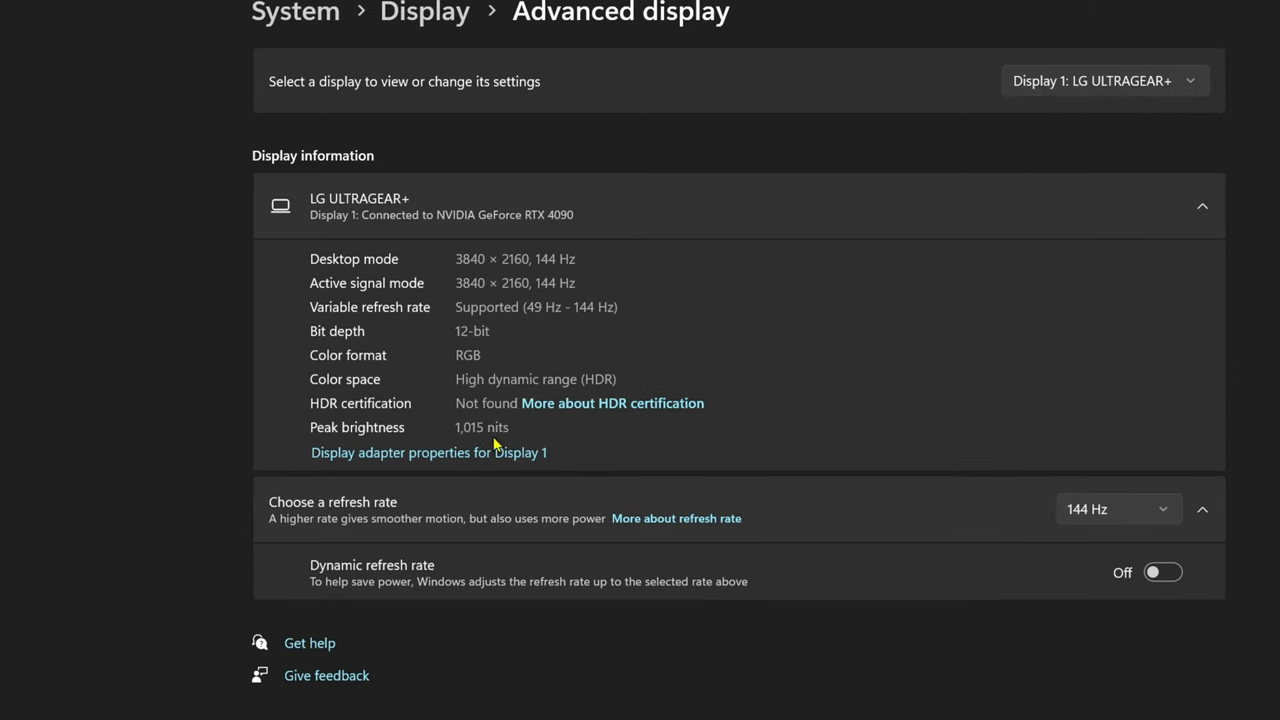
pyautogui.moveTo(502, 372)
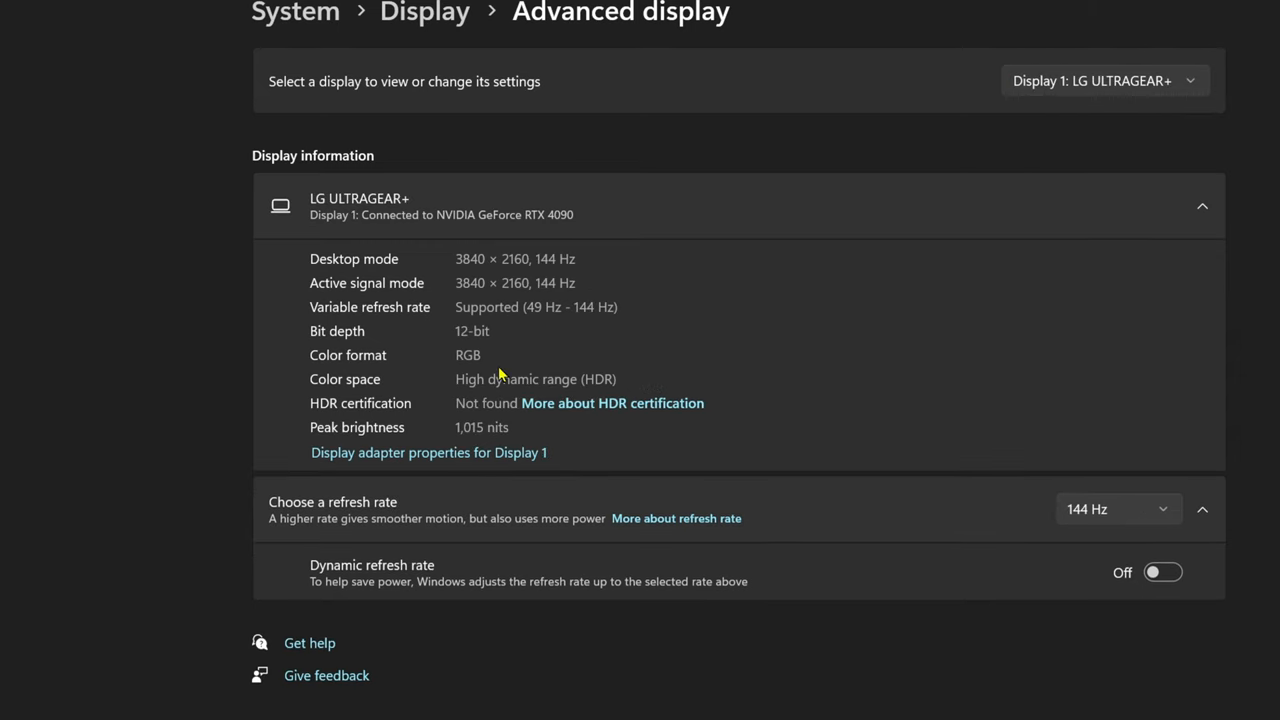
pyautogui.moveTo(459, 435)
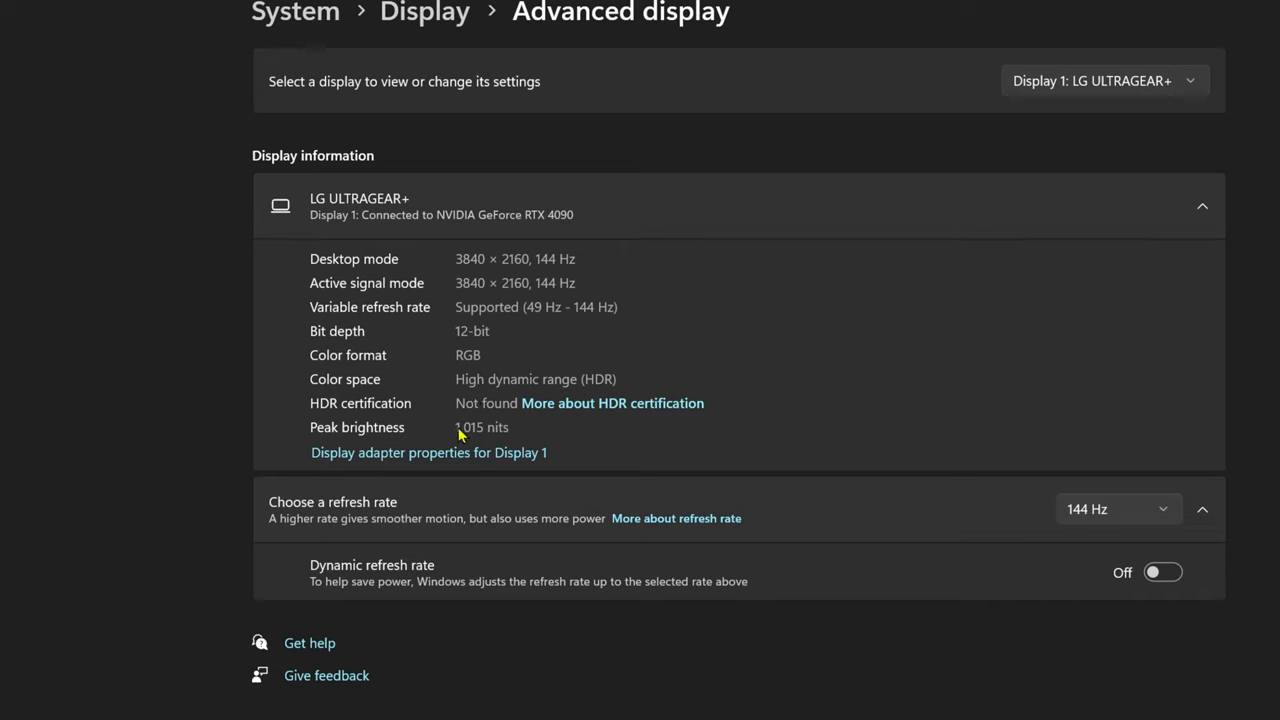
pyautogui.click(1117, 509)
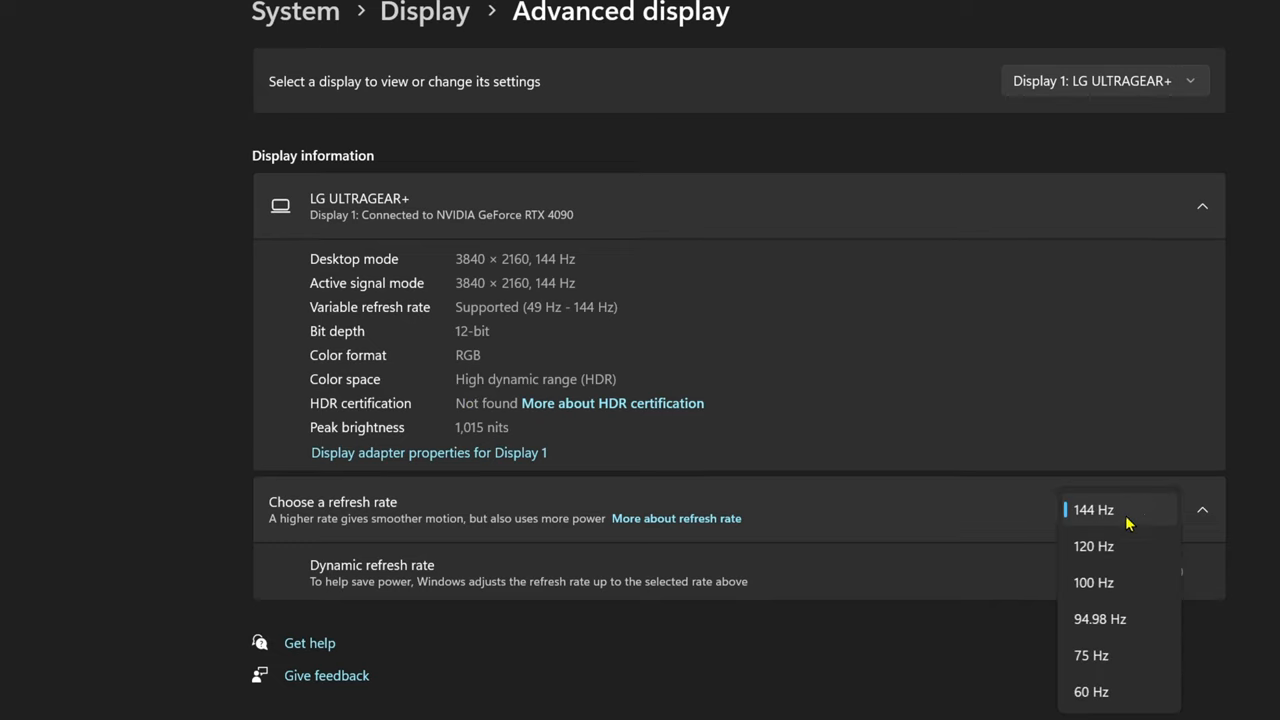
pyautogui.click(1093, 509)
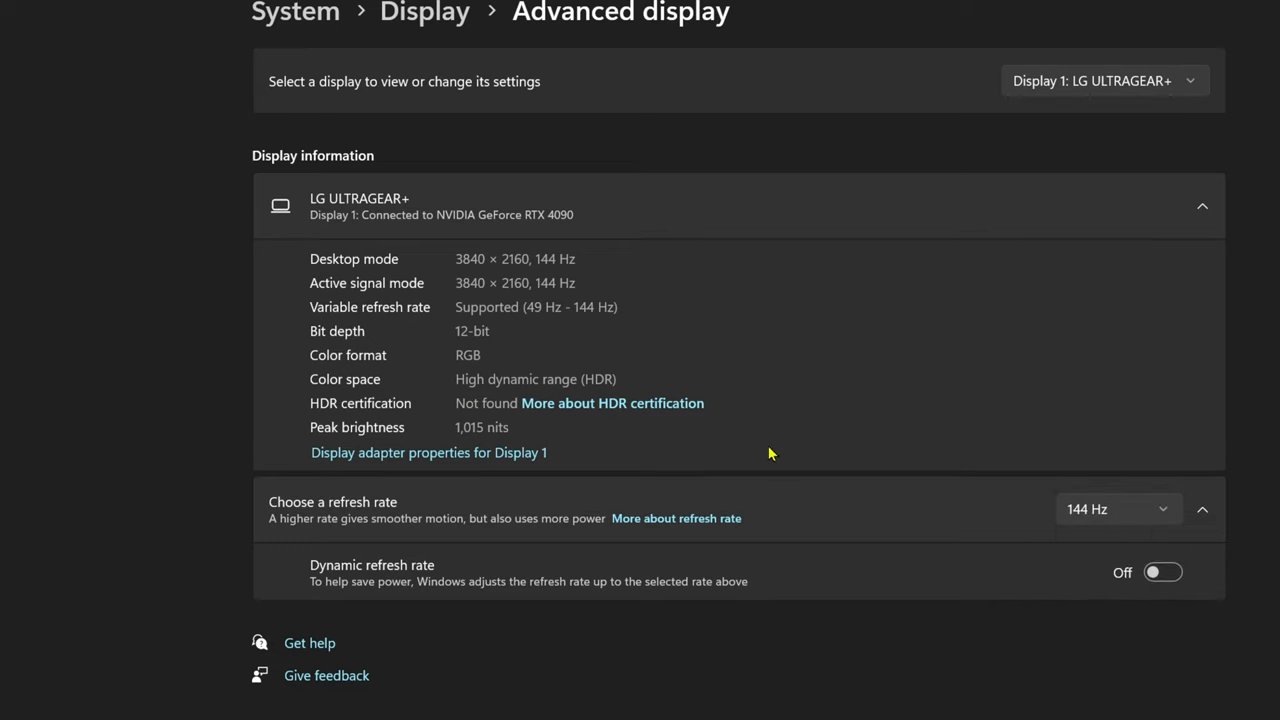
pyautogui.moveTo(521, 625)
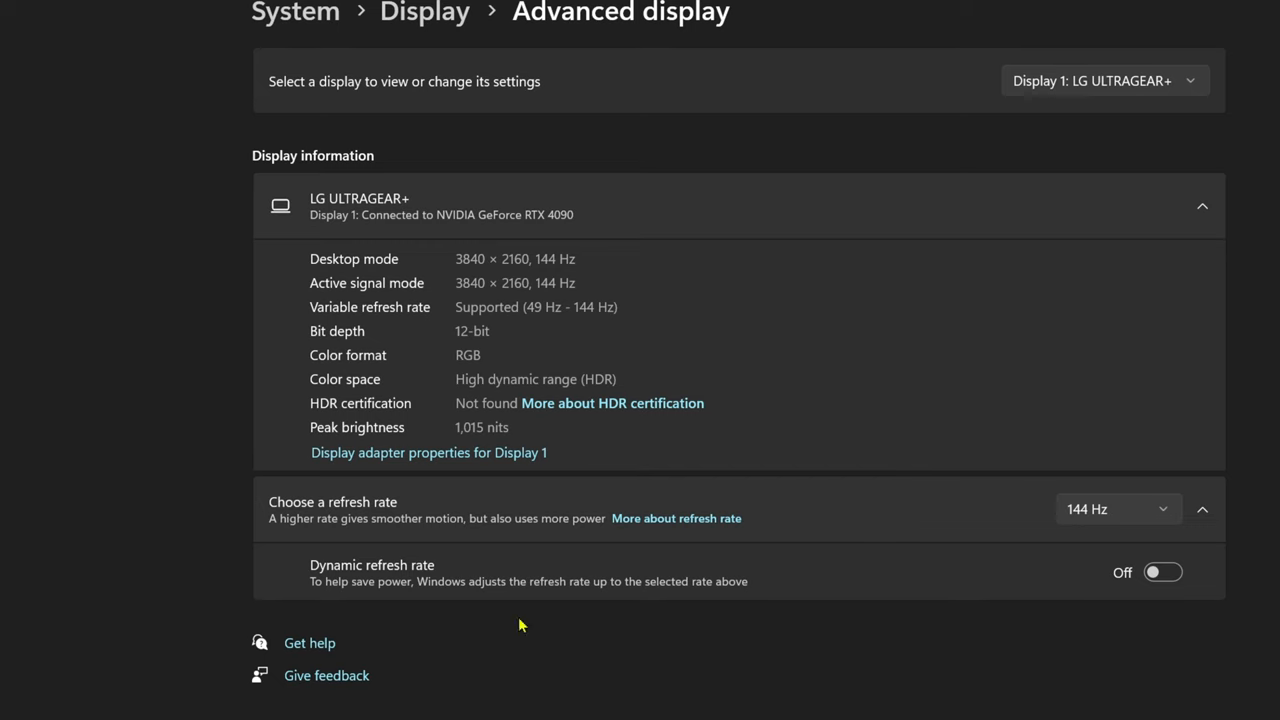
pyautogui.moveTo(342, 590)
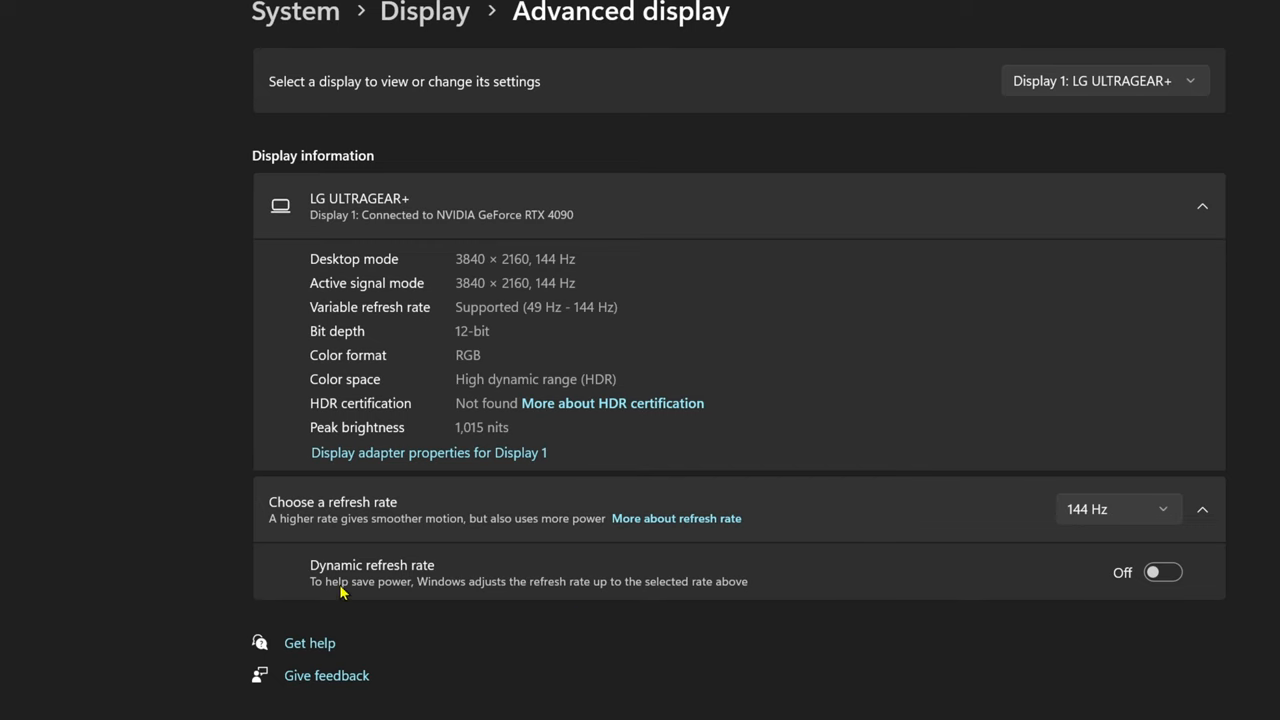
pyautogui.click(425, 13)
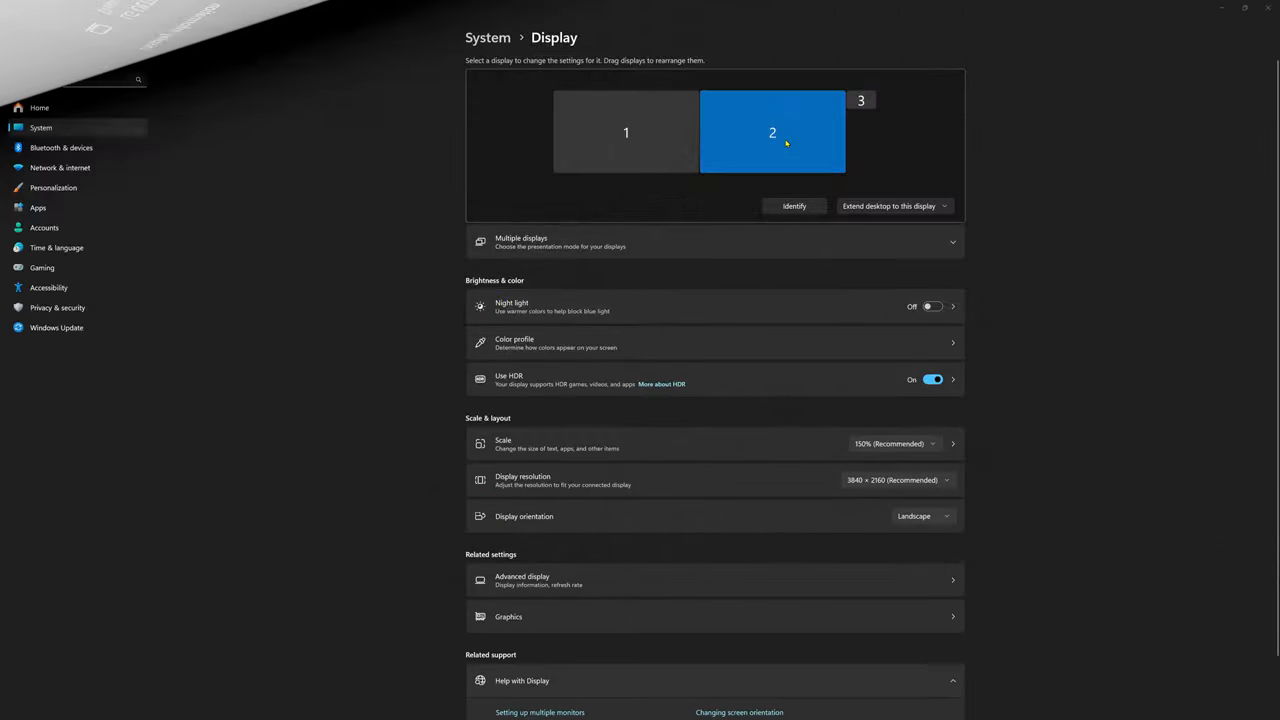
# Open Display > Graphics to check that GPU scheduling and variable refresh rate are on
pyautogui.scroll(-3)
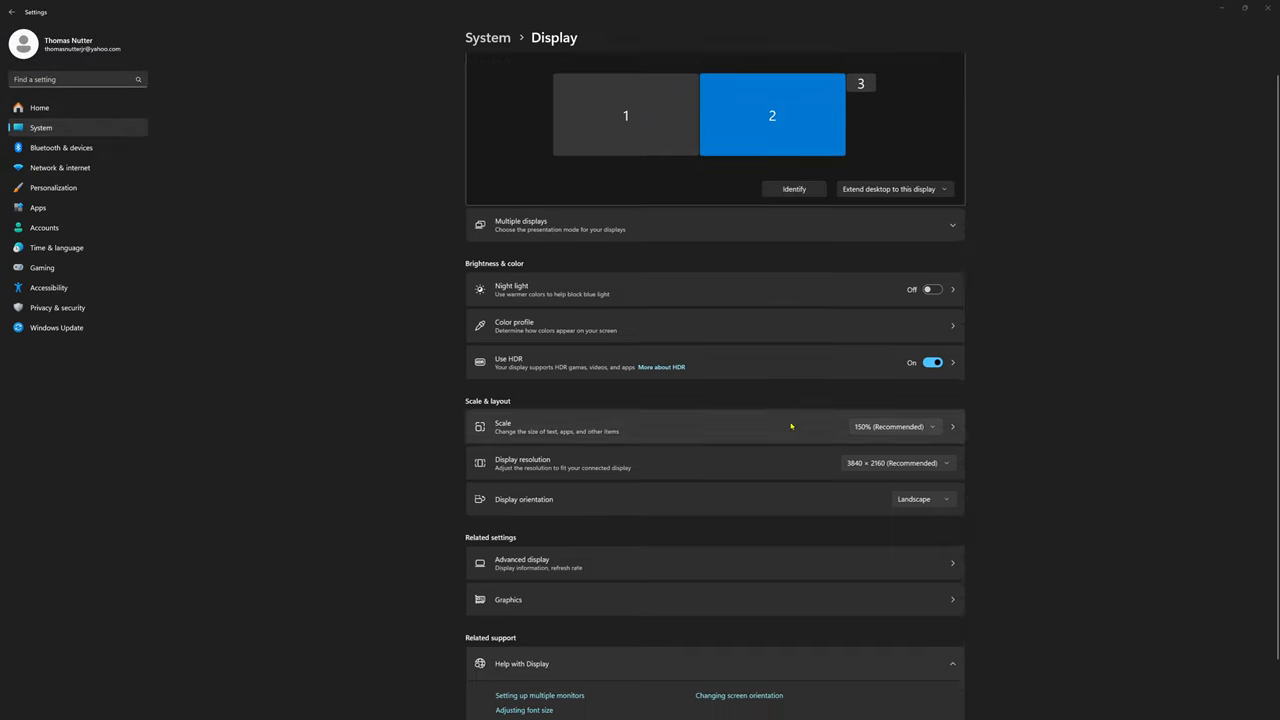
pyautogui.click(507, 600)
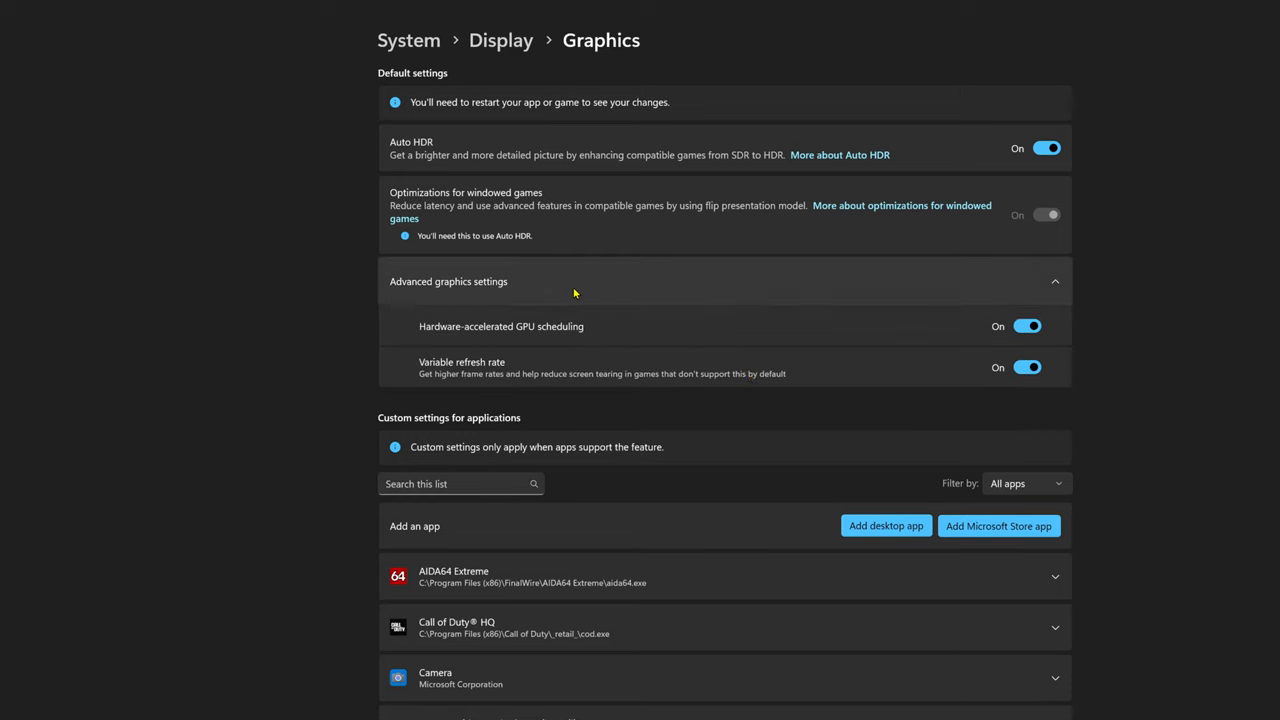
pyautogui.moveTo(1050, 335)
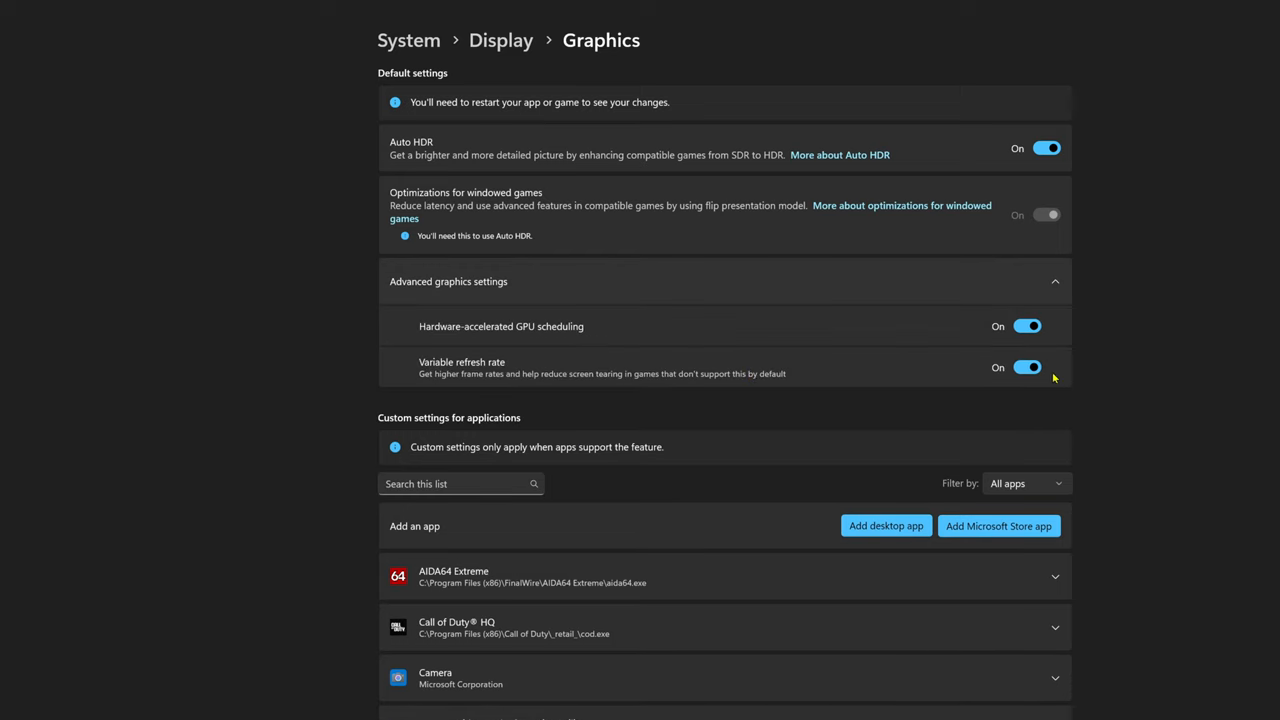
pyautogui.moveTo(1117, 391)
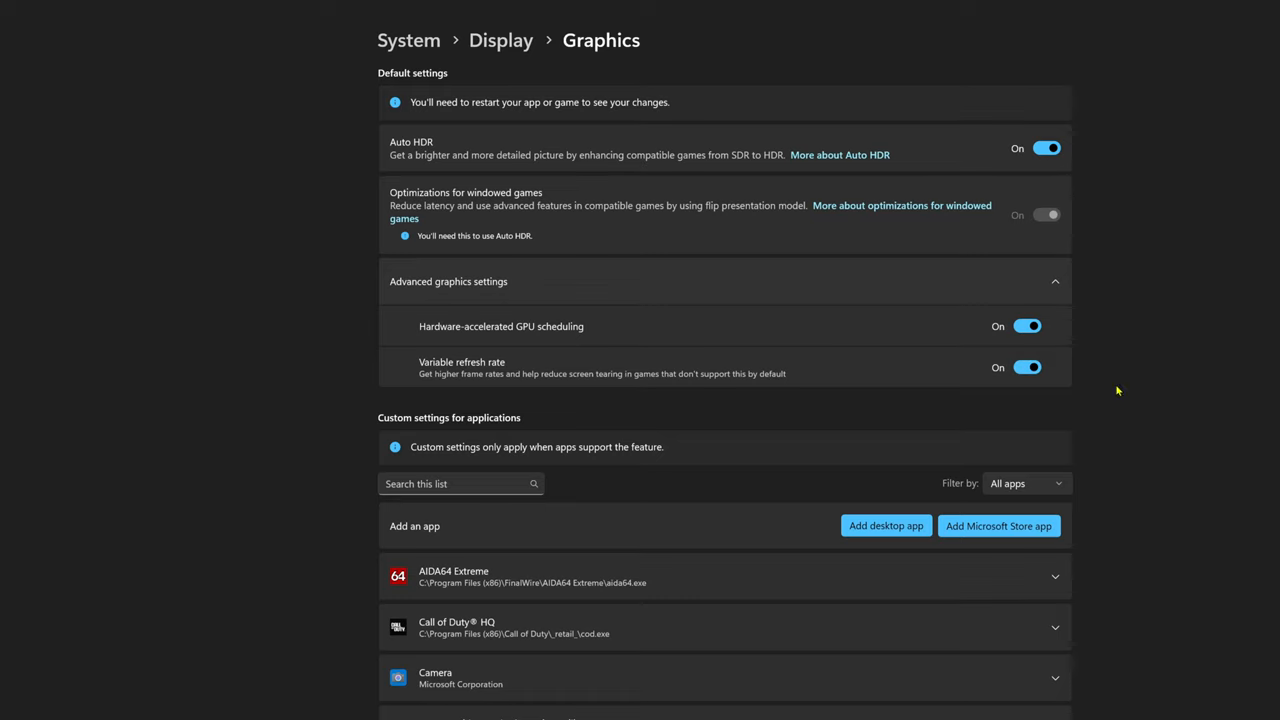
pyautogui.moveTo(686, 375)
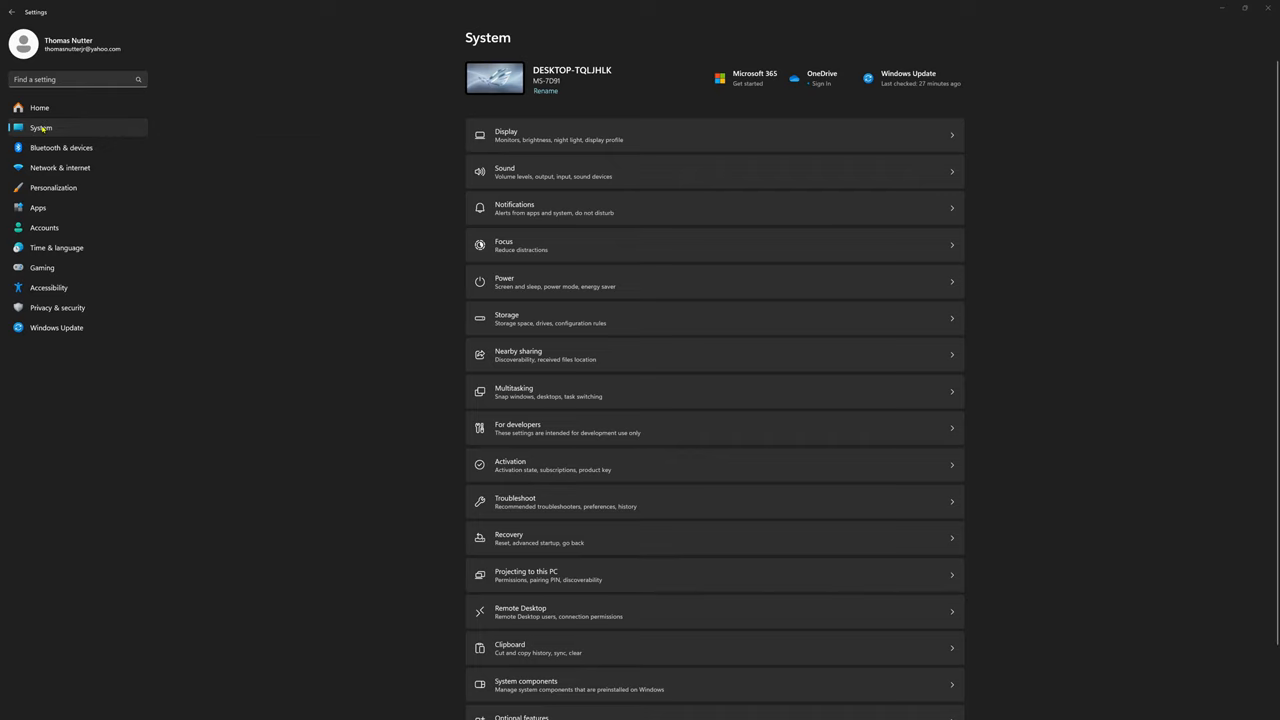
pyautogui.moveTo(650, 296)
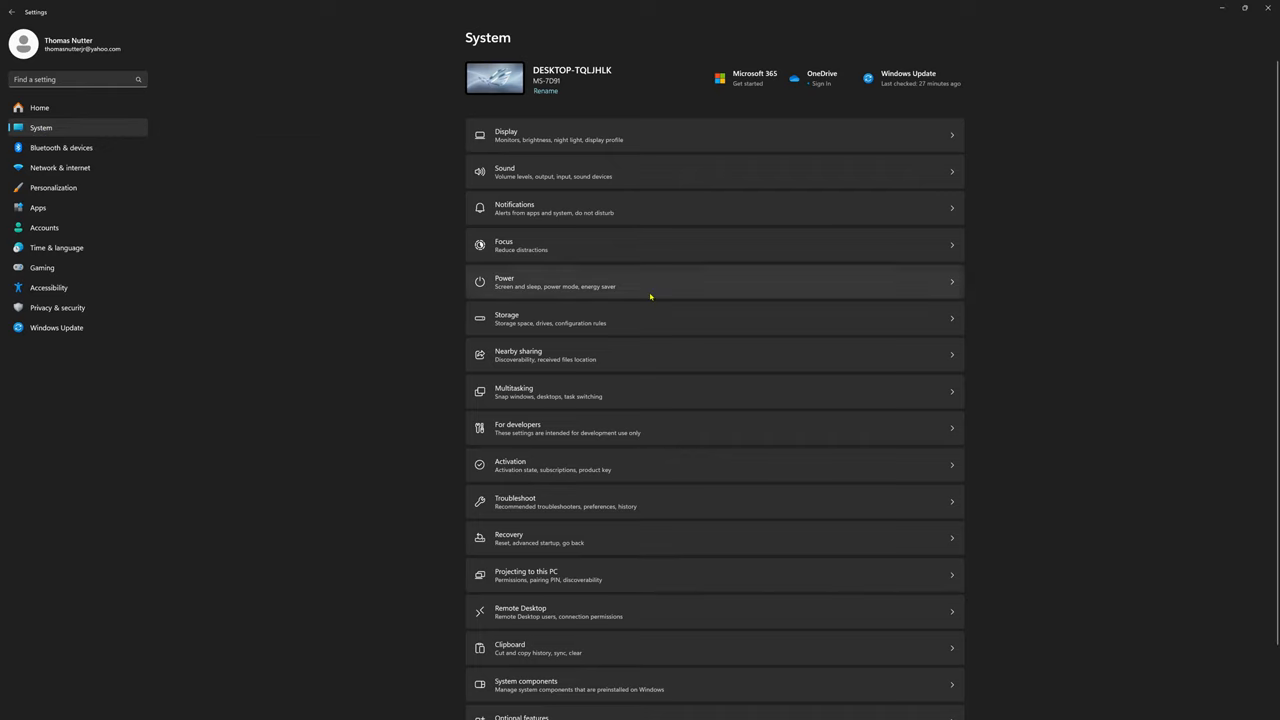
pyautogui.moveTo(567, 638)
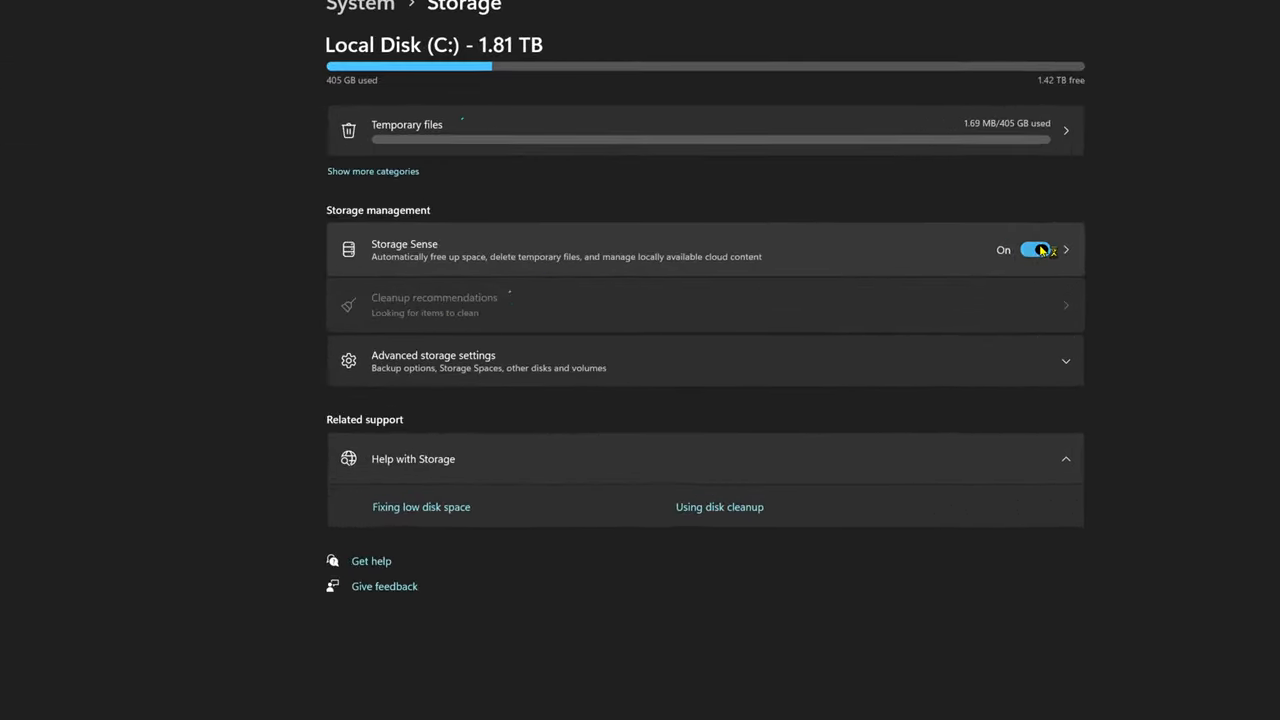
# Switch Storage Sense off and scroll down to the temporary files cleanup
pyautogui.click(1038, 249)
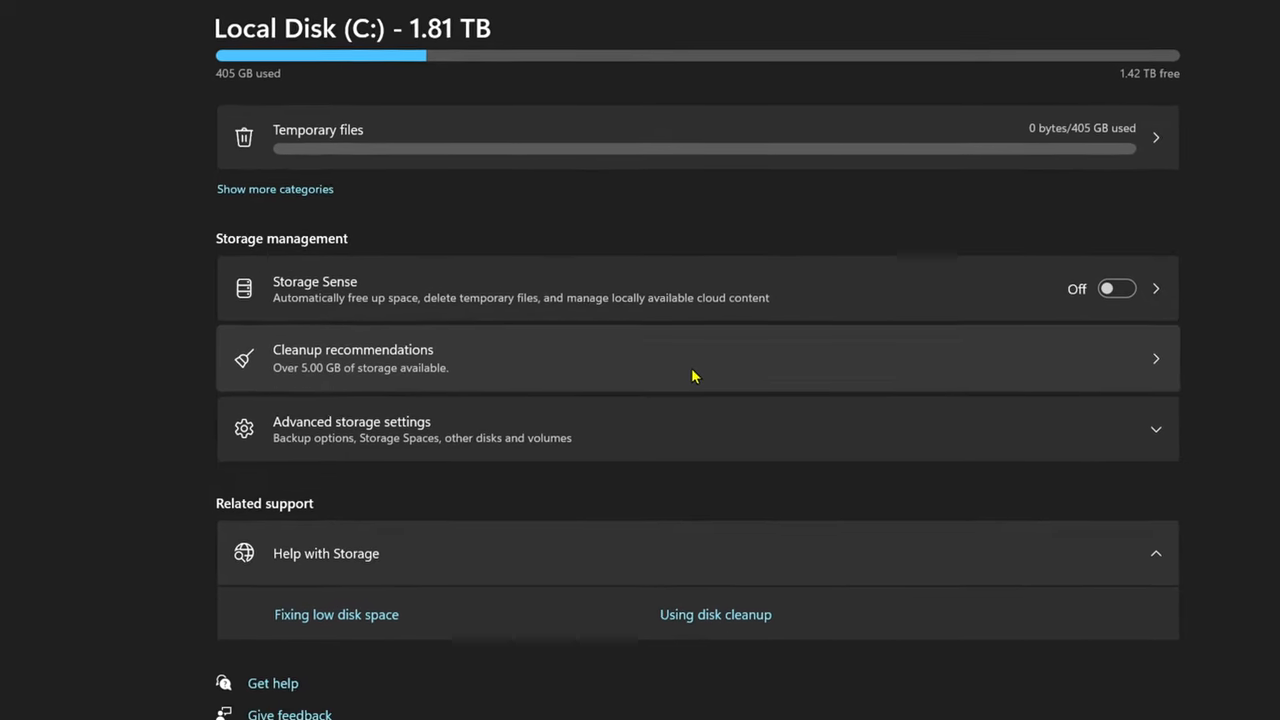
pyautogui.scroll(-3)
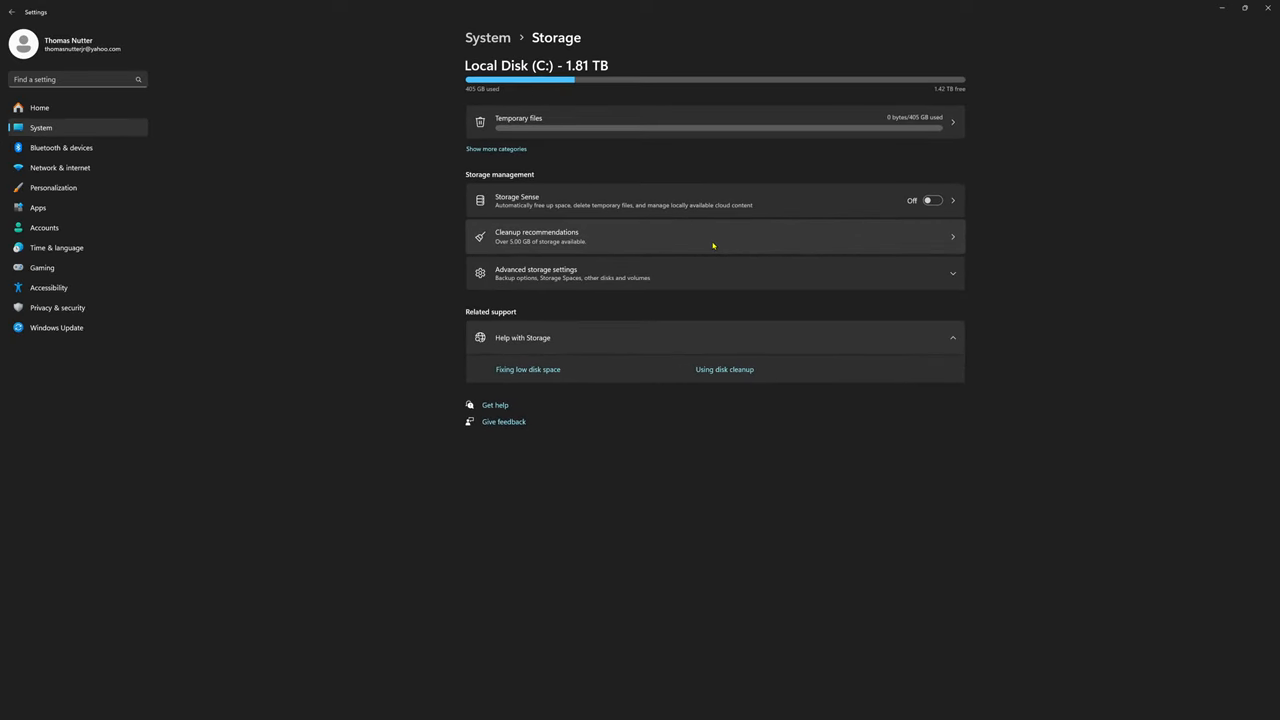
pyautogui.moveTo(726, 253)
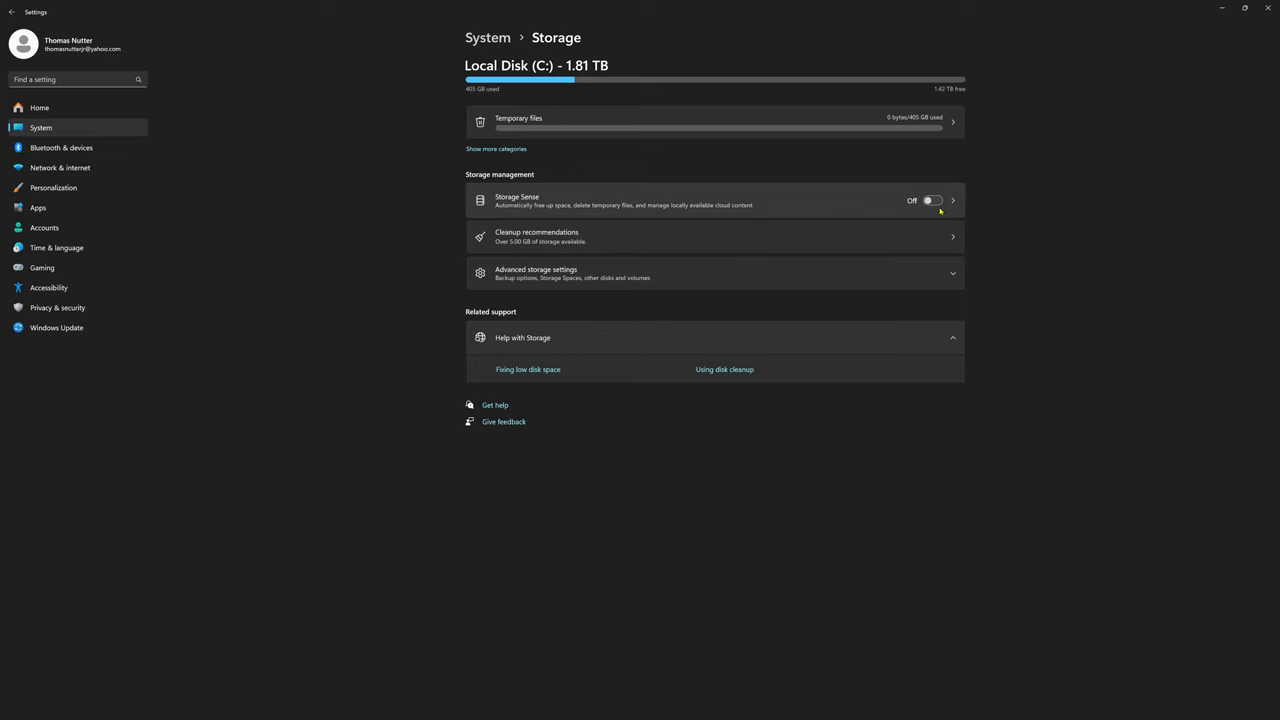
pyautogui.moveTo(952, 200)
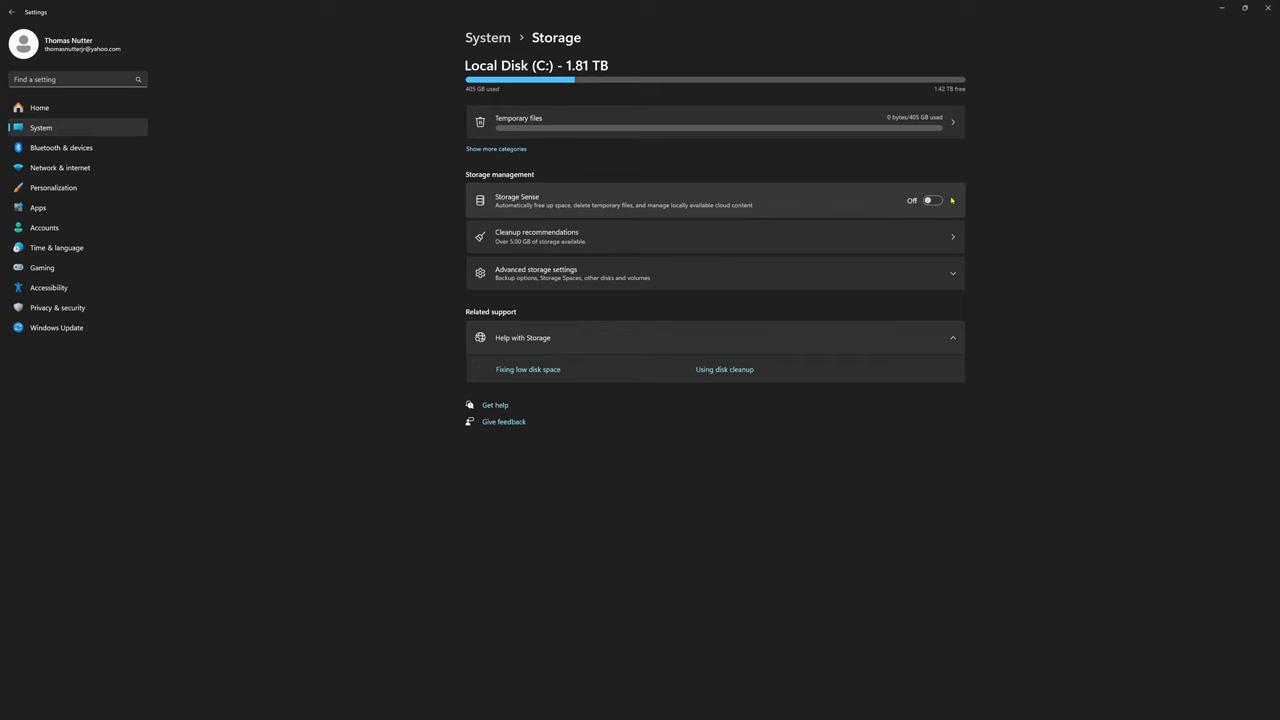
pyautogui.moveTo(853, 214)
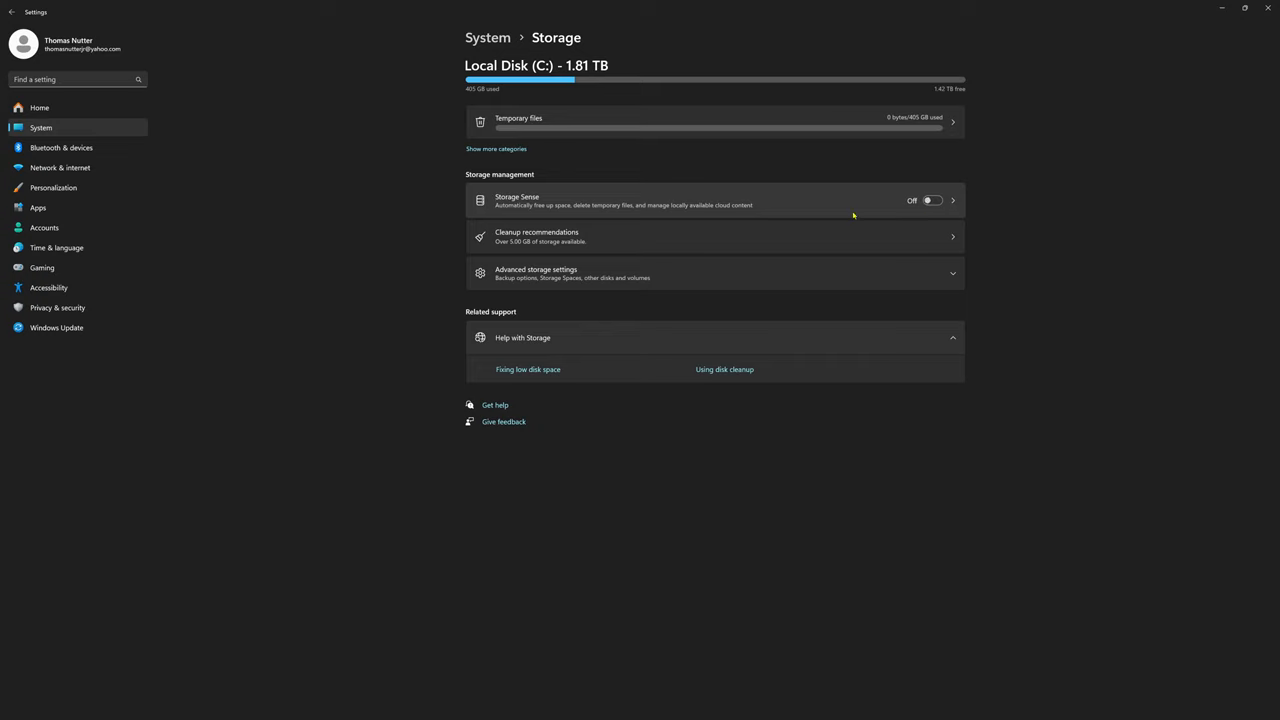
pyautogui.moveTo(873, 133)
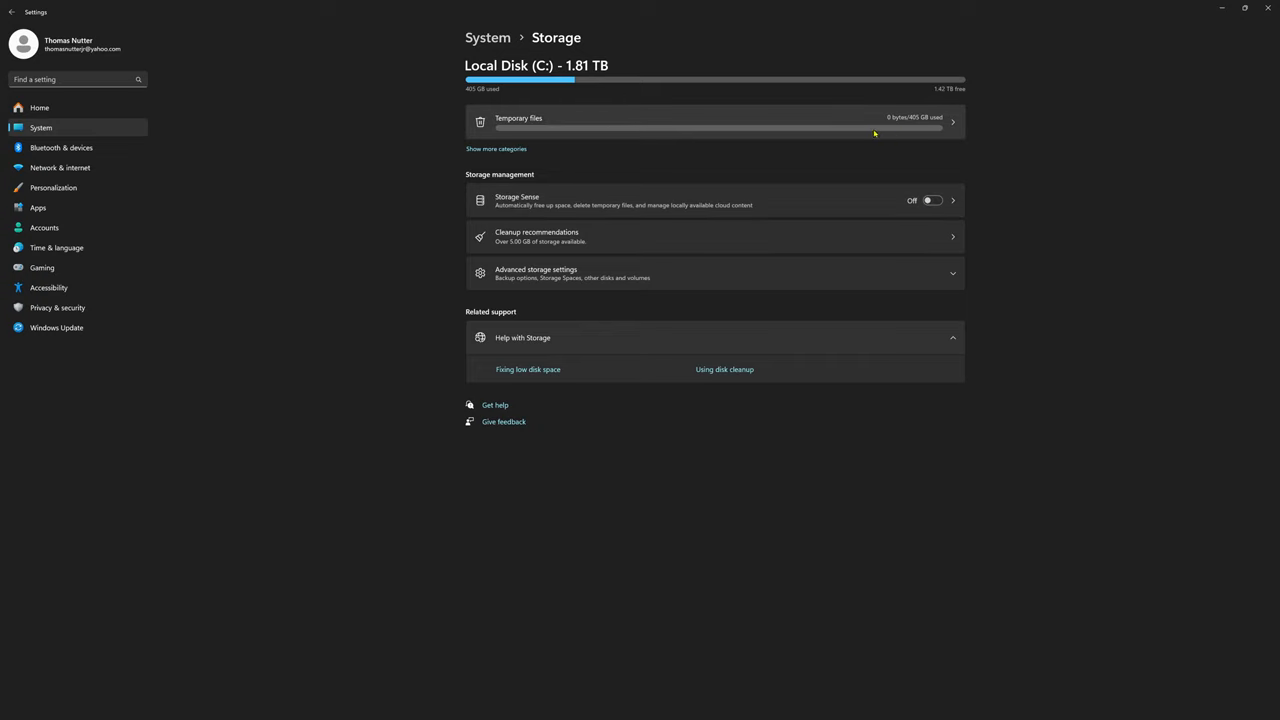
pyautogui.moveTo(908, 131)
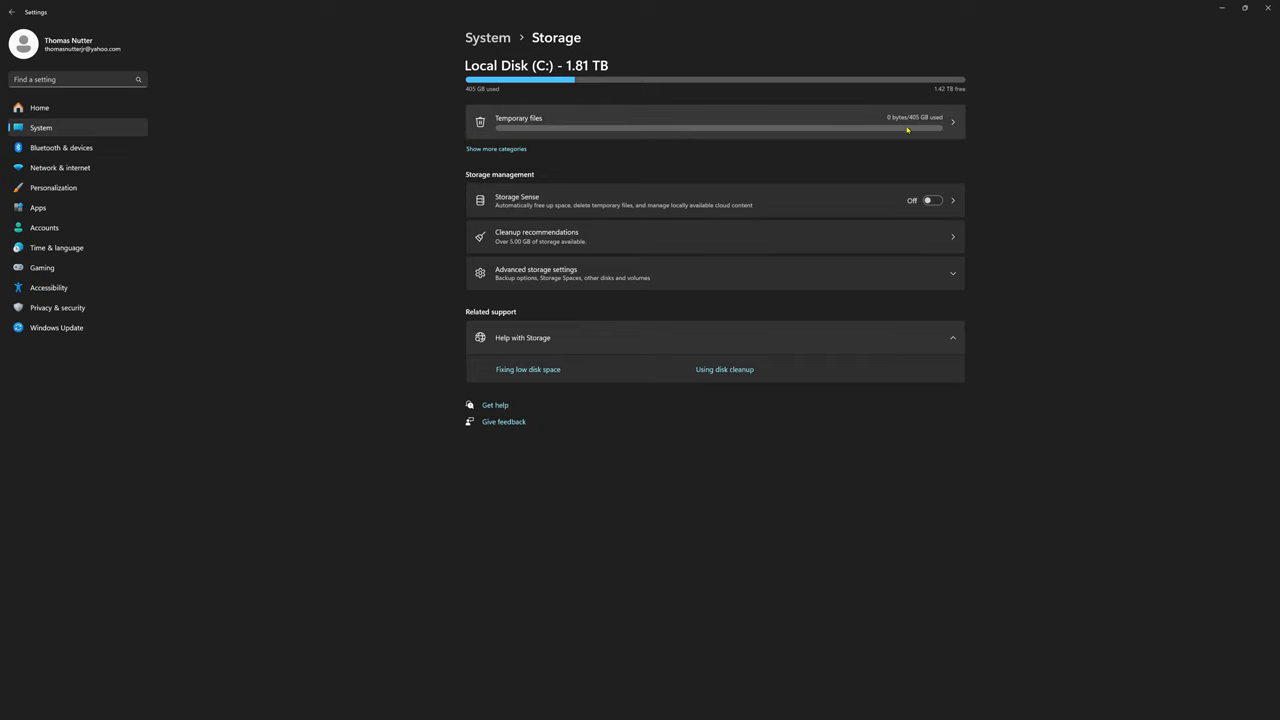
pyautogui.moveTo(922, 155)
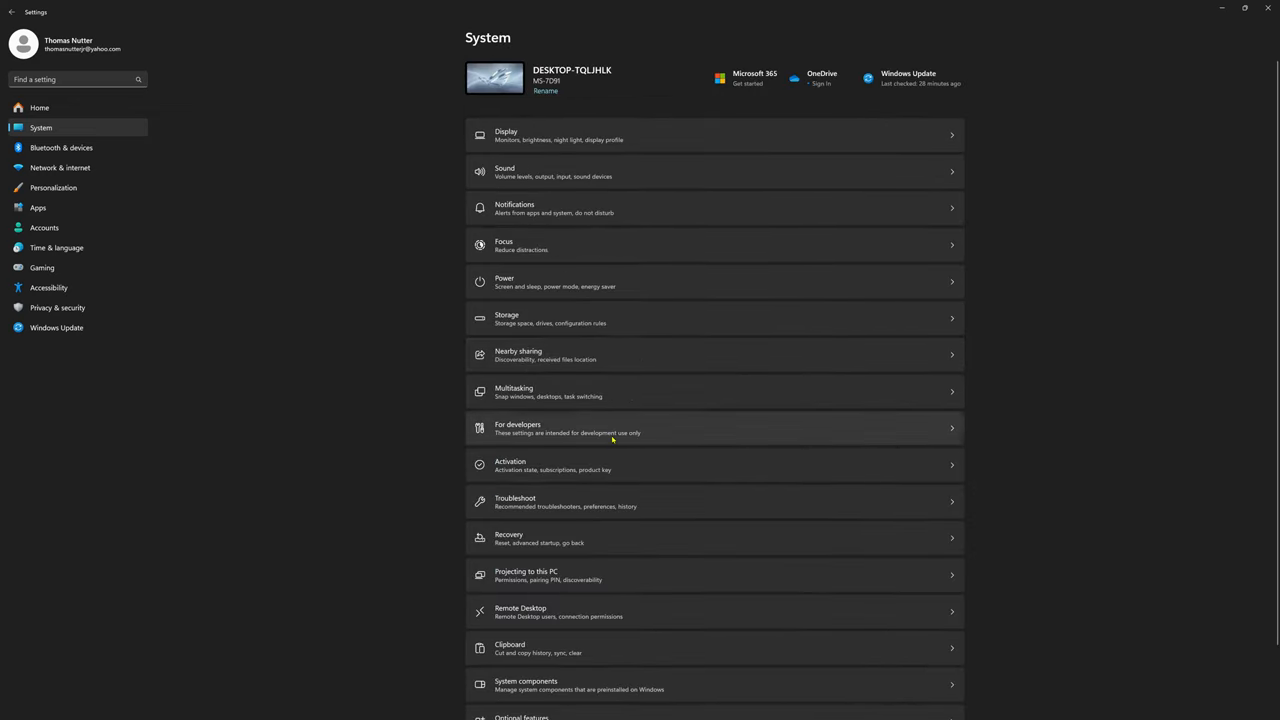
pyautogui.moveTo(643, 544)
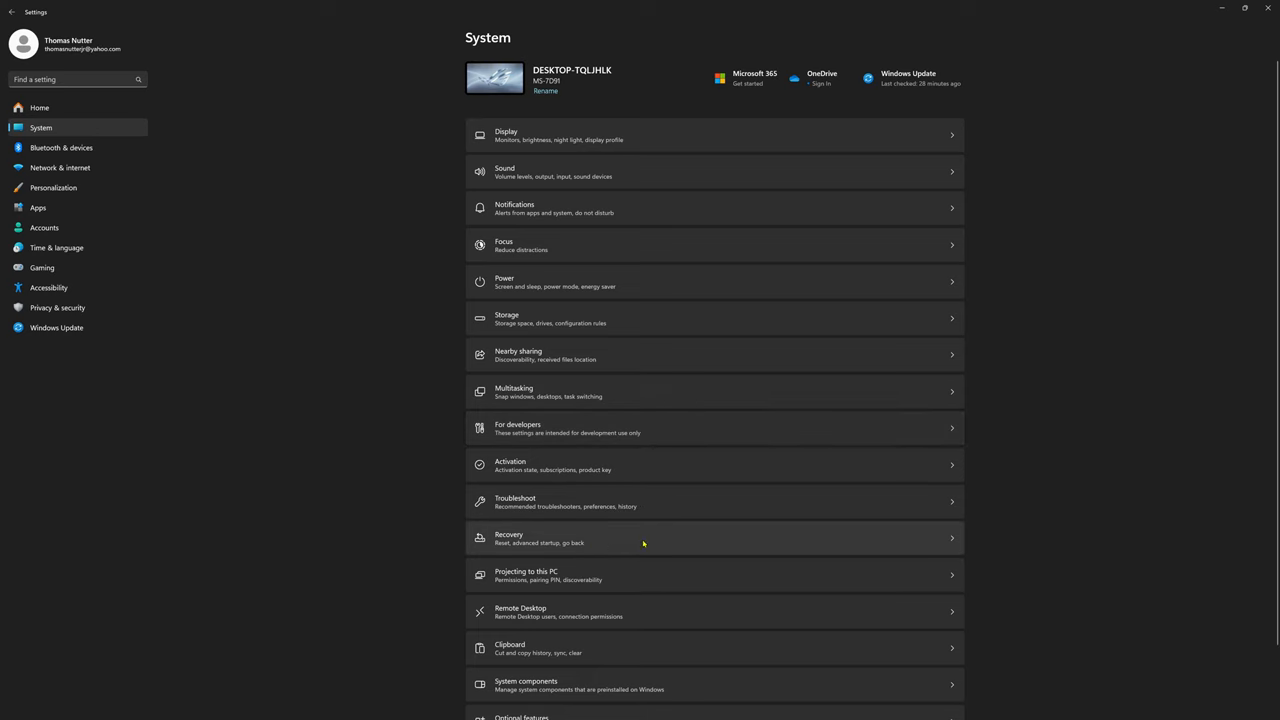
# Go to Privacy & security and reach the inking and typing personalization options
pyautogui.click(62, 307)
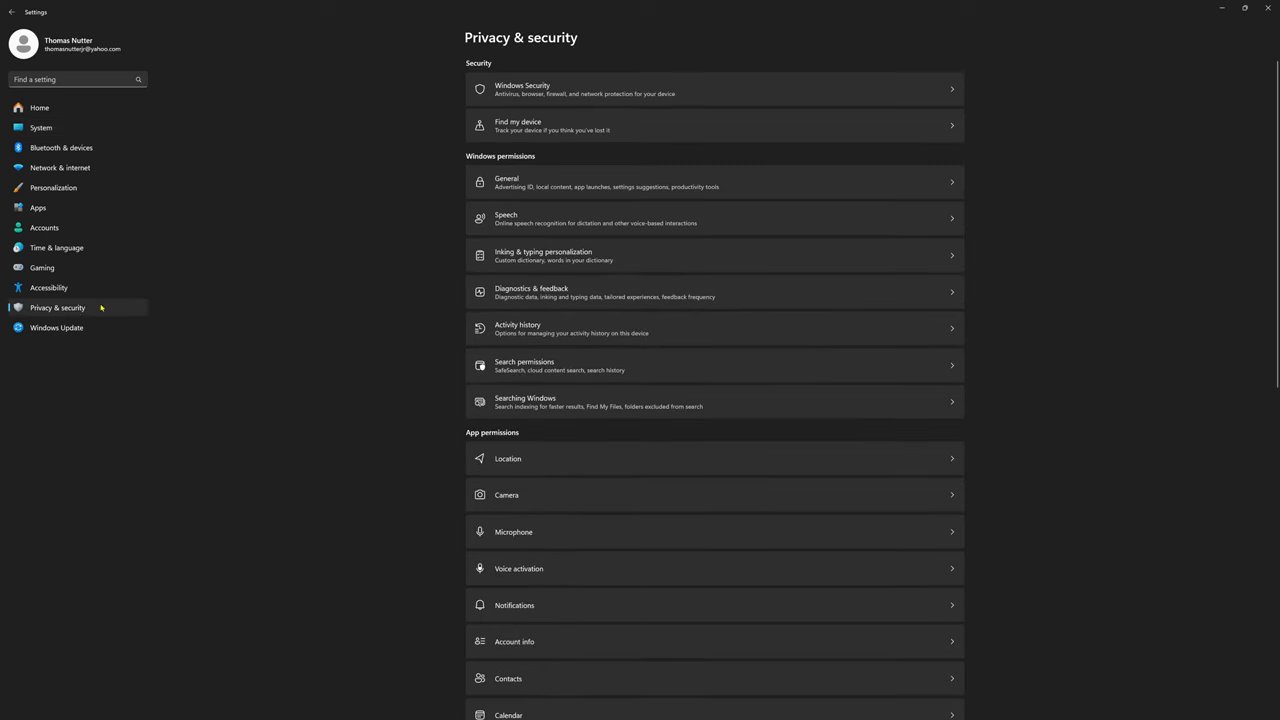
pyautogui.moveTo(551, 119)
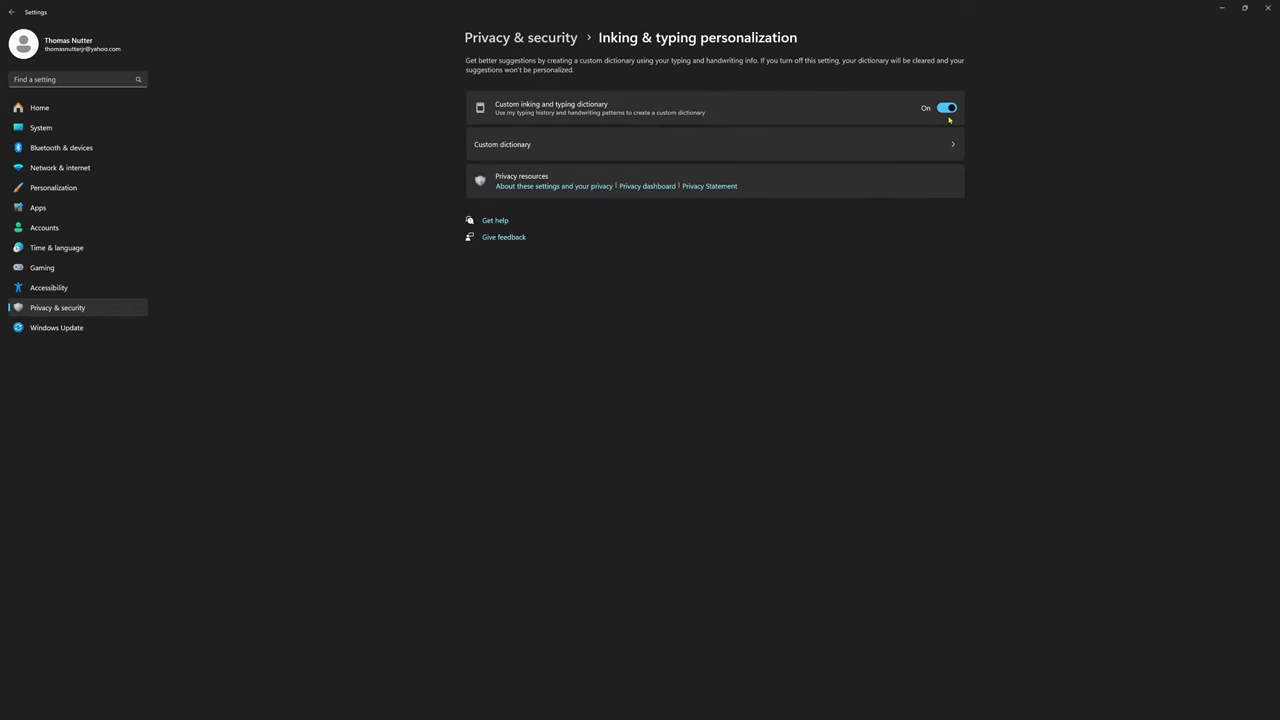
pyautogui.click(18, 13)
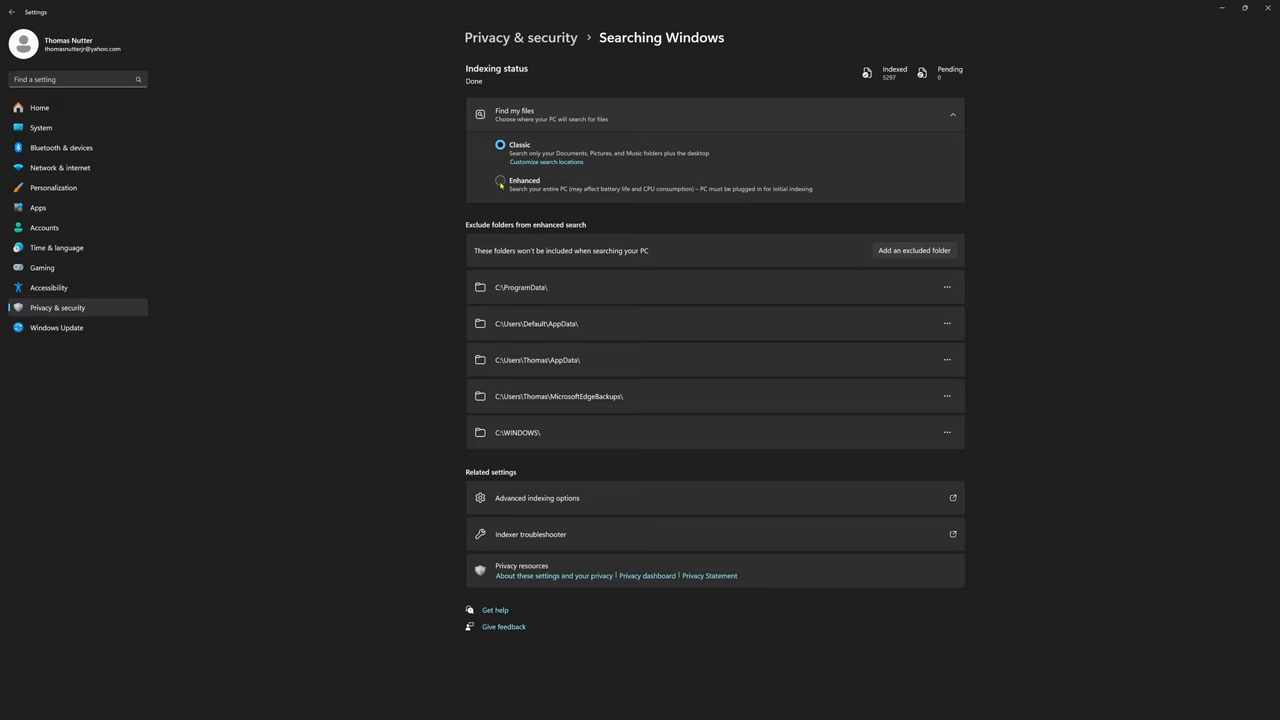
# Set Find my files to Enhanced indexing and close Settings
pyautogui.click(499, 183)
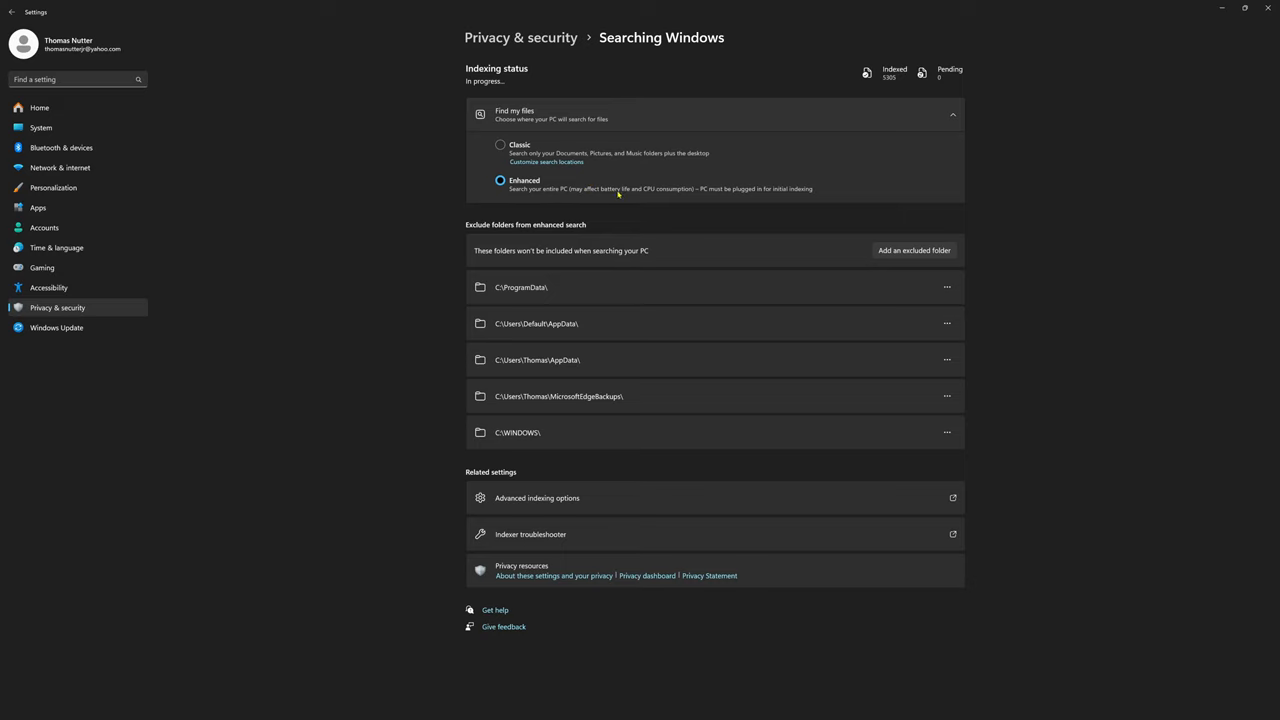
pyautogui.moveTo(610, 194)
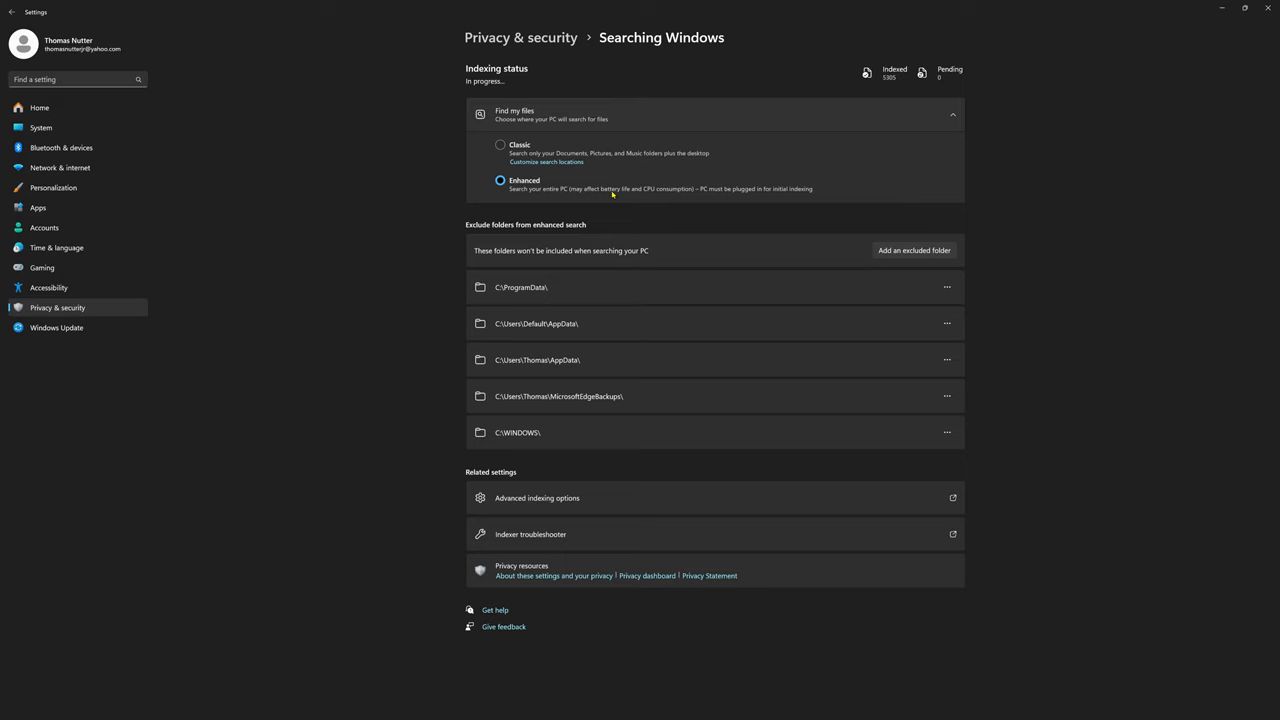
pyautogui.moveTo(640, 191)
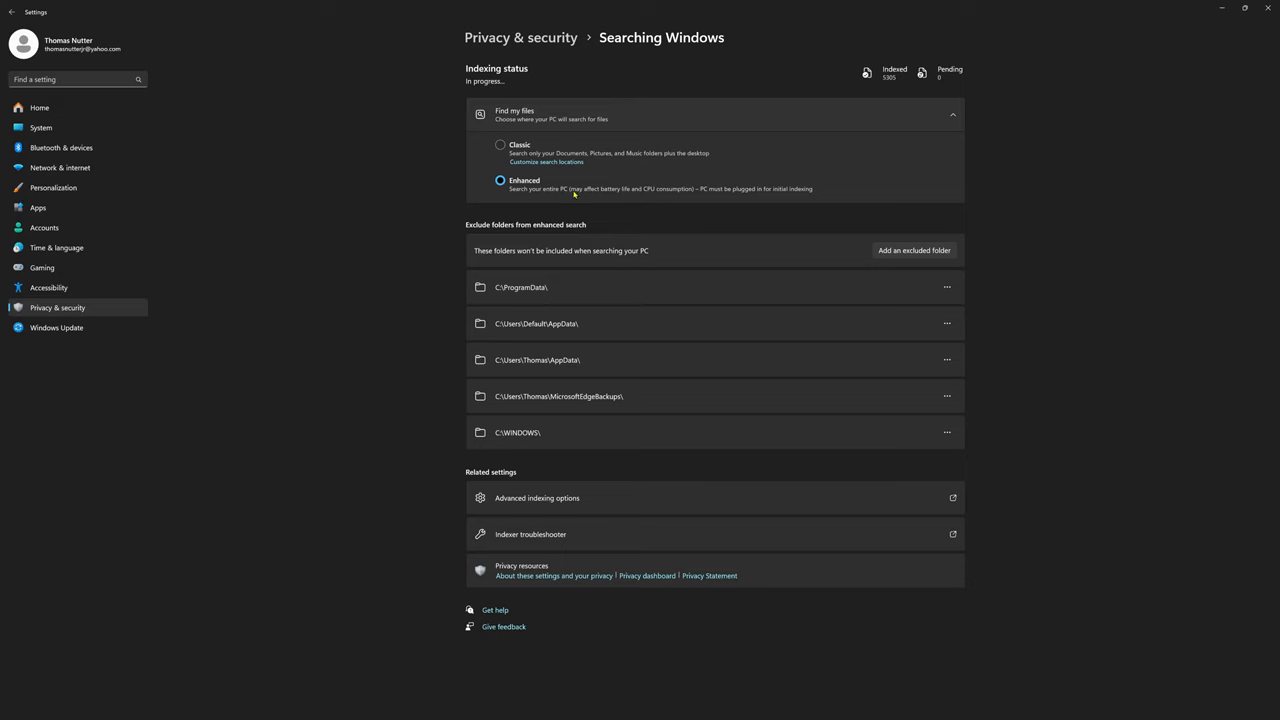
pyautogui.moveTo(667, 200)
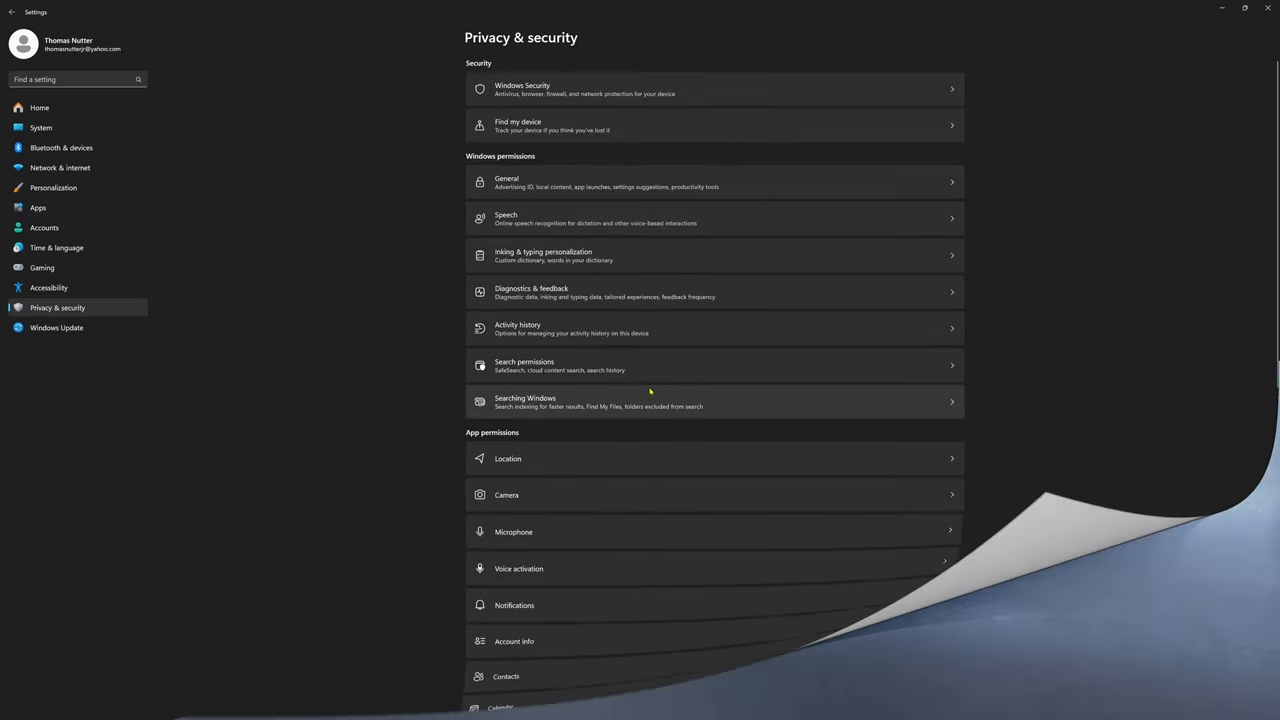
pyautogui.click(1266, 8)
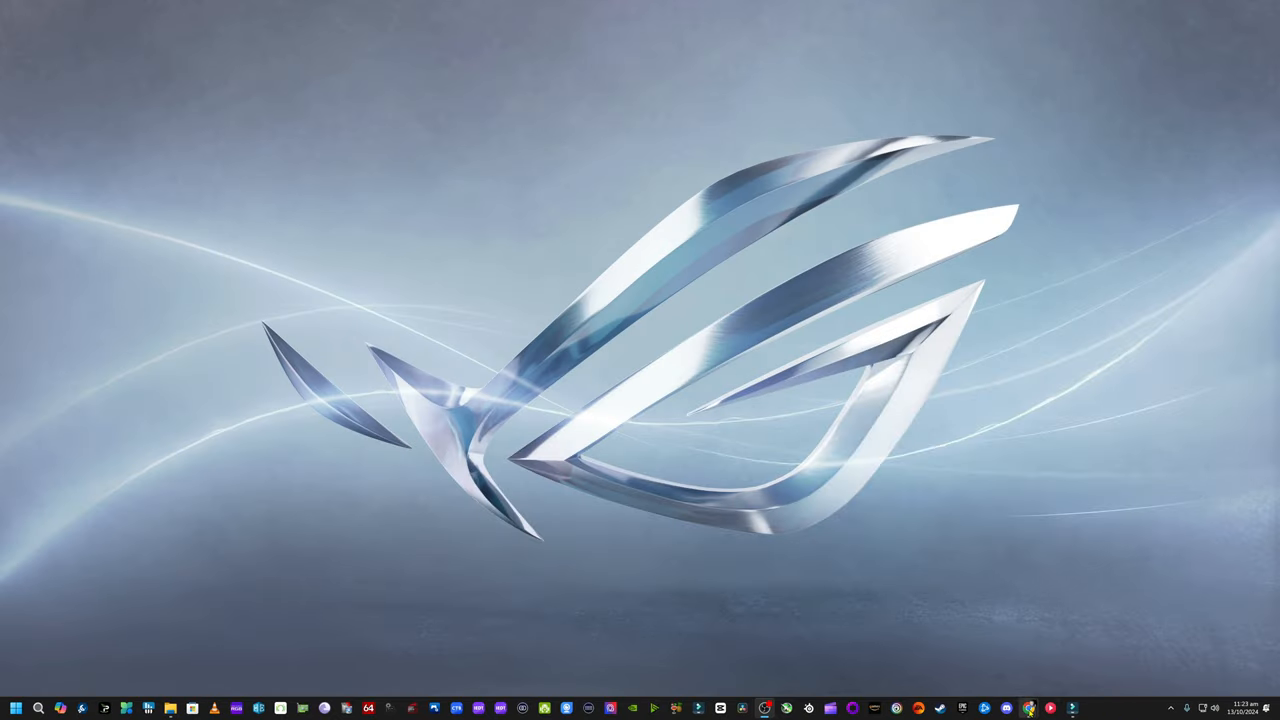
# In Chrome, search 'hitman pro' and open the official hitmanpro.com site
pyautogui.click(71, 704)
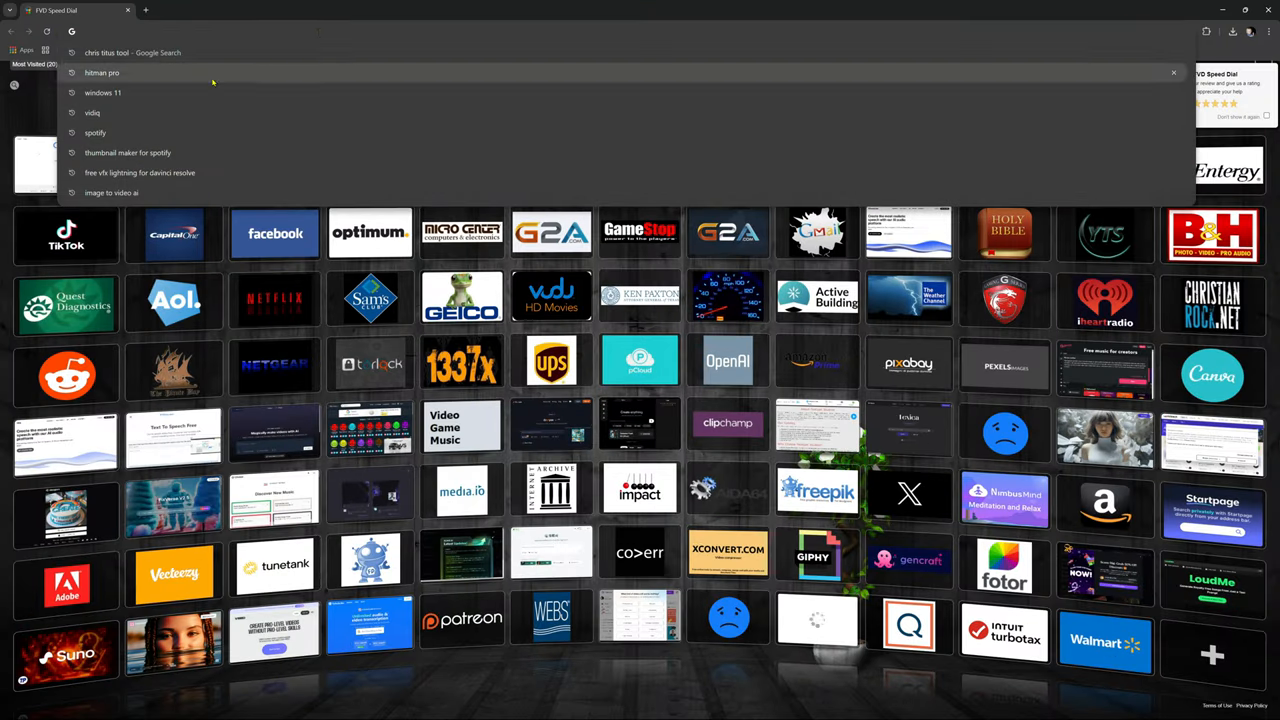
pyautogui.click(100, 72)
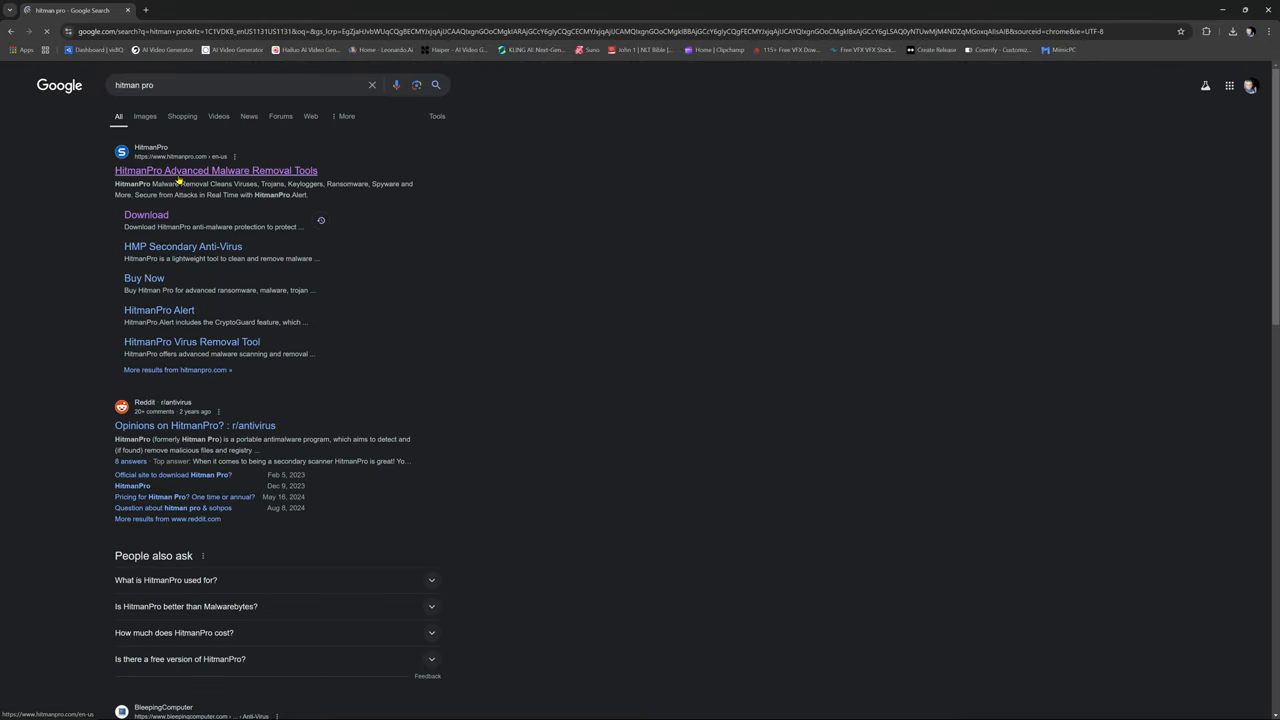
pyautogui.click(215, 170)
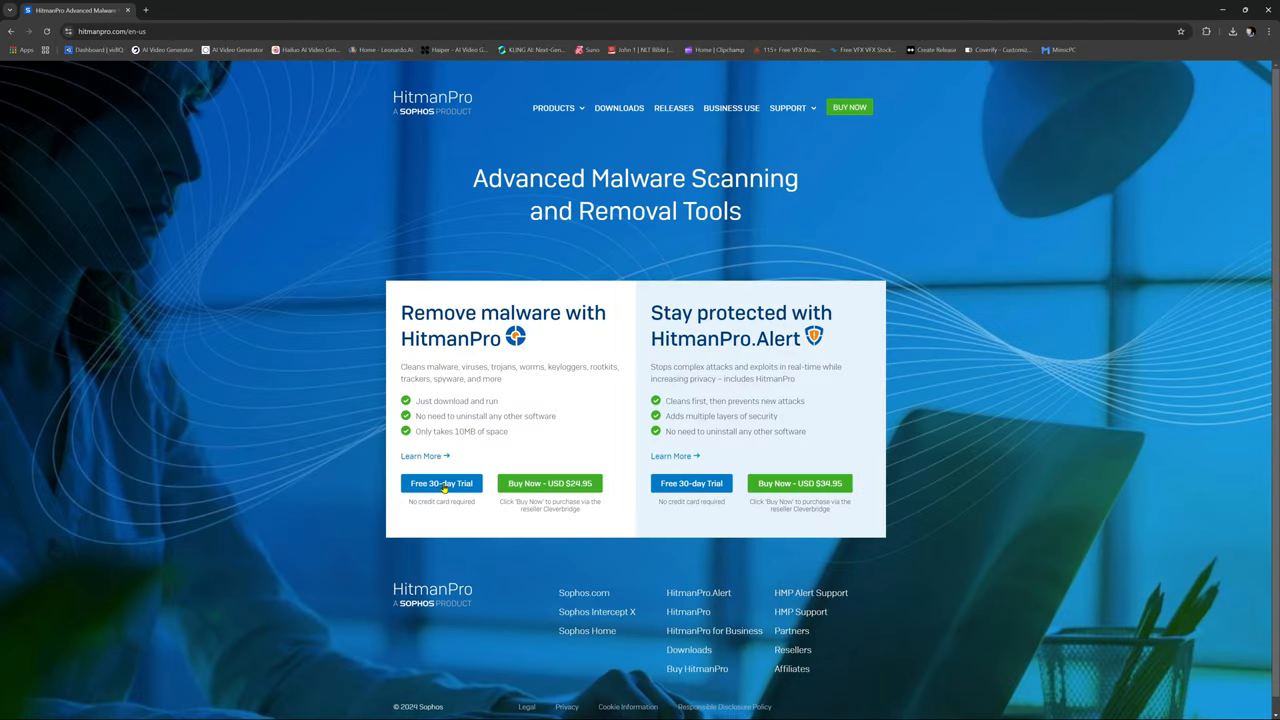
pyautogui.moveTo(575, 502)
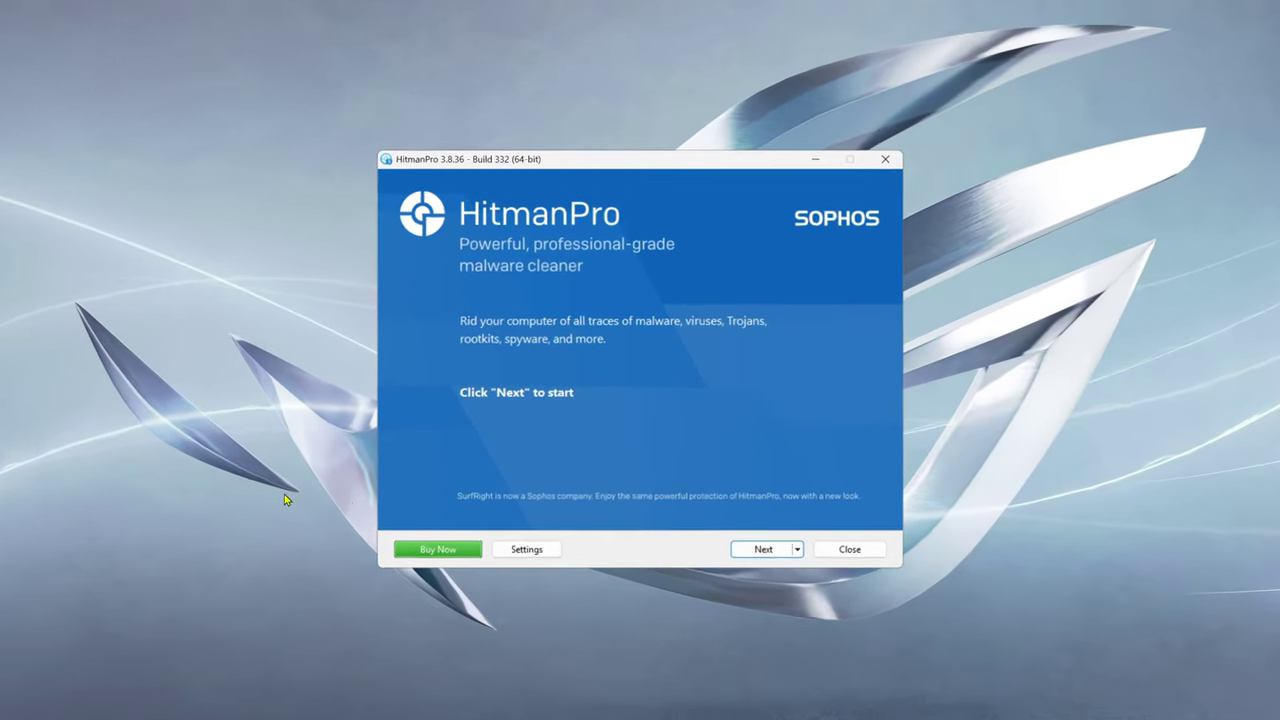
# Run a one-time HitmanPro scan, remove the four tracking cookies, and view the summary
pyautogui.click(759, 549)
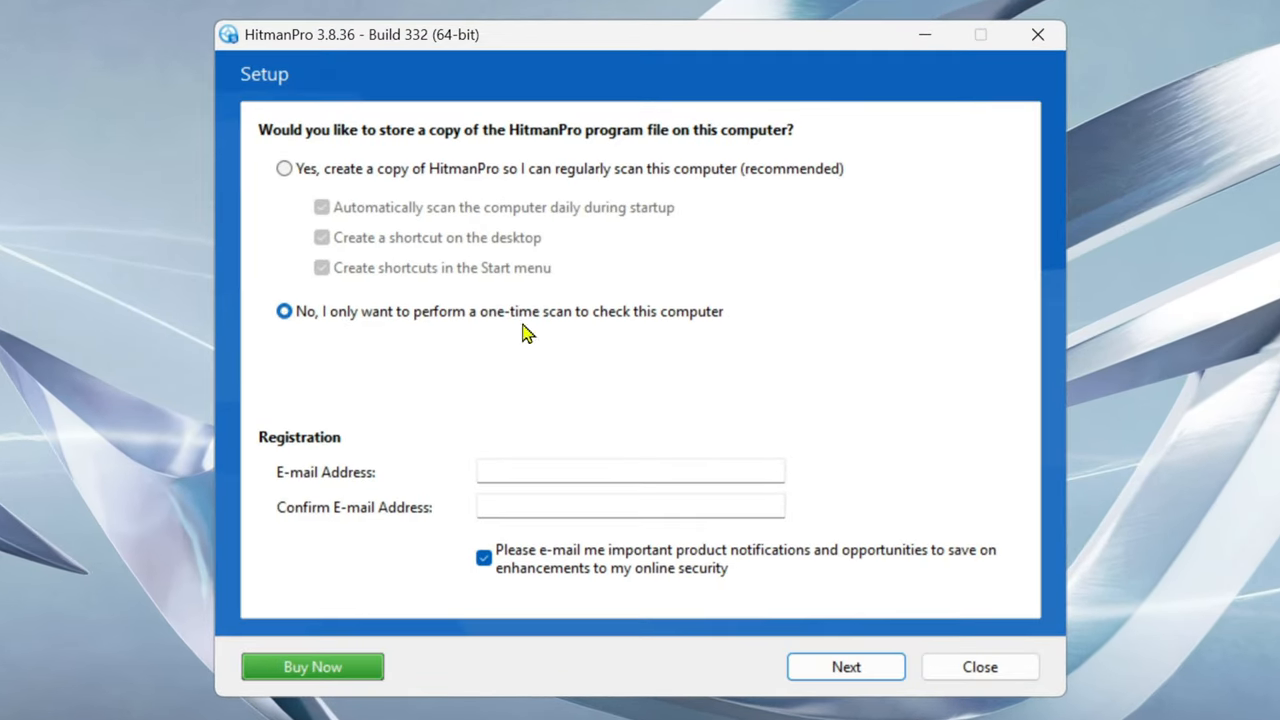
pyautogui.click(284, 168)
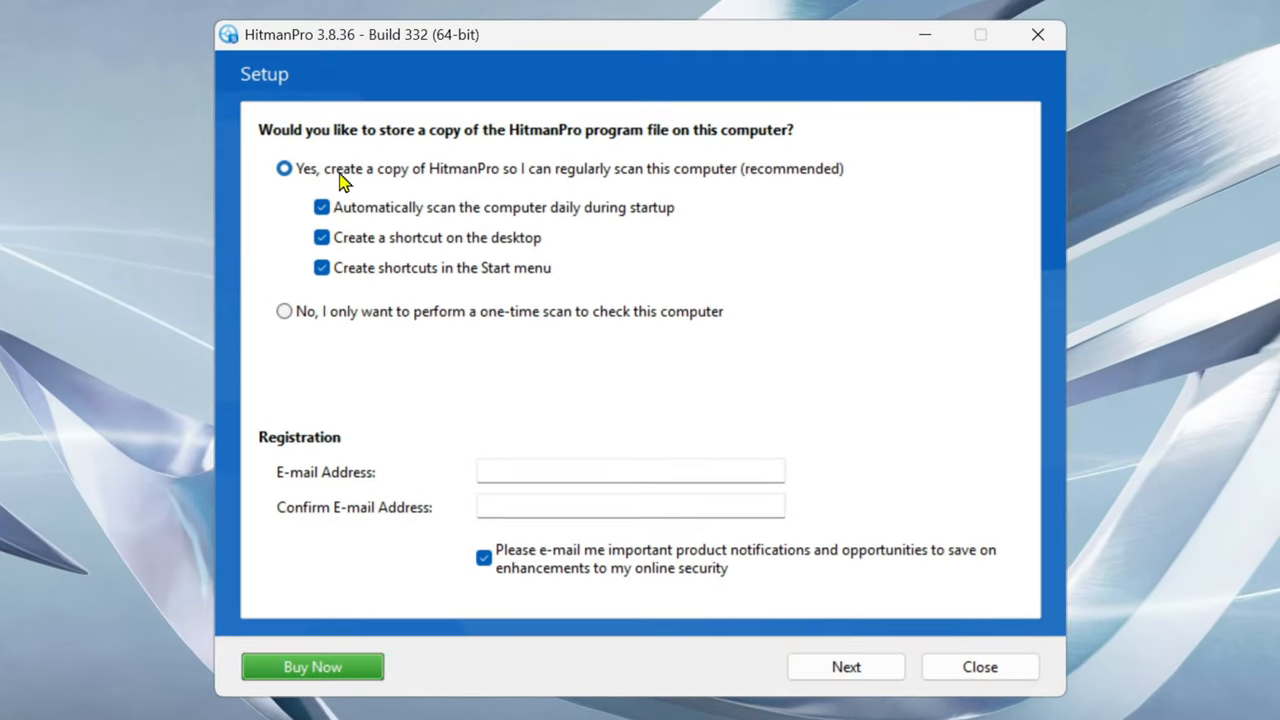
pyautogui.moveTo(305, 340)
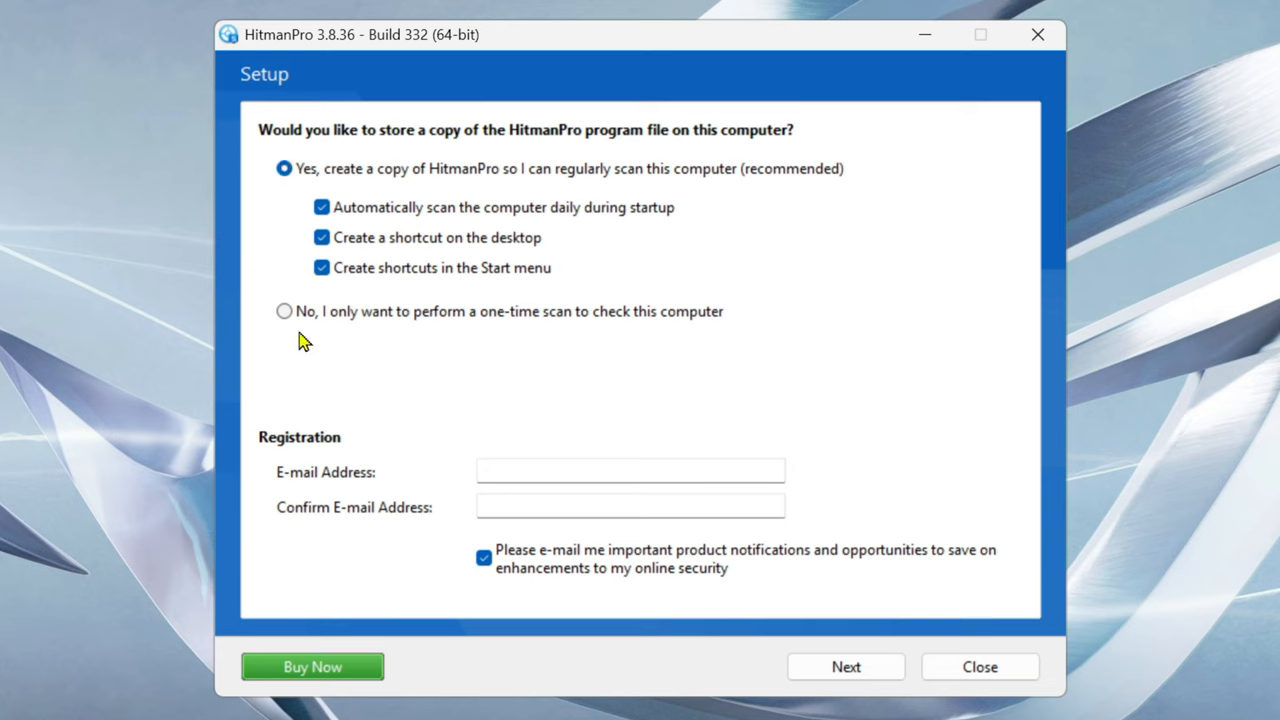
pyautogui.click(284, 311)
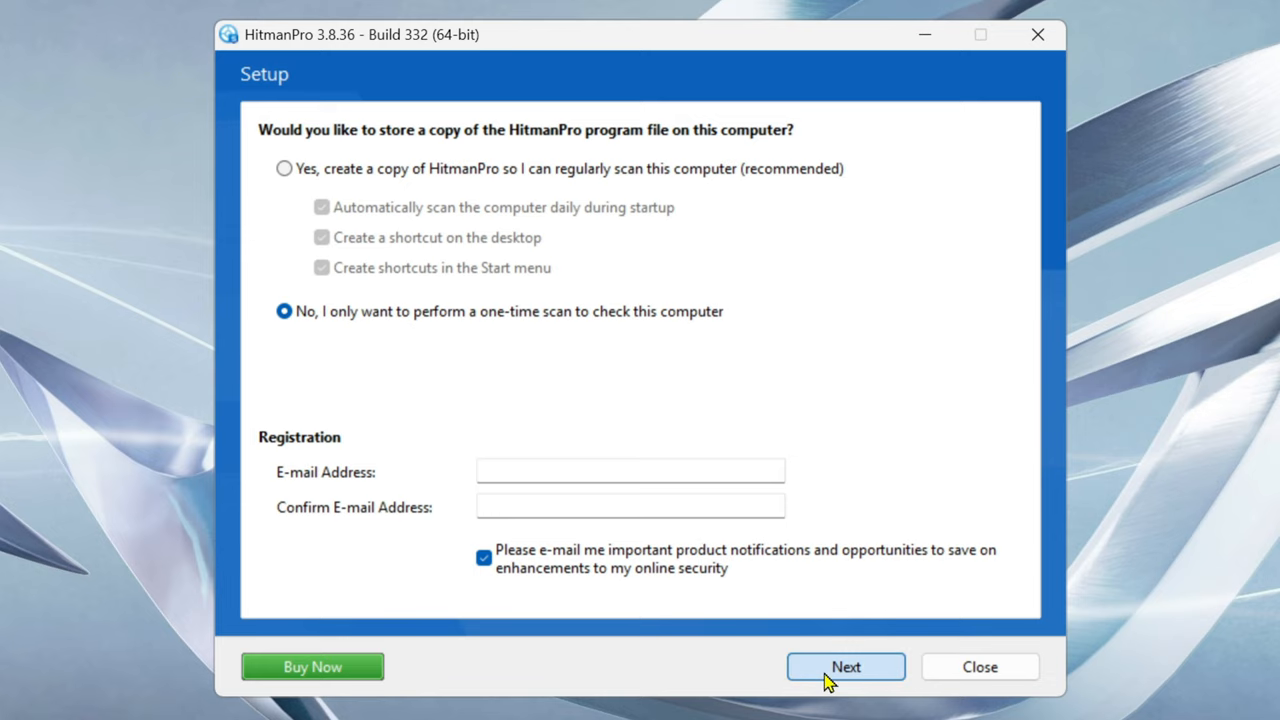
pyautogui.click(846, 666)
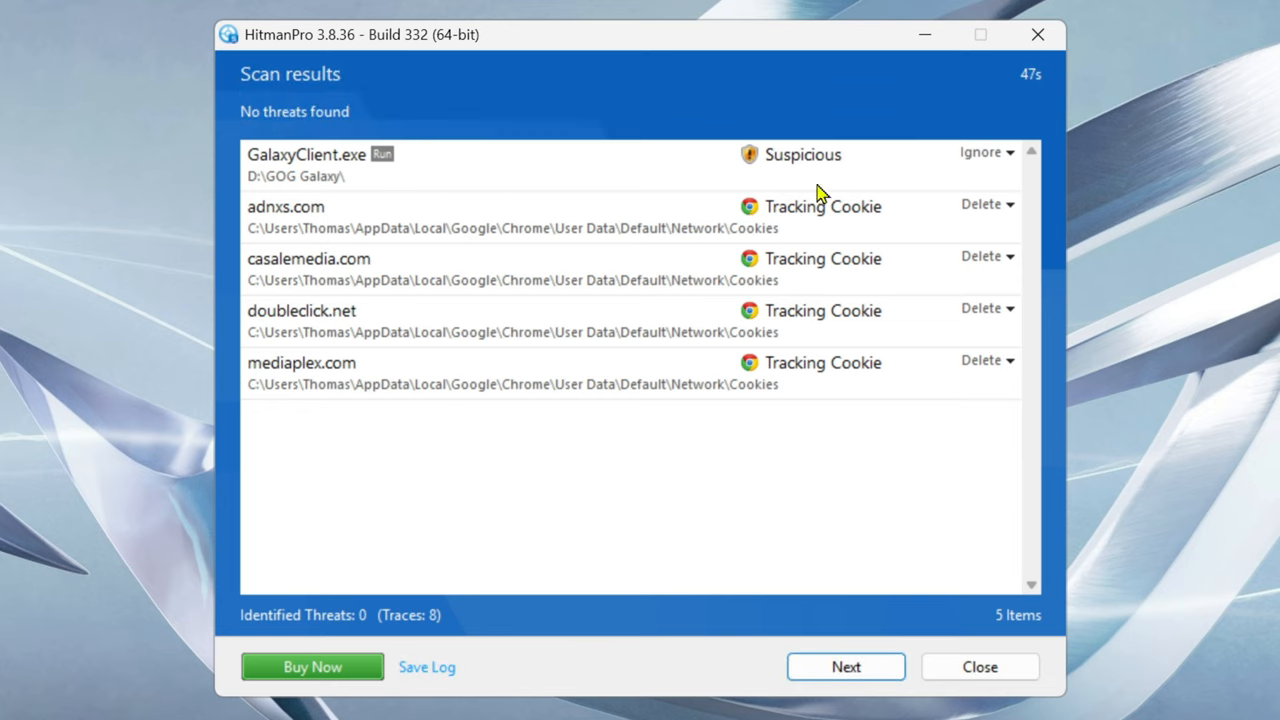
pyautogui.moveTo(968, 543)
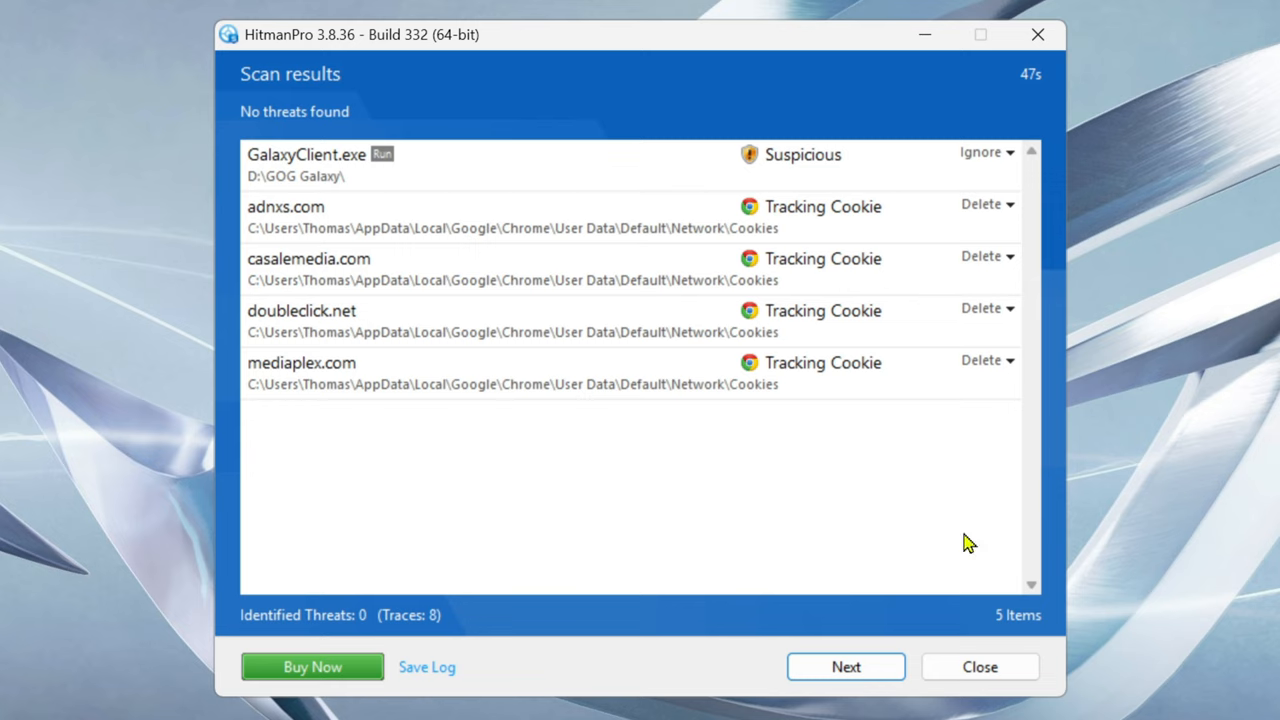
pyautogui.moveTo(910, 378)
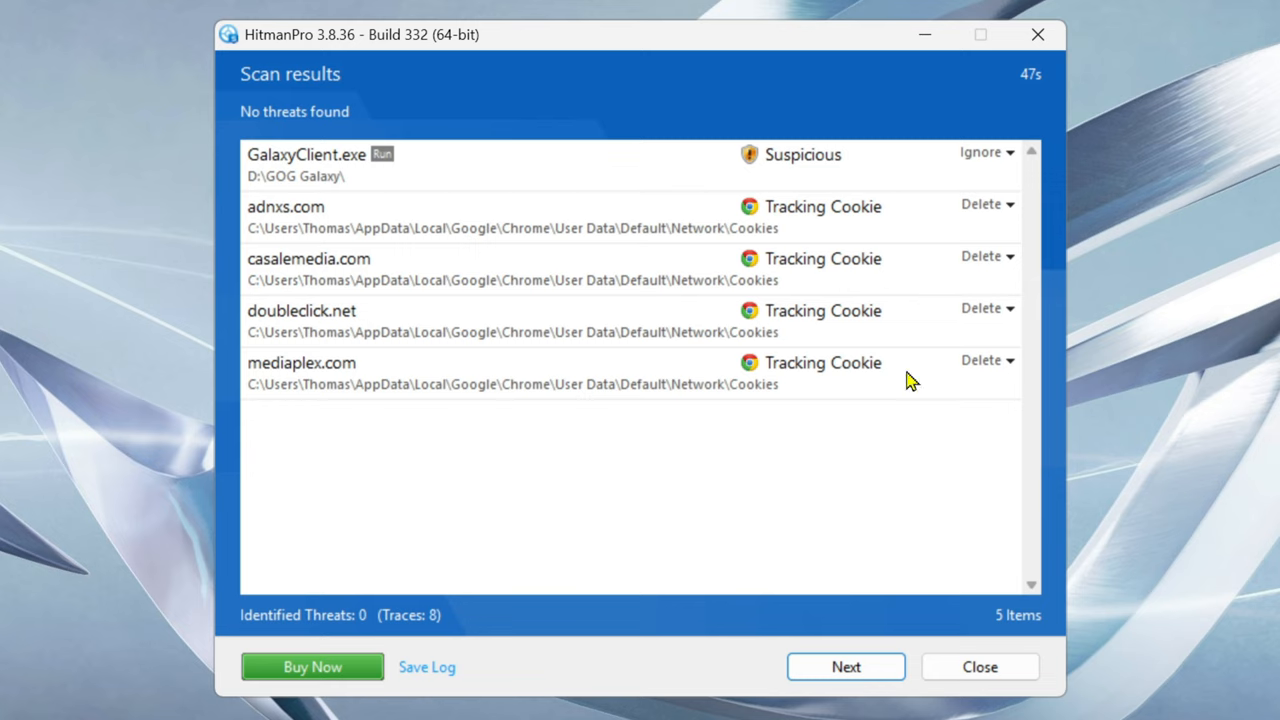
pyautogui.click(845, 666)
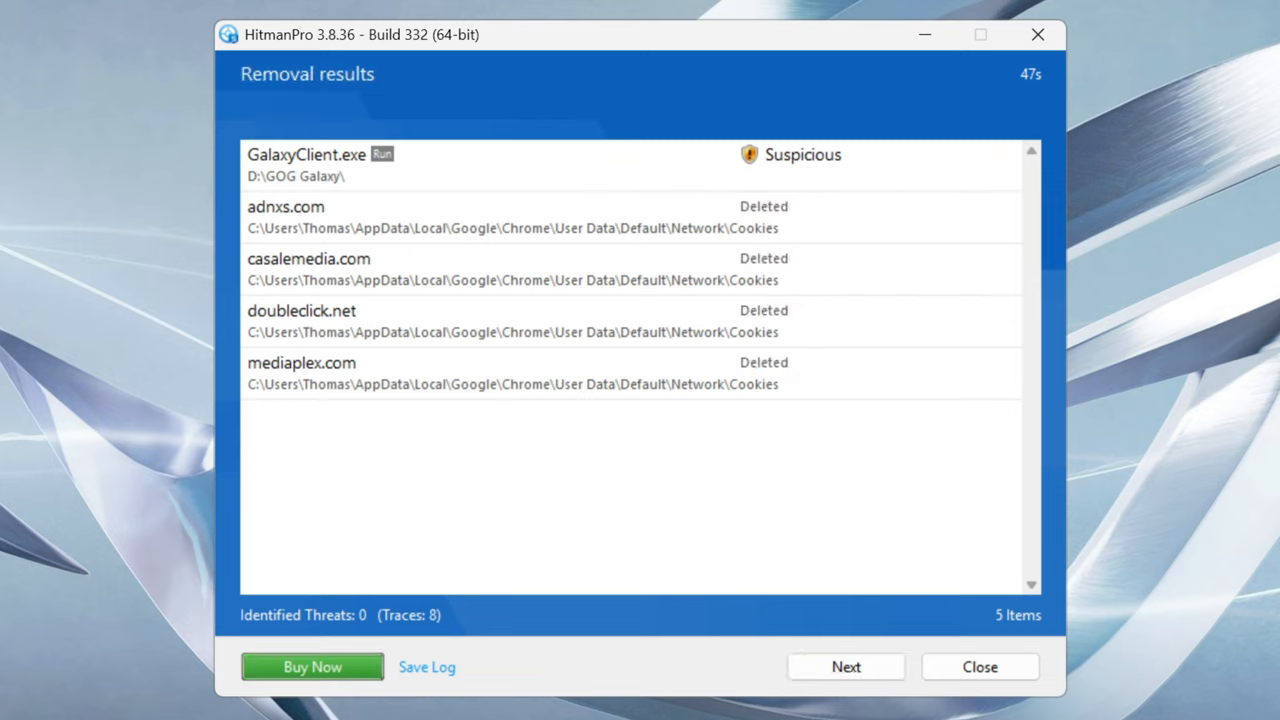
pyautogui.click(847, 666)
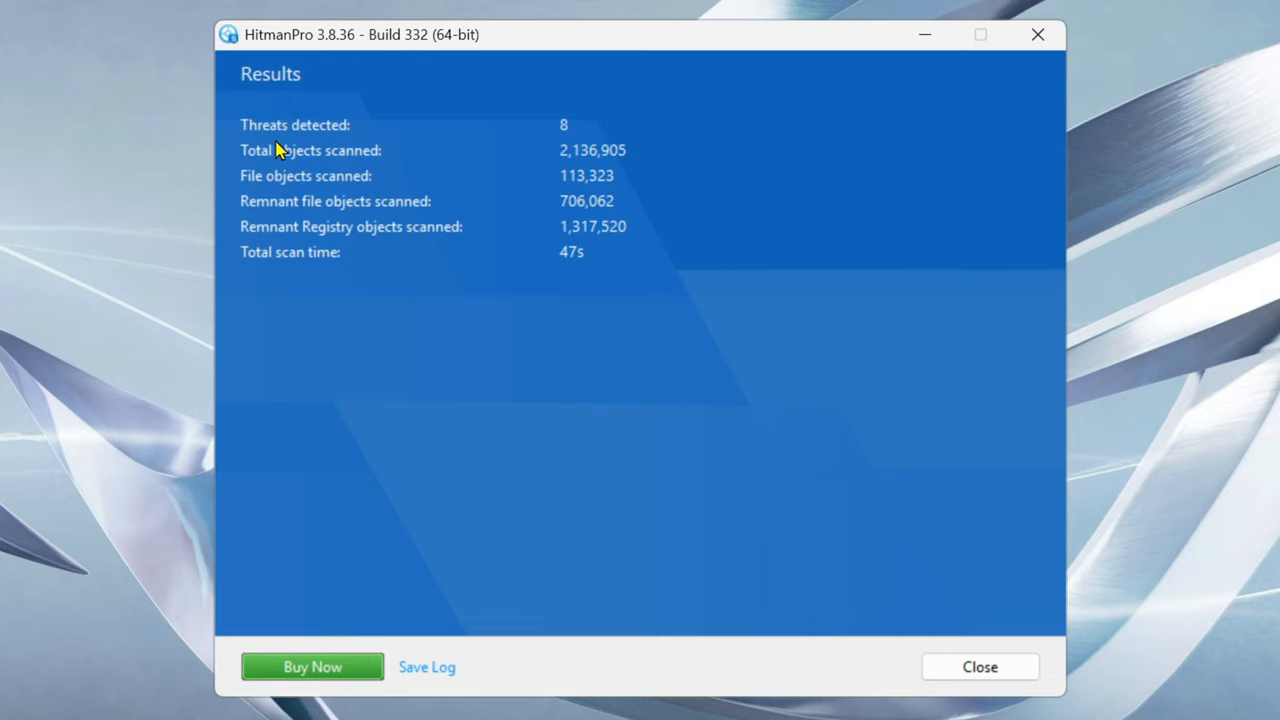
pyautogui.moveTo(485, 139)
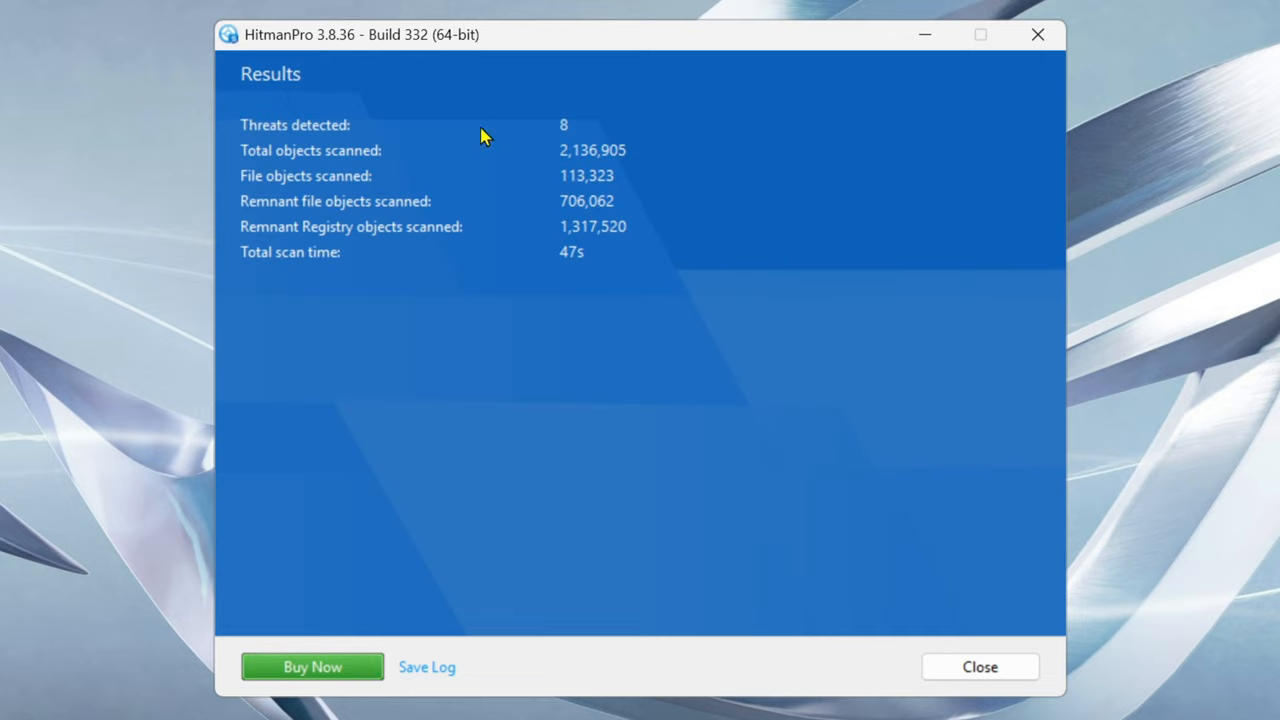
pyautogui.moveTo(512, 171)
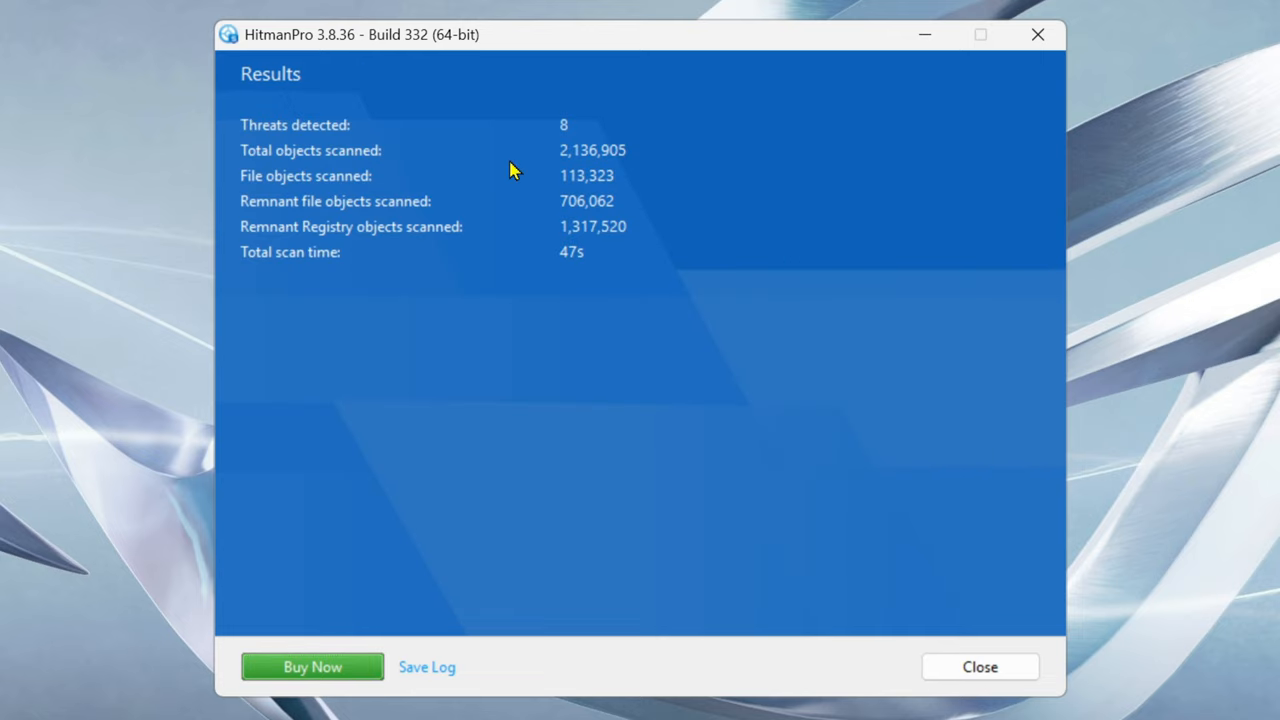
pyautogui.moveTo(590, 200)
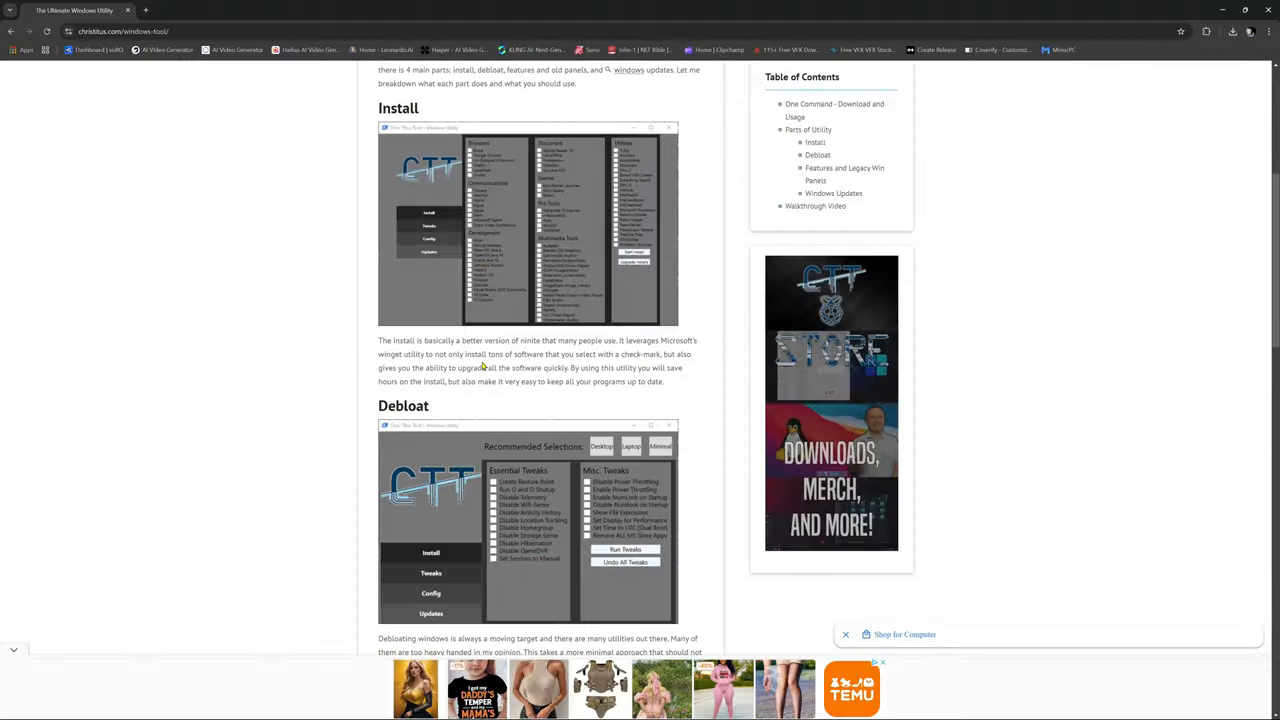
pyautogui.scroll(-3)
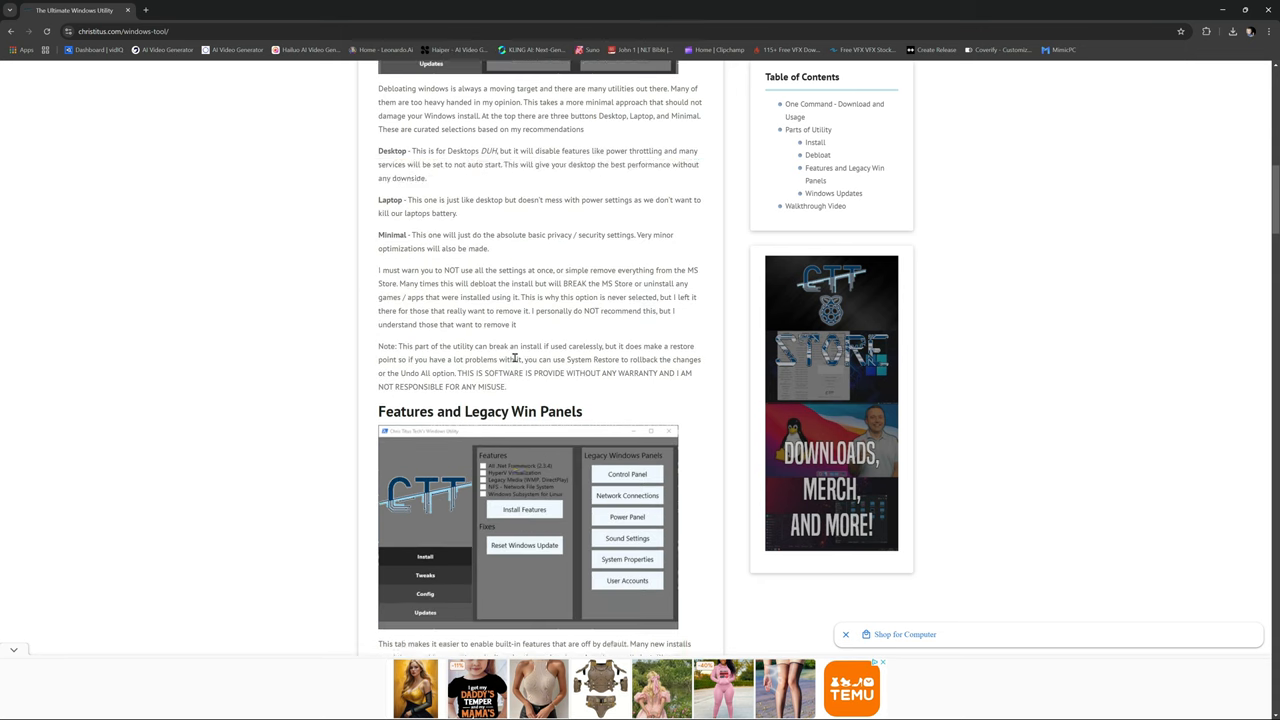
pyautogui.scroll(3)
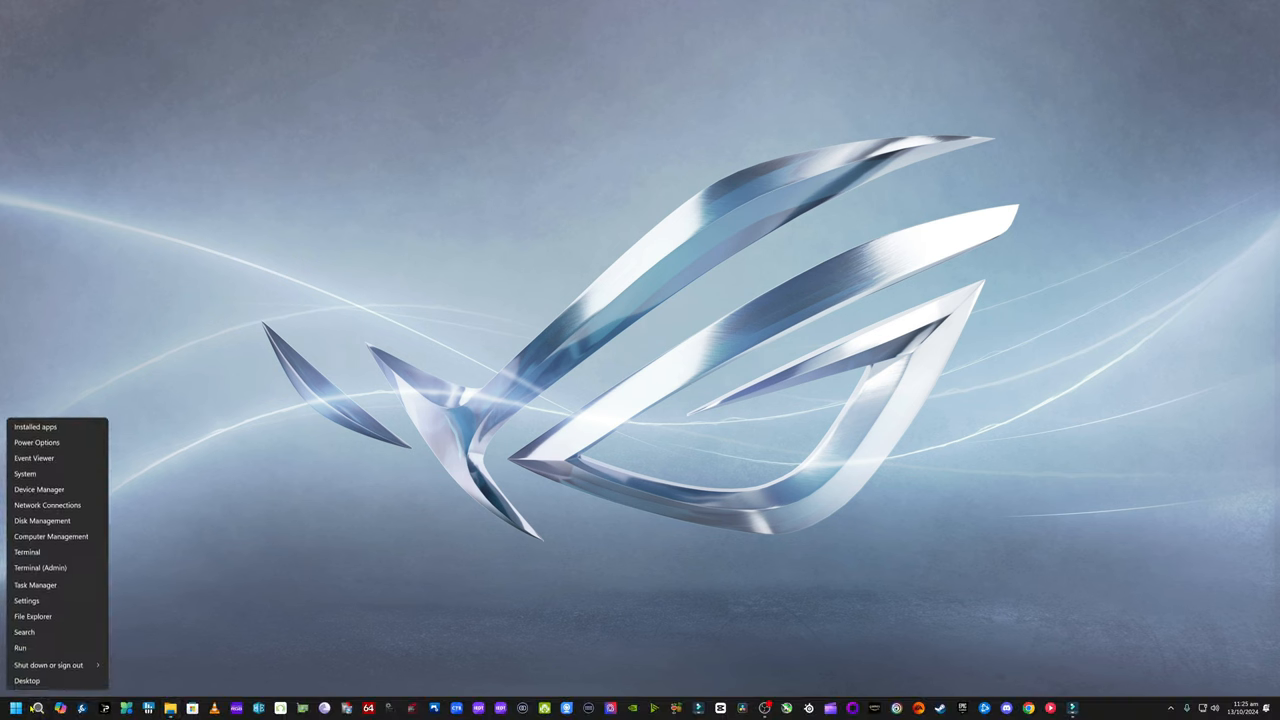
# Search 'powershell' in Start and run Windows PowerShell as administrator
pyautogui.write('powershell')
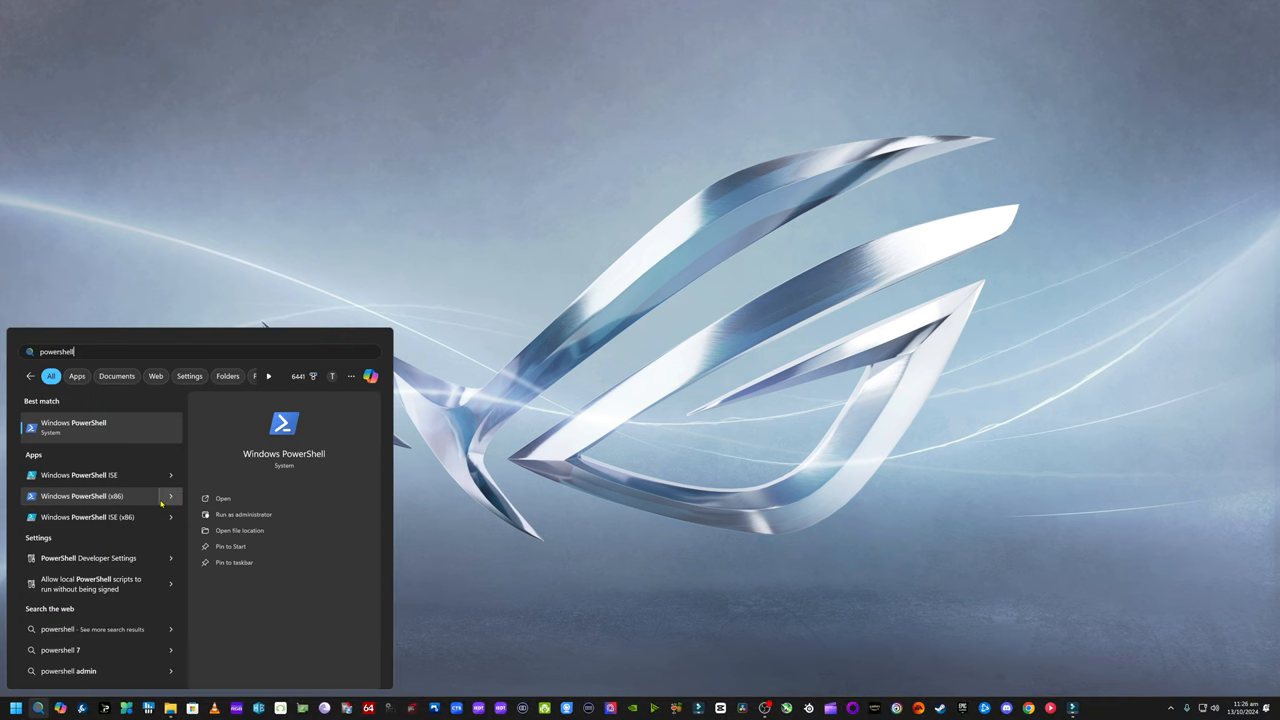
pyautogui.rightClick(98, 427)
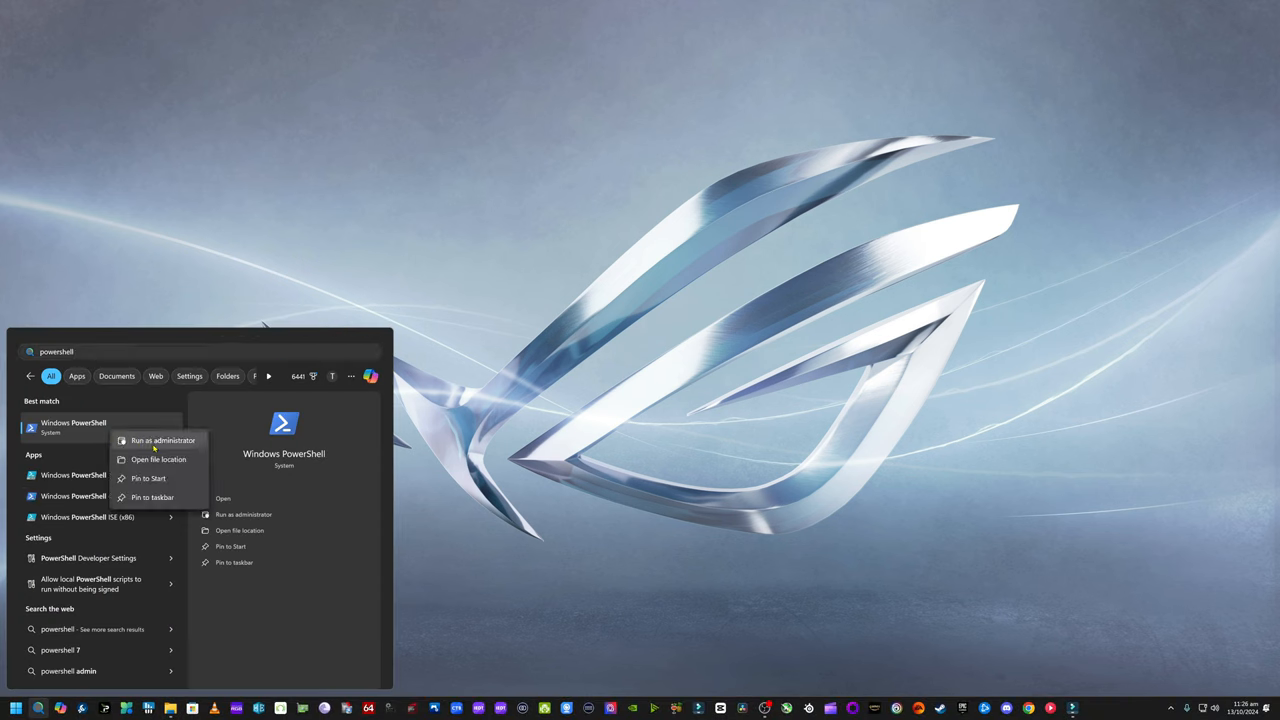
pyautogui.click(161, 440)
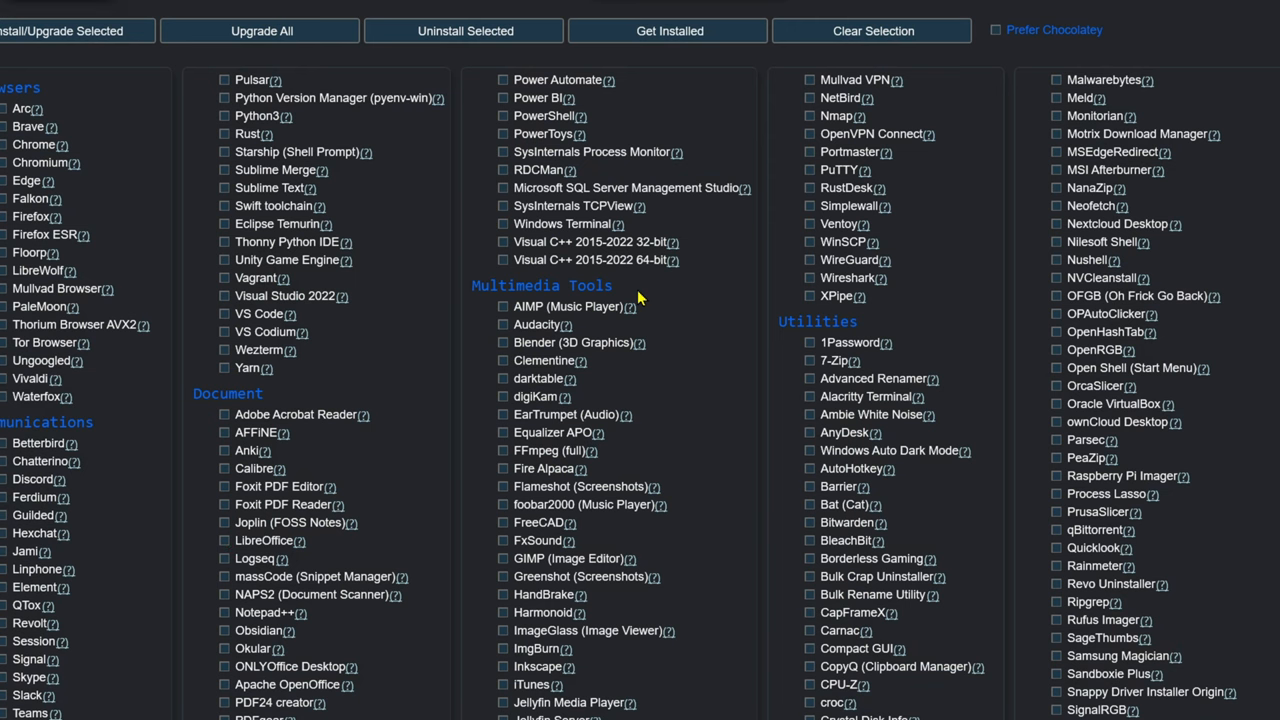
# Scroll the WinUtil Install list, then switch to the Tweaks tab
pyautogui.scroll(3)
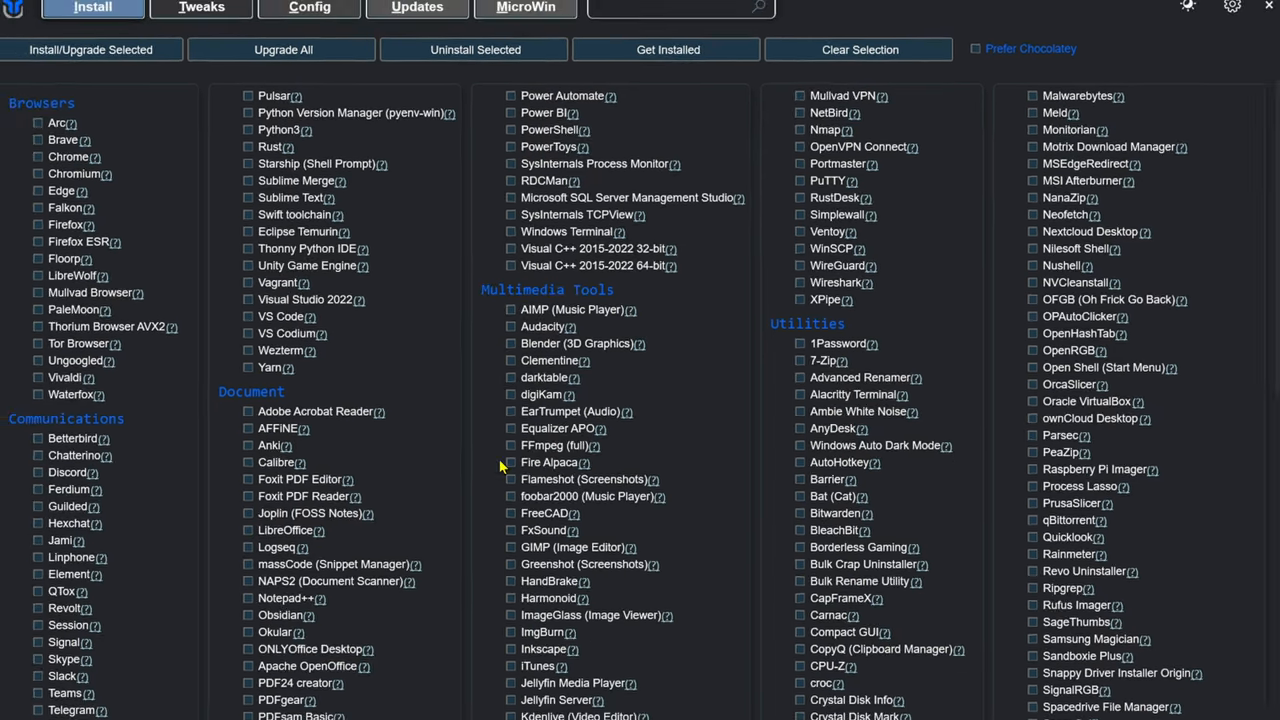
pyautogui.scroll(-3)
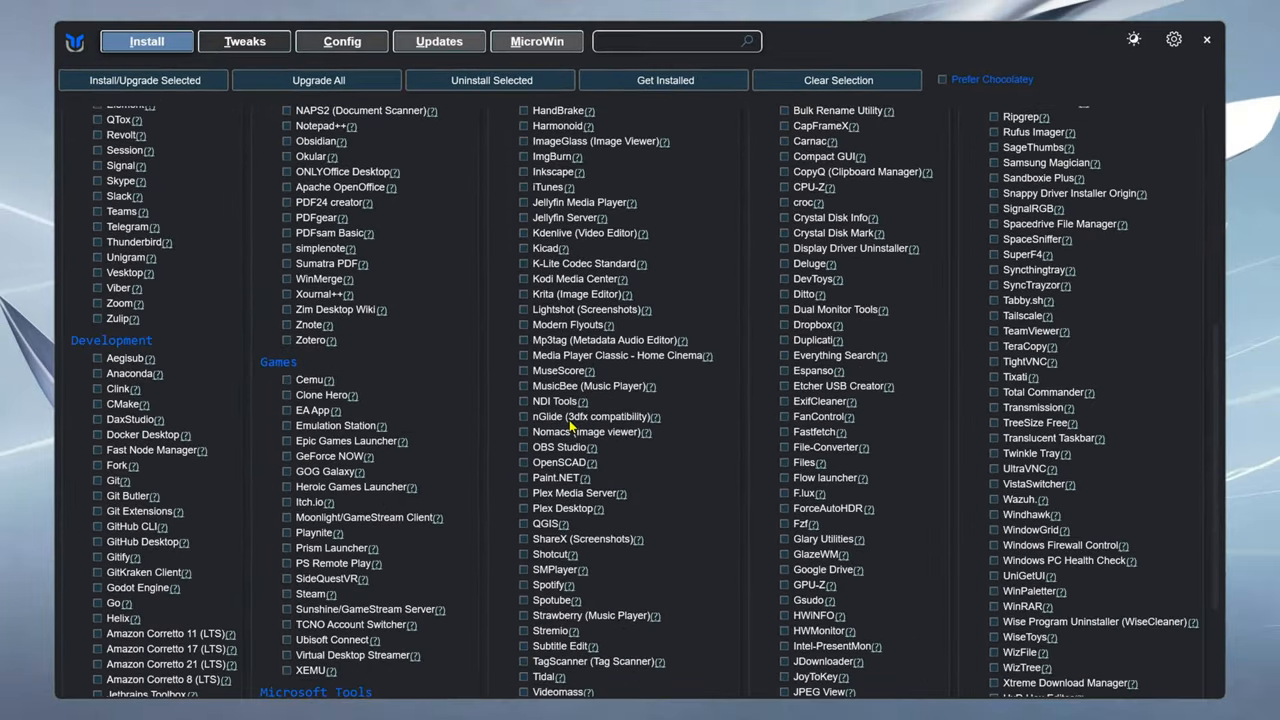
pyautogui.scroll(-3)
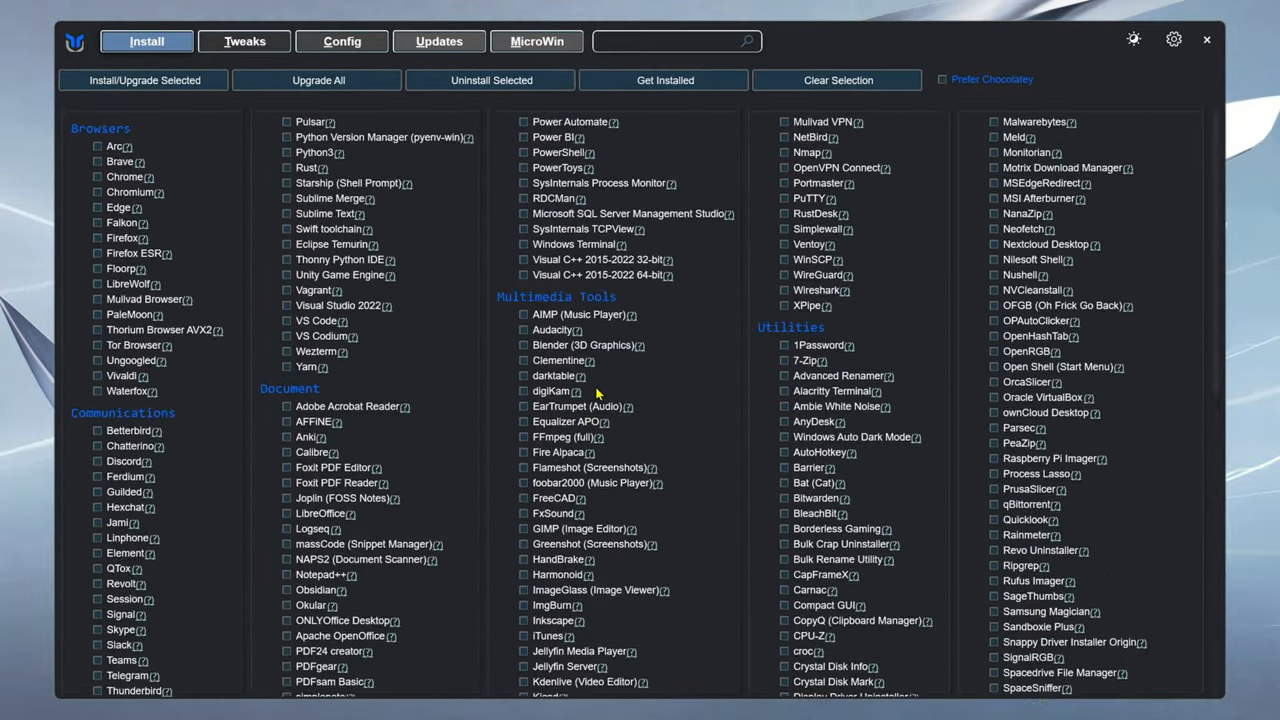
pyautogui.click(244, 41)
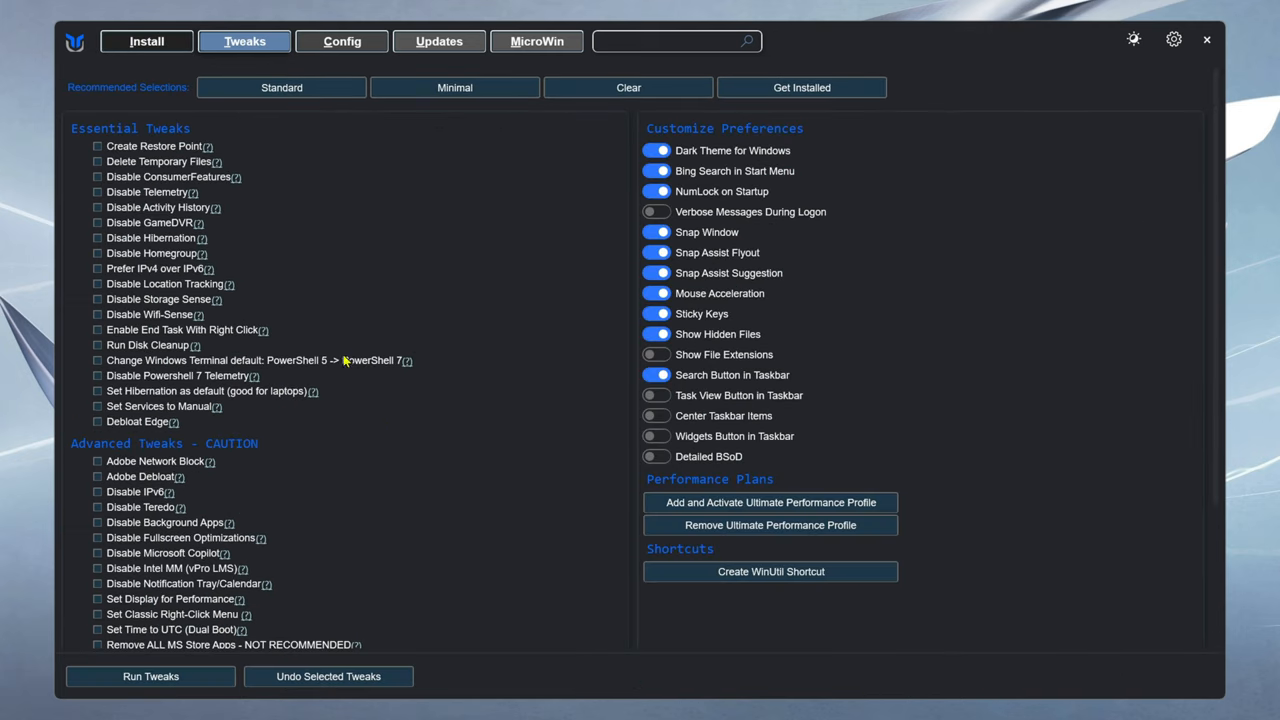
pyautogui.moveTo(107, 160)
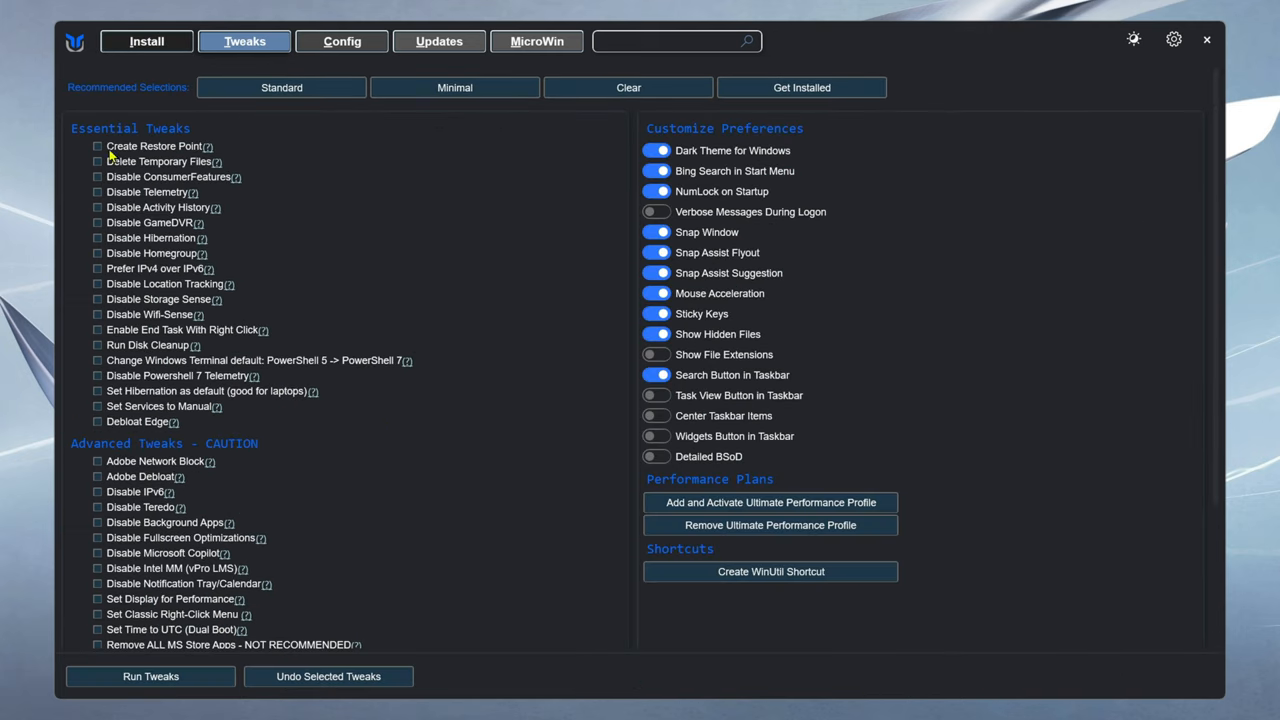
pyautogui.moveTo(148, 147)
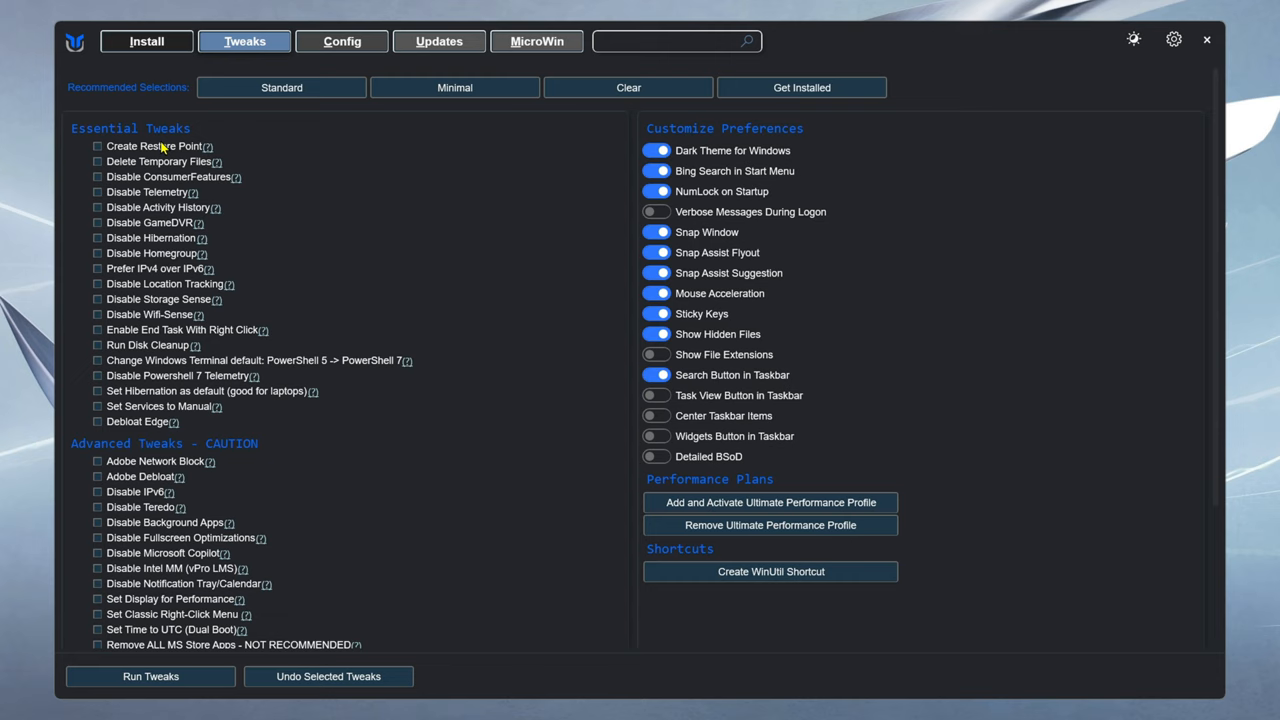
pyautogui.moveTo(98, 161)
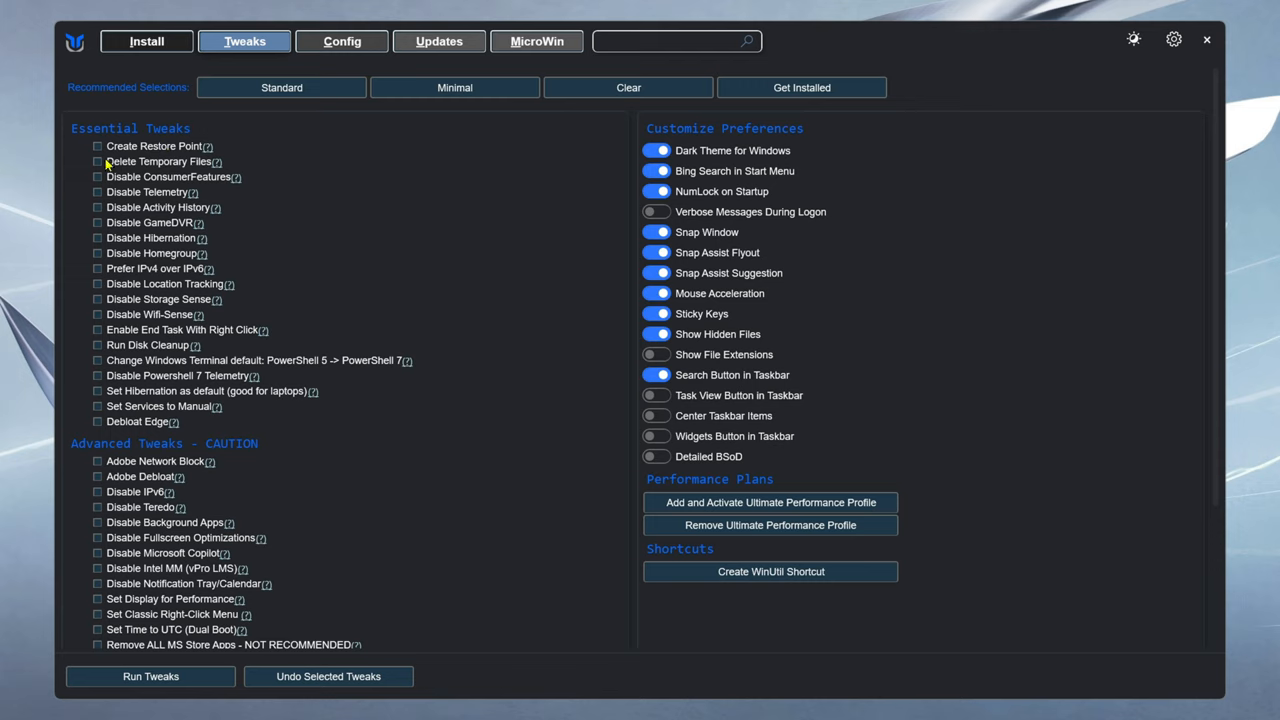
# Tick Delete Temporary Files, Disable ConsumerFeatures, GameDVR and Homegroup among the essential tweaks
pyautogui.click(96, 161)
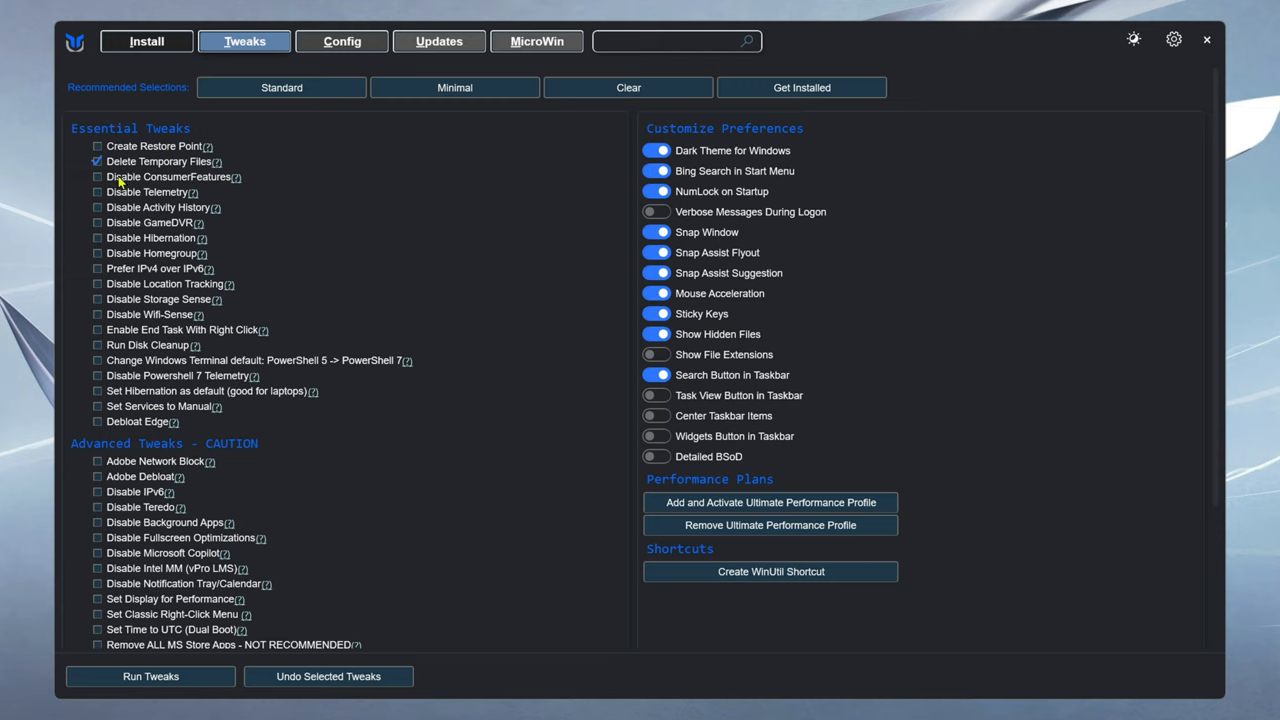
pyautogui.click(97, 192)
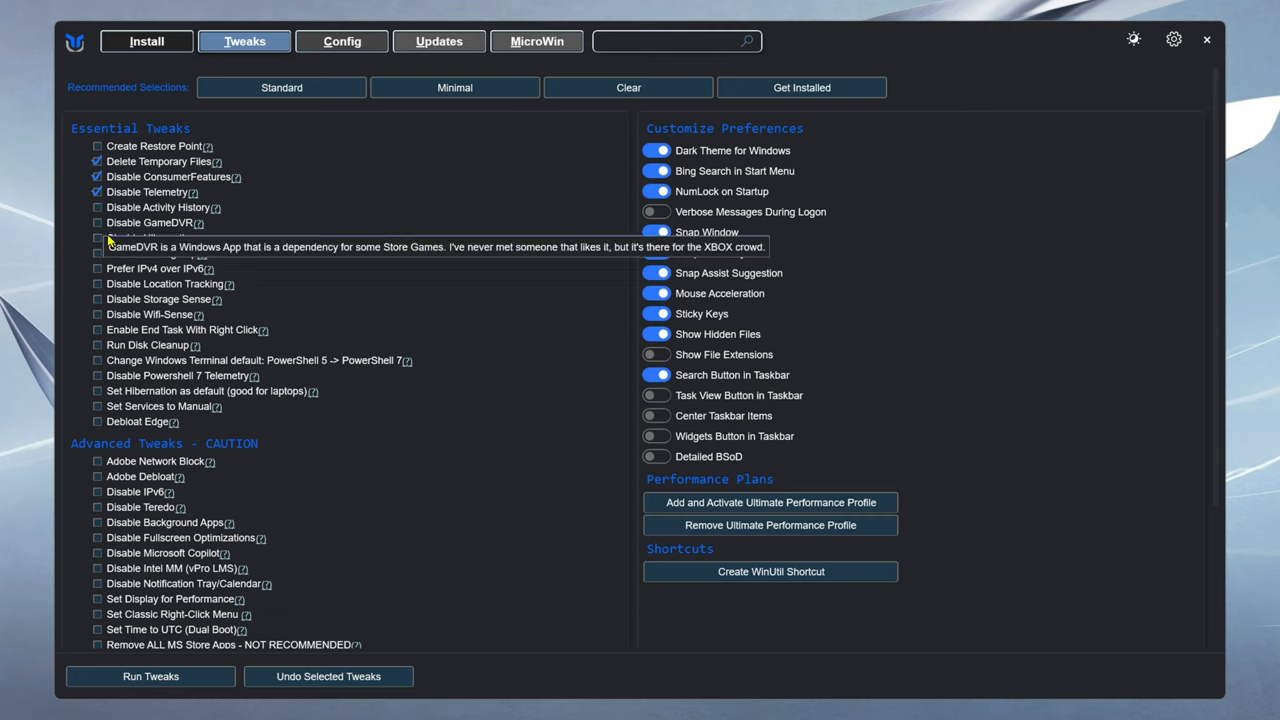
pyautogui.click(98, 222)
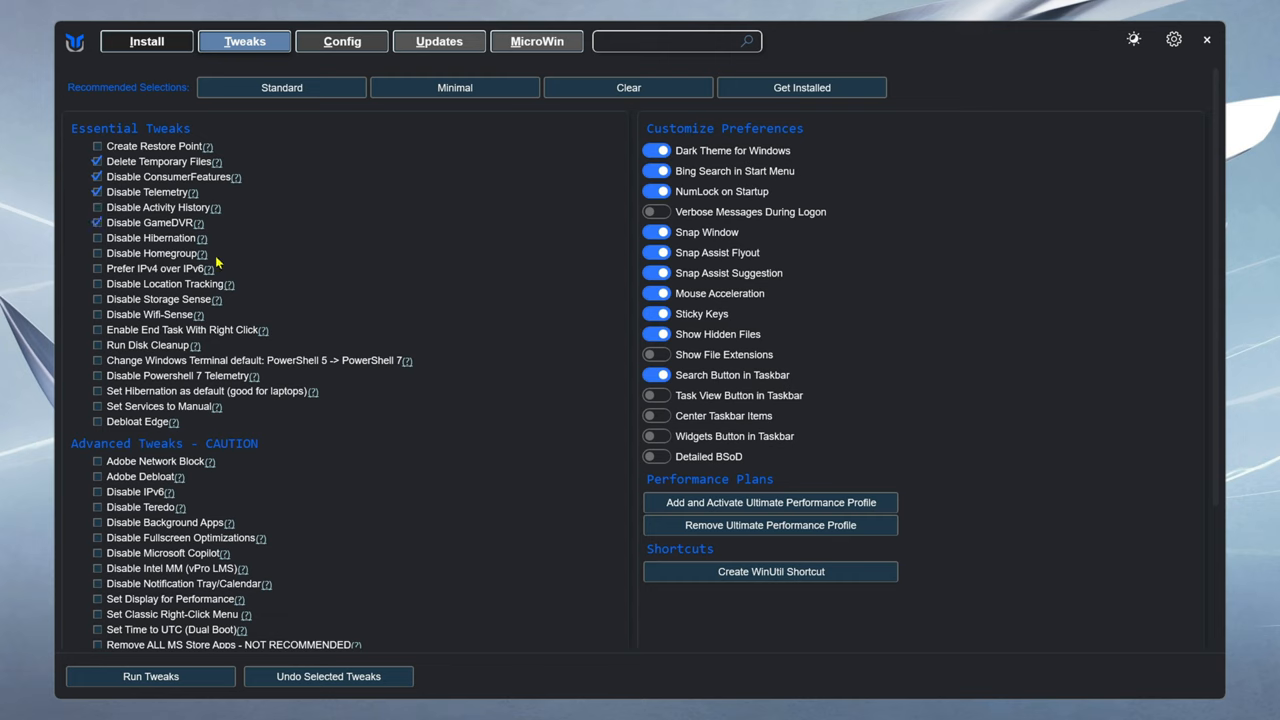
pyautogui.moveTo(203, 238)
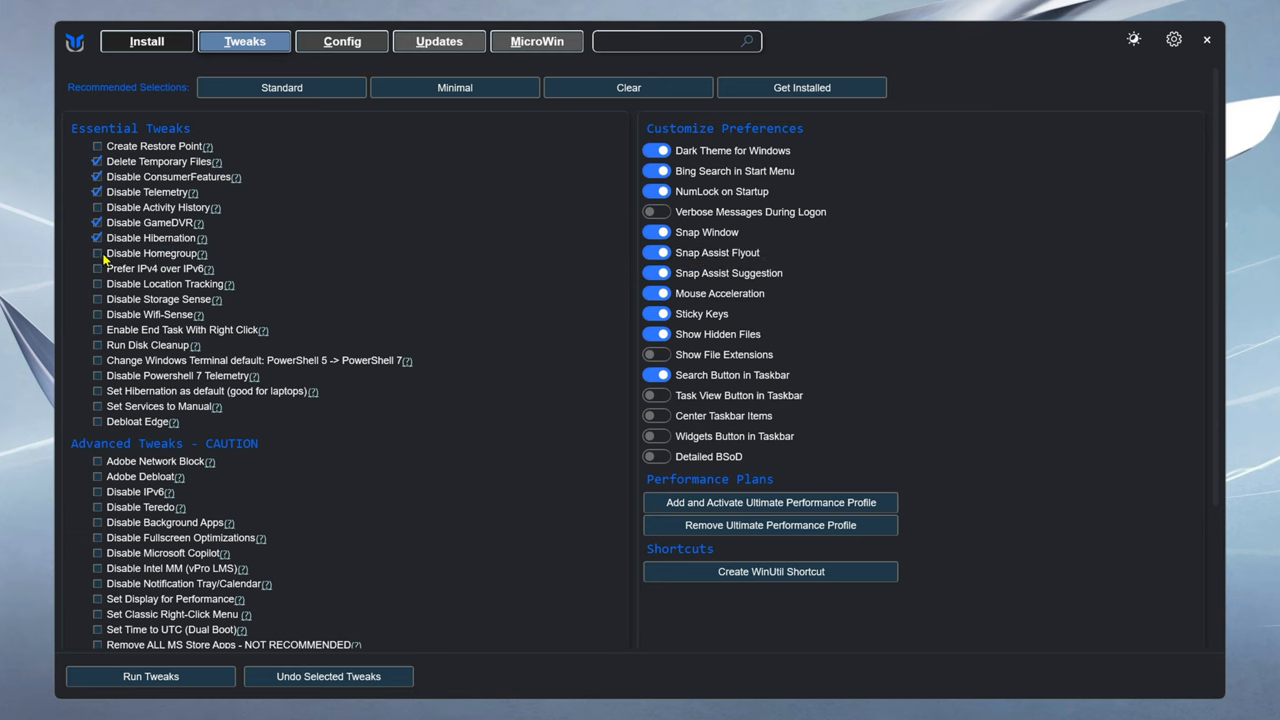
pyautogui.click(97, 253)
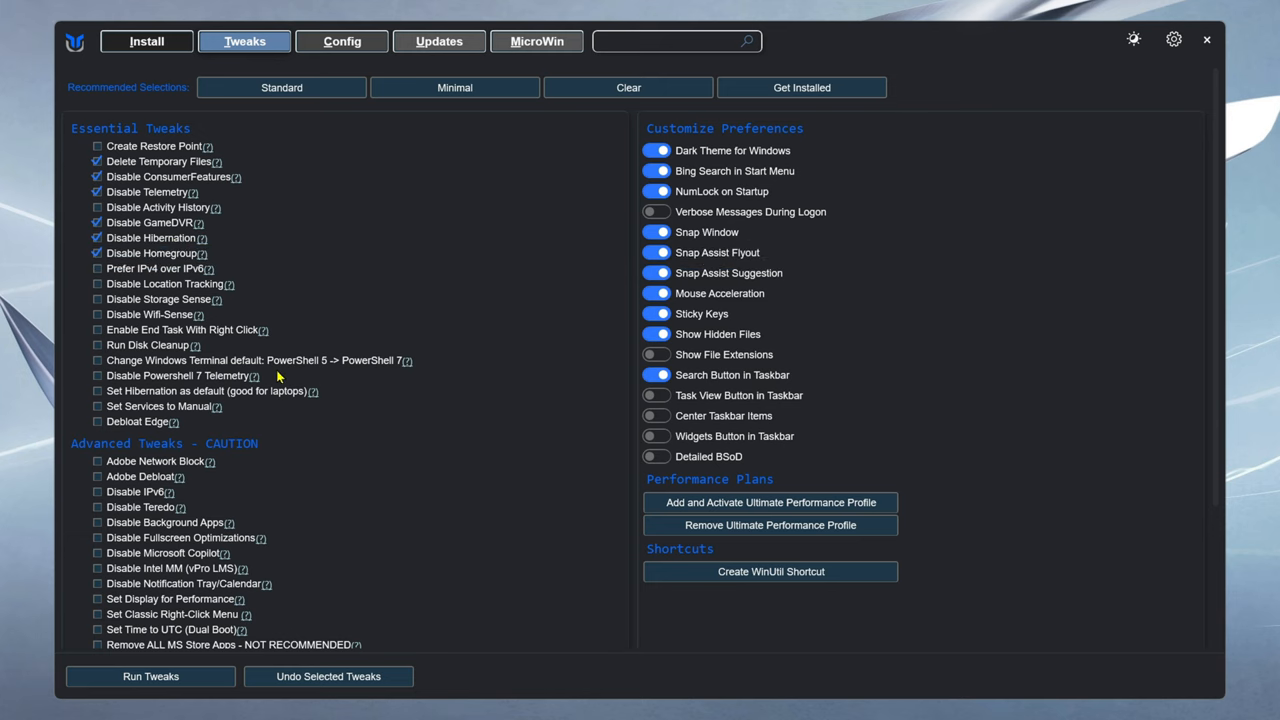
pyautogui.moveTo(405, 180)
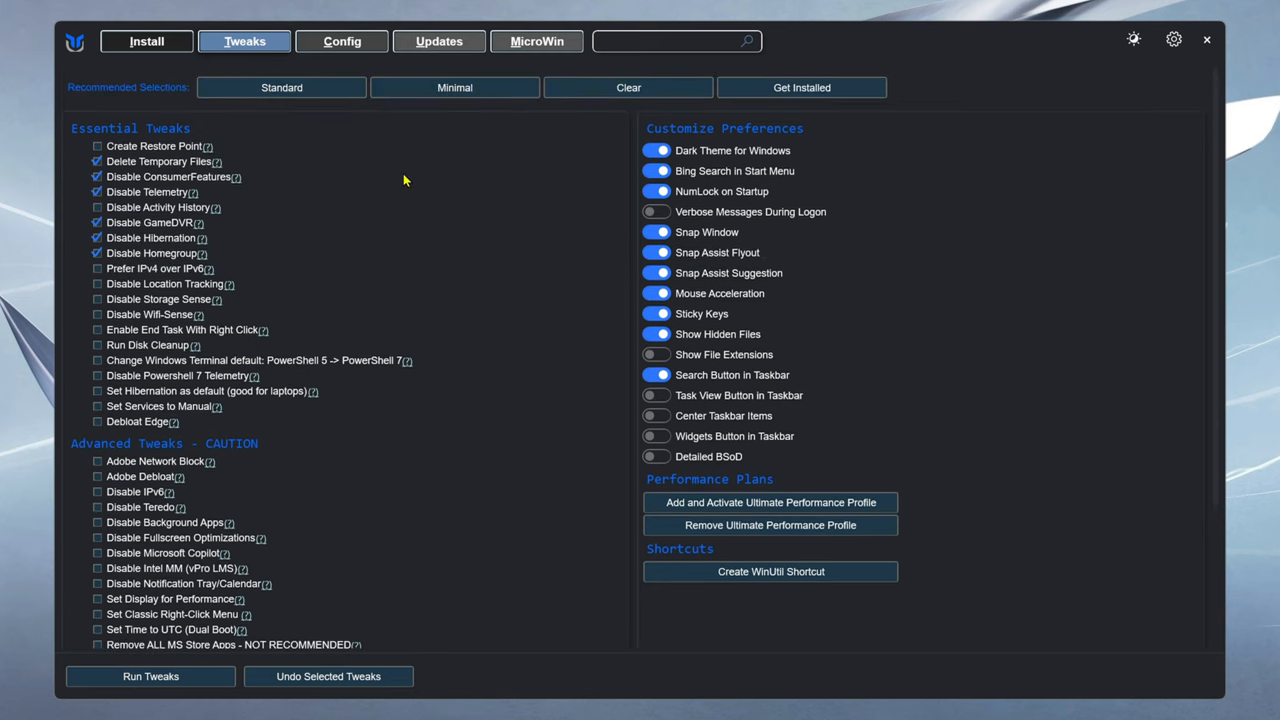
pyautogui.moveTo(900, 155)
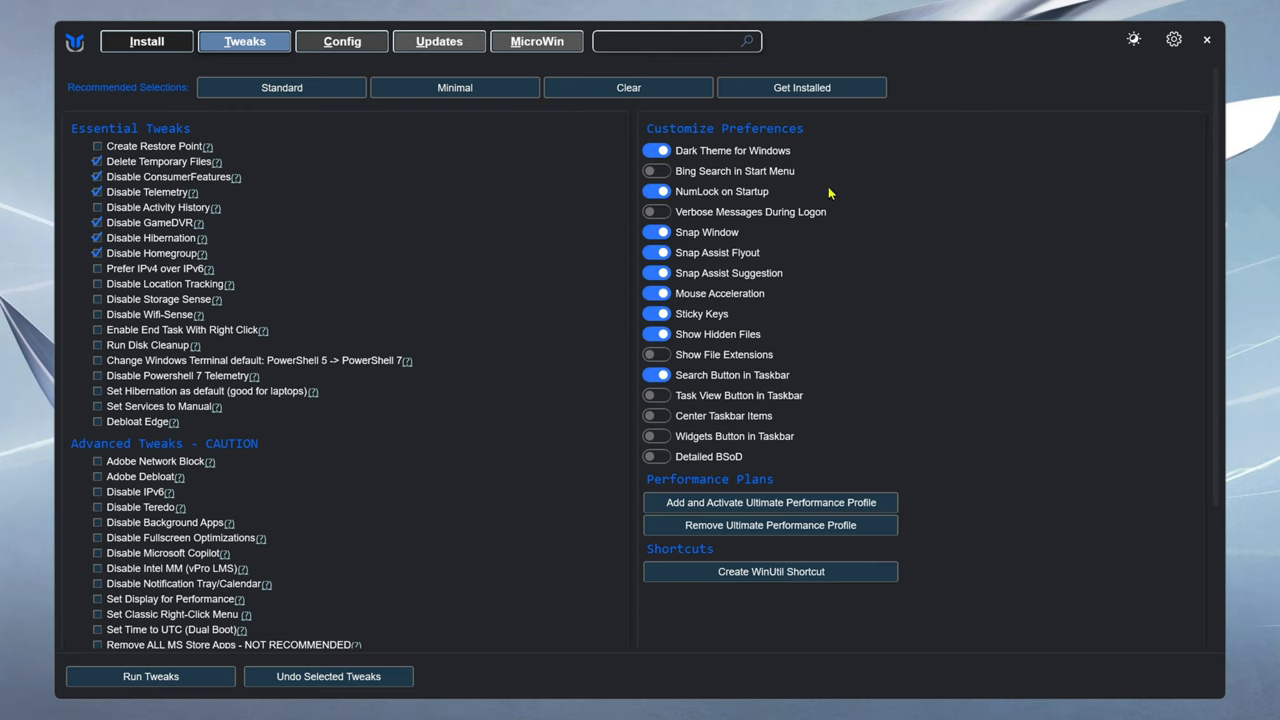
pyautogui.moveTo(829, 212)
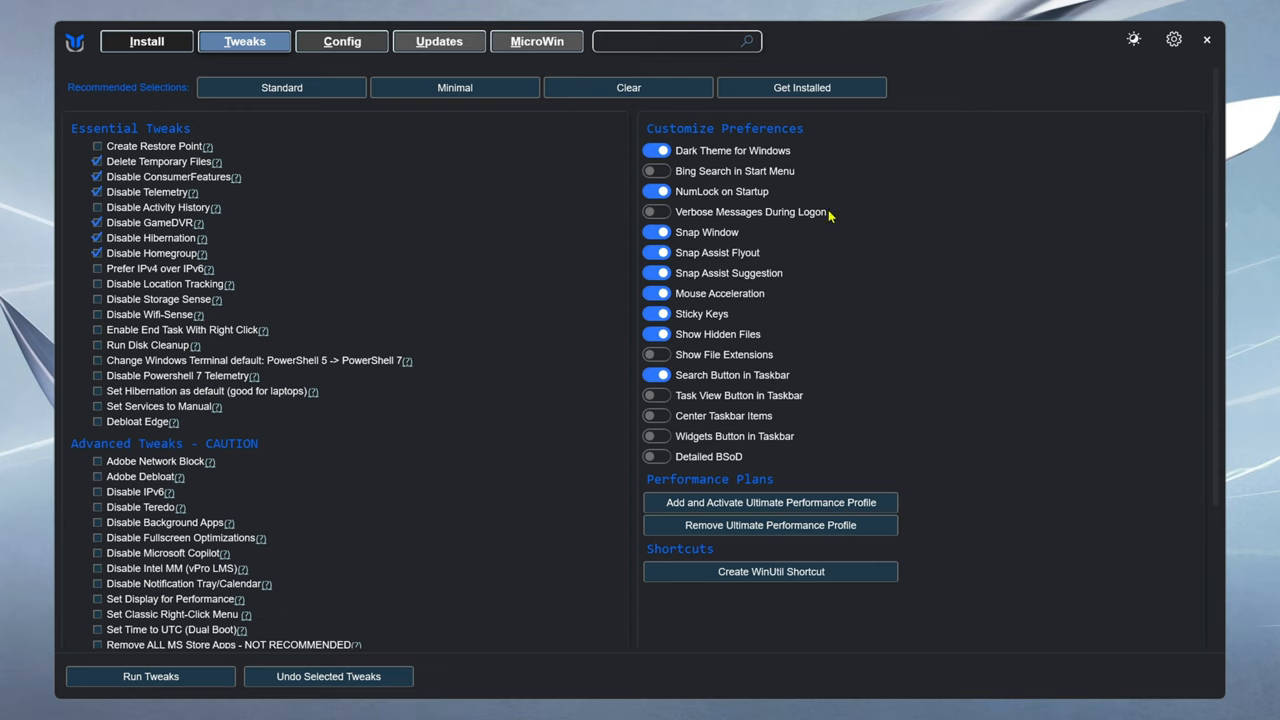
pyautogui.moveTo(733, 288)
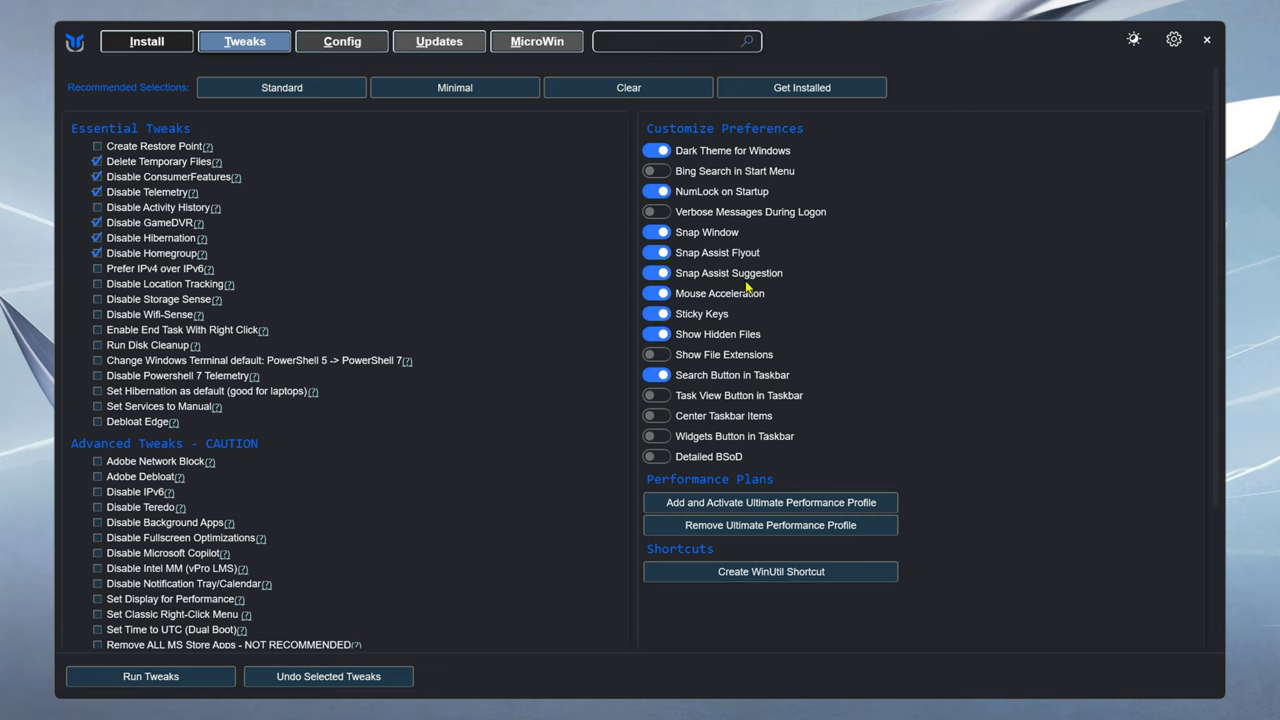
pyautogui.moveTo(897, 308)
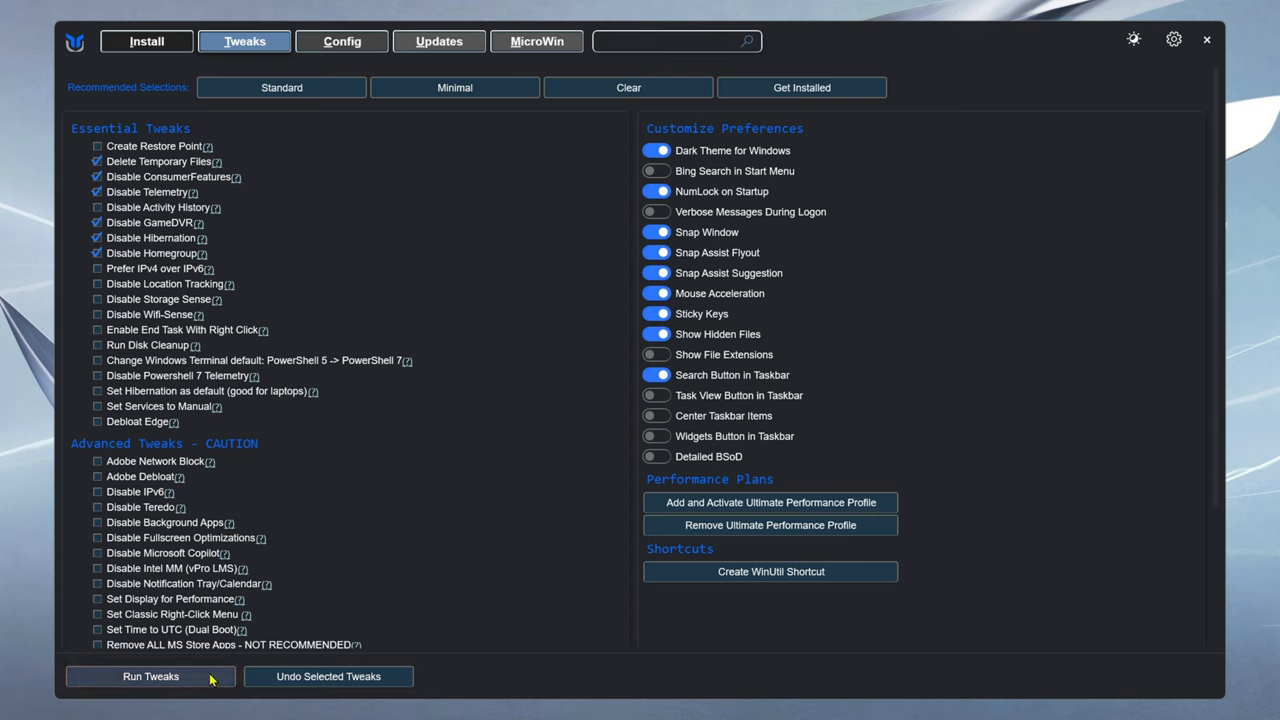
pyautogui.scroll(-3)
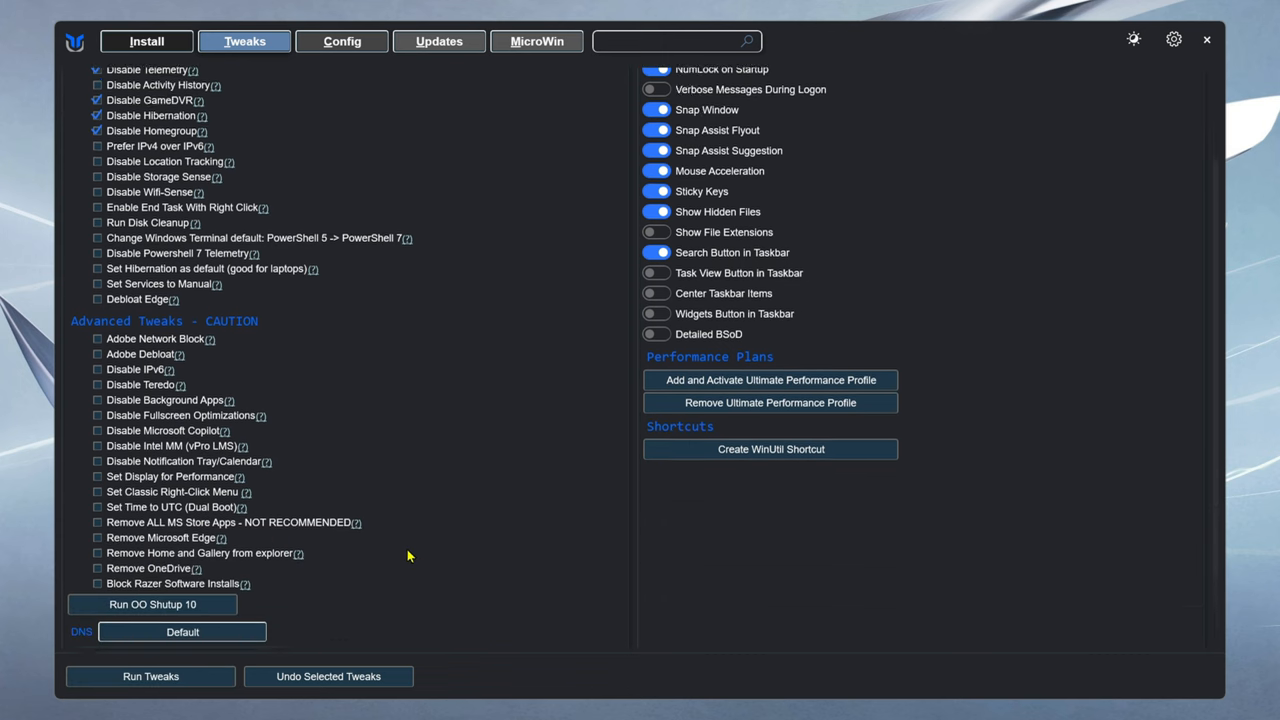
# Tick Remove Microsoft Edge and Remove OneDrive in the advanced tweaks
pyautogui.scroll(-3)
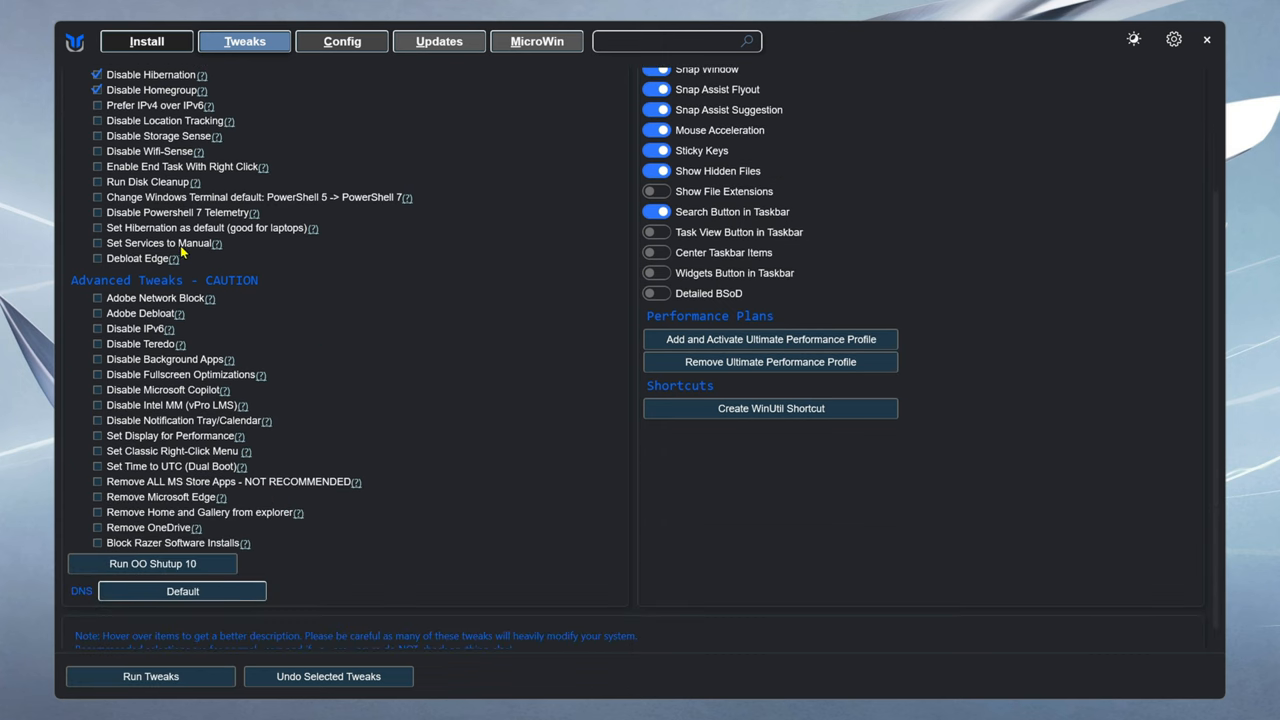
pyautogui.moveTo(166, 453)
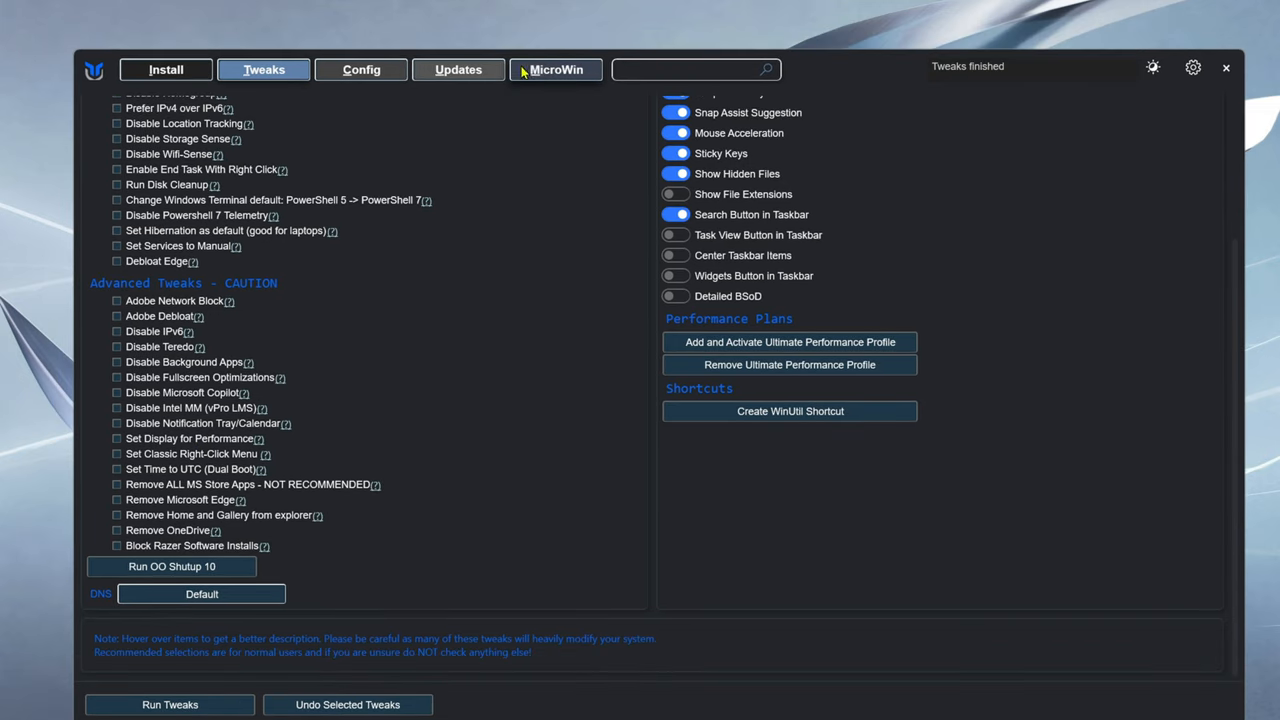
pyautogui.click(166, 69)
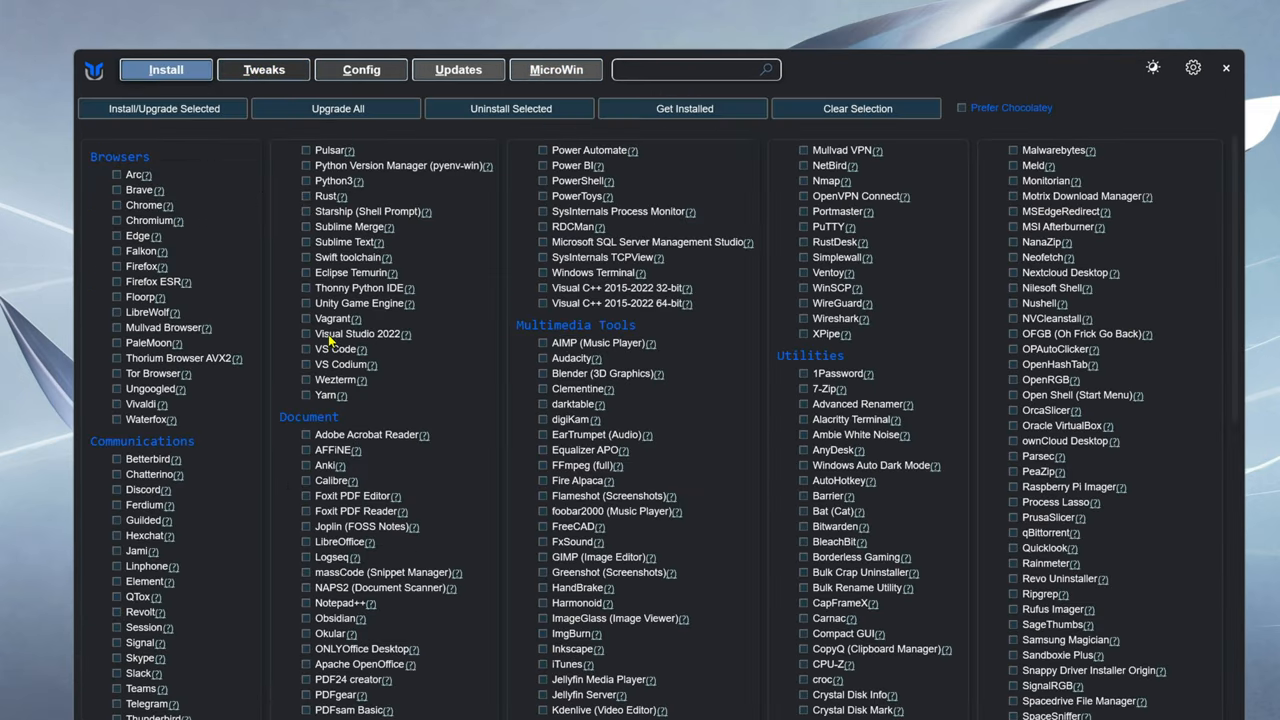
pyautogui.click(263, 69)
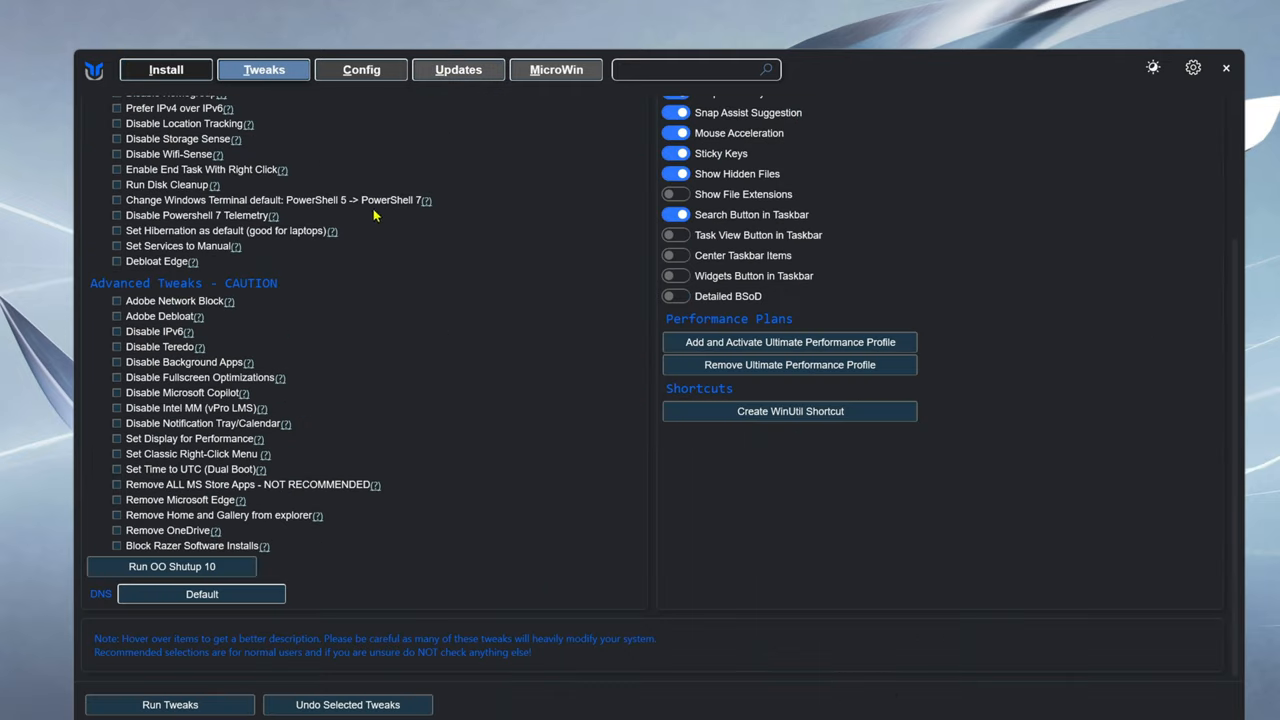
pyautogui.moveTo(408, 385)
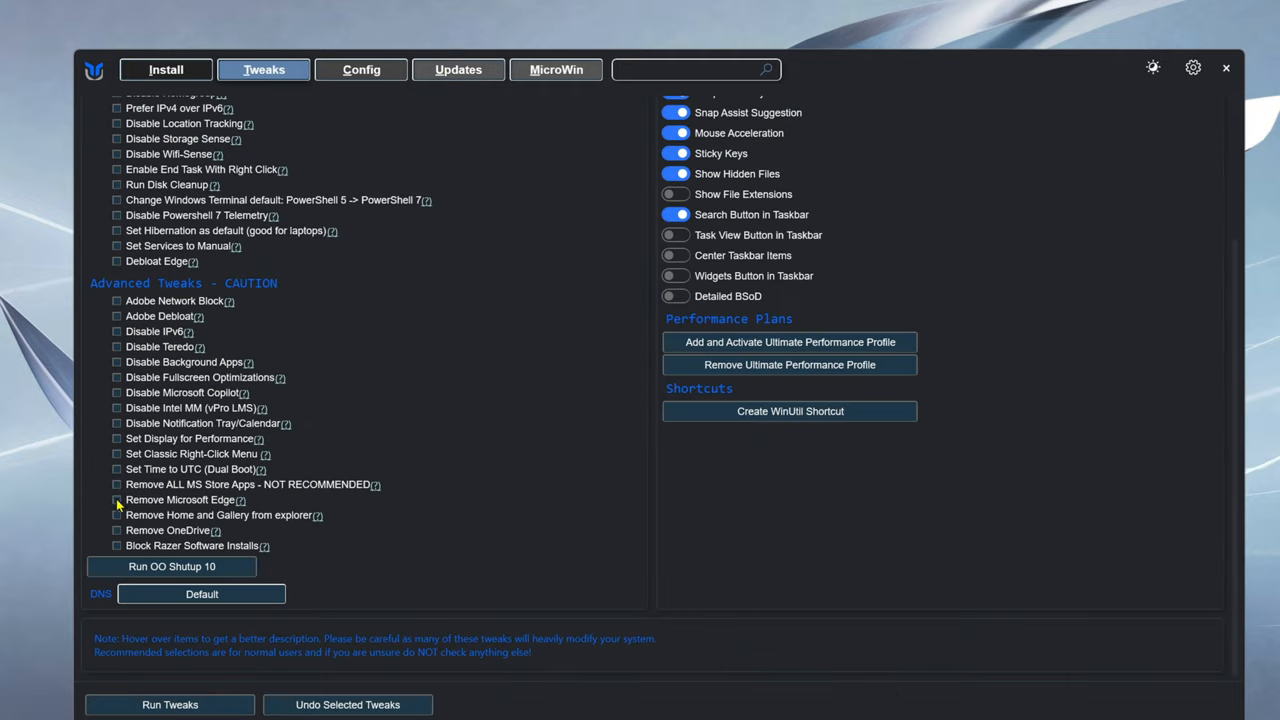
pyautogui.click(116, 500)
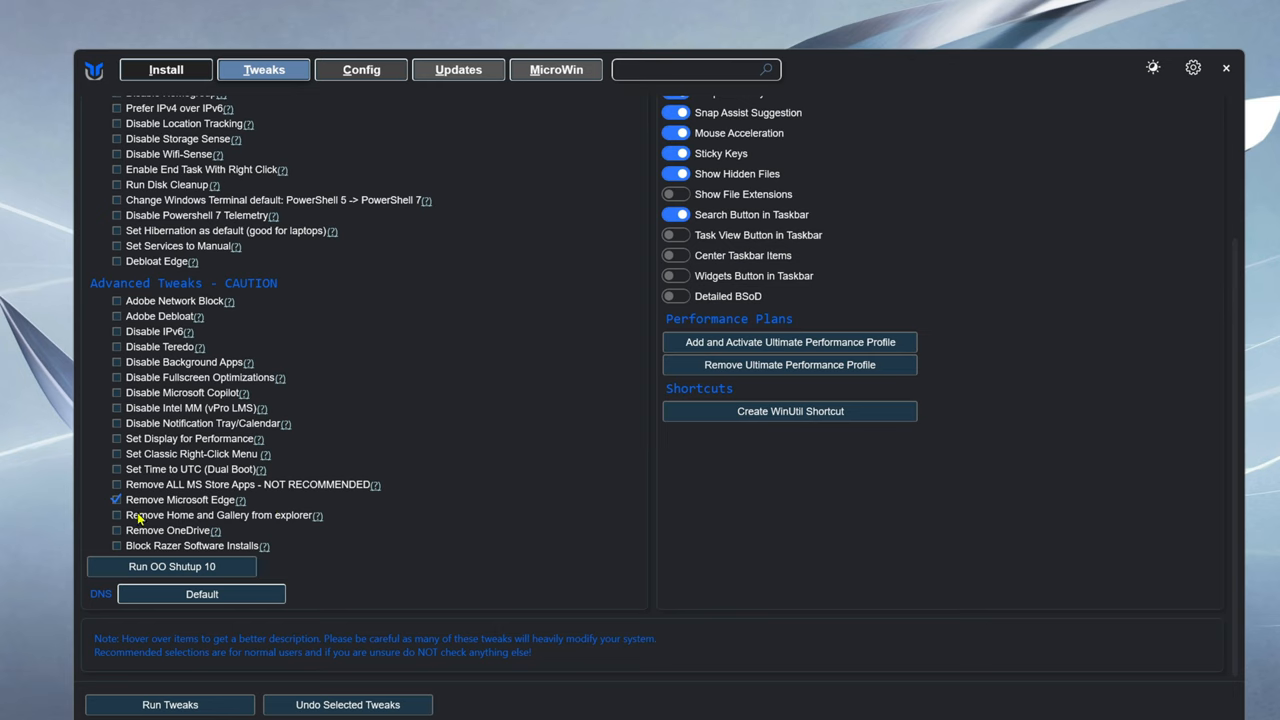
pyautogui.click(116, 530)
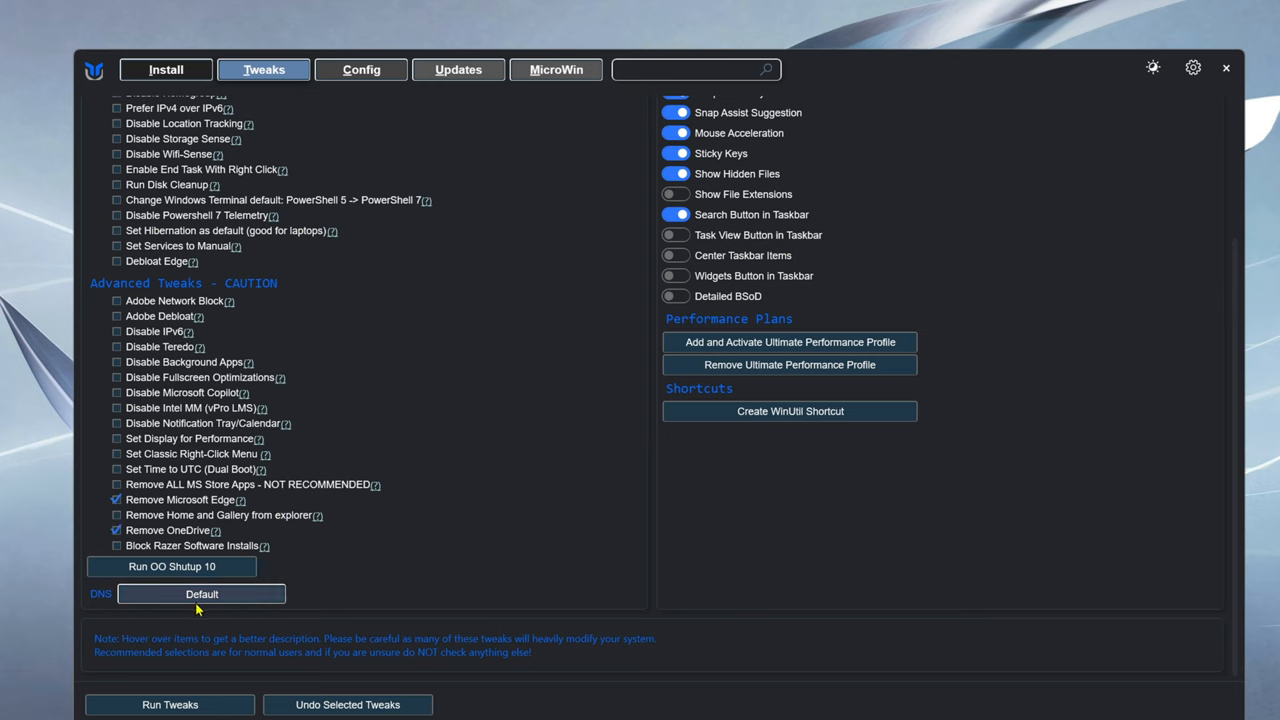
# Run the selected WinUtil tweaks, including Edge and OneDrive removal
pyautogui.click(160, 704)
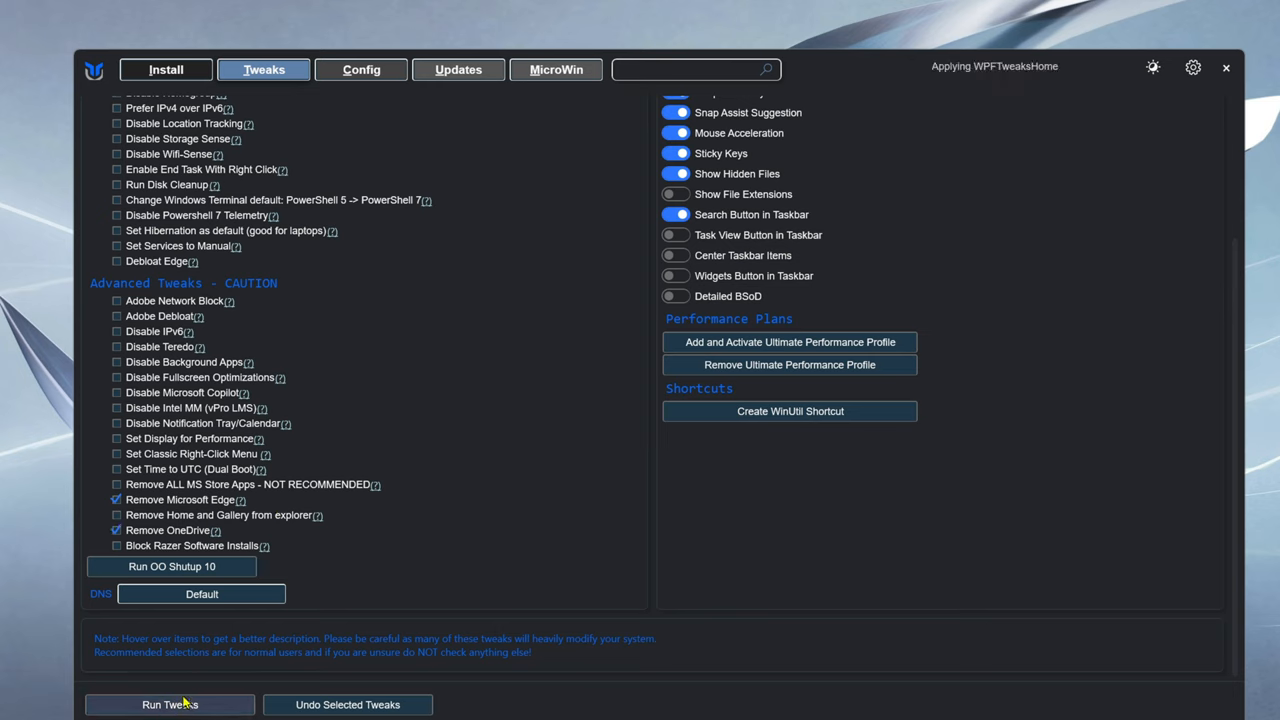
pyautogui.click(173, 705)
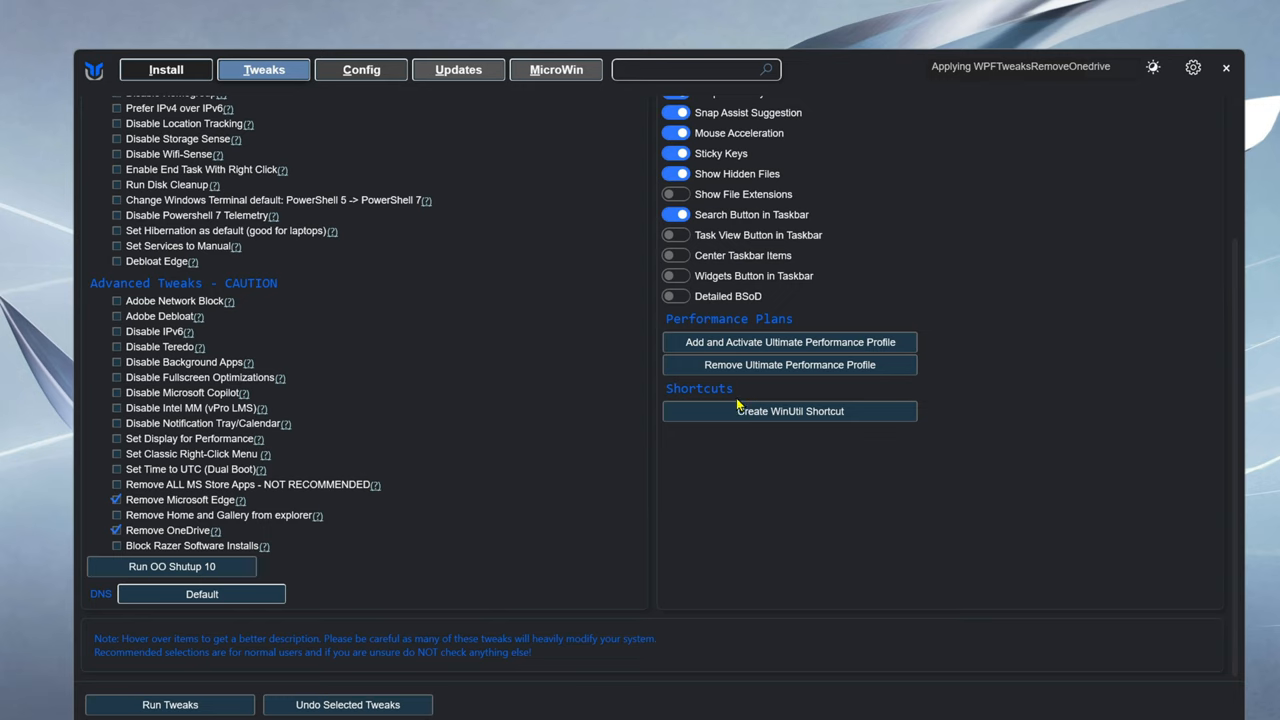
pyautogui.moveTo(756, 300)
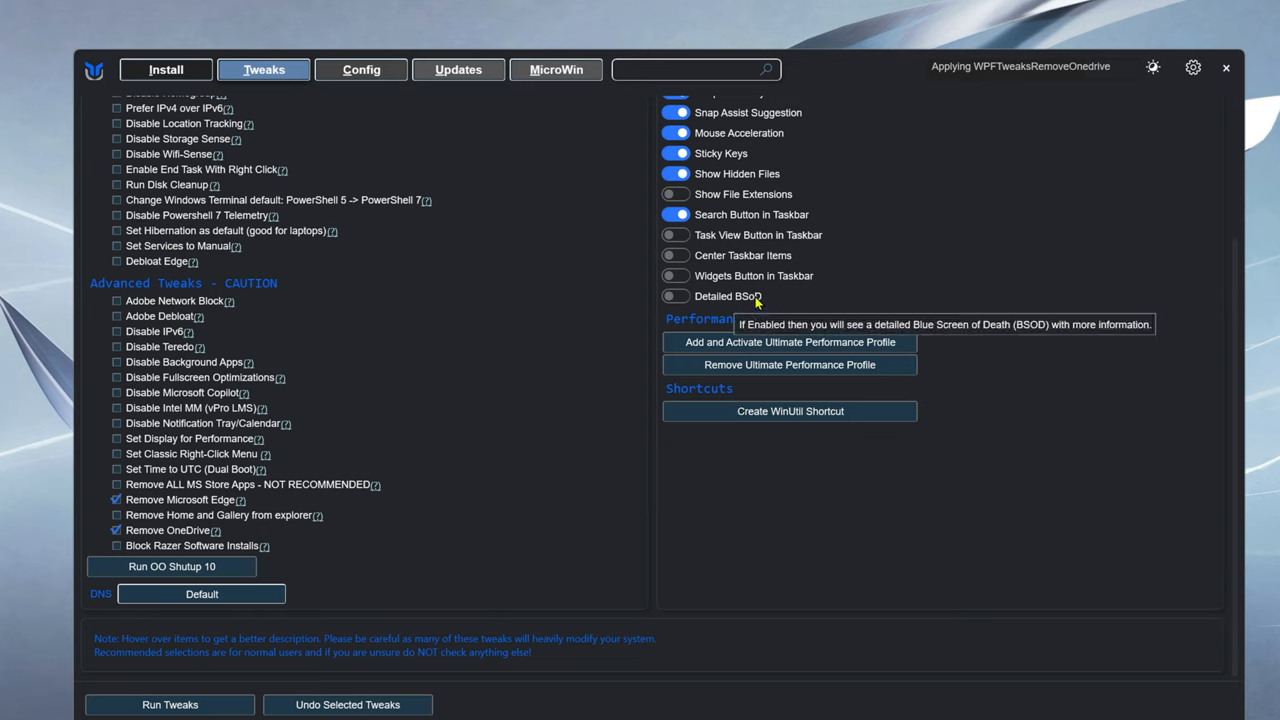
pyautogui.moveTo(678, 300)
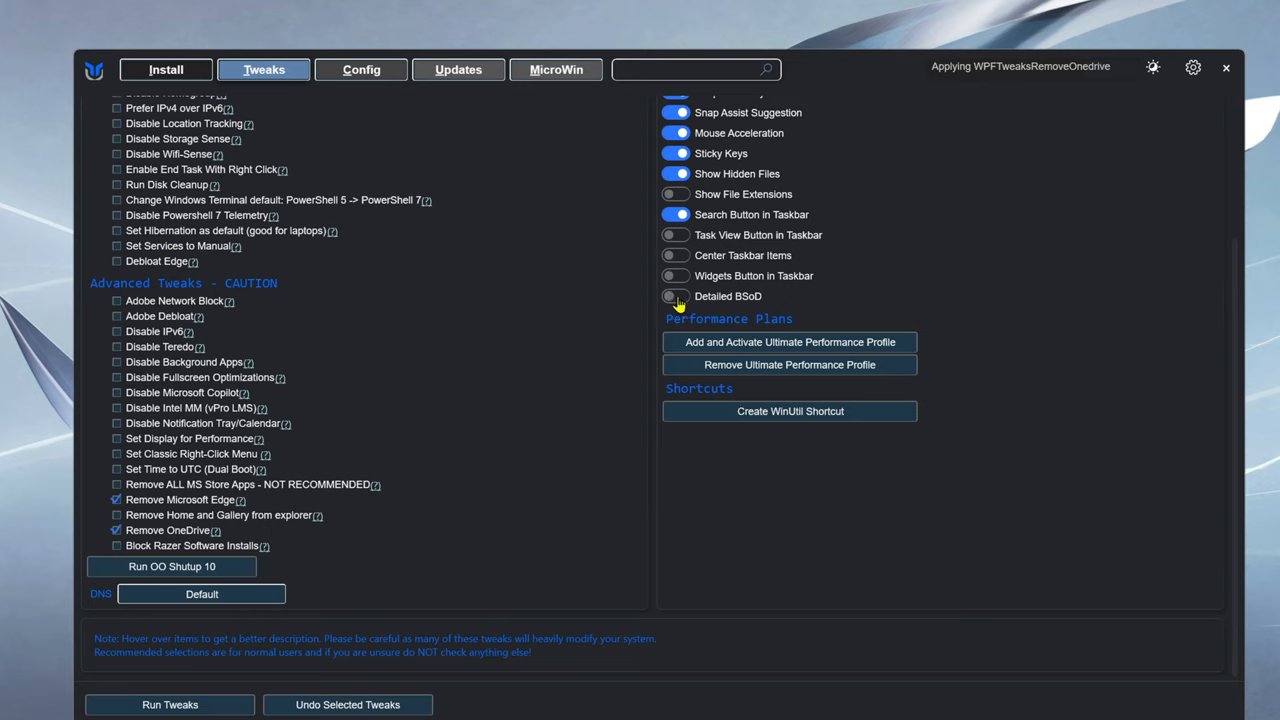
pyautogui.moveTo(815, 405)
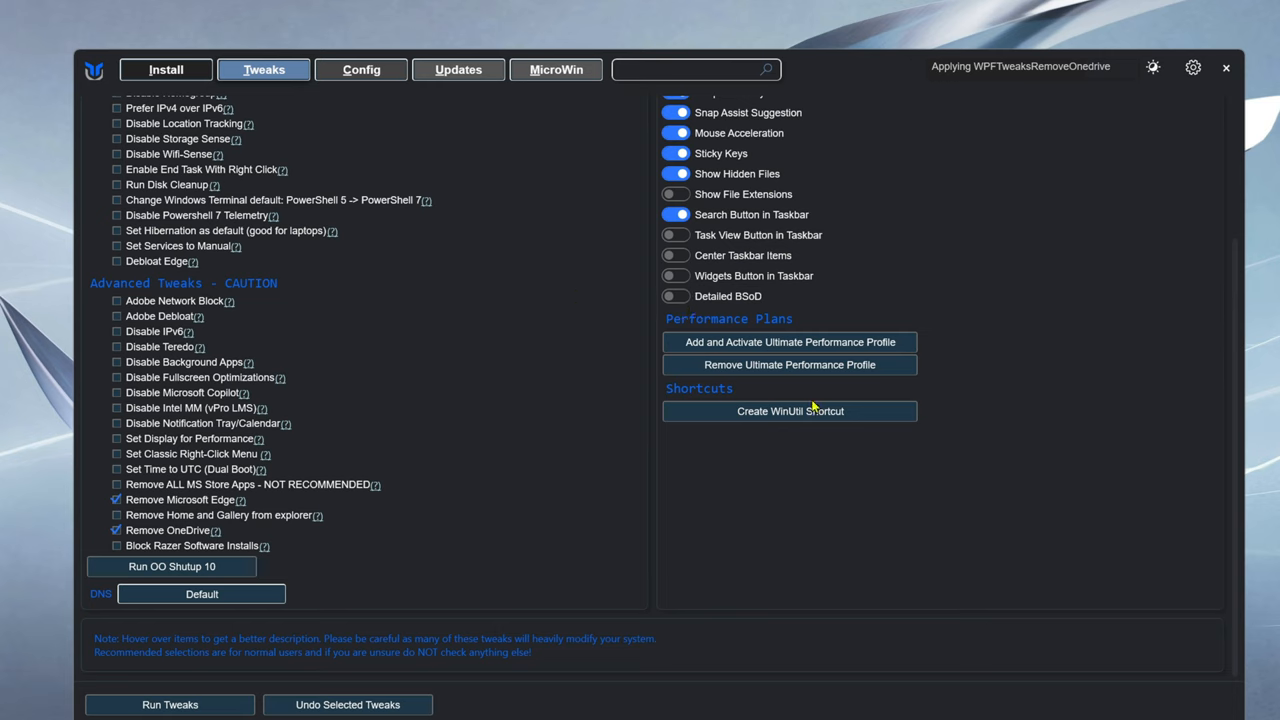
pyautogui.moveTo(705, 461)
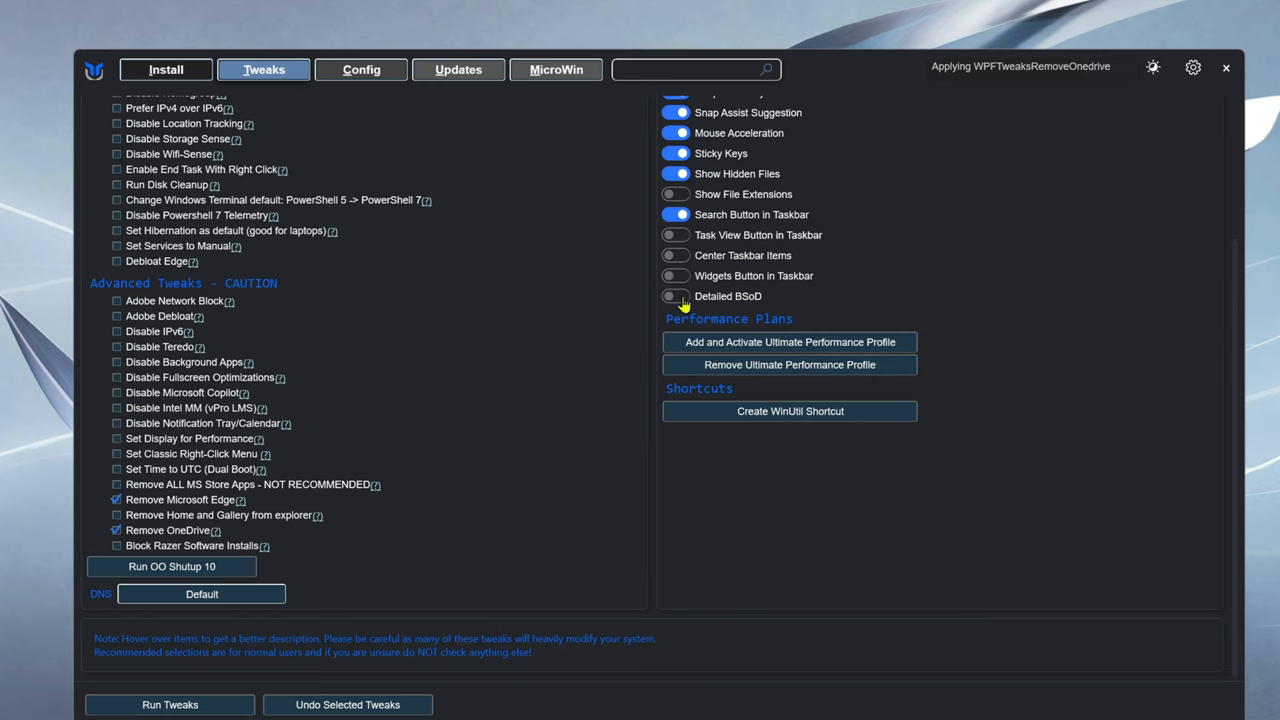
pyautogui.moveTo(729, 308)
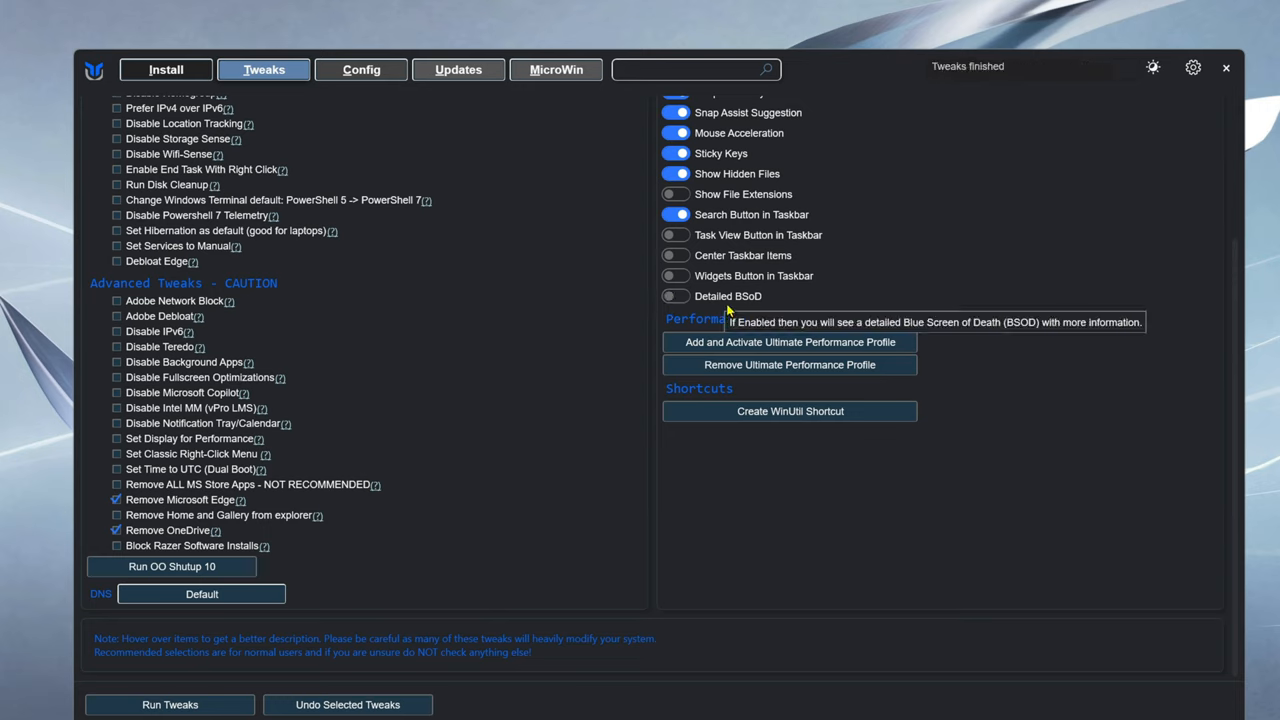
pyautogui.moveTo(1225, 68)
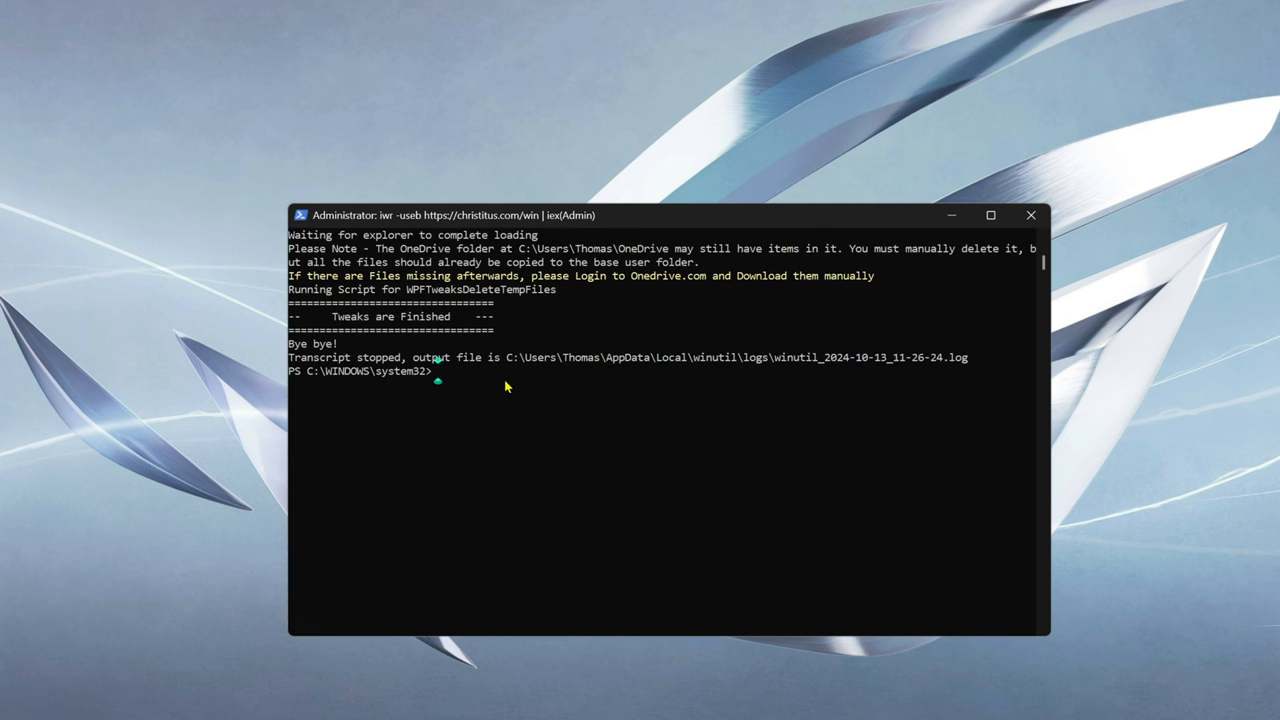
# Begin typing exit in the administrator PowerShell console after the tweaks finish
pyautogui.write('ex')
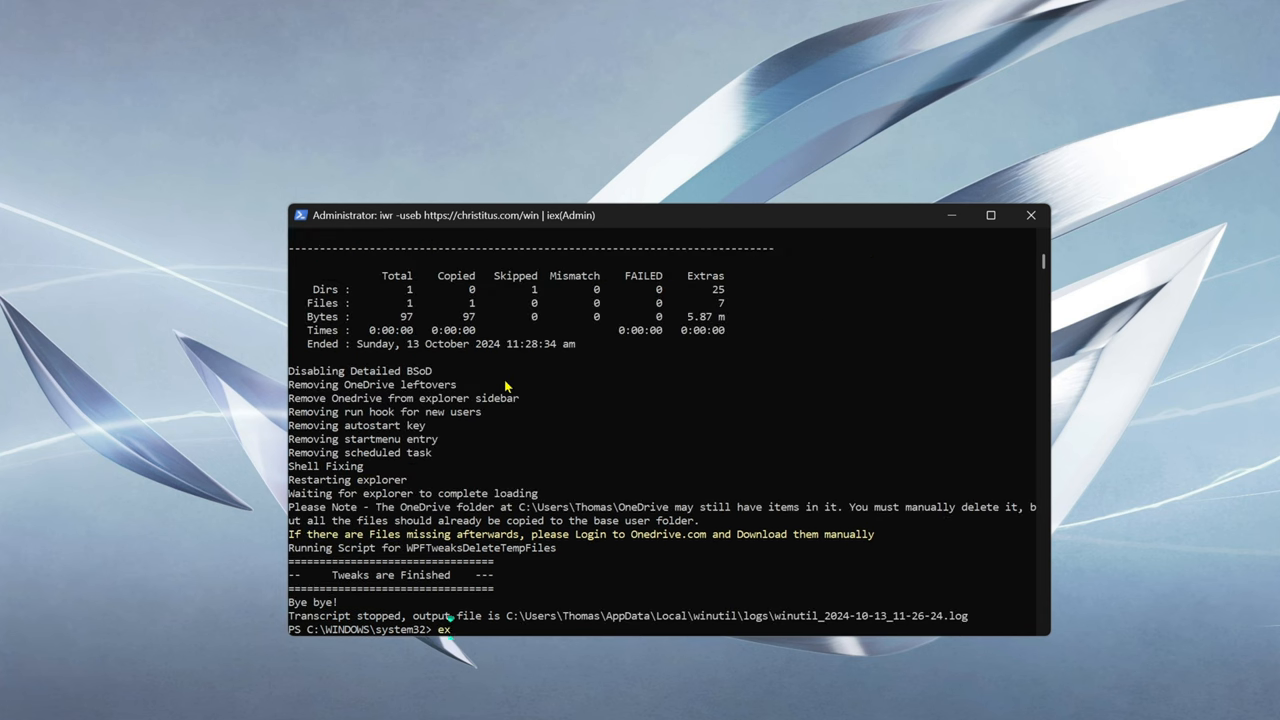